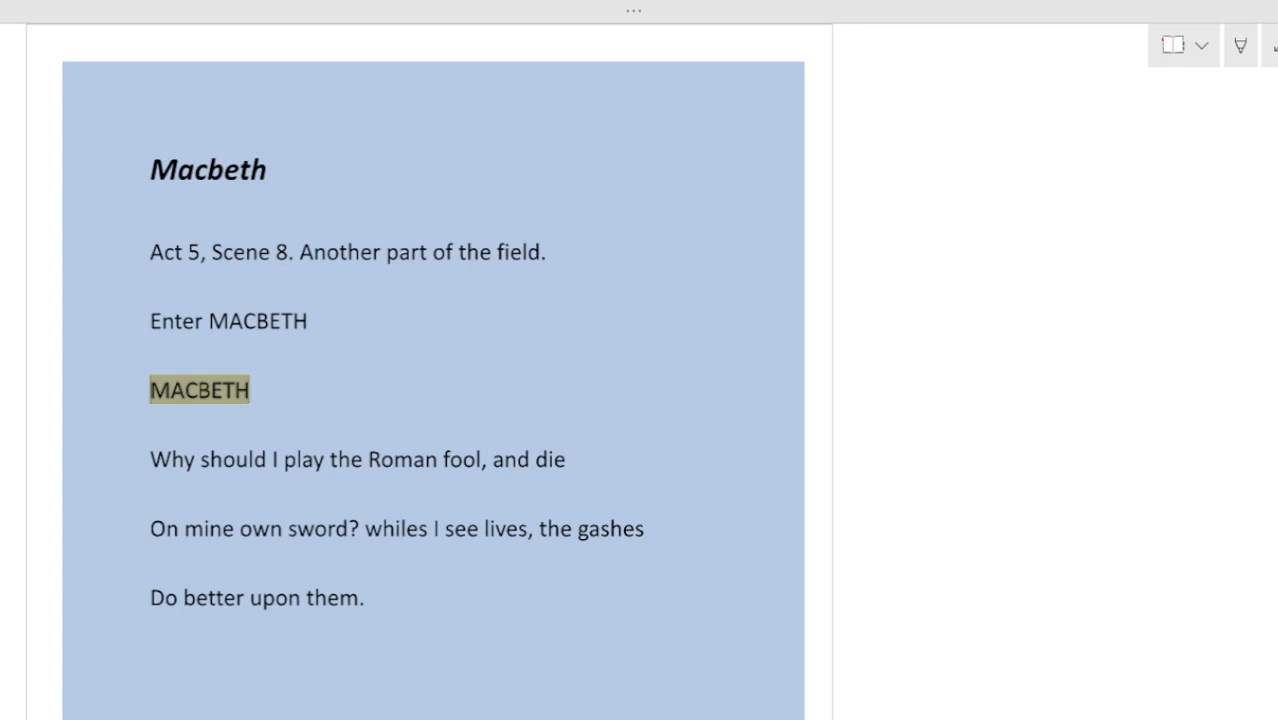
mouse_move(1080, 600)
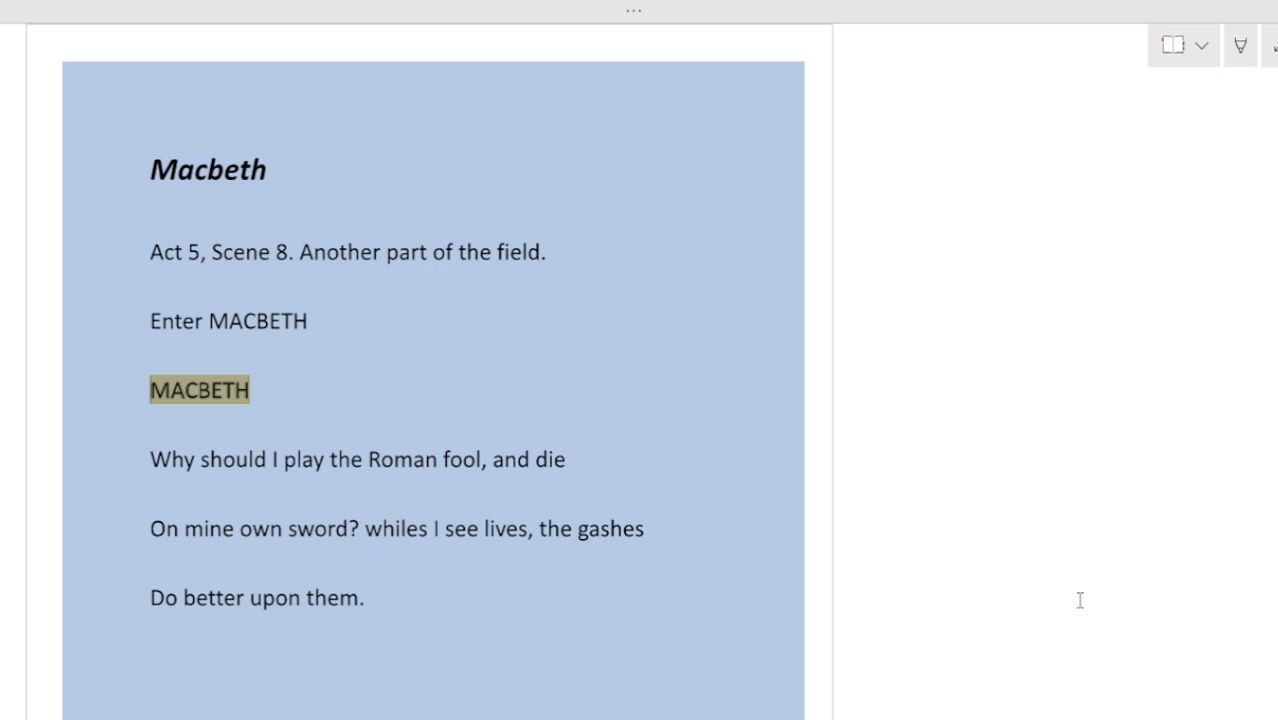
mouse_move(976, 516)
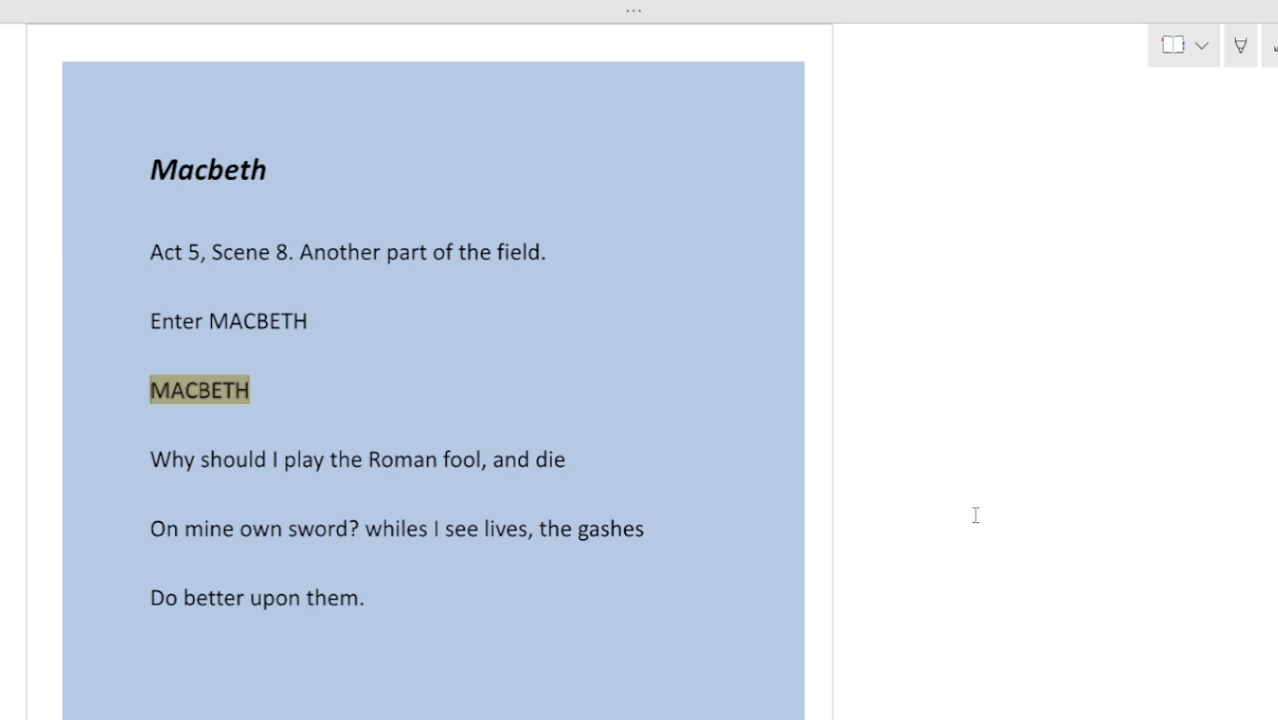
Underline 'lives' and note in the margin that Macbeth prefers fighting to suicide
scroll(down, 3)
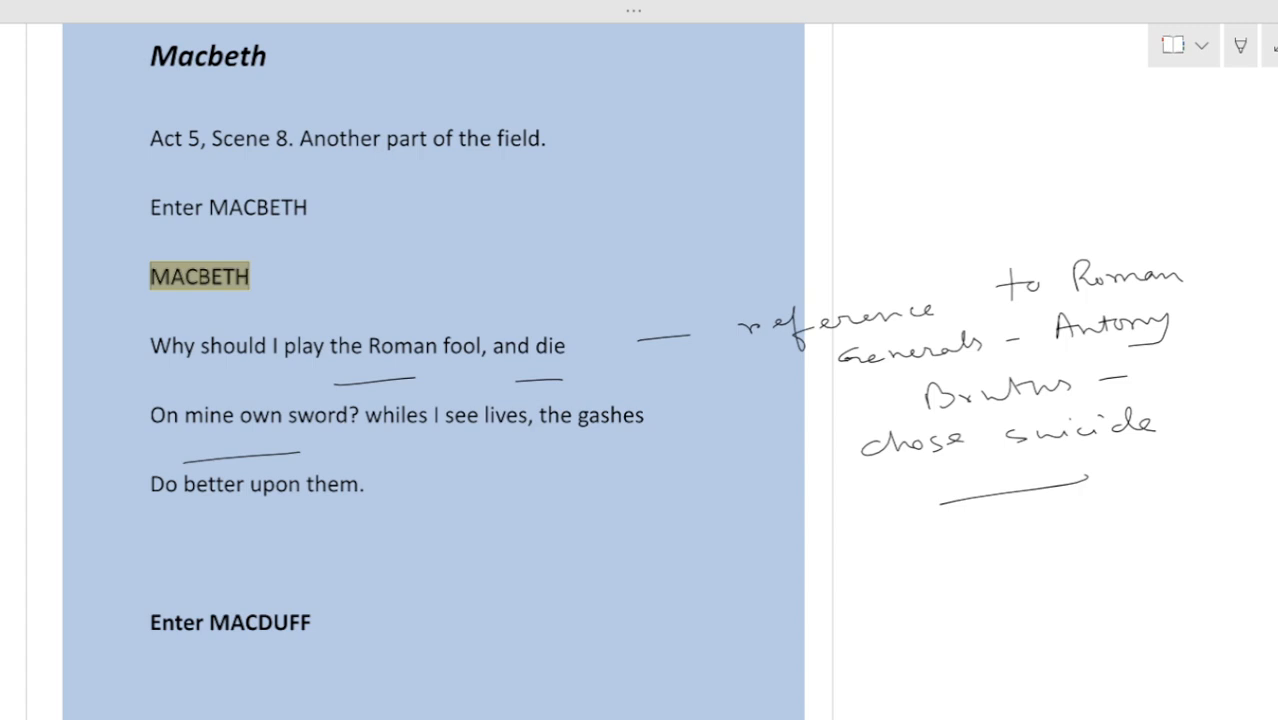
drag(440, 452, 536, 452)
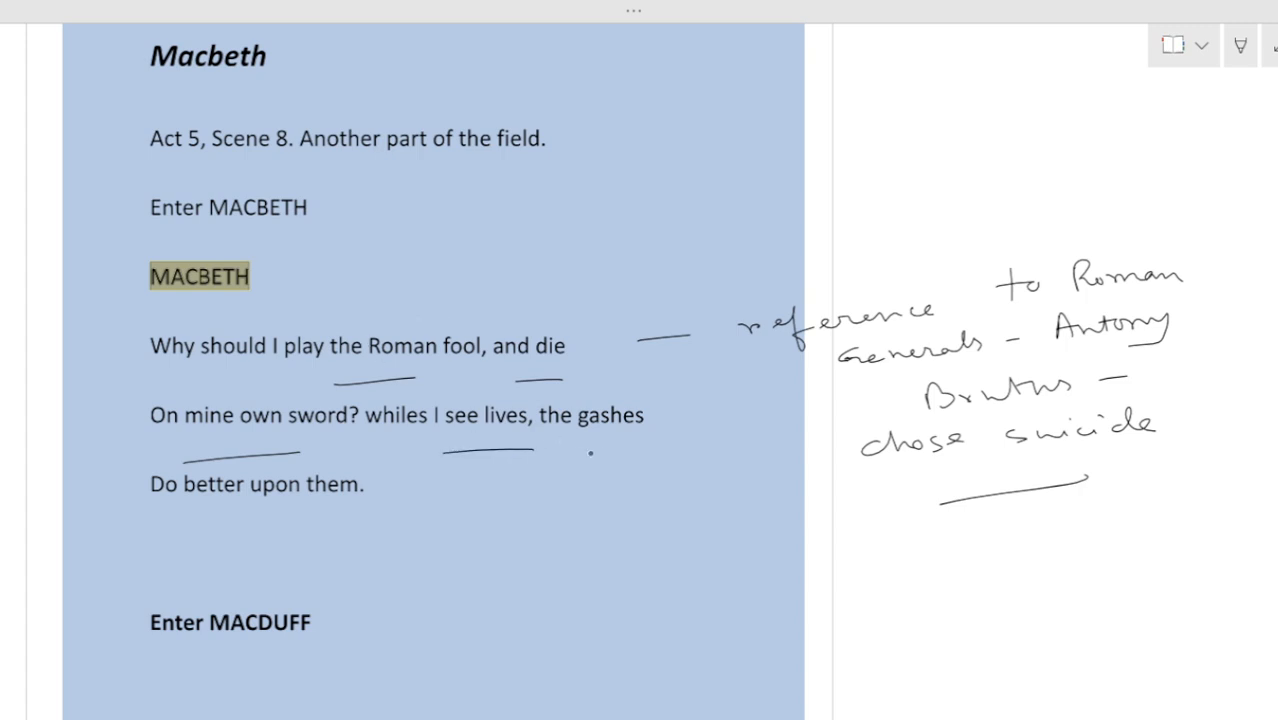
drag(210, 544, 350, 522)
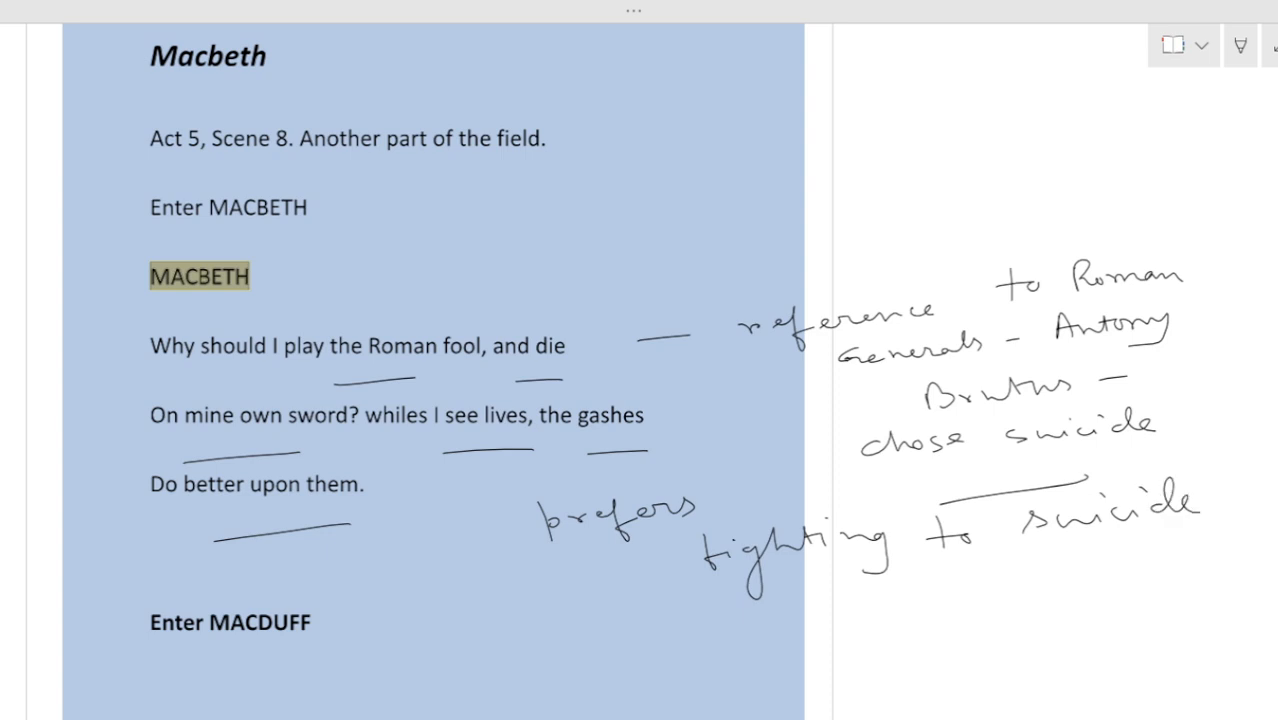
mouse_move(940, 512)
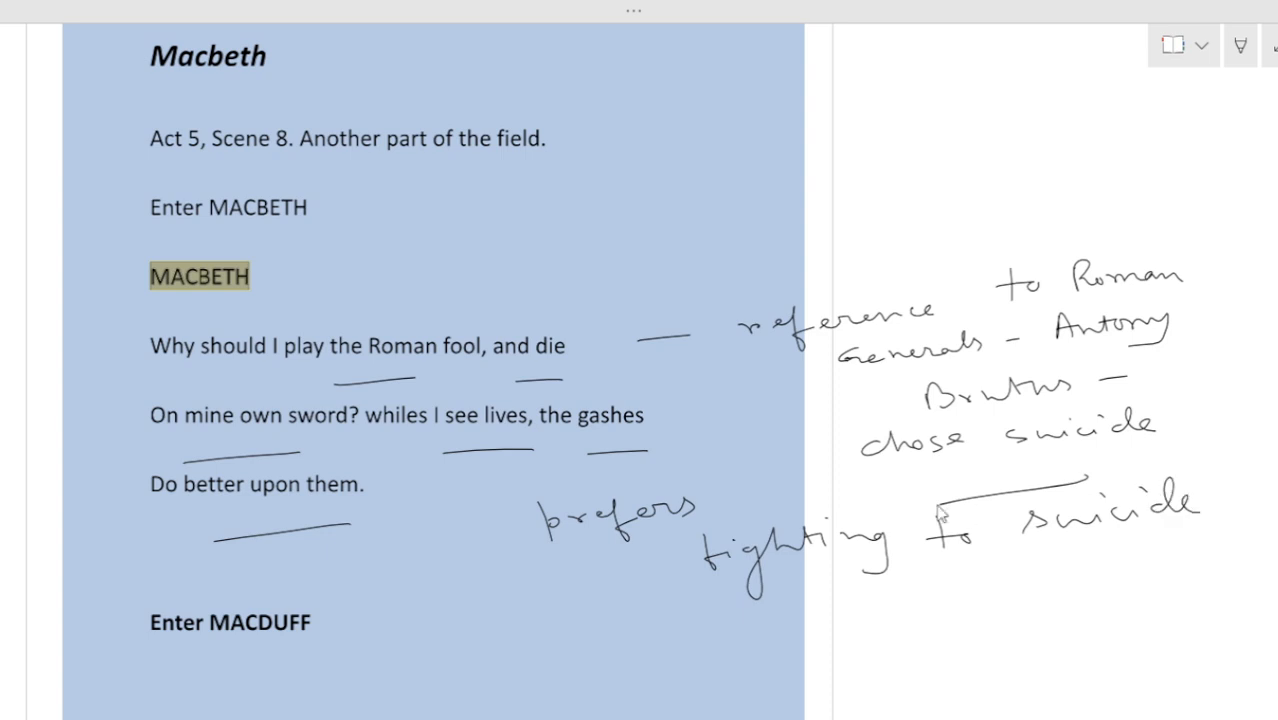
Scroll down through Macbeth's 'blood of thine' lines to the bracketed guilt note
scroll(down, 3)
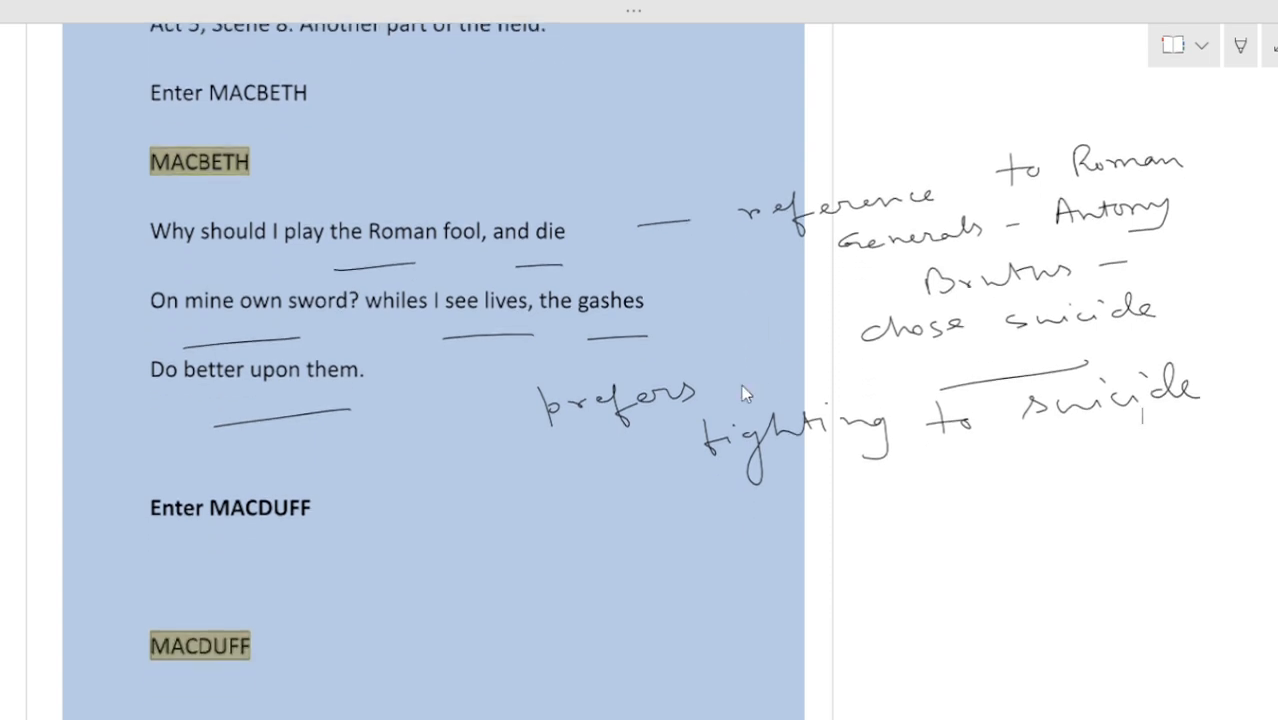
scroll(down, 3)
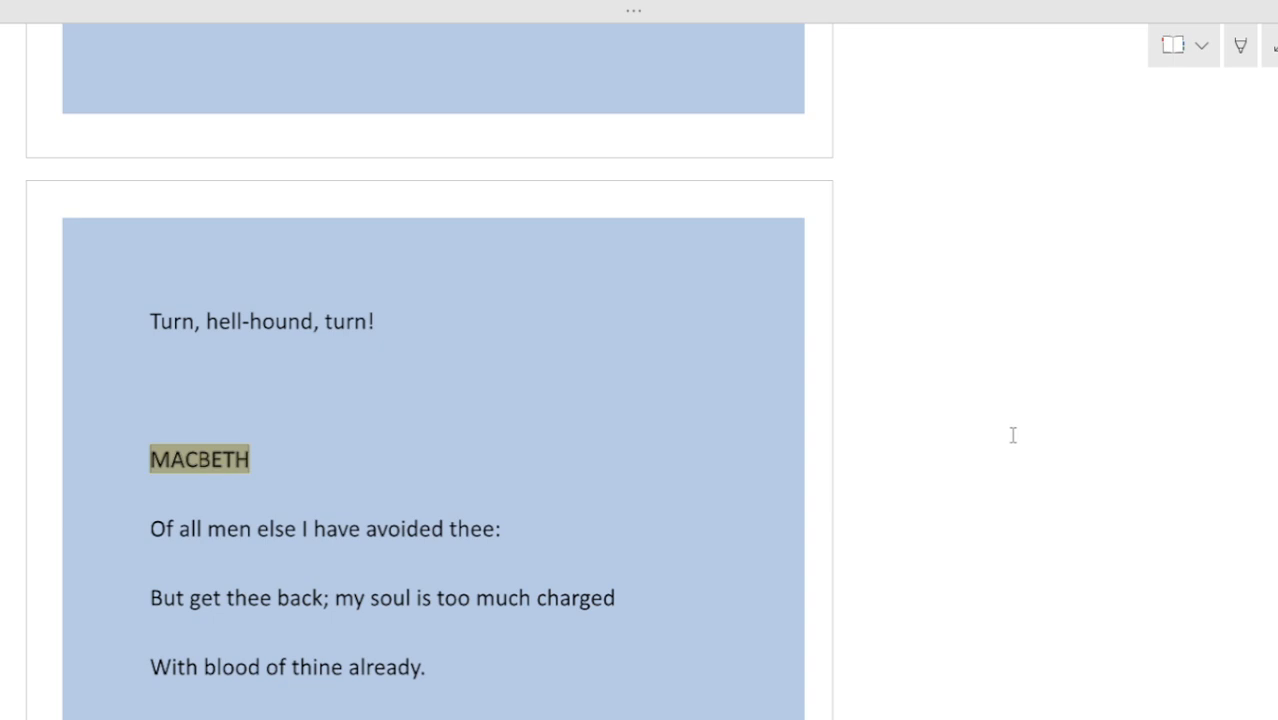
scroll(down, 3)
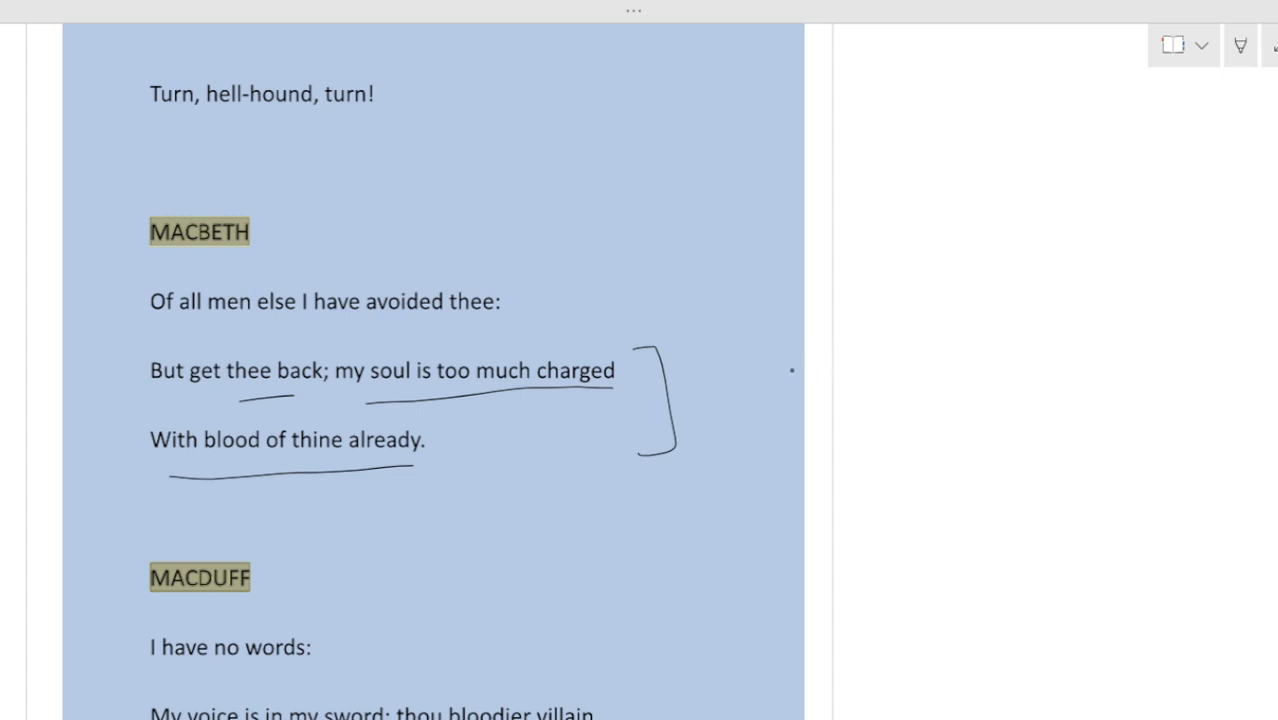
mouse_move(812, 362)
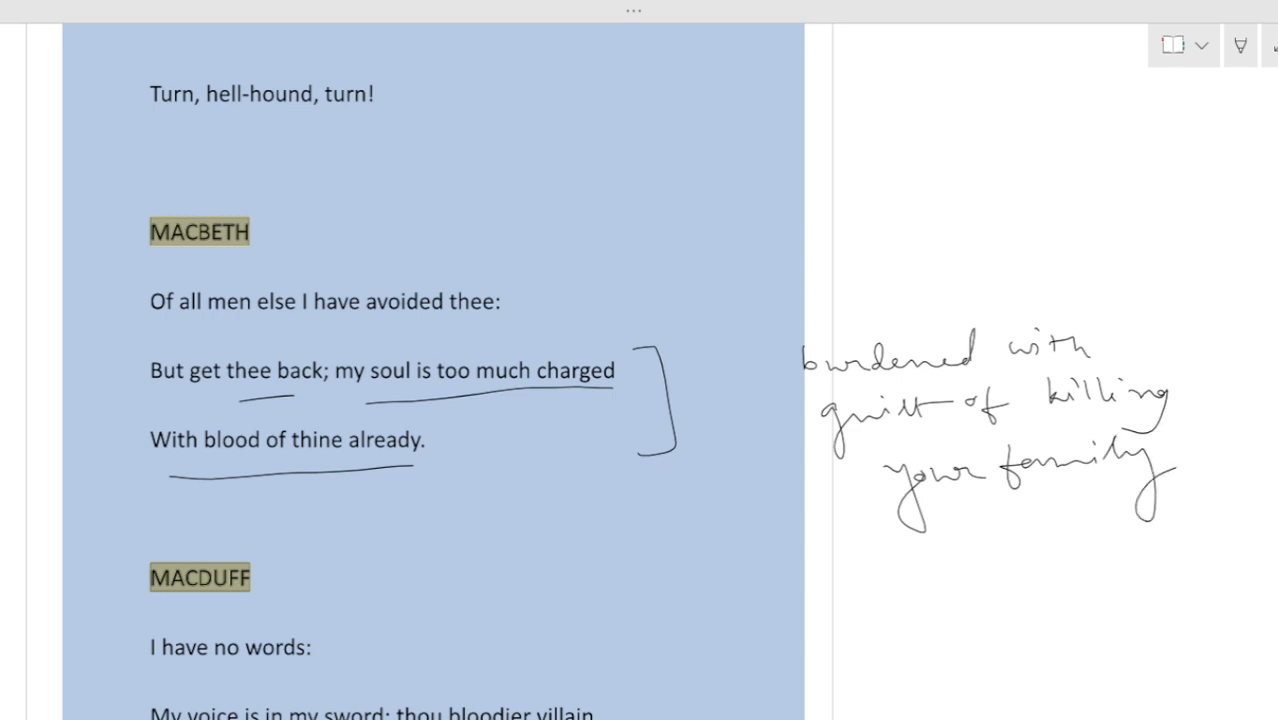
scroll(down, 3)
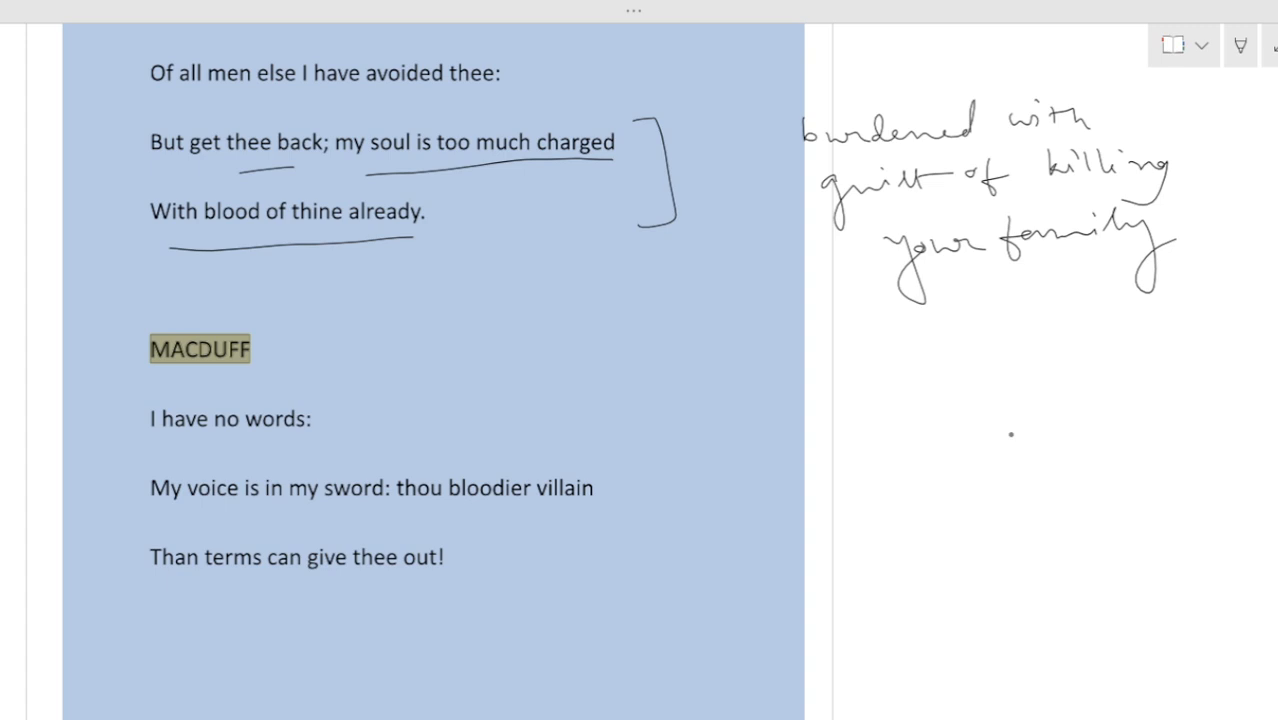
Underline 'terms', 'bloodier villain' and the whole line 'Than terms can give thee out!'
scroll(down, 3)
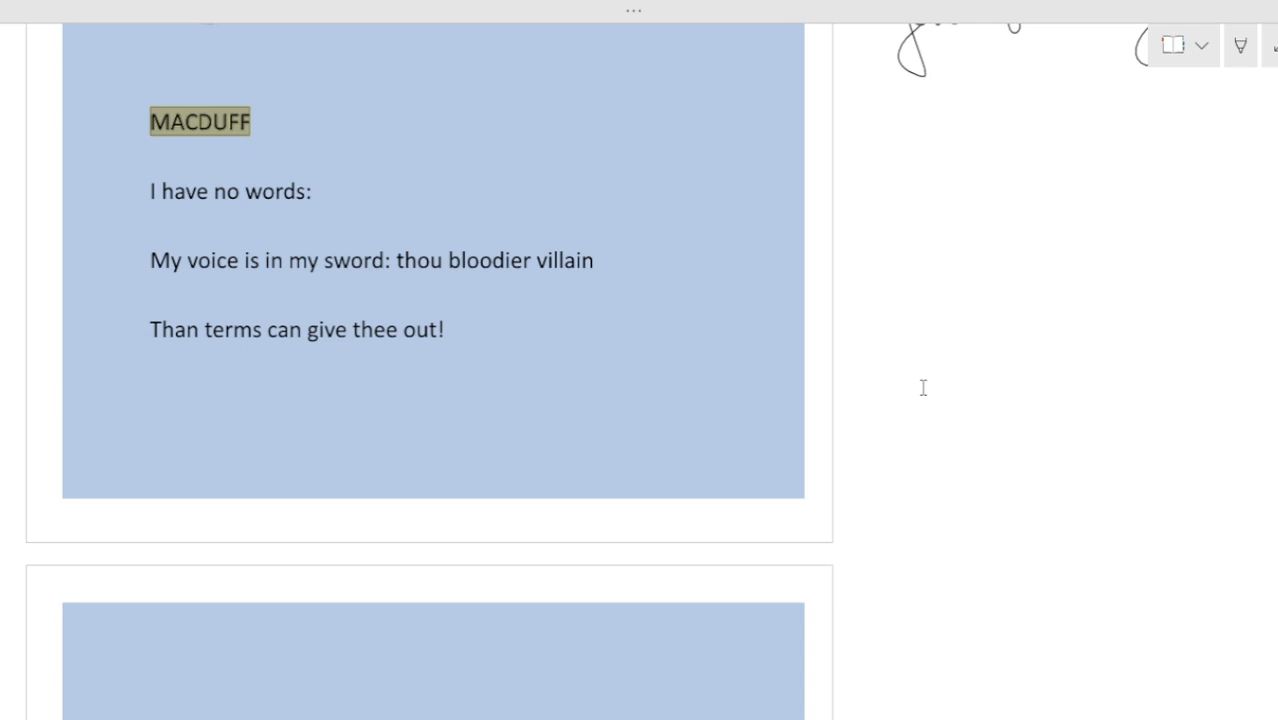
drag(258, 318, 356, 296)
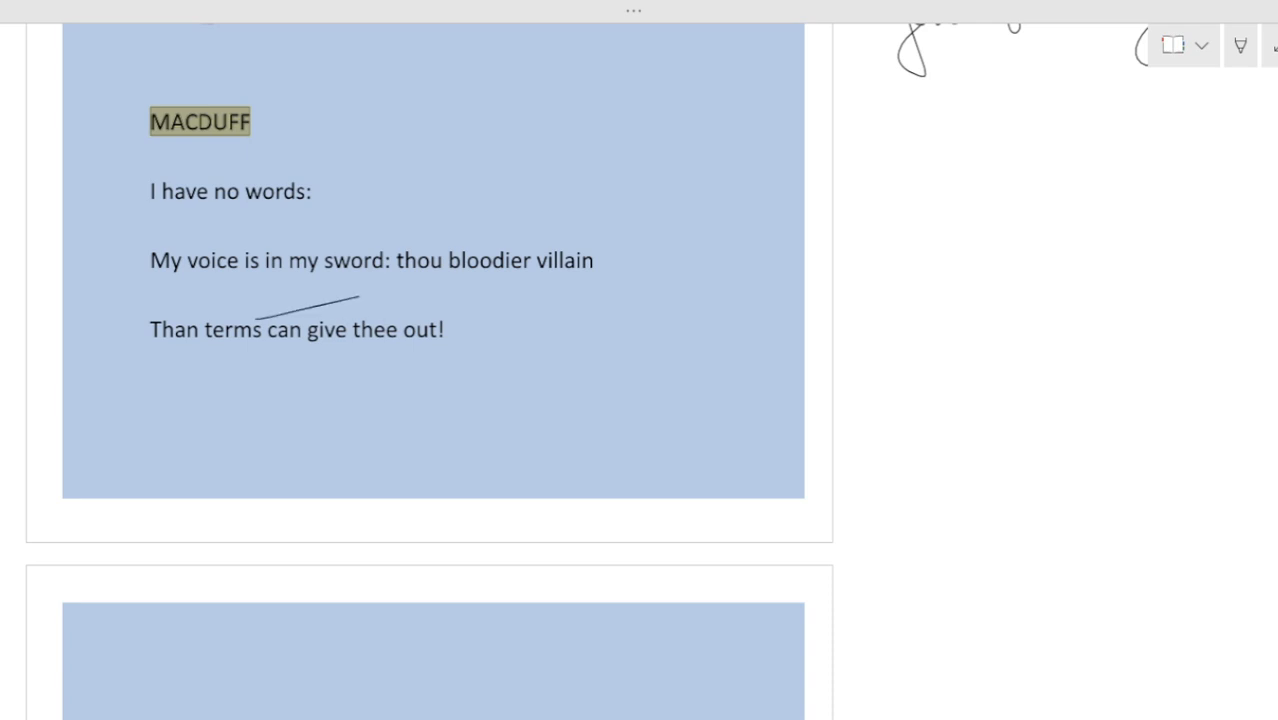
drag(490, 300, 584, 292)
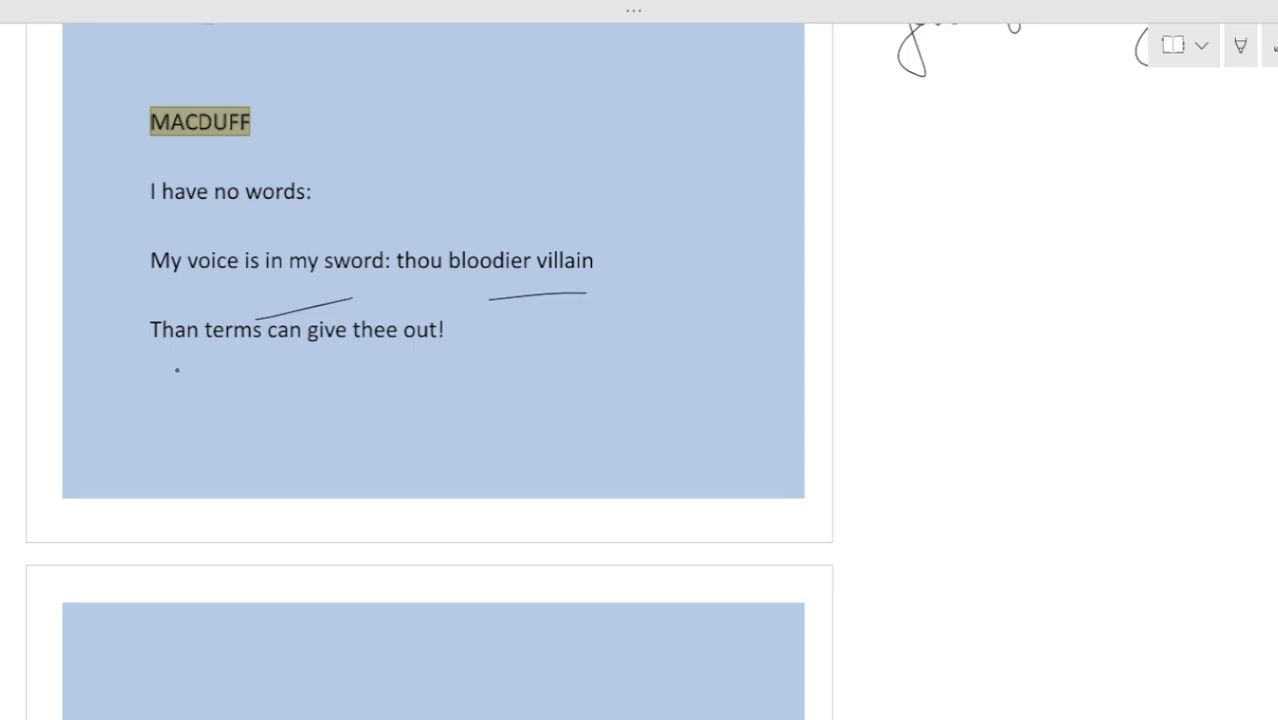
drag(176, 370, 440, 368)
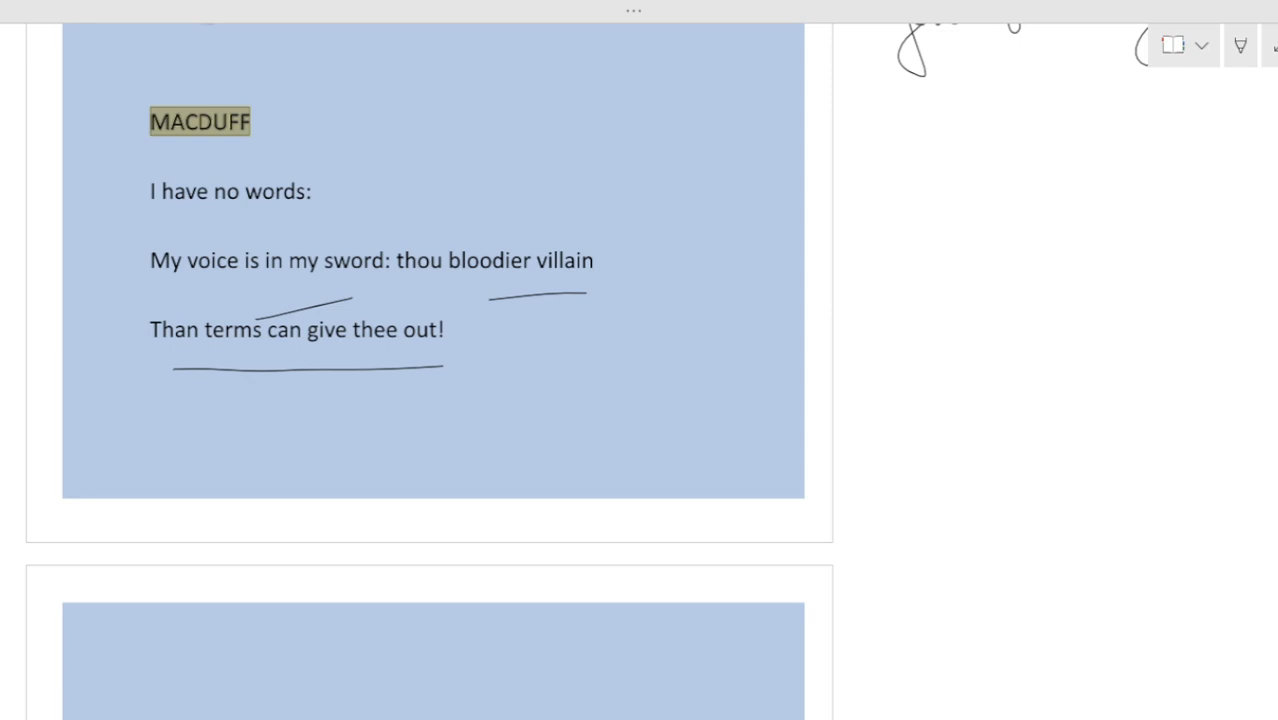
Underline 'losest labour' and note it as 'wasting your effort / energy'
scroll(down, 3)
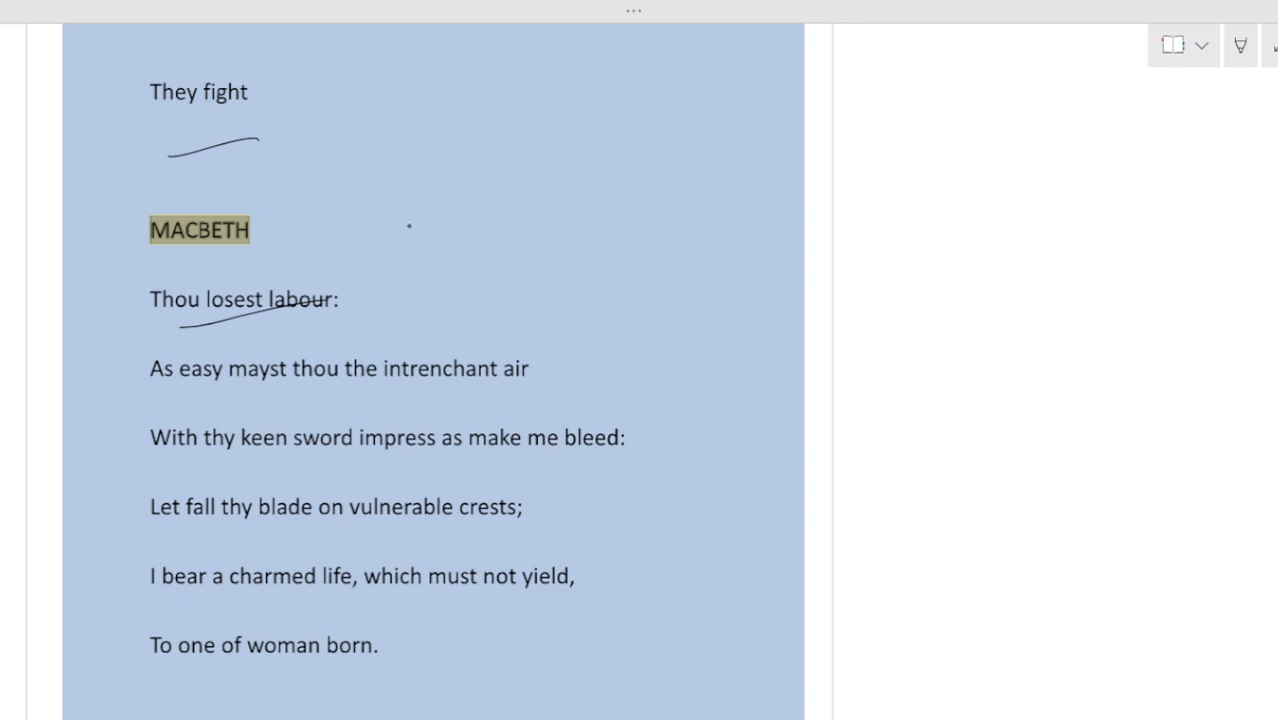
drag(372, 278, 490, 270)
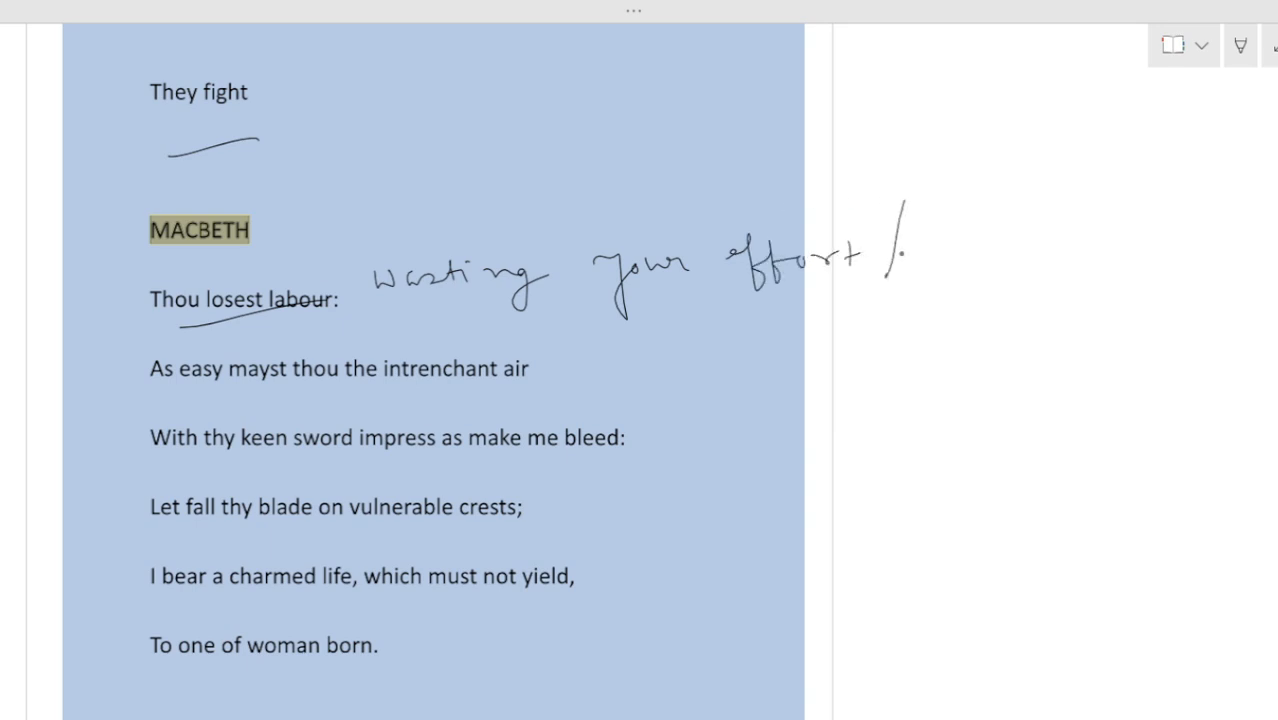
drag(896, 244, 1080, 250)
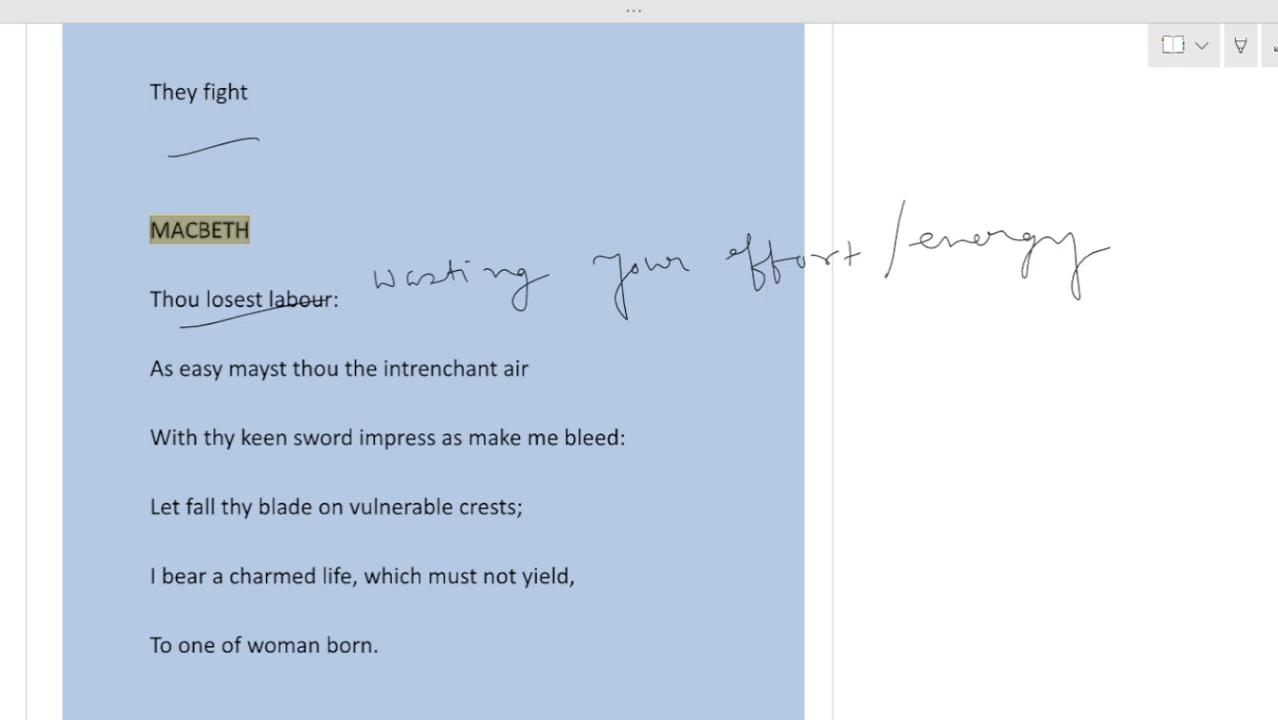
Underline and circle 'intrenchant air', noting 'invulnerable' and 'cannot vanquish me'
scroll(down, 3)
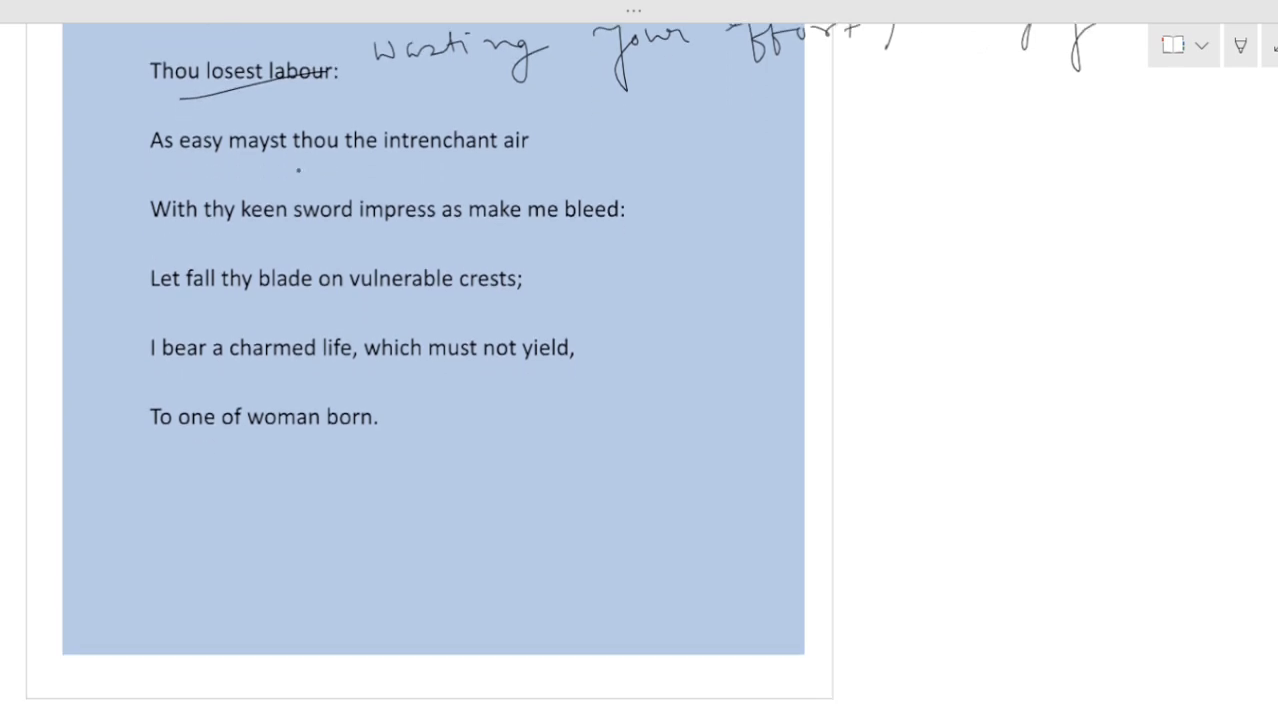
drag(300, 170, 550, 154)
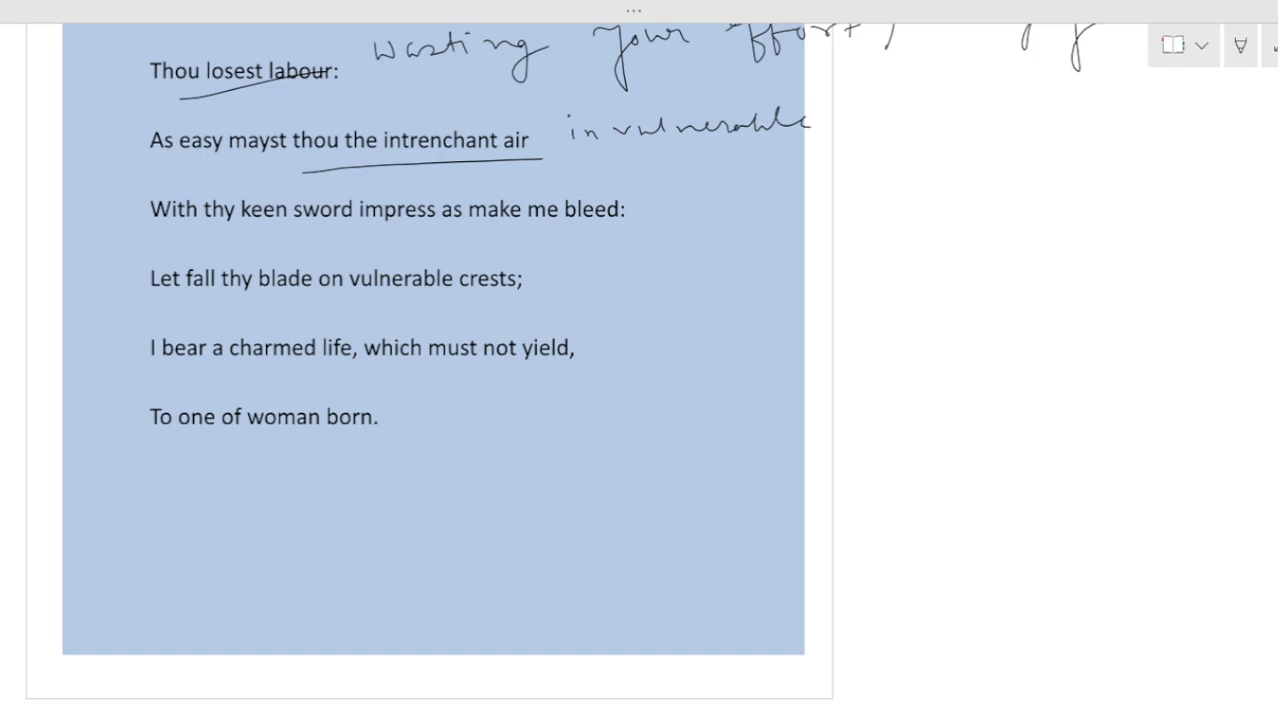
drag(696, 164, 830, 158)
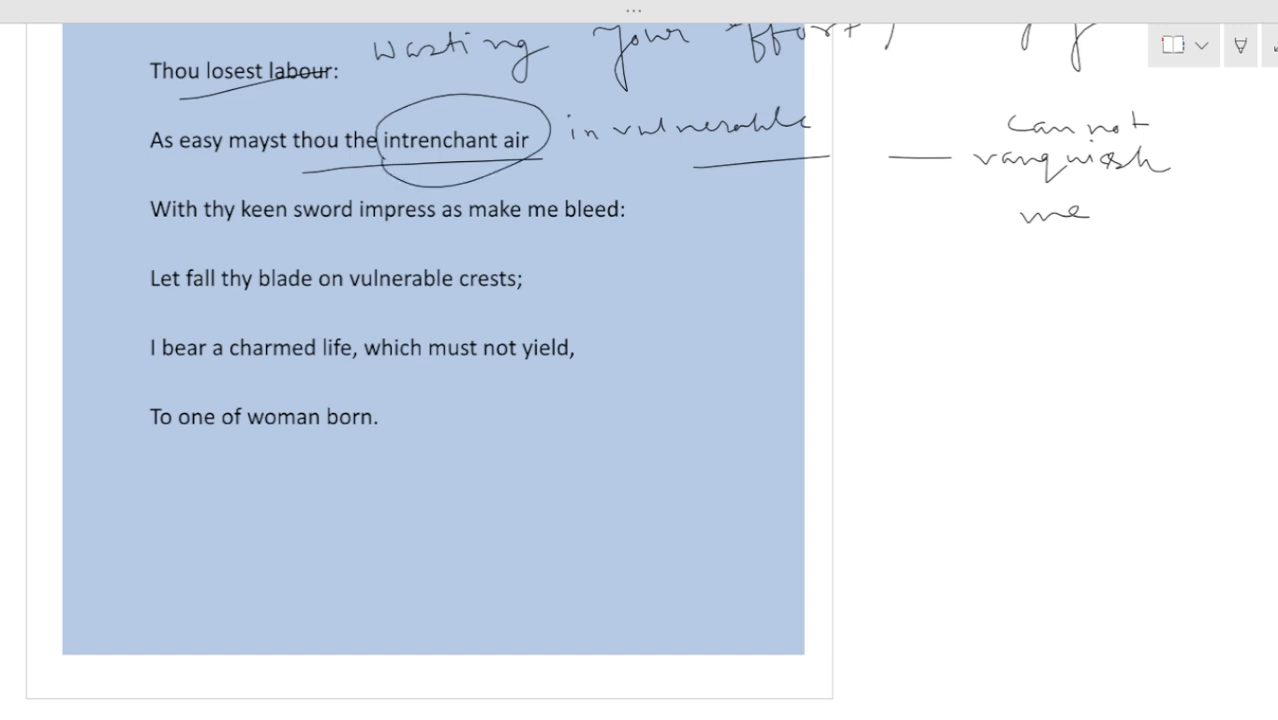
Underline 'keen sword', 'make me bleed' and the vulnerable crests line
drag(238, 236, 324, 236)
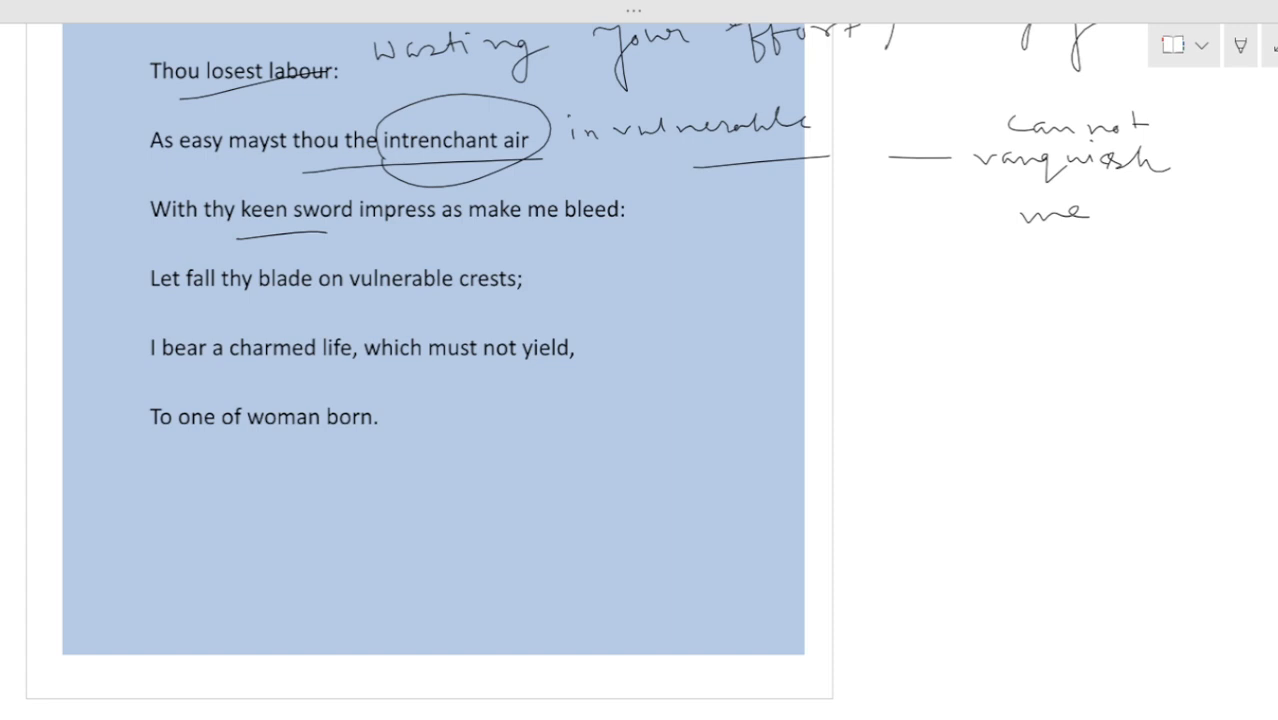
drag(480, 242, 604, 238)
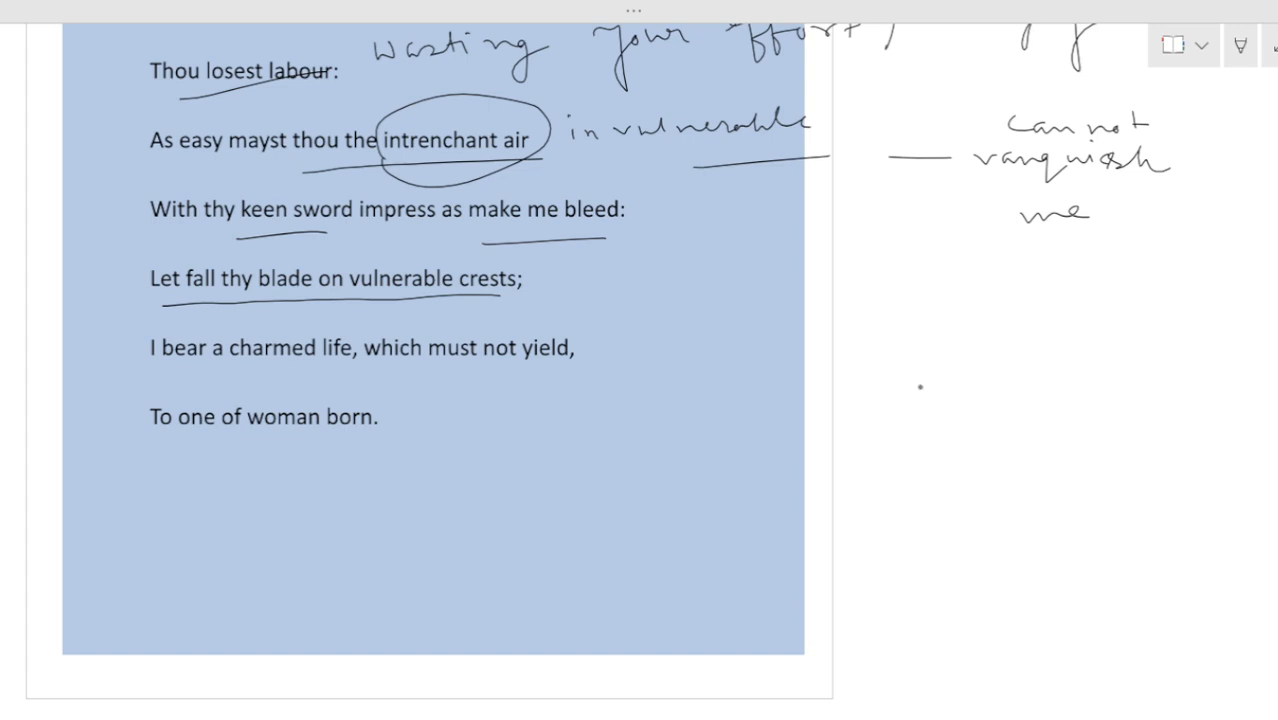
Gloss 'crests' as 'heads' and note 'pity — how fool he is' beside it
drag(550, 280, 576, 270)
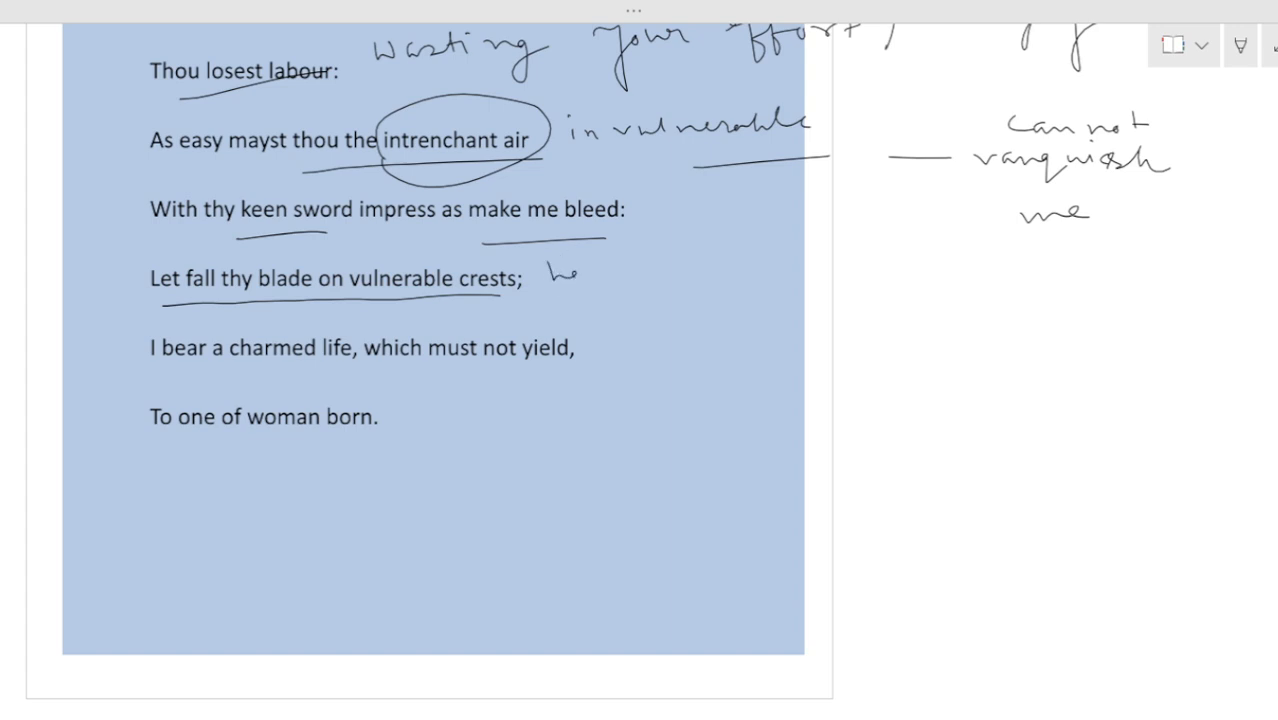
drag(544, 276, 660, 310)
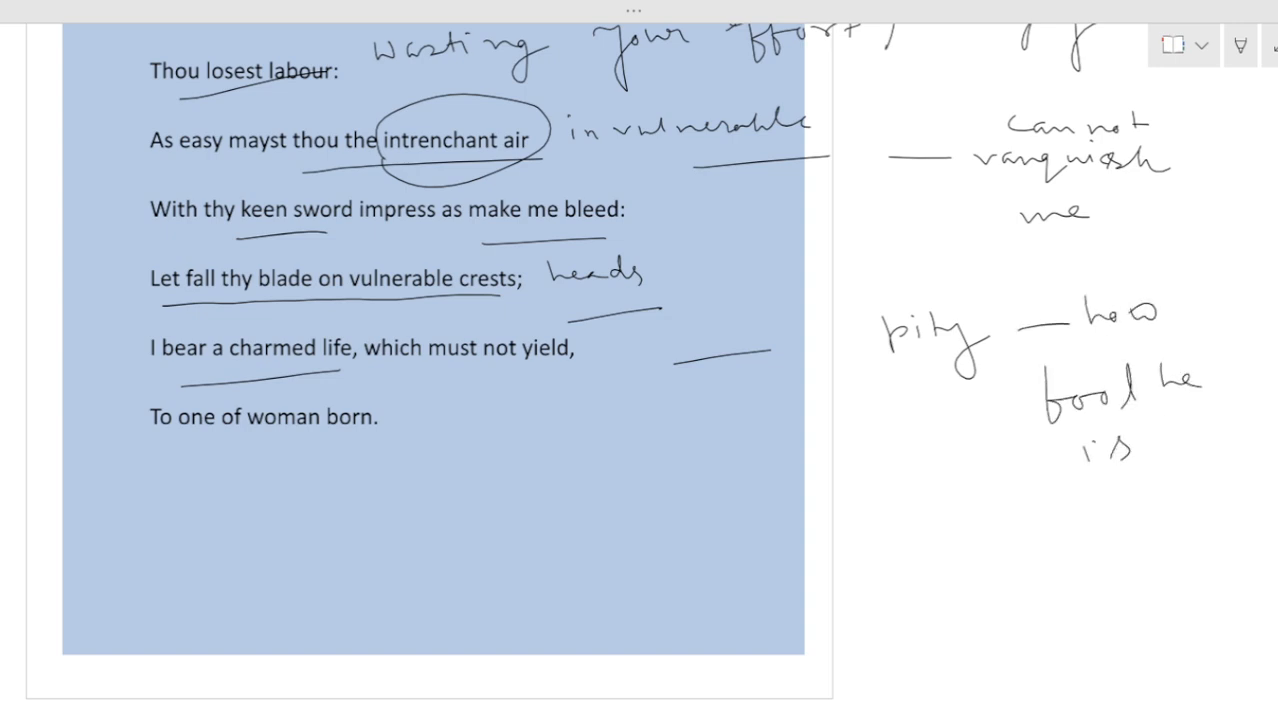
Underline 'charmed life' and note 'Life is protected by a magic spell'
drag(560, 404, 576, 430)
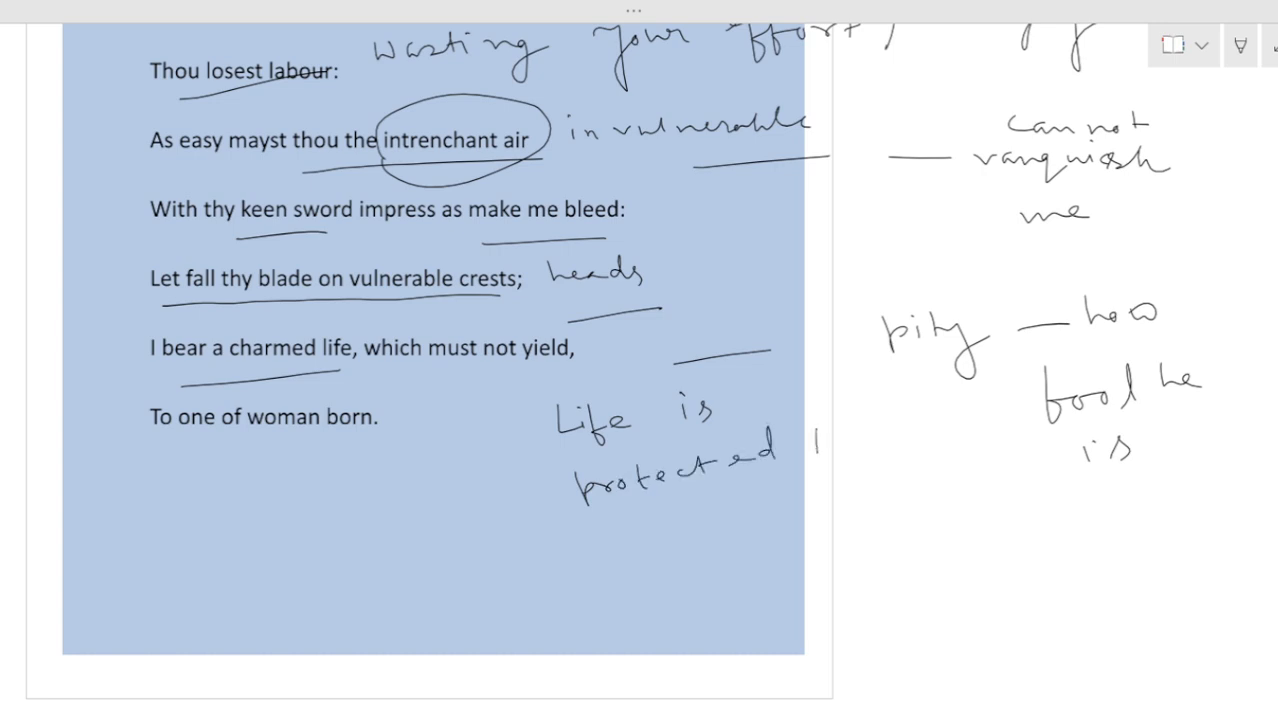
drag(820, 440, 790, 510)
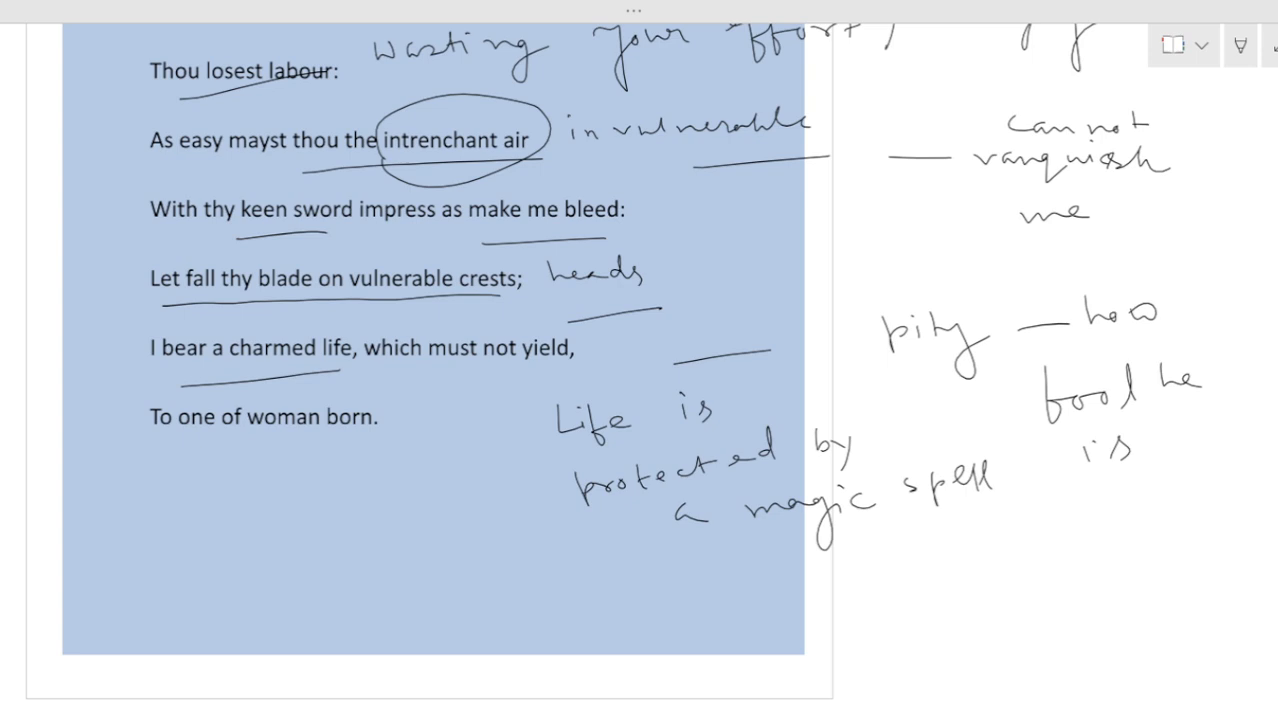
scroll(down, 3)
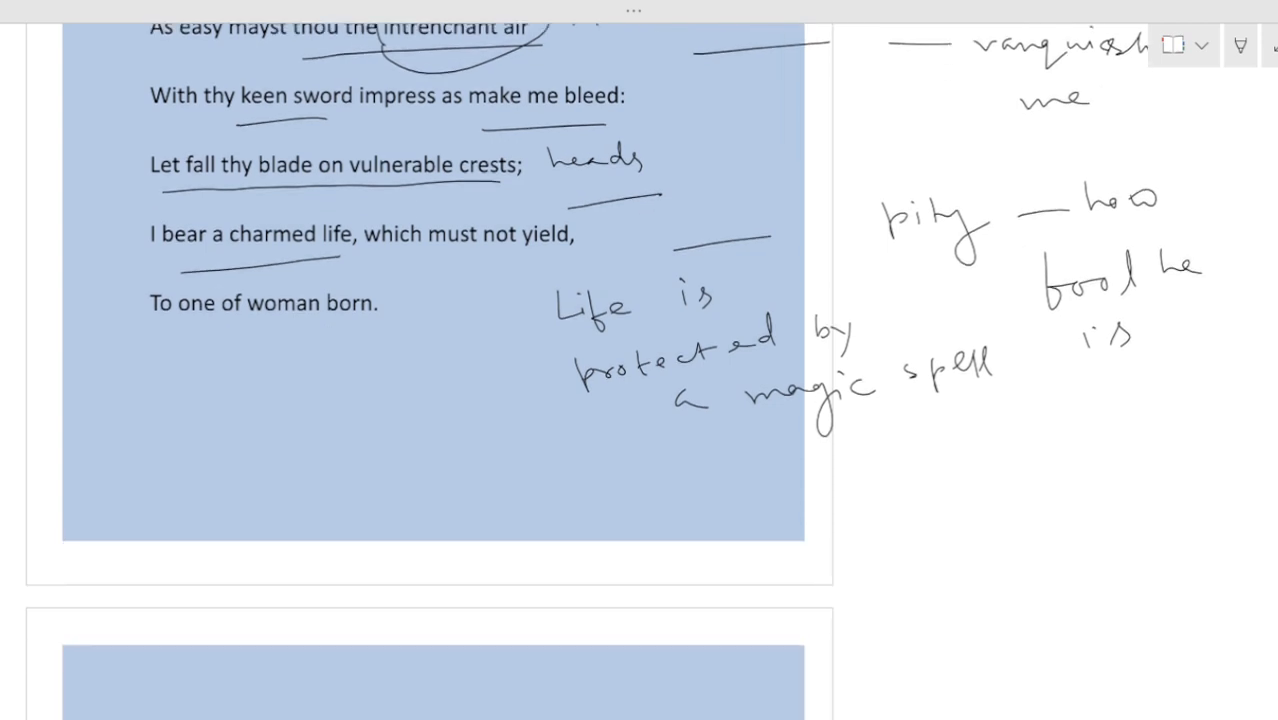
Underline 'To one of woman born' and Macduff's lines, glossing the angel as 'evil angel — witches'
scroll(down, 3)
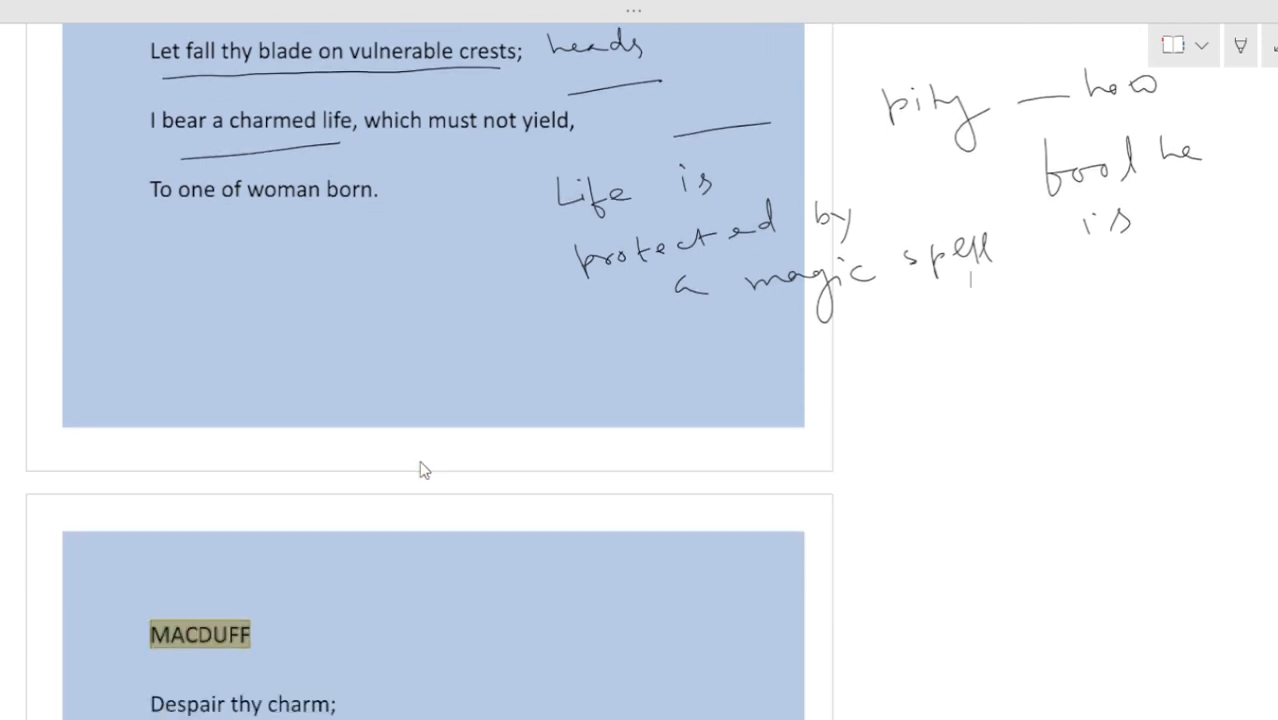
drag(196, 262, 378, 242)
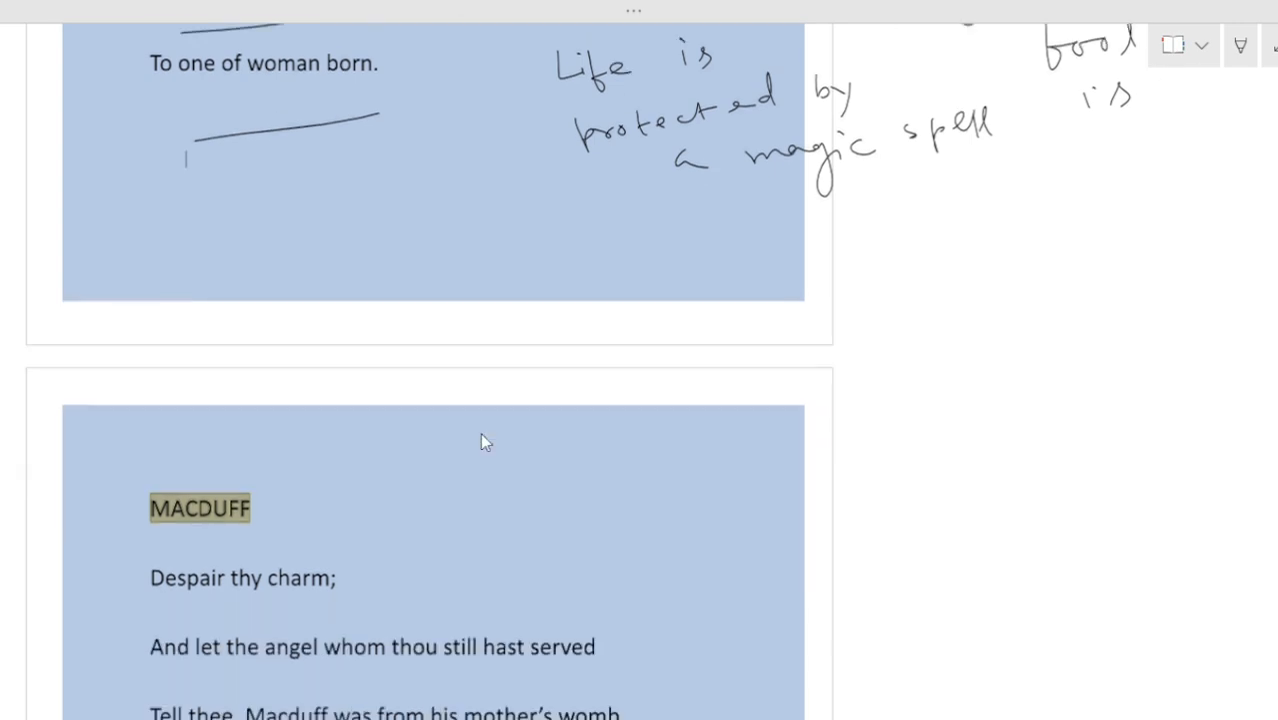
scroll(down, 3)
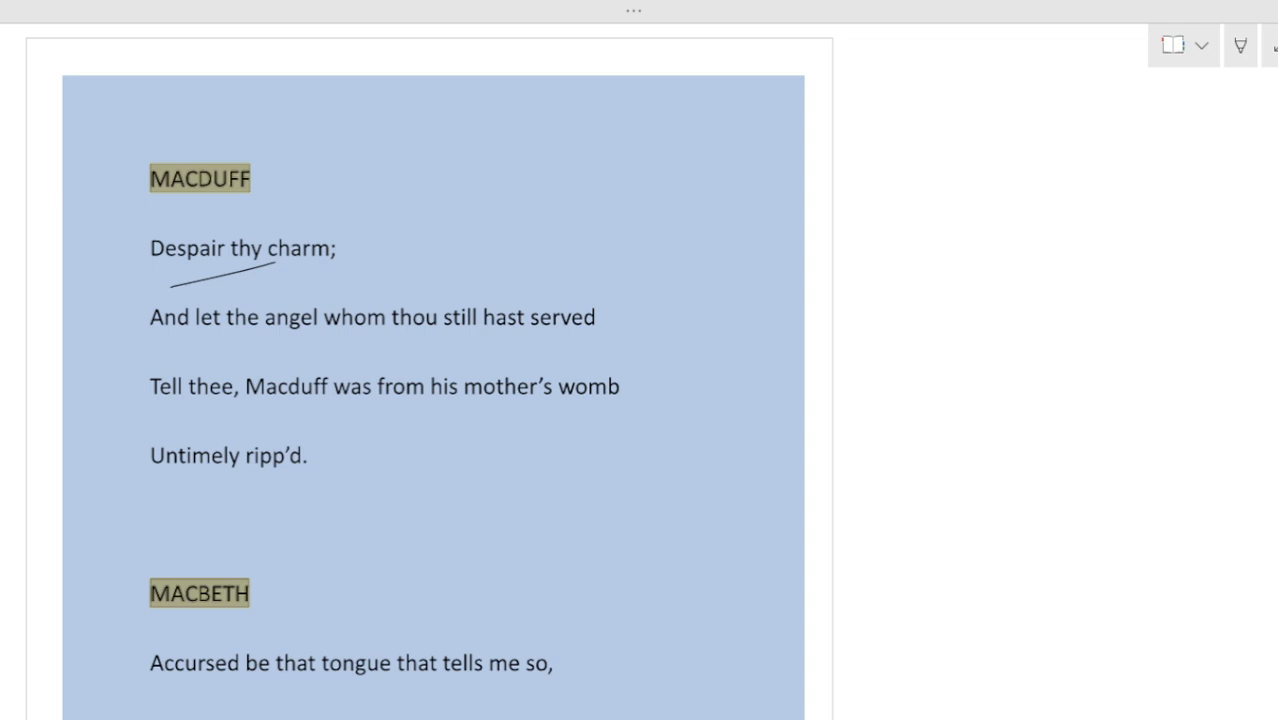
scroll(down, 3)
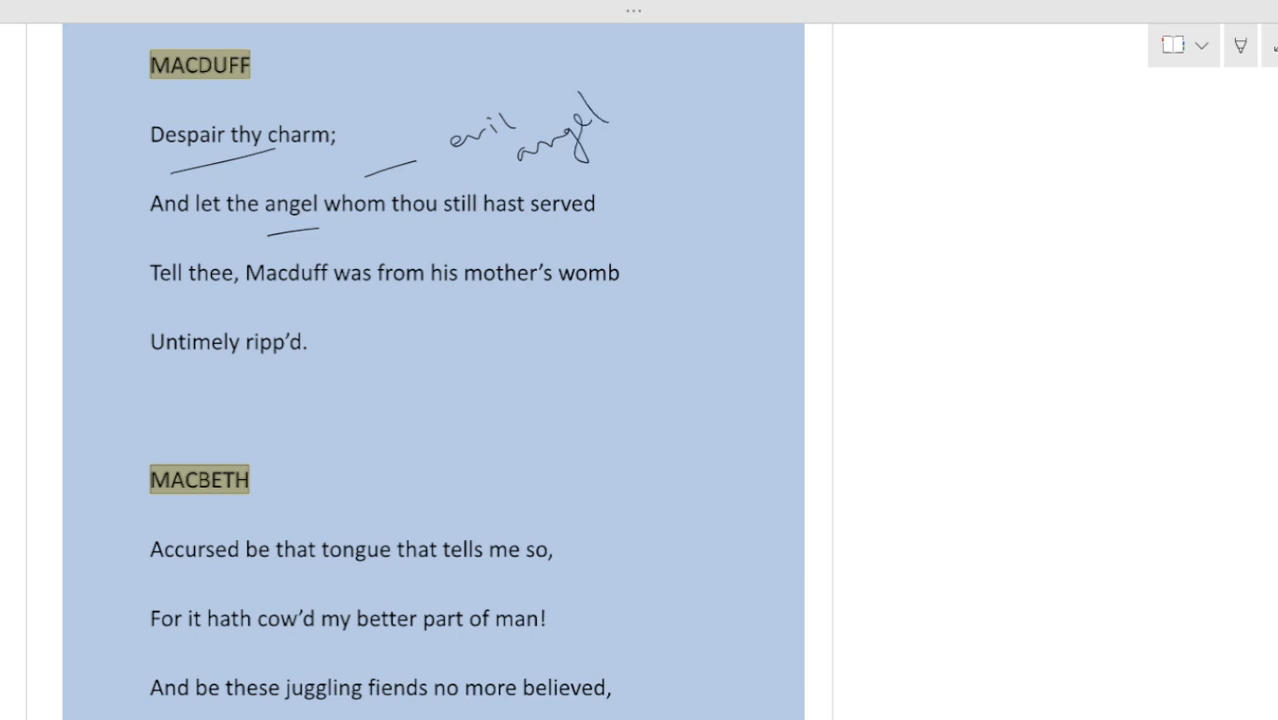
drag(630, 140, 810, 90)
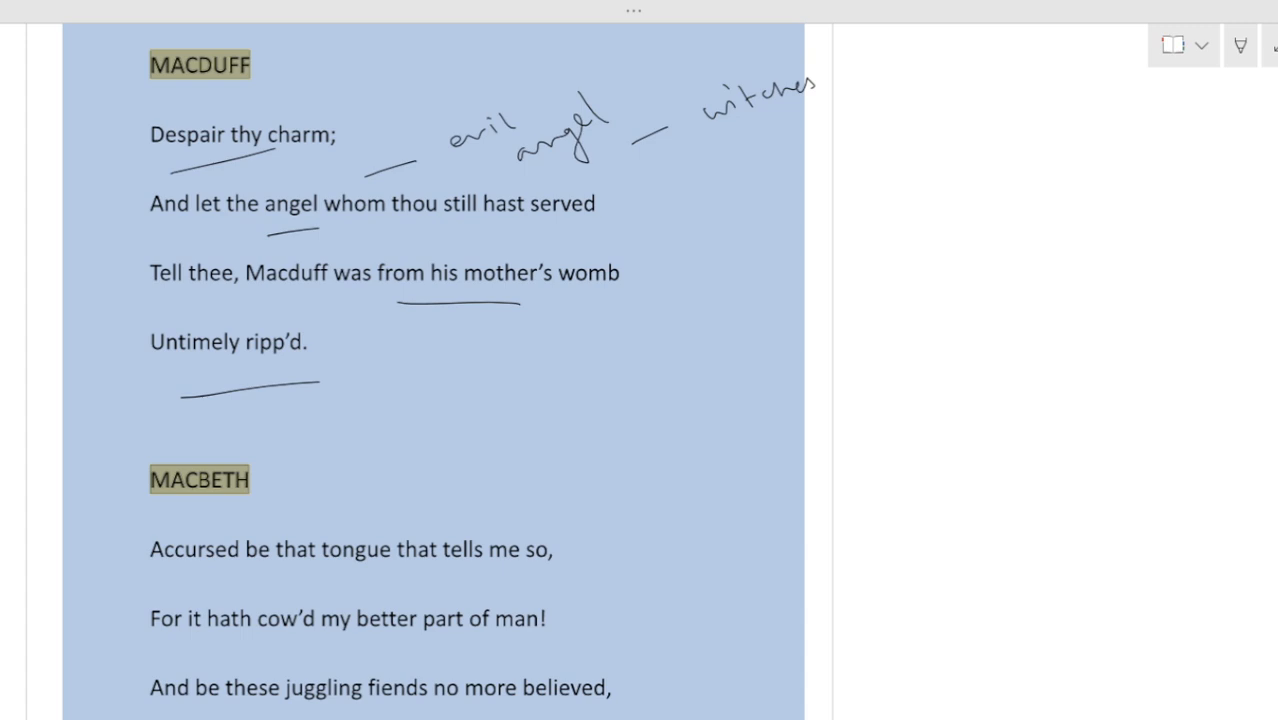
Write the margin note about Macduff's premature surgical removal from the womb
drag(720, 270, 724, 244)
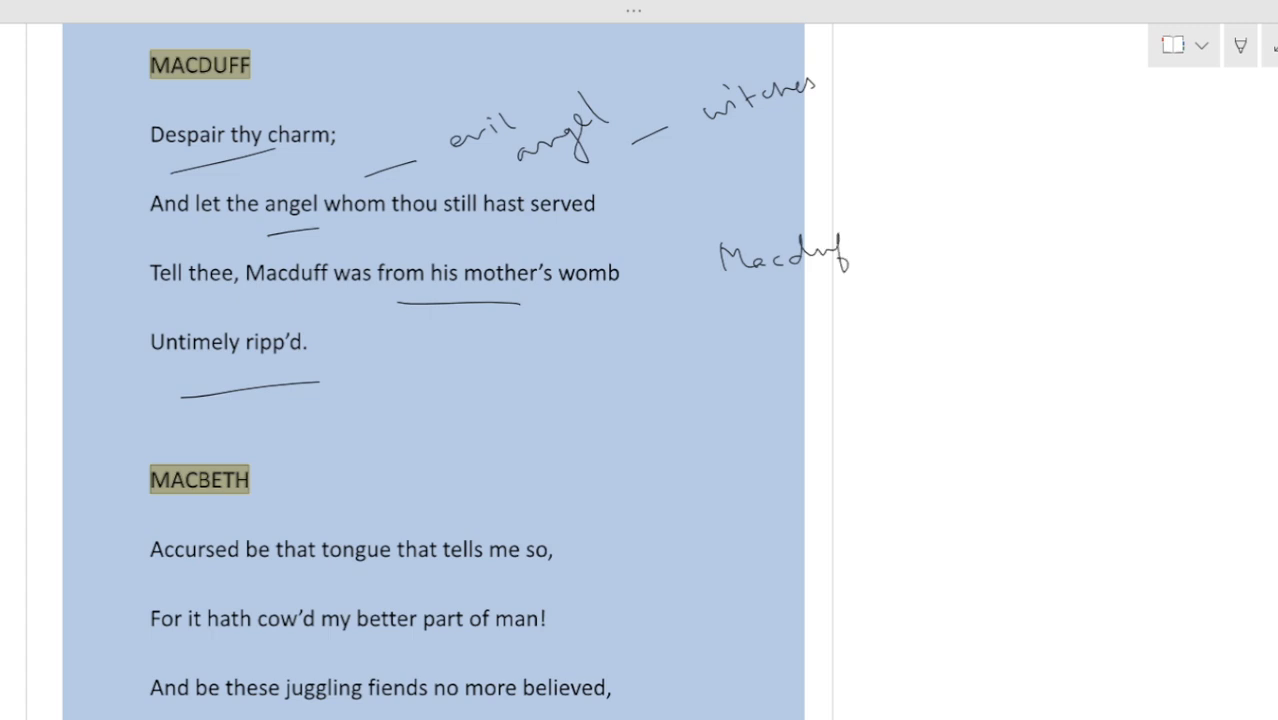
drag(880, 236, 944, 240)
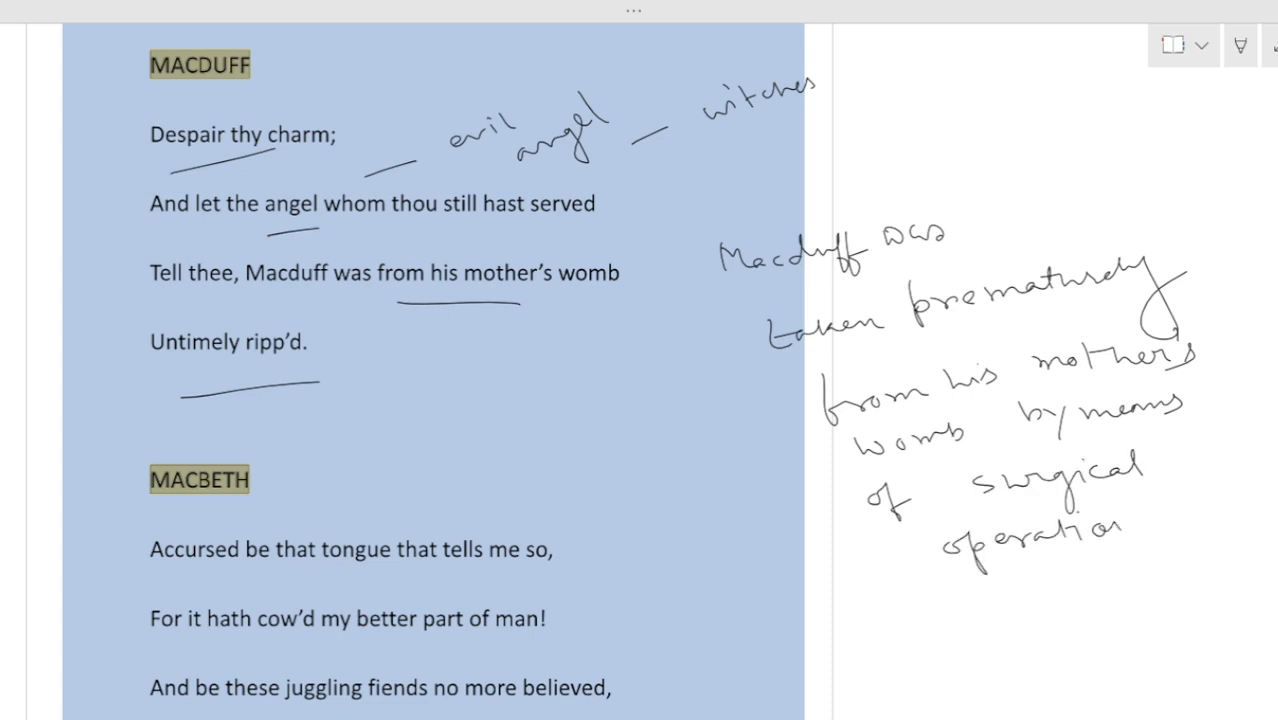
Underline 'tells me so' and Macbeth's lines, glossing 'cow'd' as 'crushed', 'spirit', and the tricking witches
scroll(down, 3)
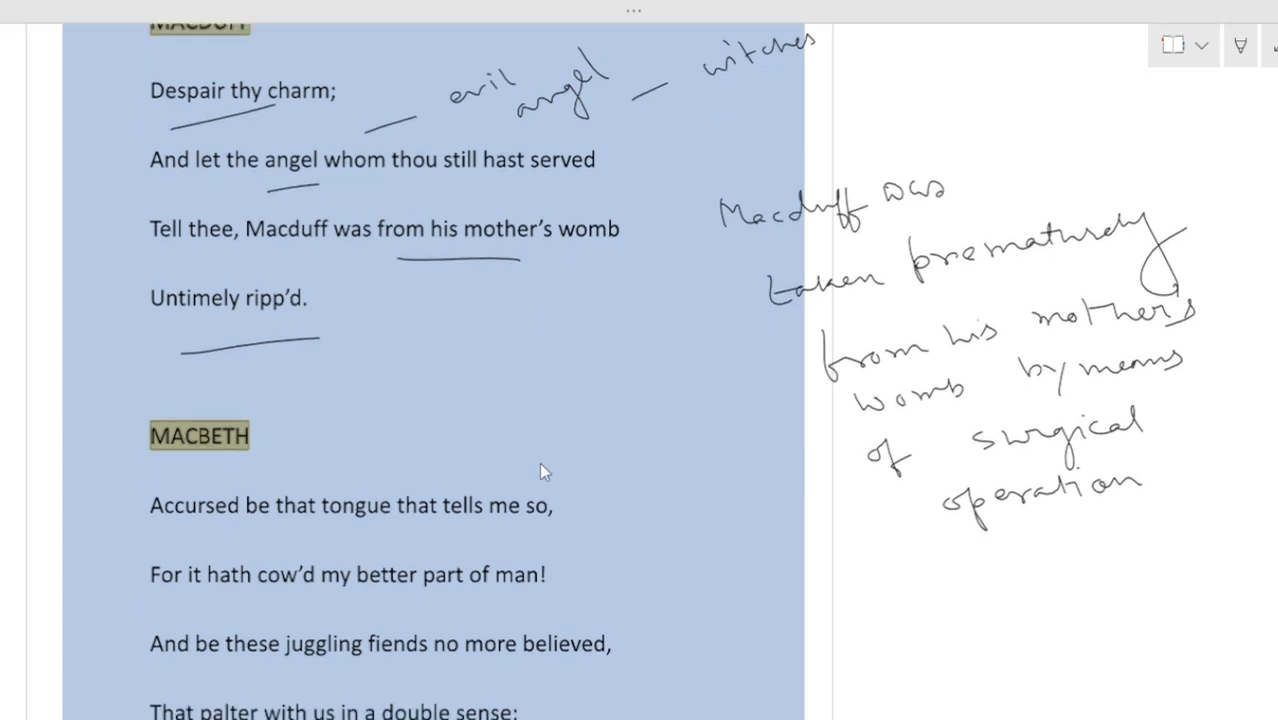
scroll(down, 3)
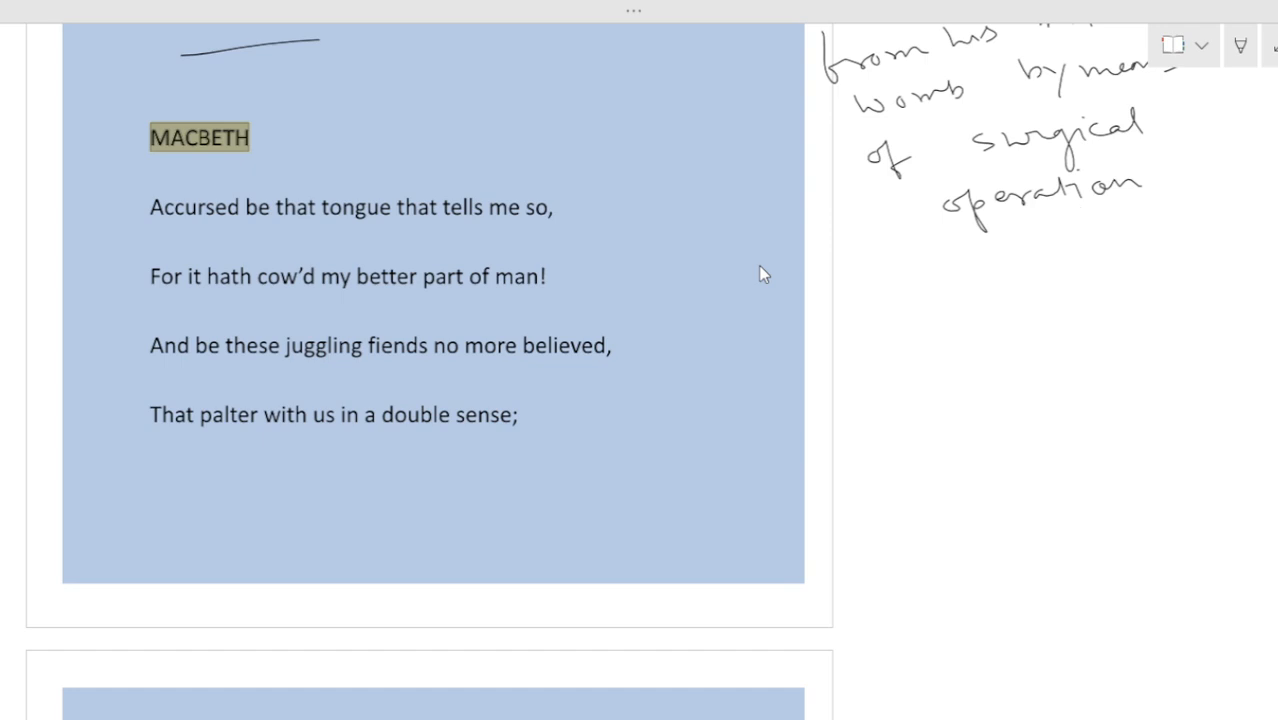
drag(426, 248, 544, 236)
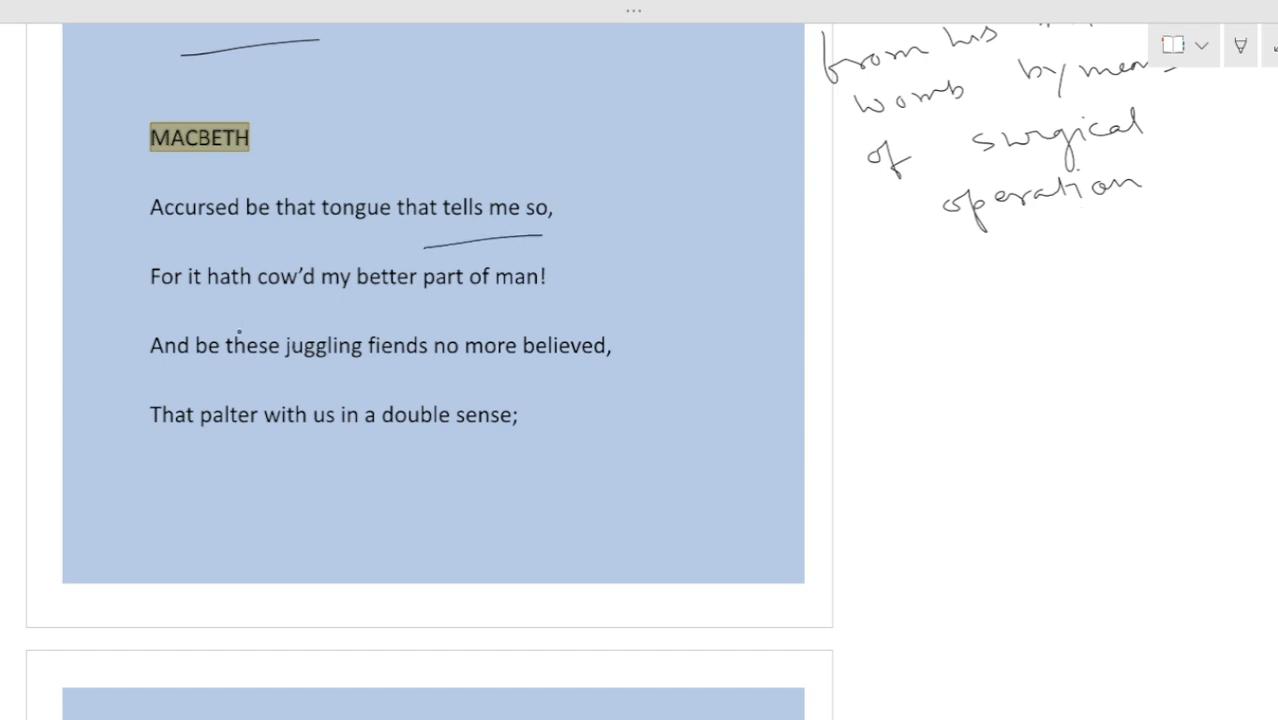
drag(230, 312, 544, 296)
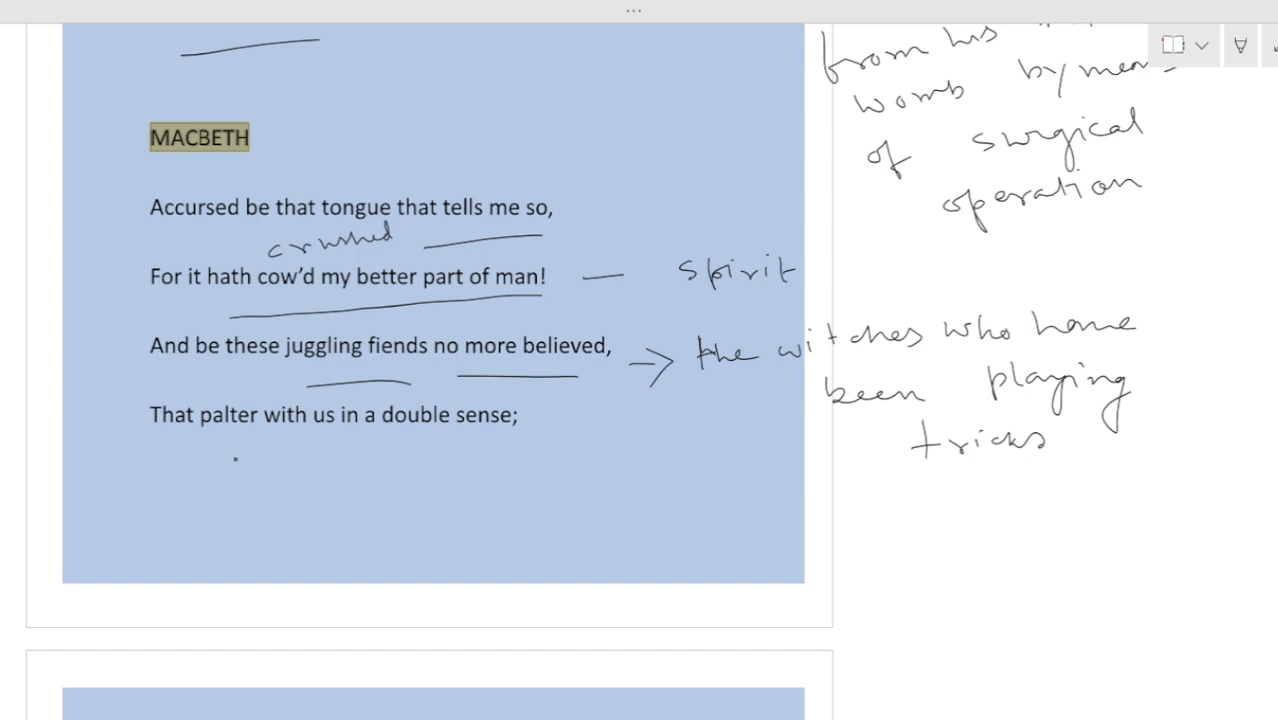
Write 'equivocate' under the double sense line with an extra underline
drag(210, 448, 536, 452)
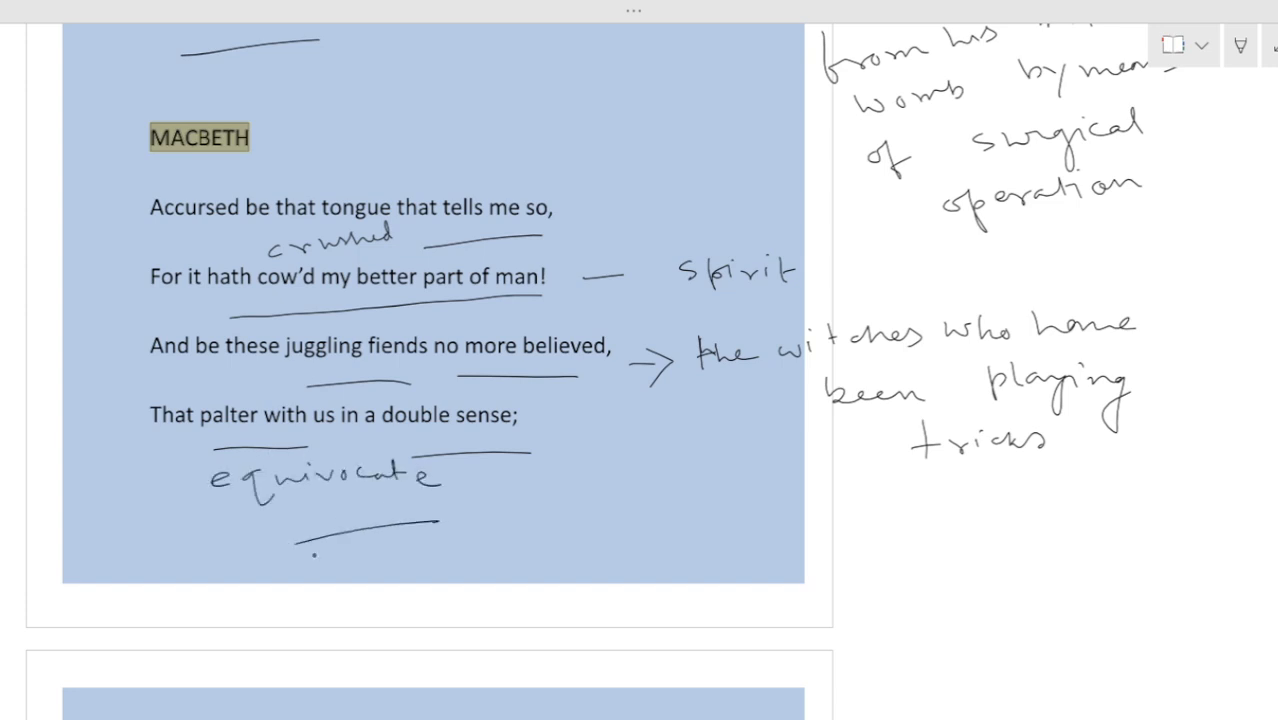
drag(312, 556, 436, 524)
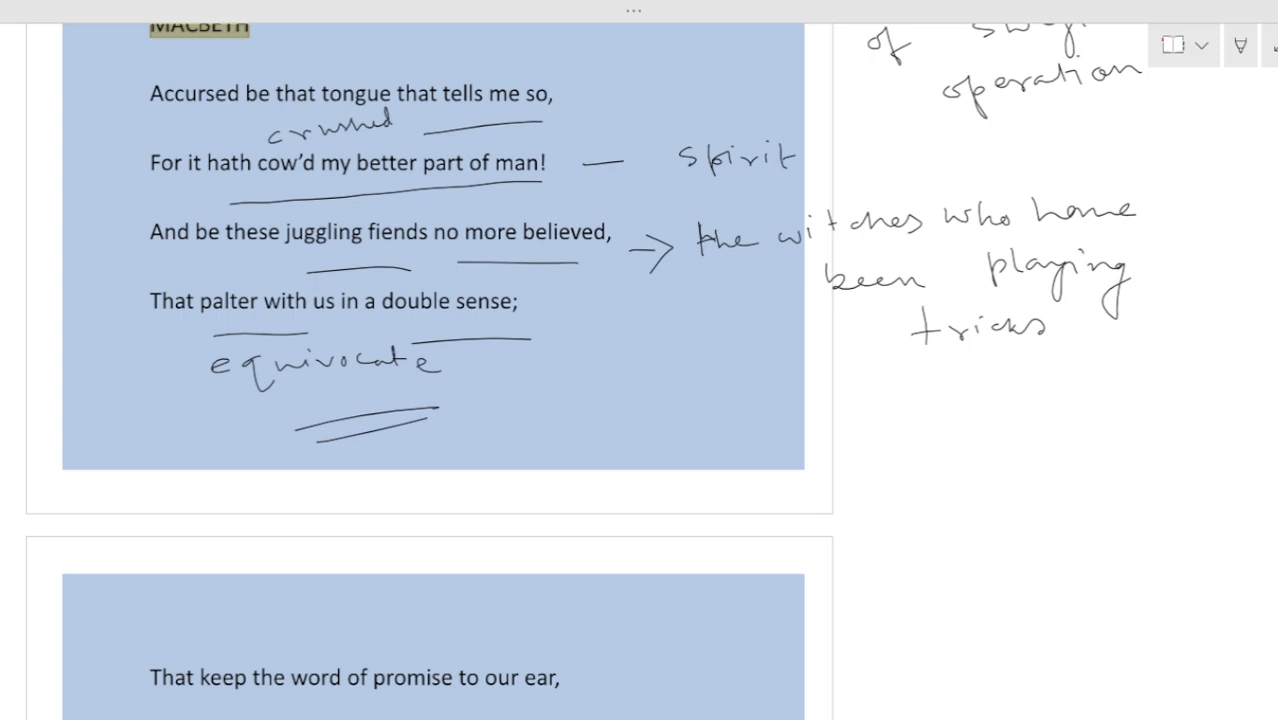
Bracket the promise-and-hope lines as 'Banquo's warning' and underline 'fight with thee'
scroll(down, 3)
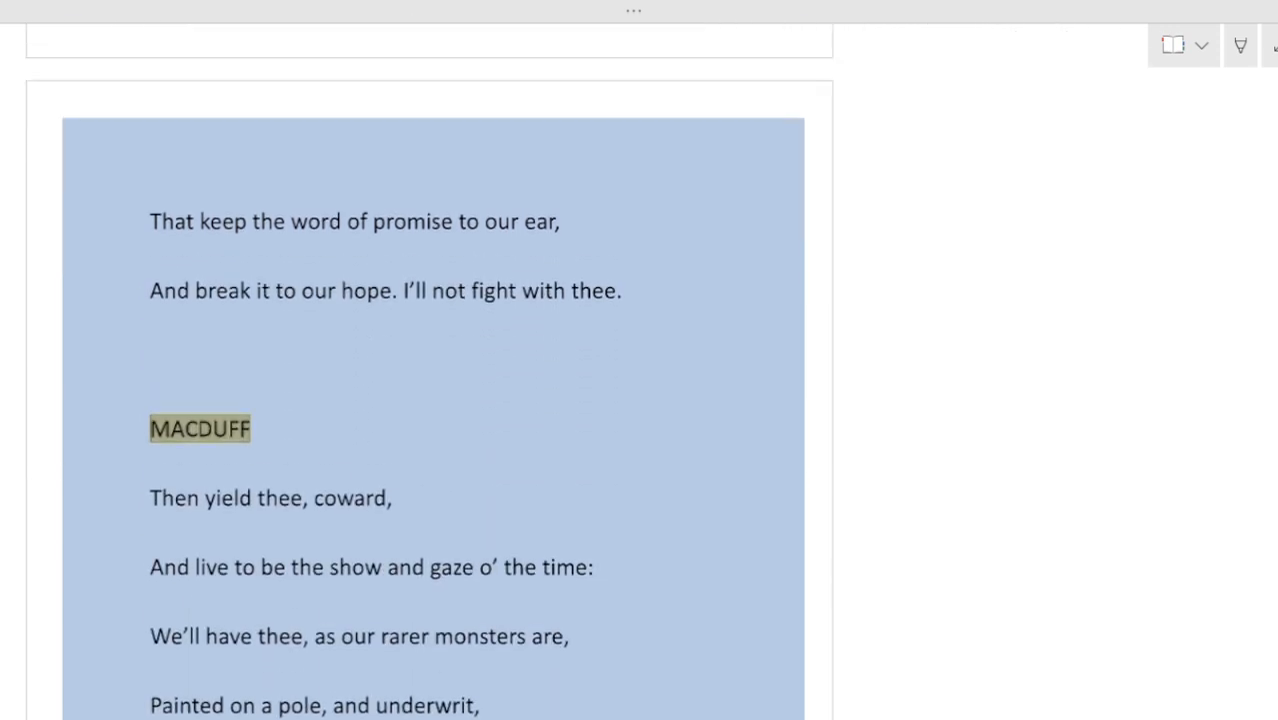
drag(476, 256, 588, 240)
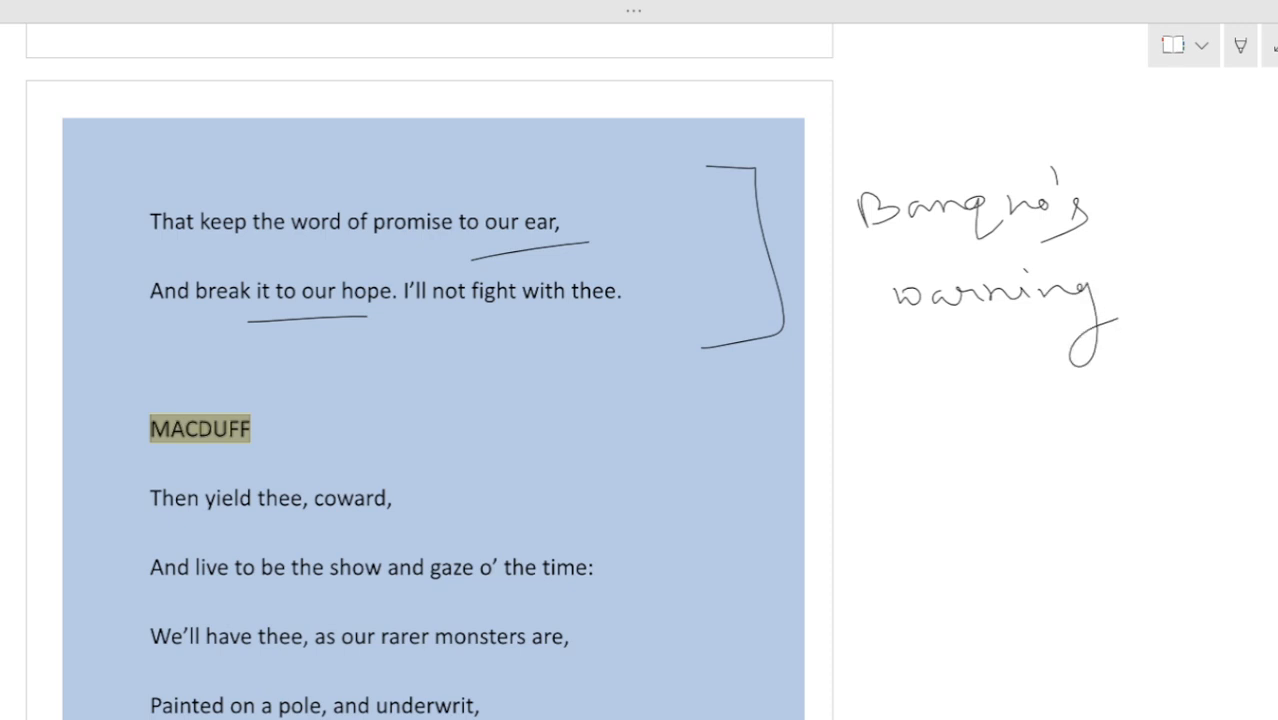
drag(470, 330, 600, 324)
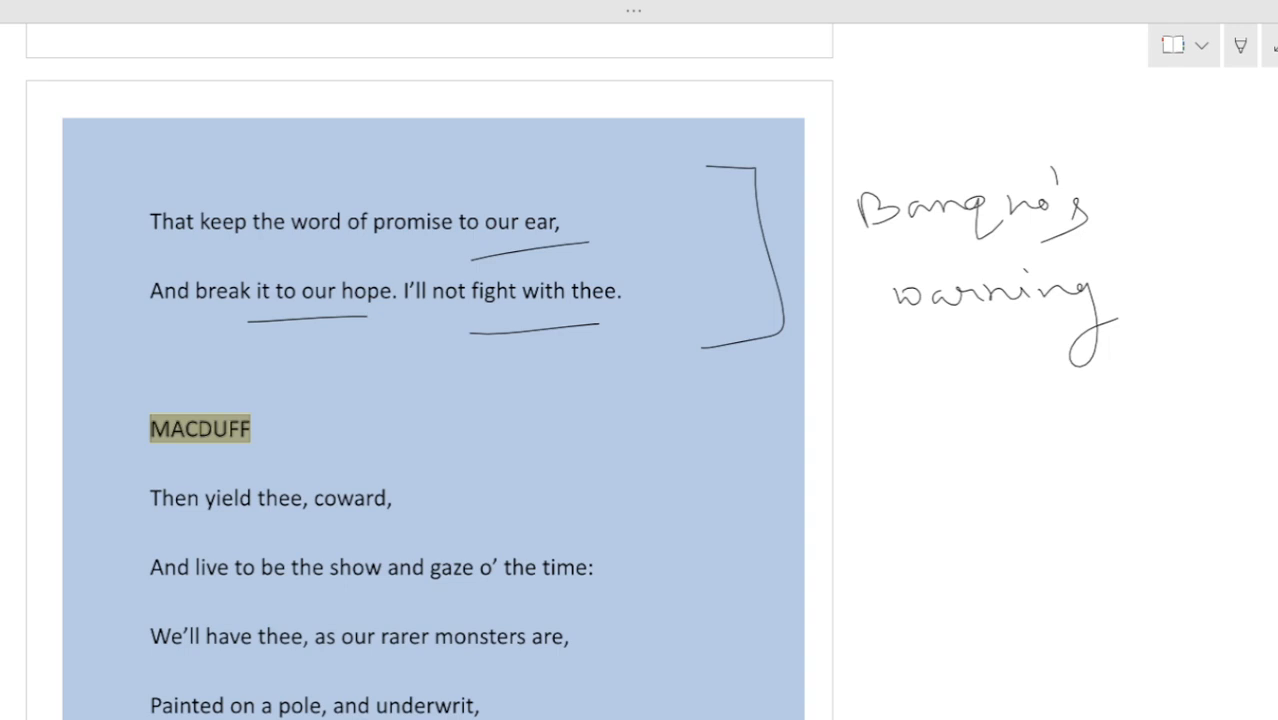
Underline 'coward', 'show' and 'gaze o' the time', noting 'exhibit you' beside it
scroll(down, 3)
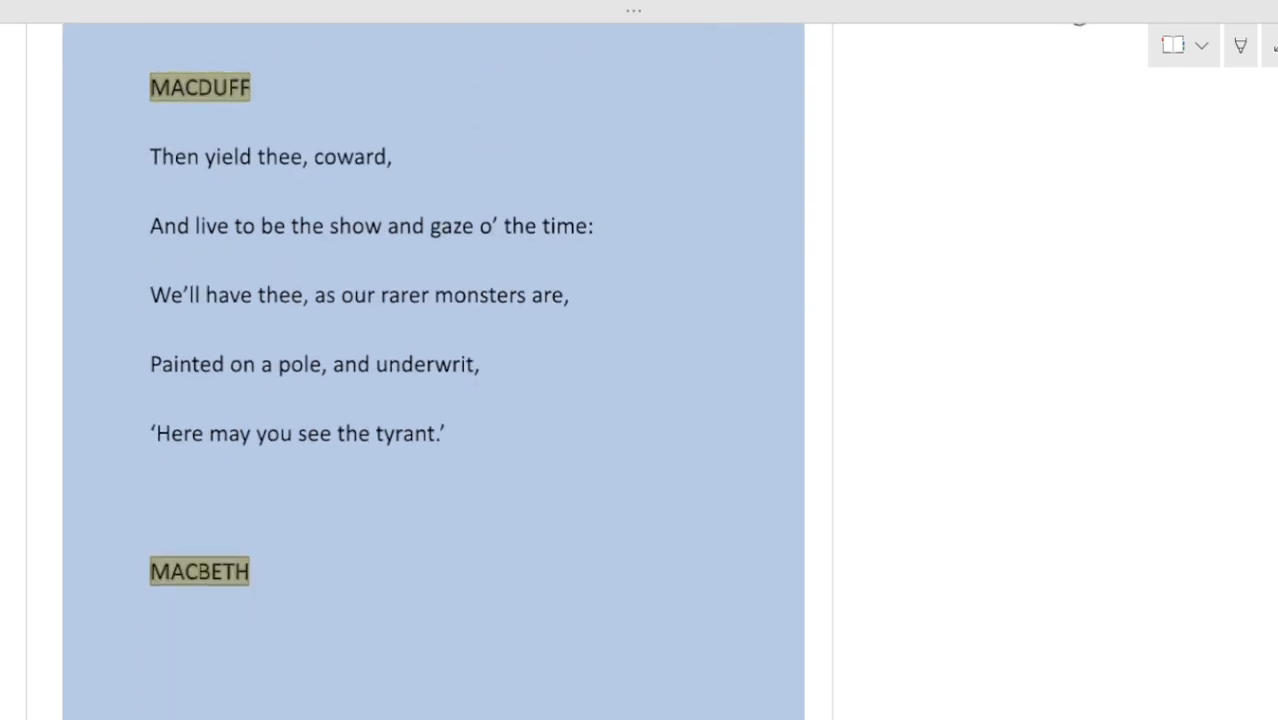
scroll(down, 3)
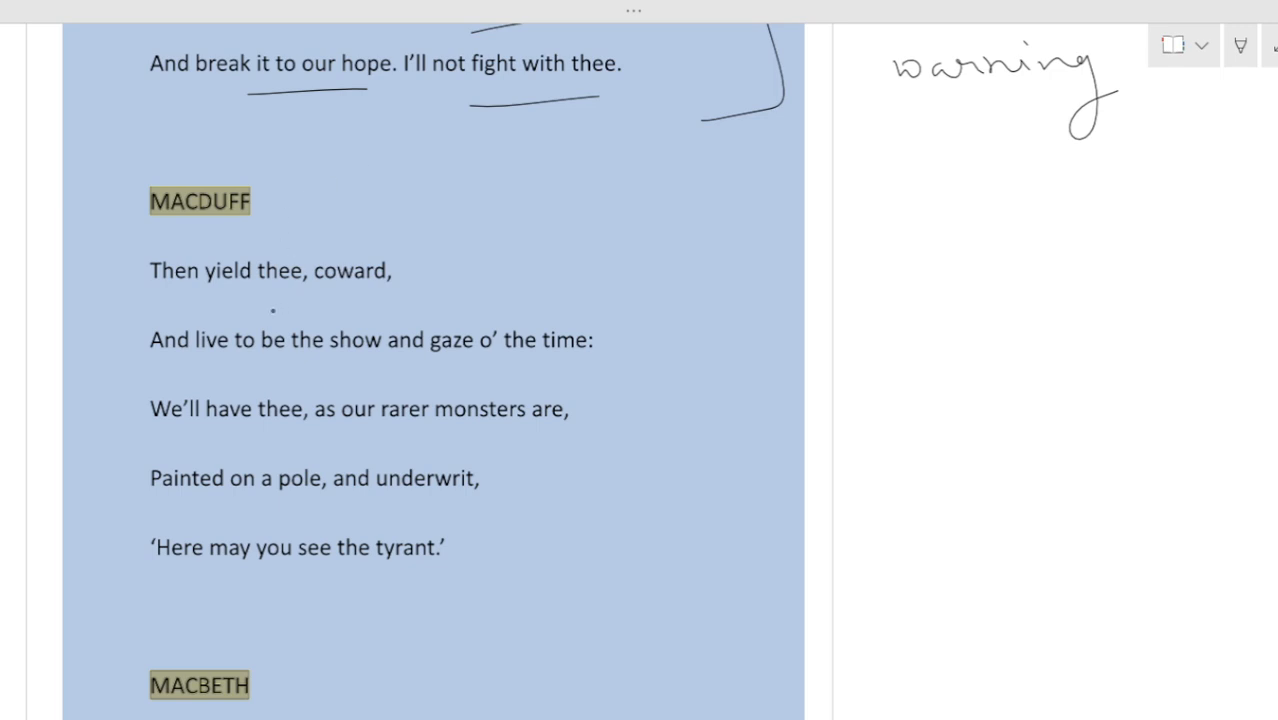
drag(268, 308, 404, 298)
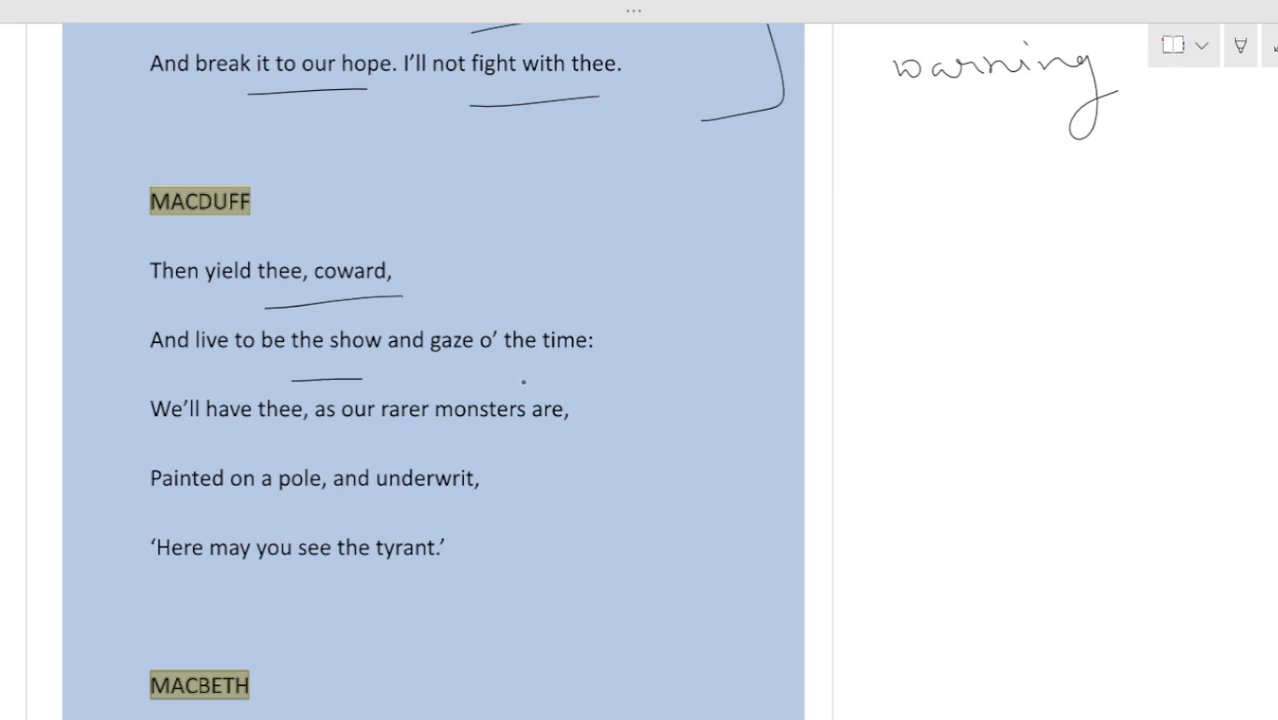
drag(436, 374, 592, 372)
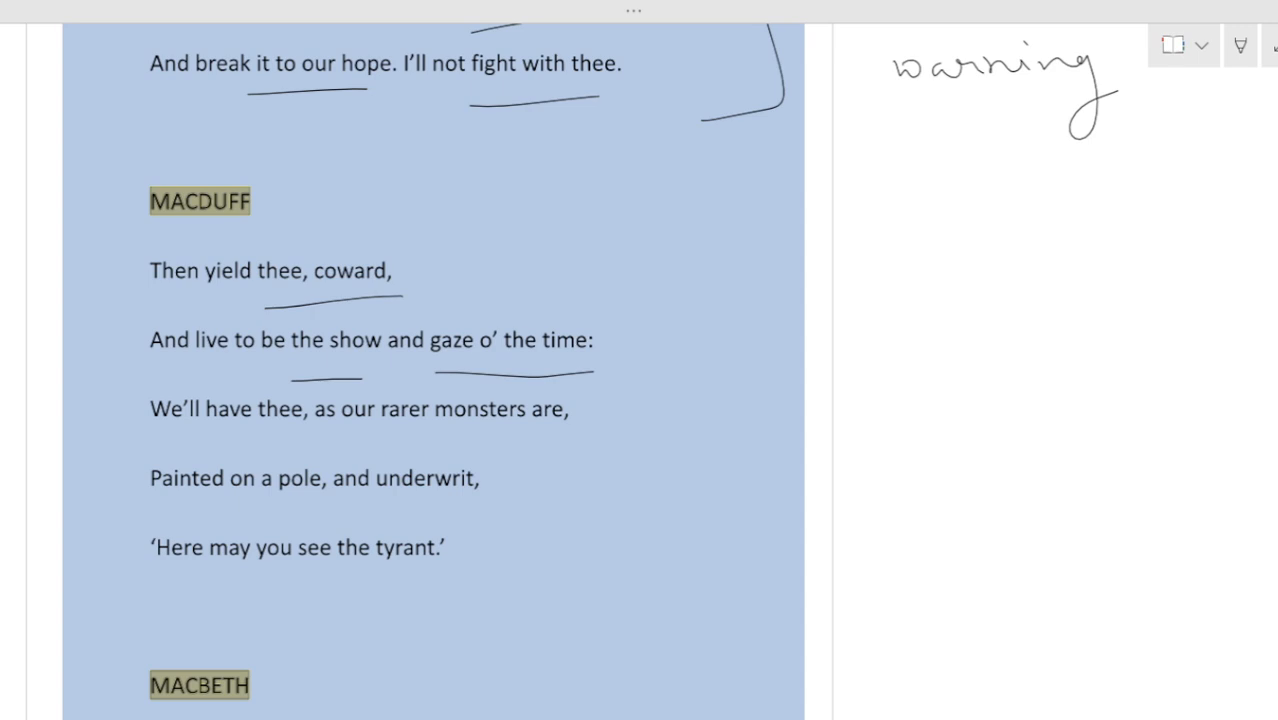
drag(700, 340, 748, 338)
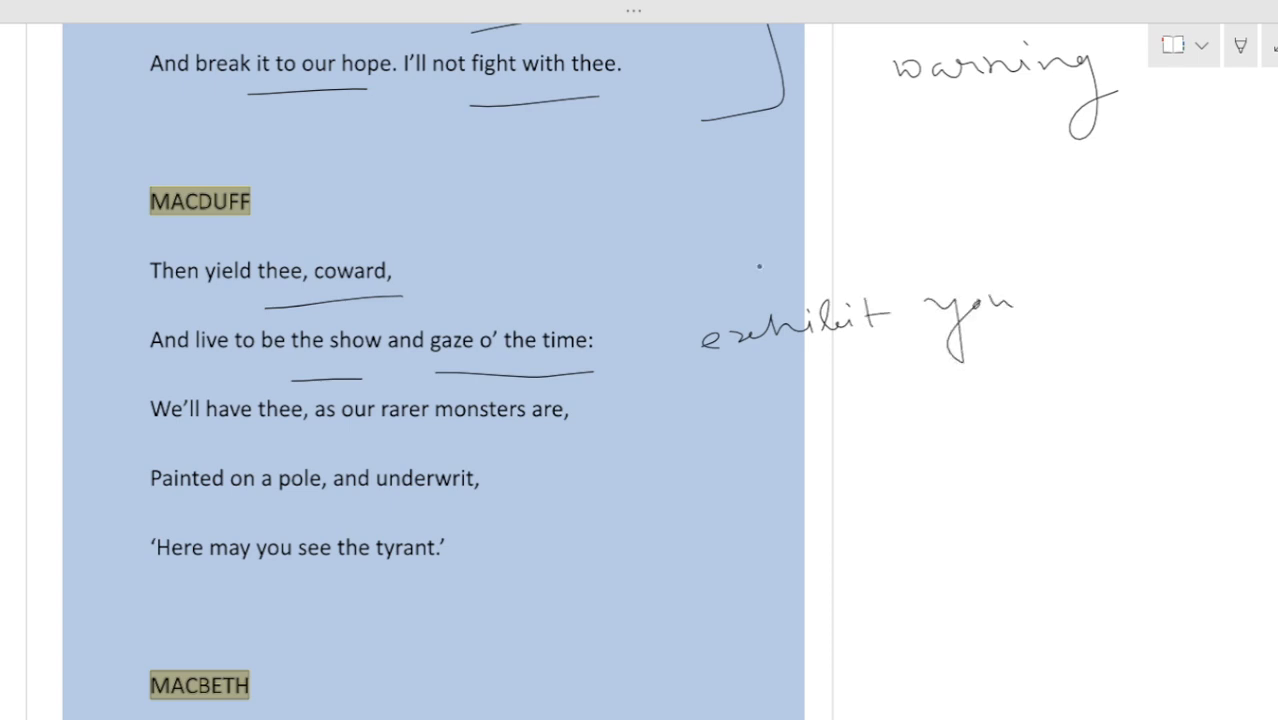
Underline 'rarer monsters', 'Painted on a pole', the tyrant line, noting 'Specimen of monster in the form of human' with an arrow
drag(410, 458, 490, 456)
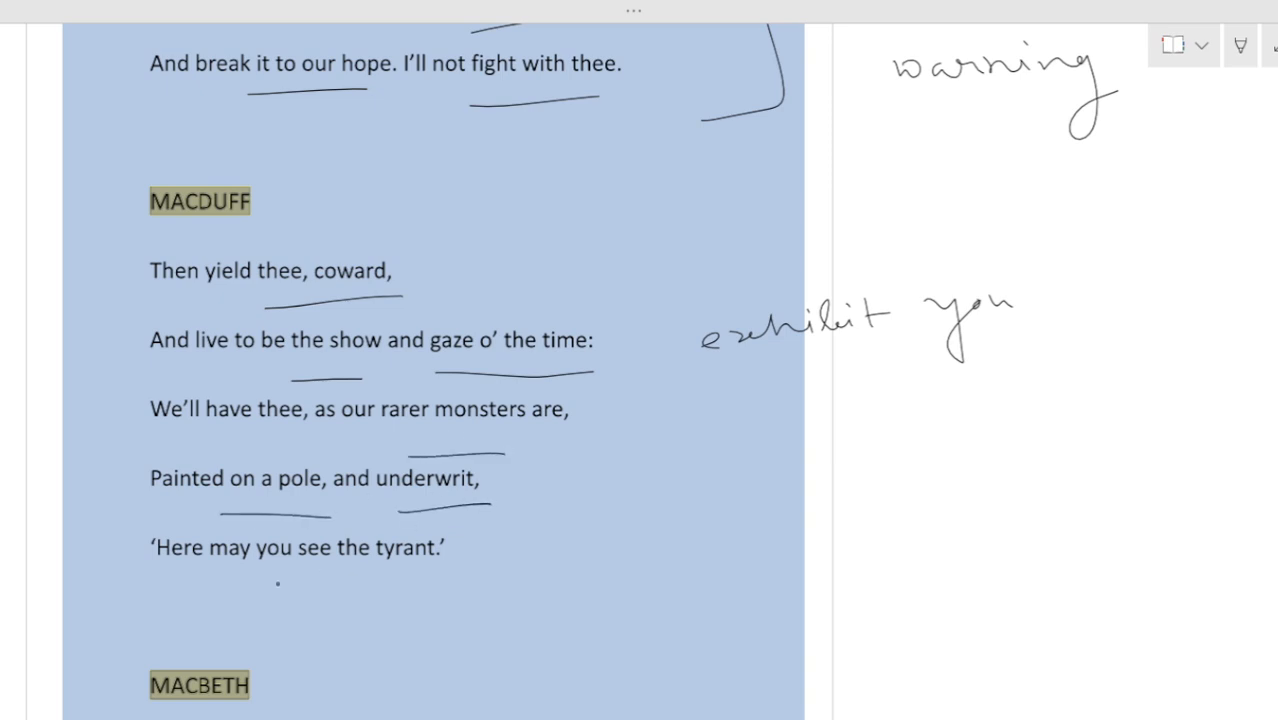
drag(172, 596, 458, 580)
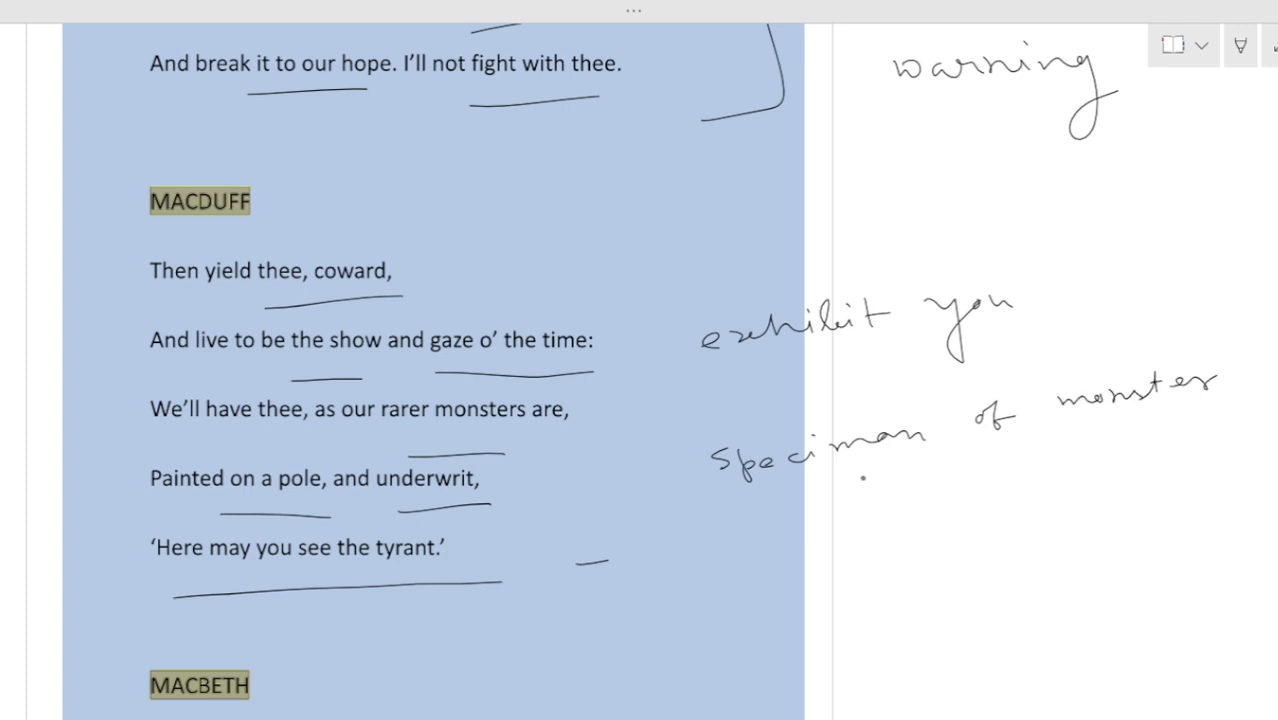
text(in the form of)
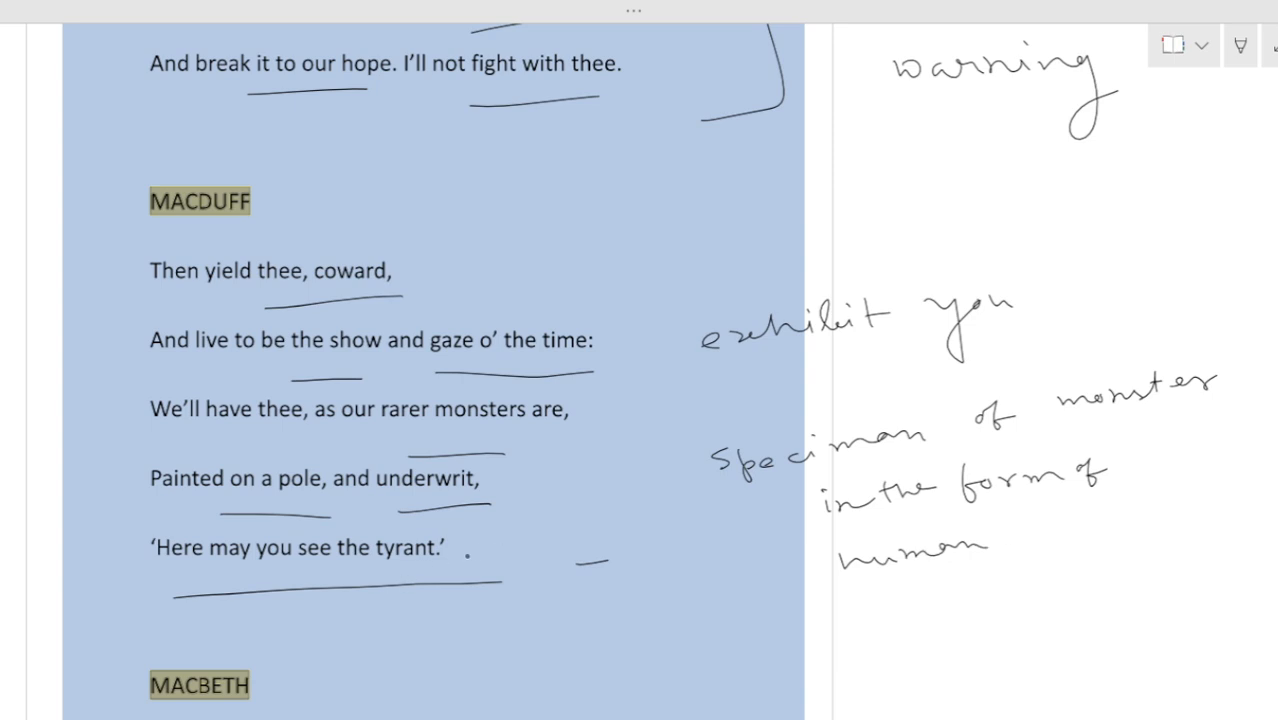
drag(480, 552, 580, 550)
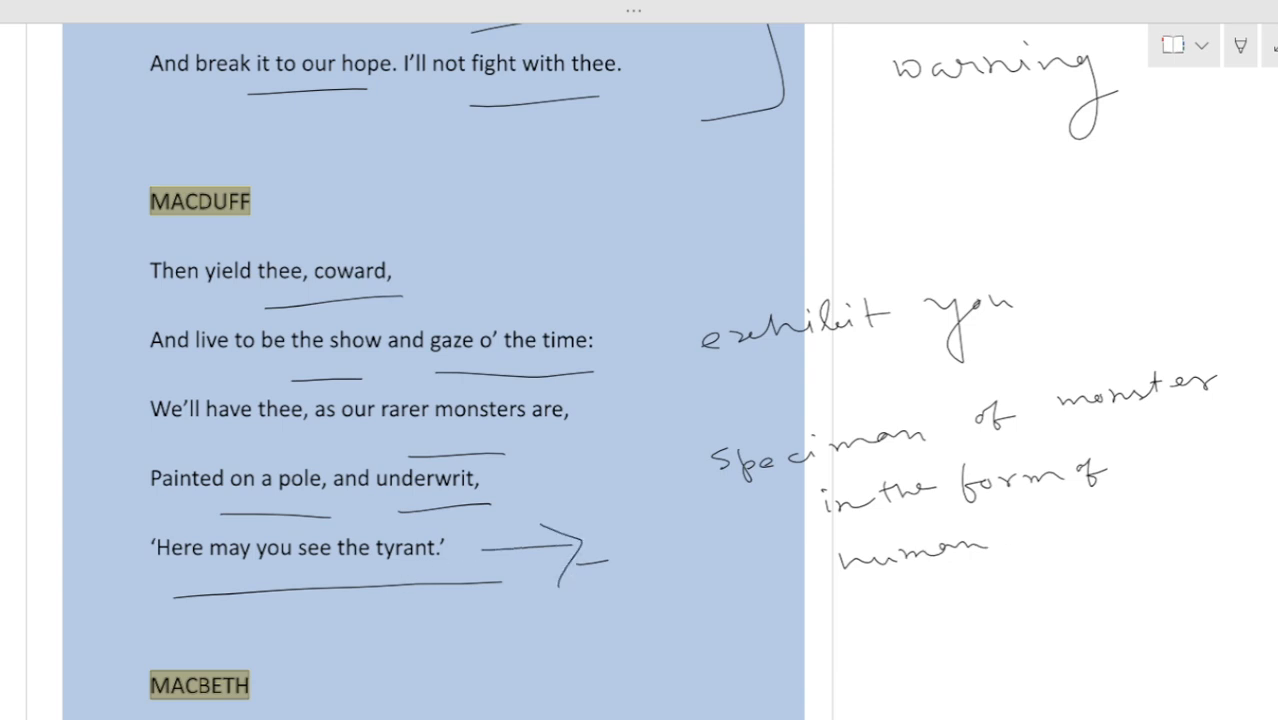
Draw a downward margin arrow and underline 'not yield' in Macbeth's lines
scroll(down, 3)
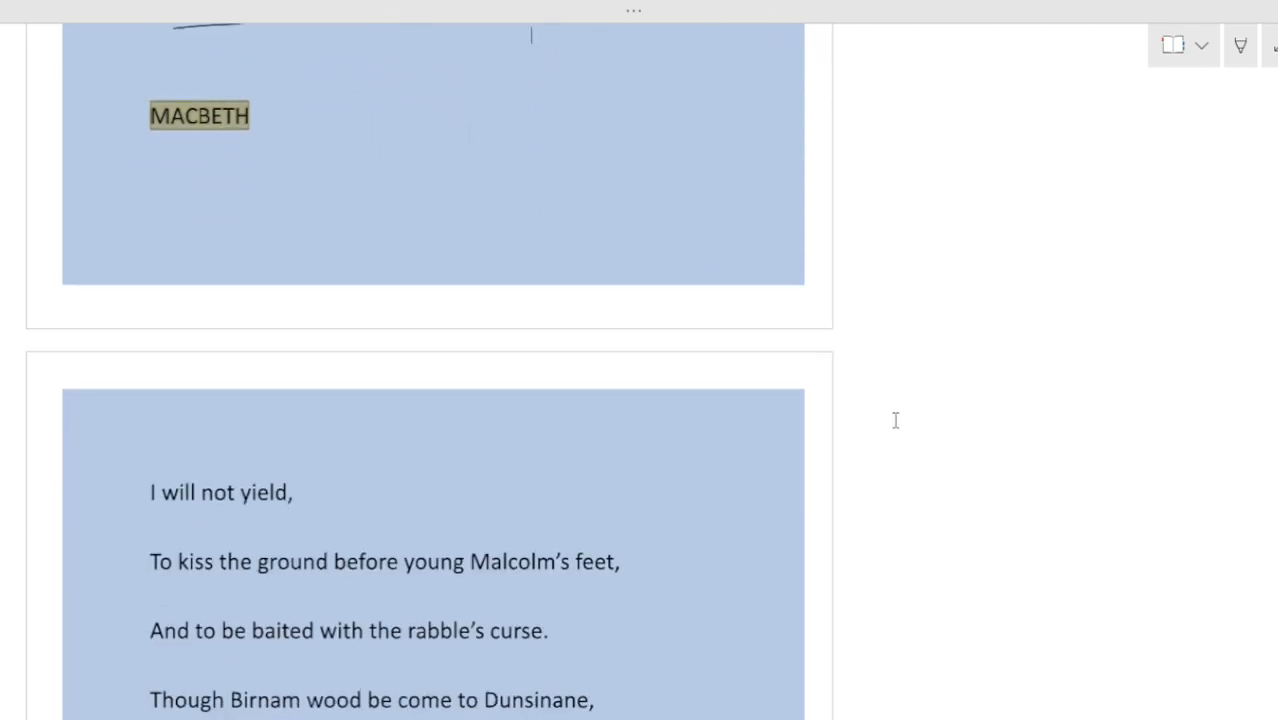
scroll(down, 3)
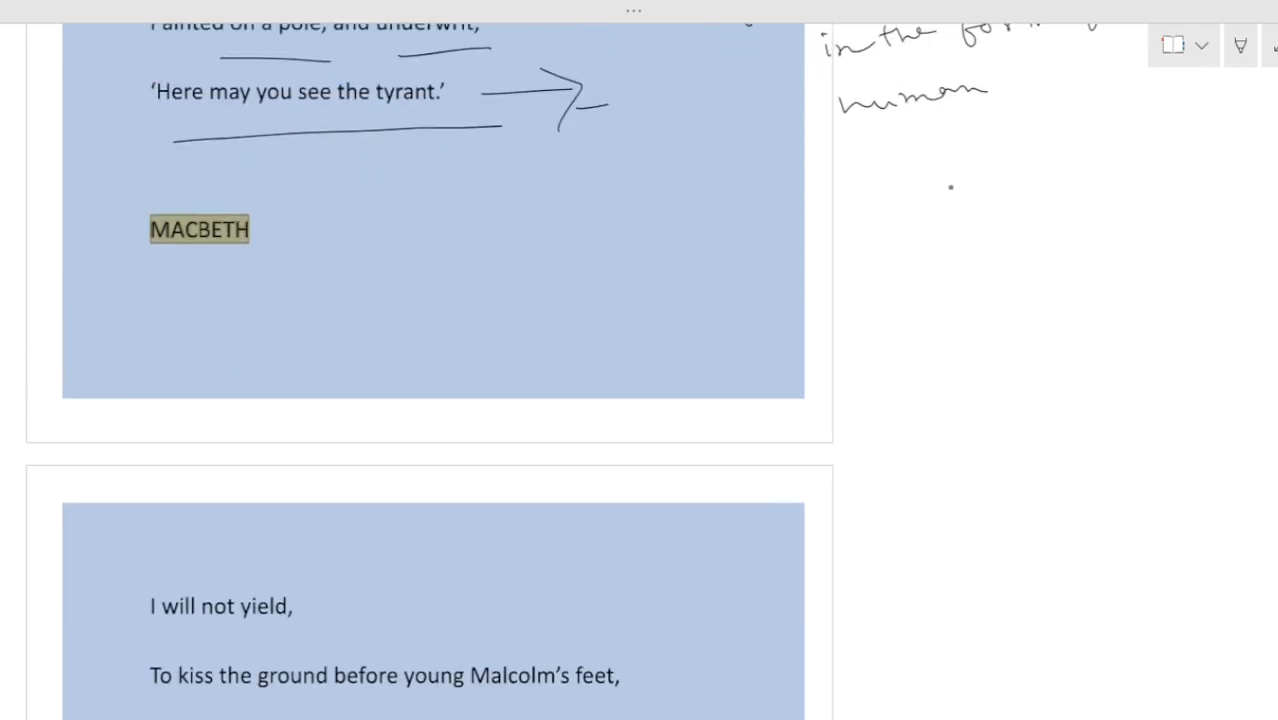
drag(950, 156, 964, 230)
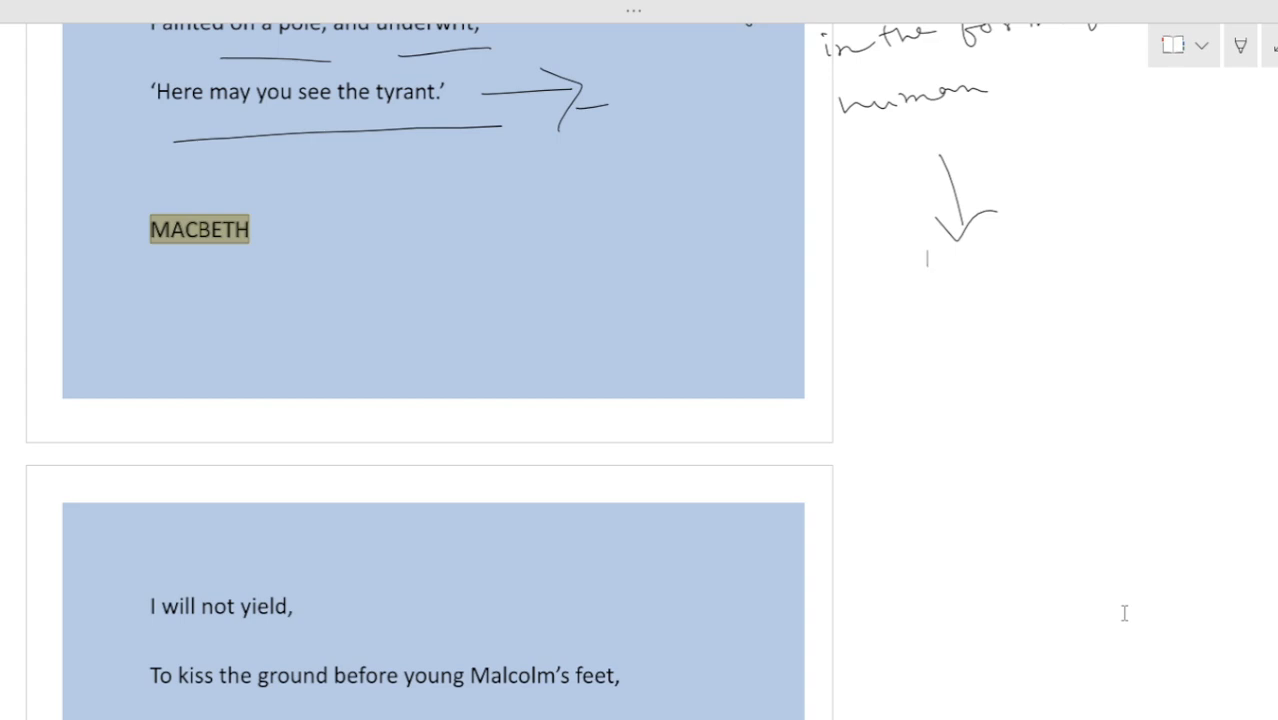
scroll(down, 3)
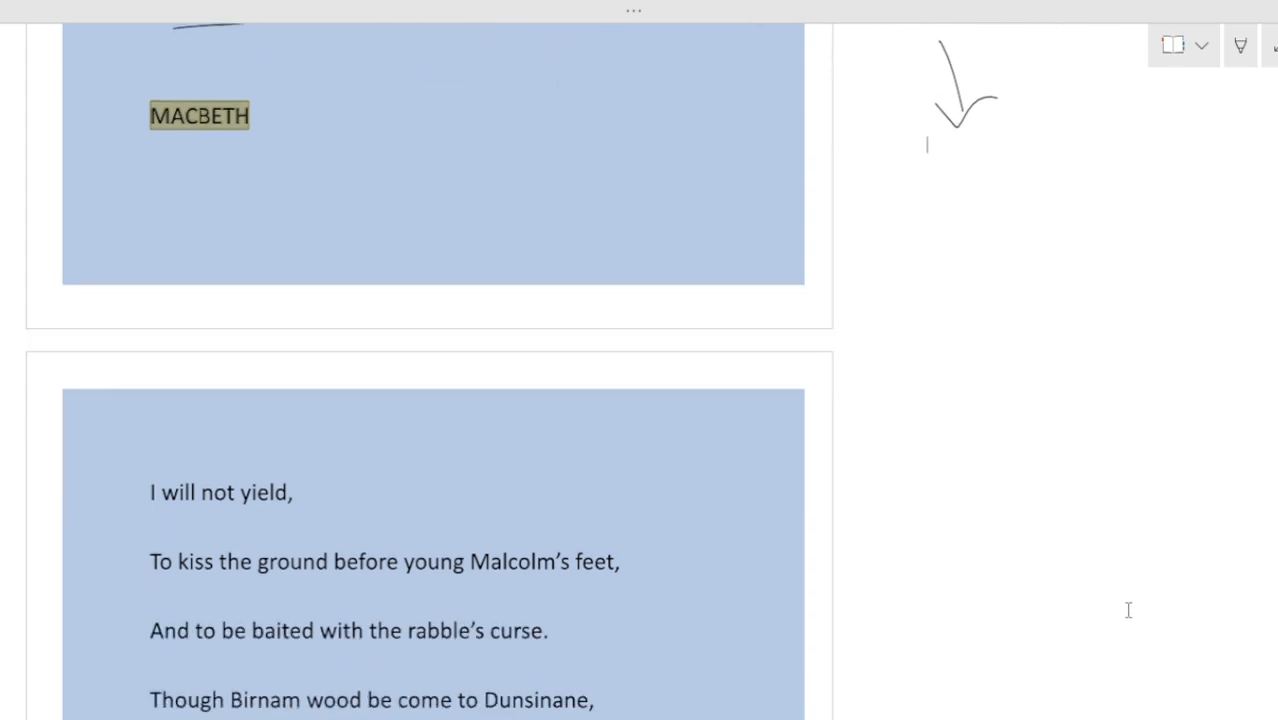
drag(220, 538, 290, 522)
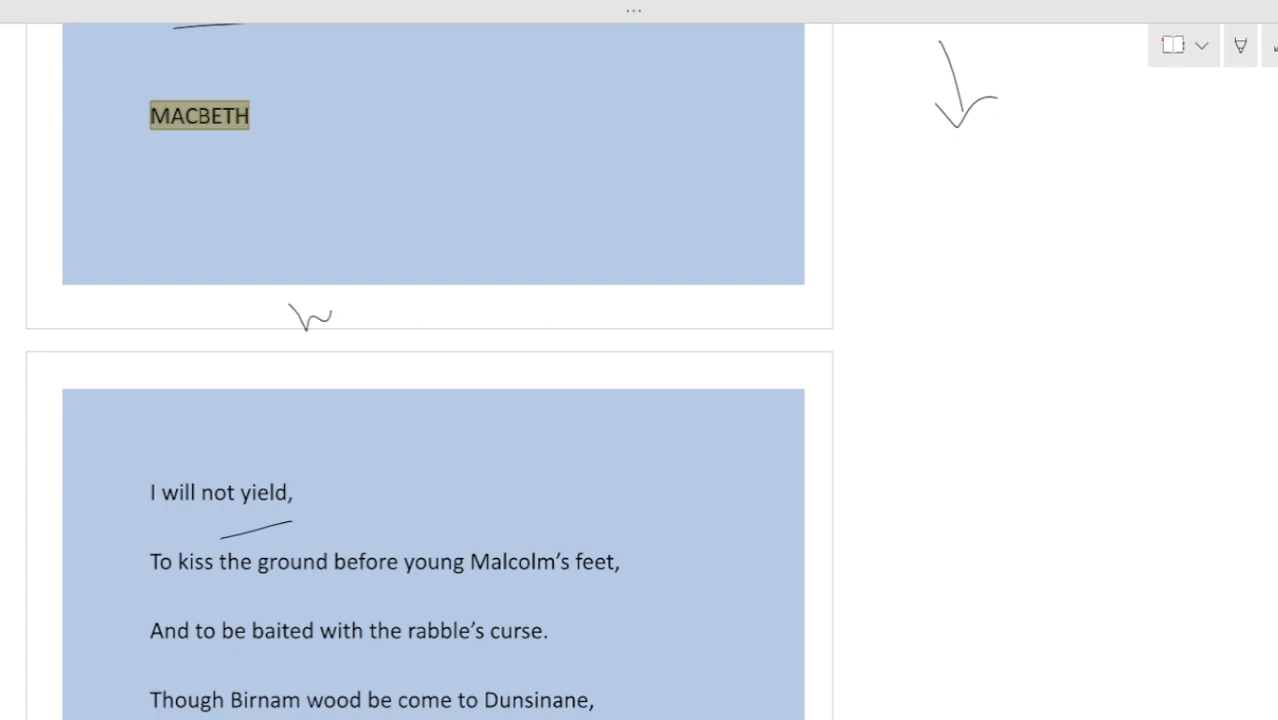
Handwrite the notes 'humiliating than death', 'provoke M to fight' and 'Cleopatra'
drag(290, 320, 430, 264)
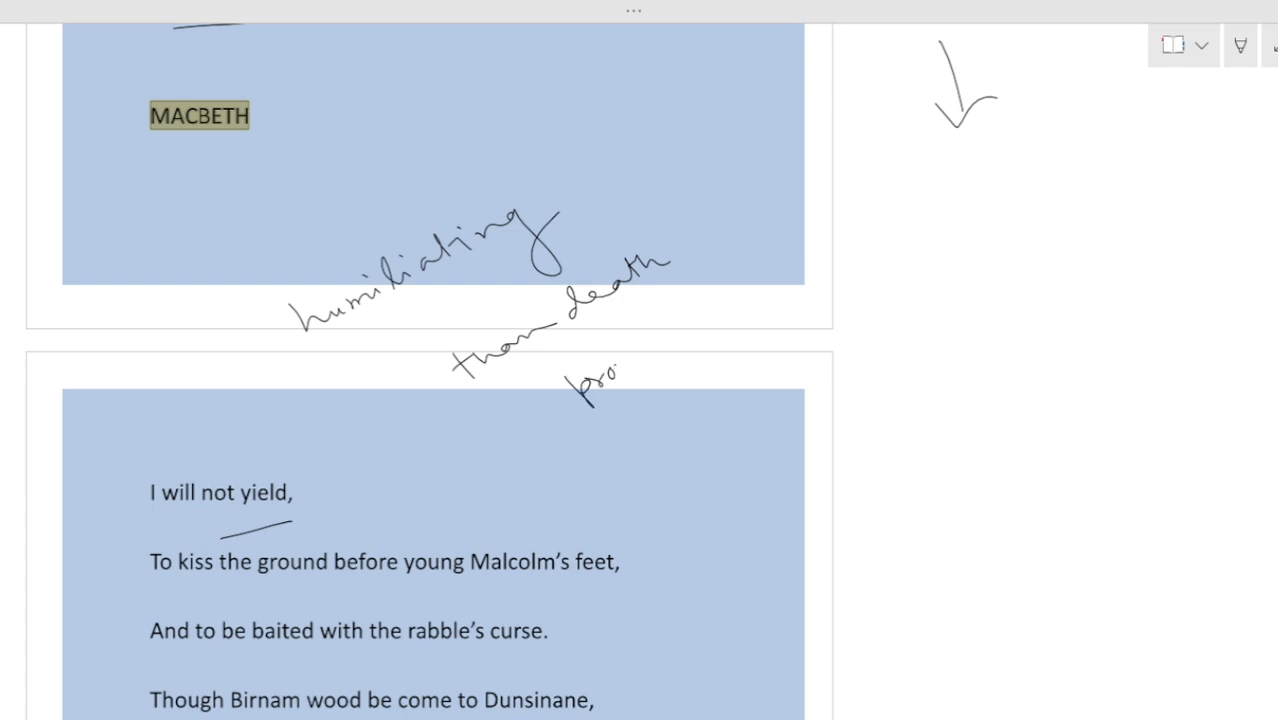
drag(610, 364, 764, 244)
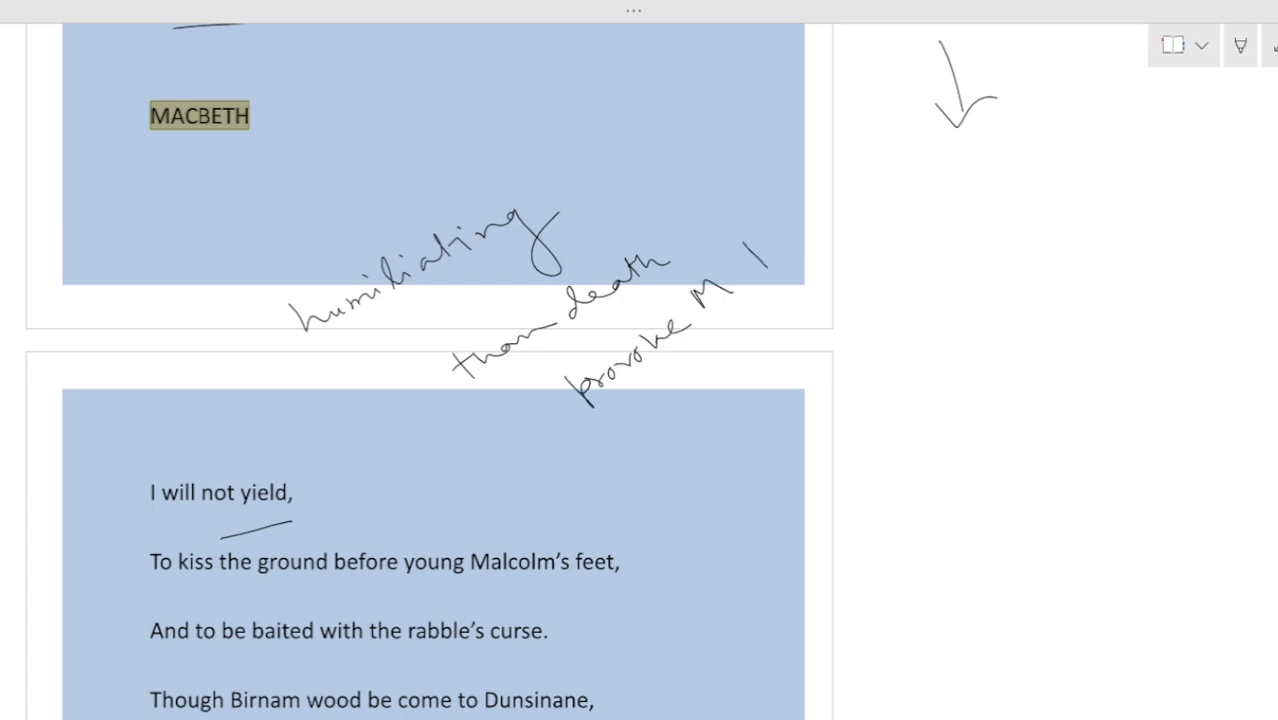
drag(756, 250, 770, 400)
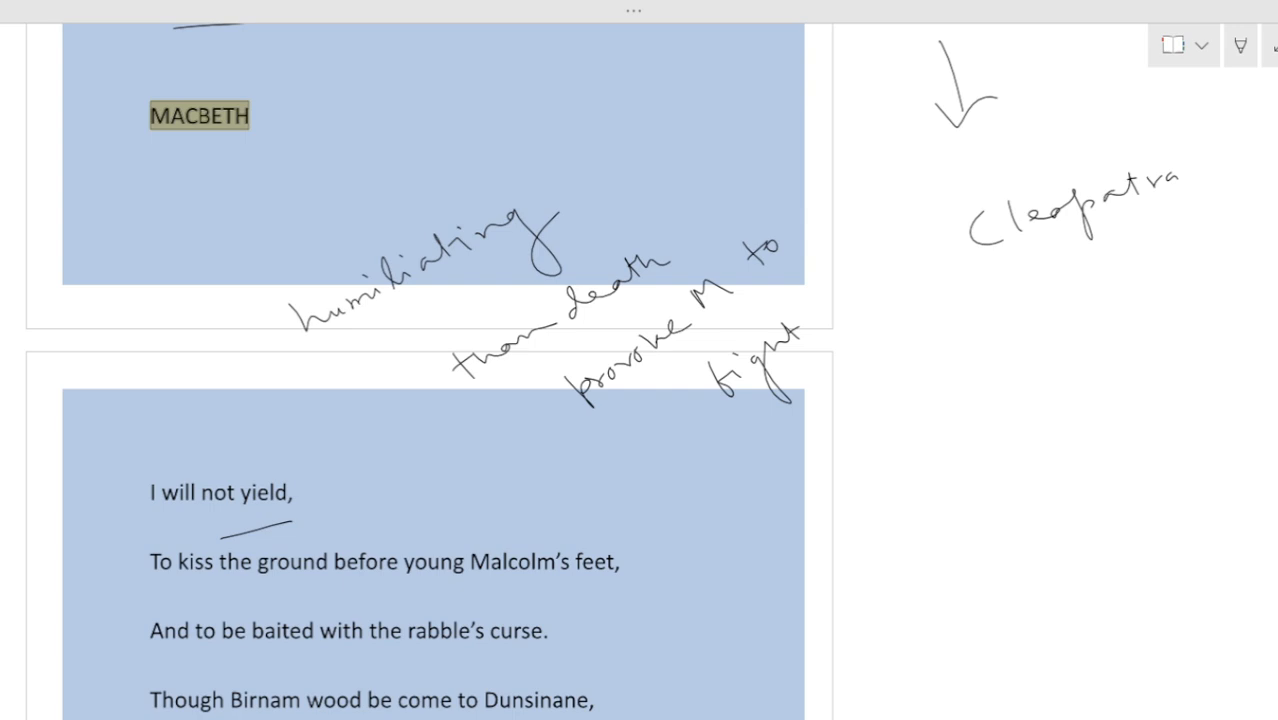
Underline 'young Malcolm's feet' and the Birnam wood line, glossing rabble's curse as 'crowd / mob'
scroll(down, 3)
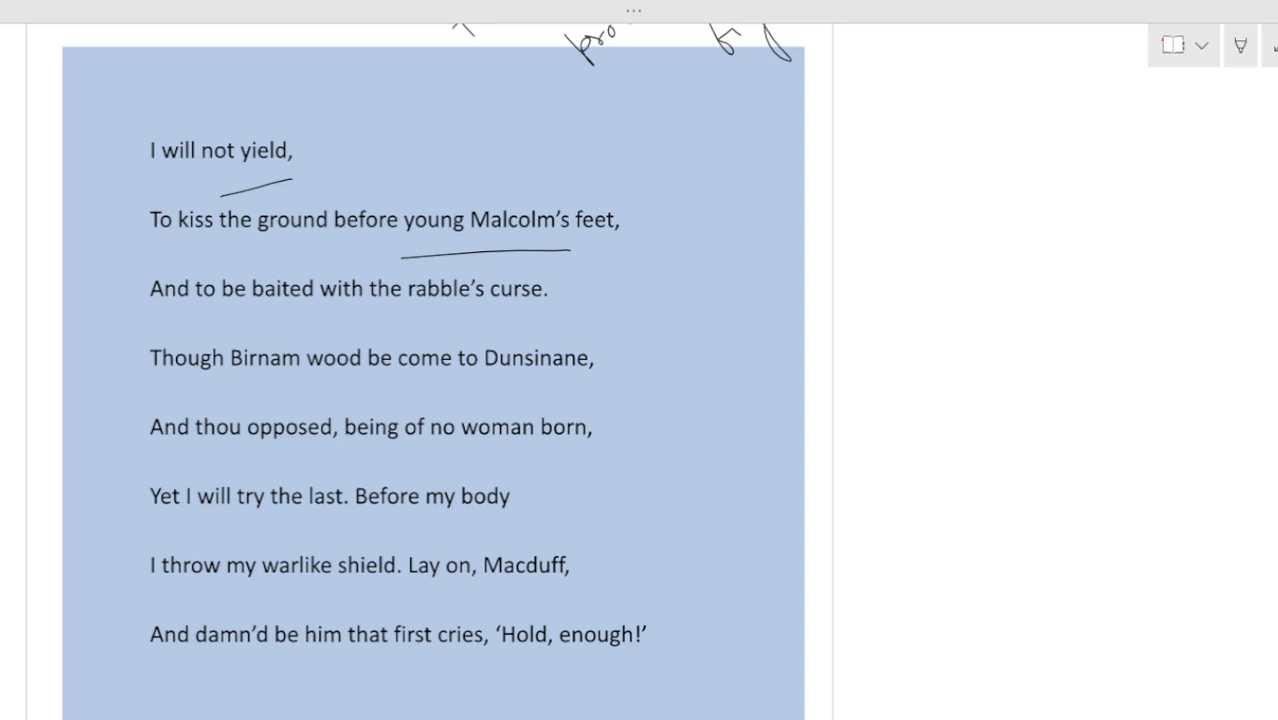
drag(278, 324, 536, 320)
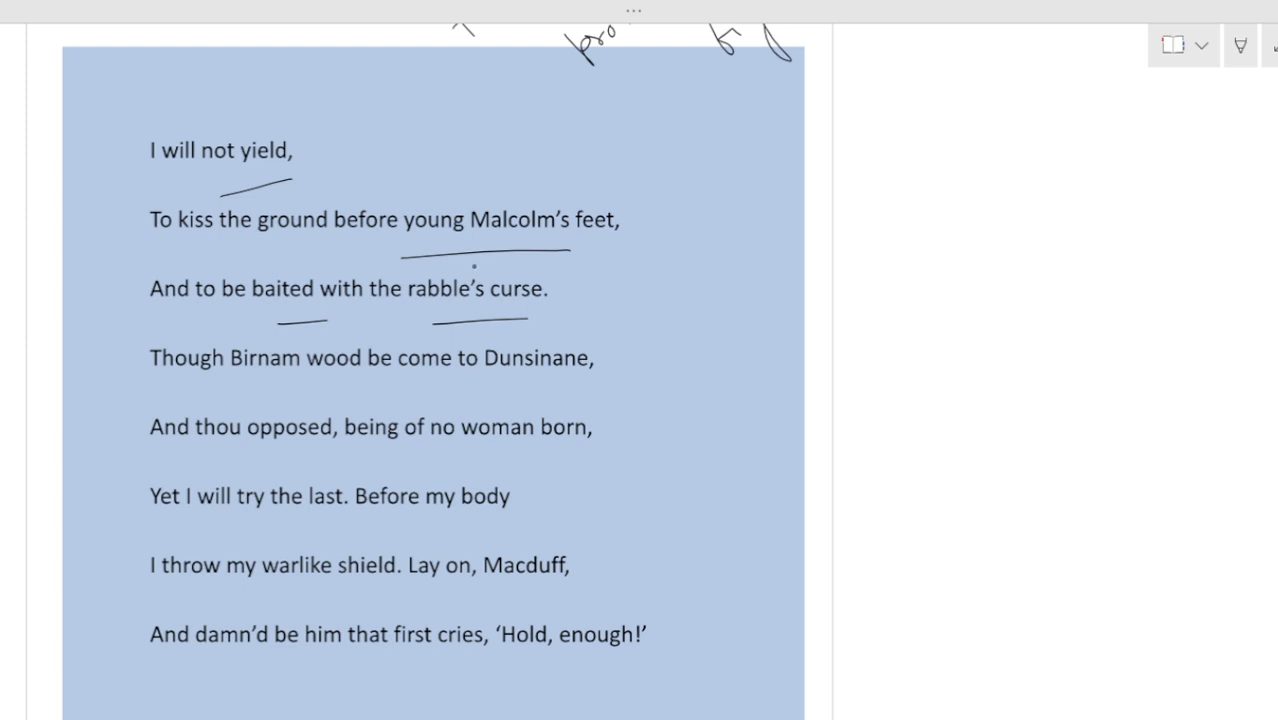
drag(590, 300, 700, 290)
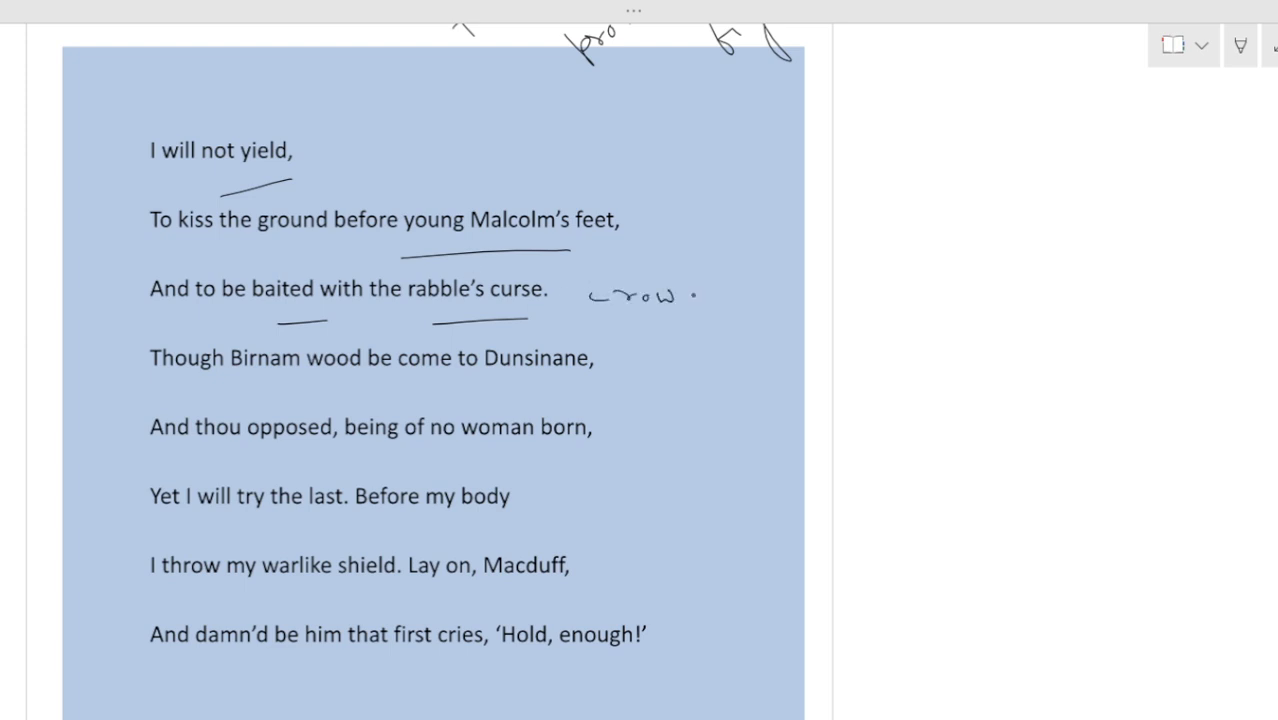
drag(690, 290, 770, 290)
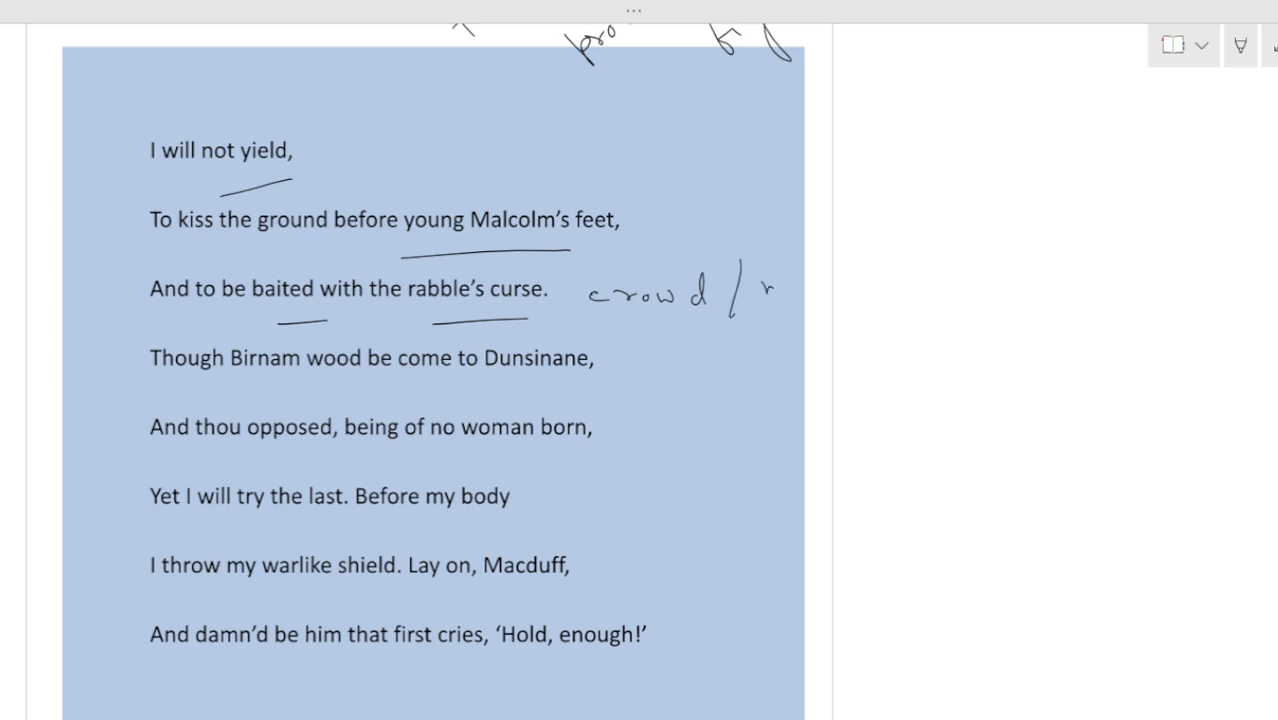
drag(764, 290, 836, 290)
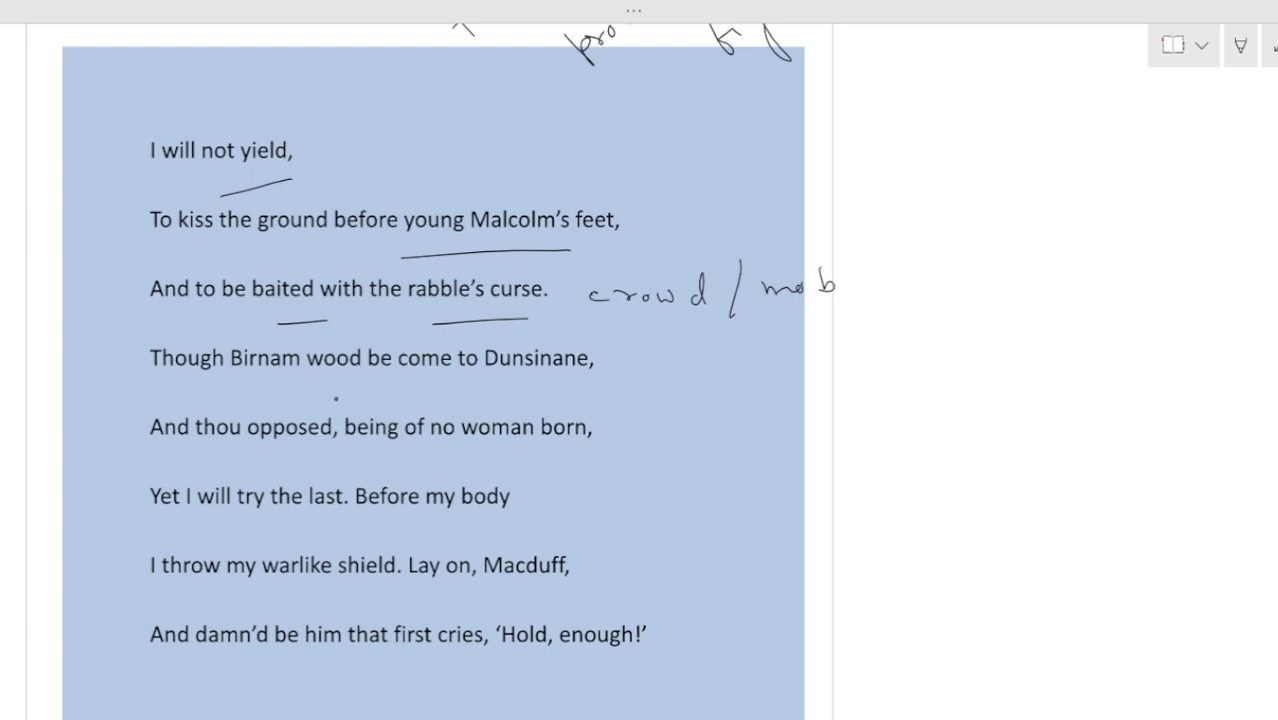
drag(336, 400, 556, 384)
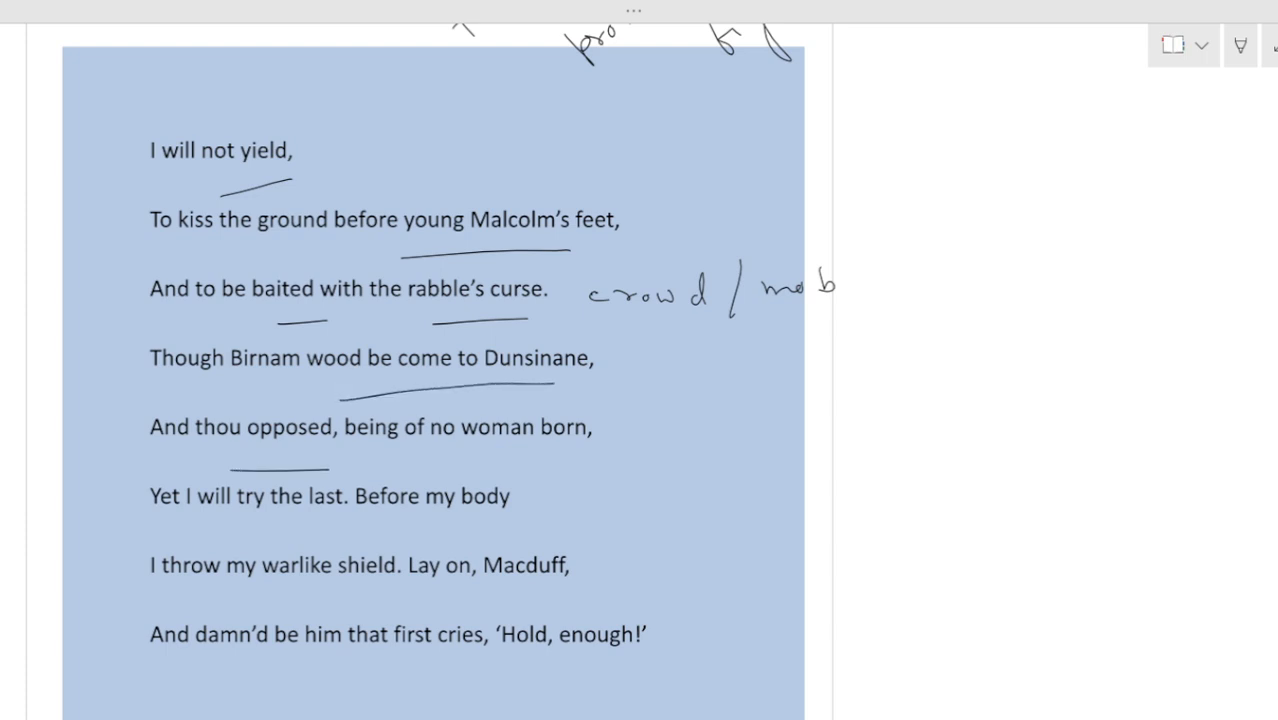
Underline the 'no woman born' line and write 'own spirit' beside the shield lines
drag(230, 466, 590, 456)
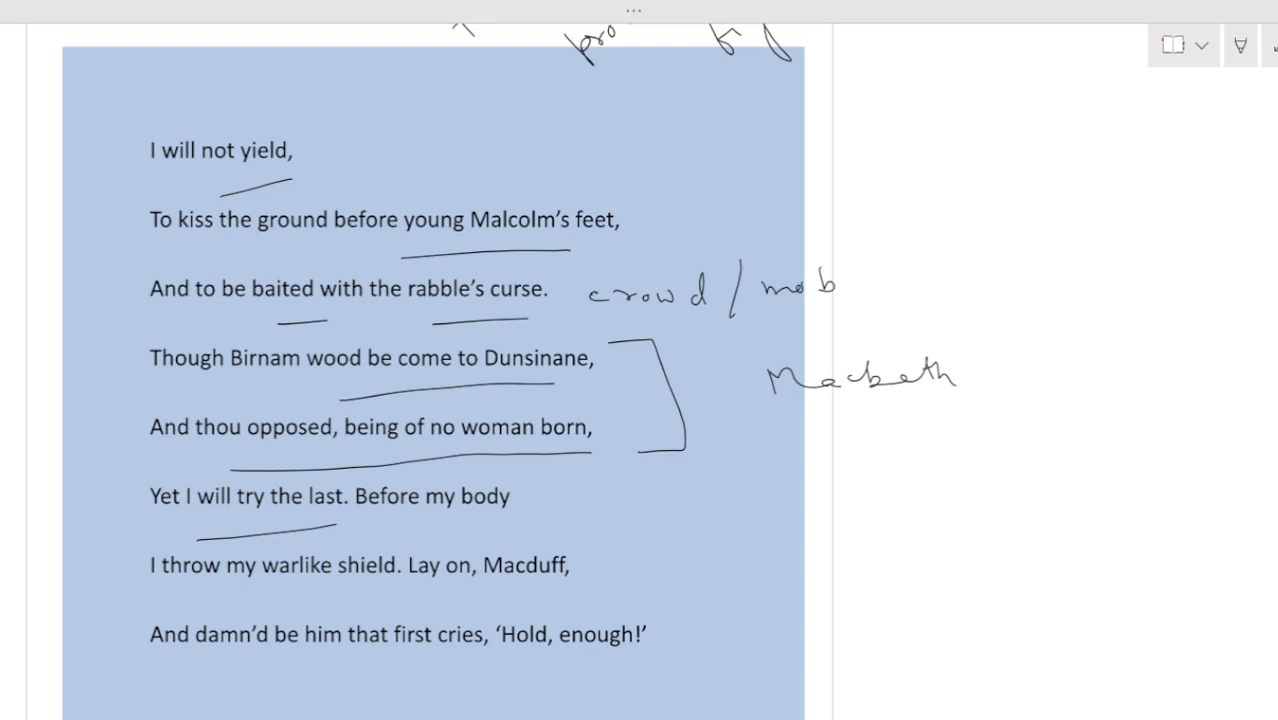
text(6)
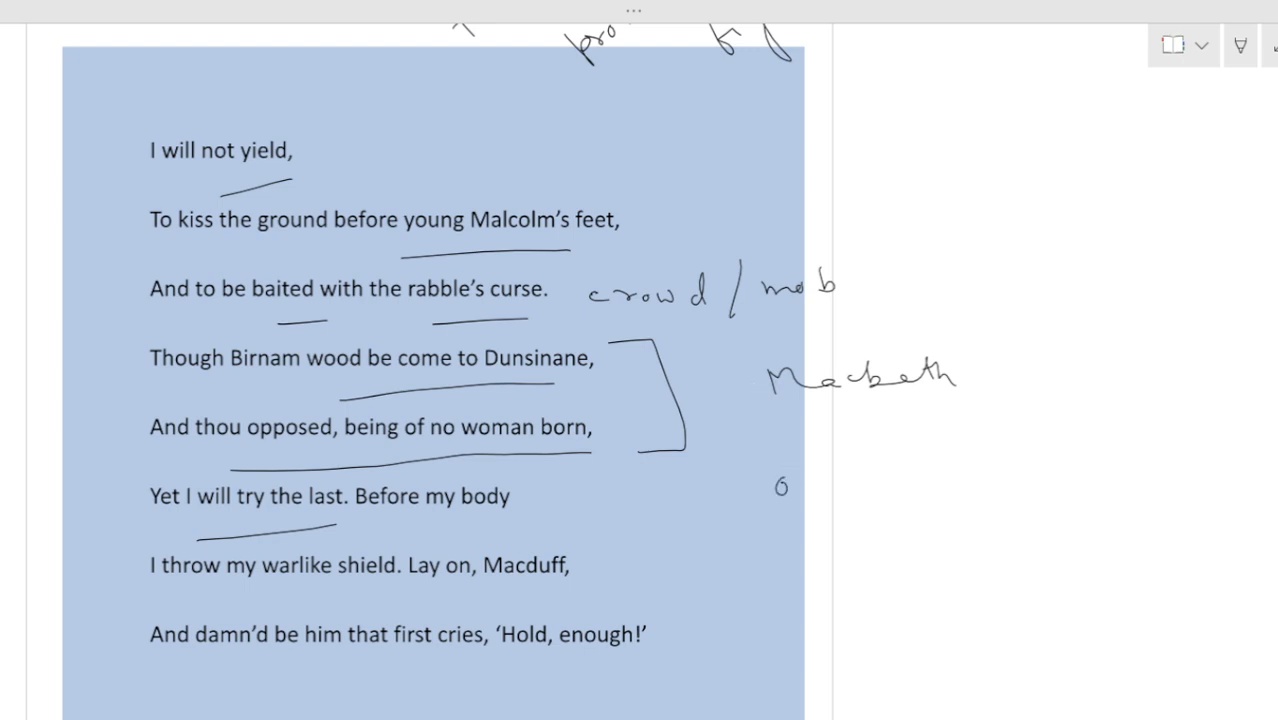
drag(776, 486, 936, 486)
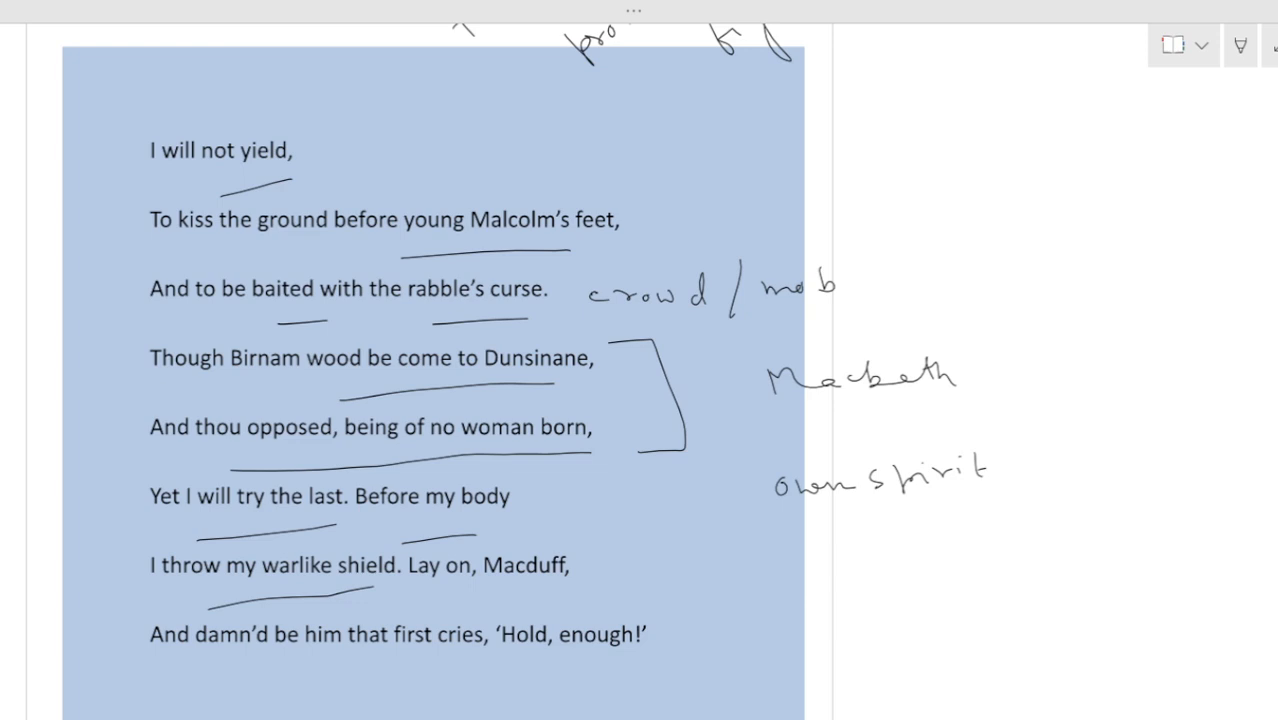
scroll(down, 3)
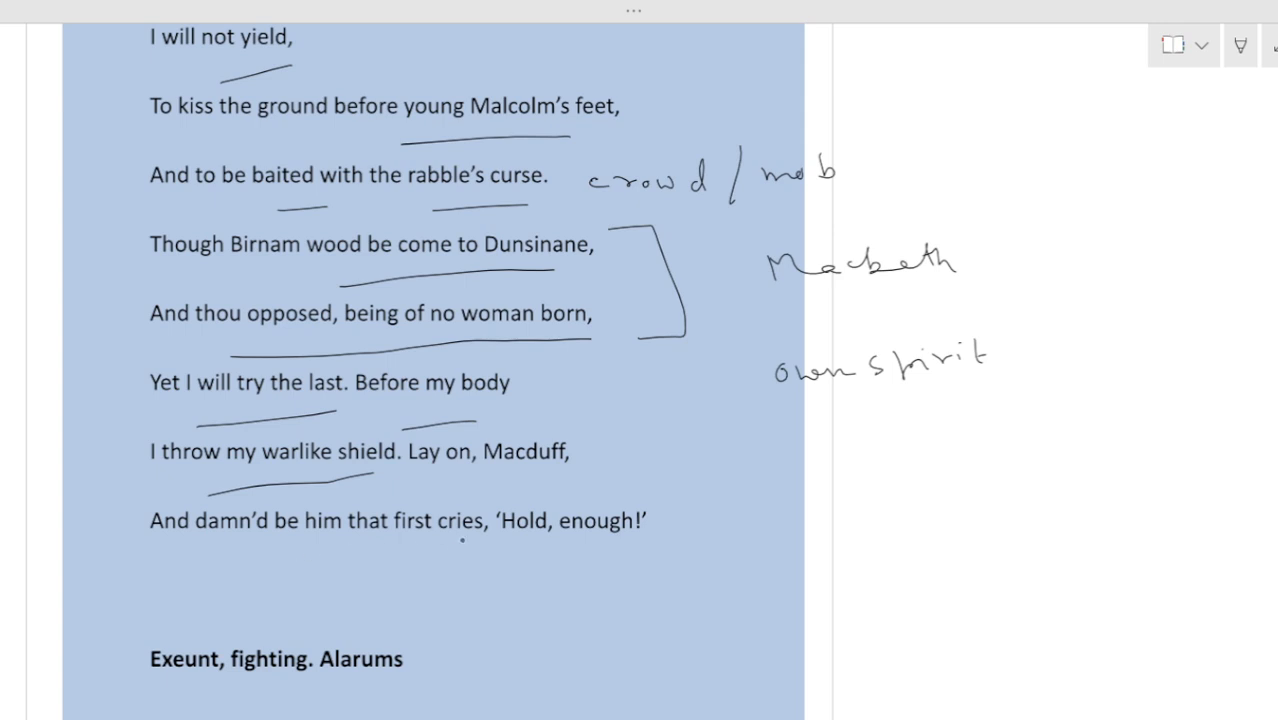
Underline 'Hold, enough!' and bracket Macbeth's final two lines with 'Spirit of Macbeth'
drag(440, 576, 664, 562)
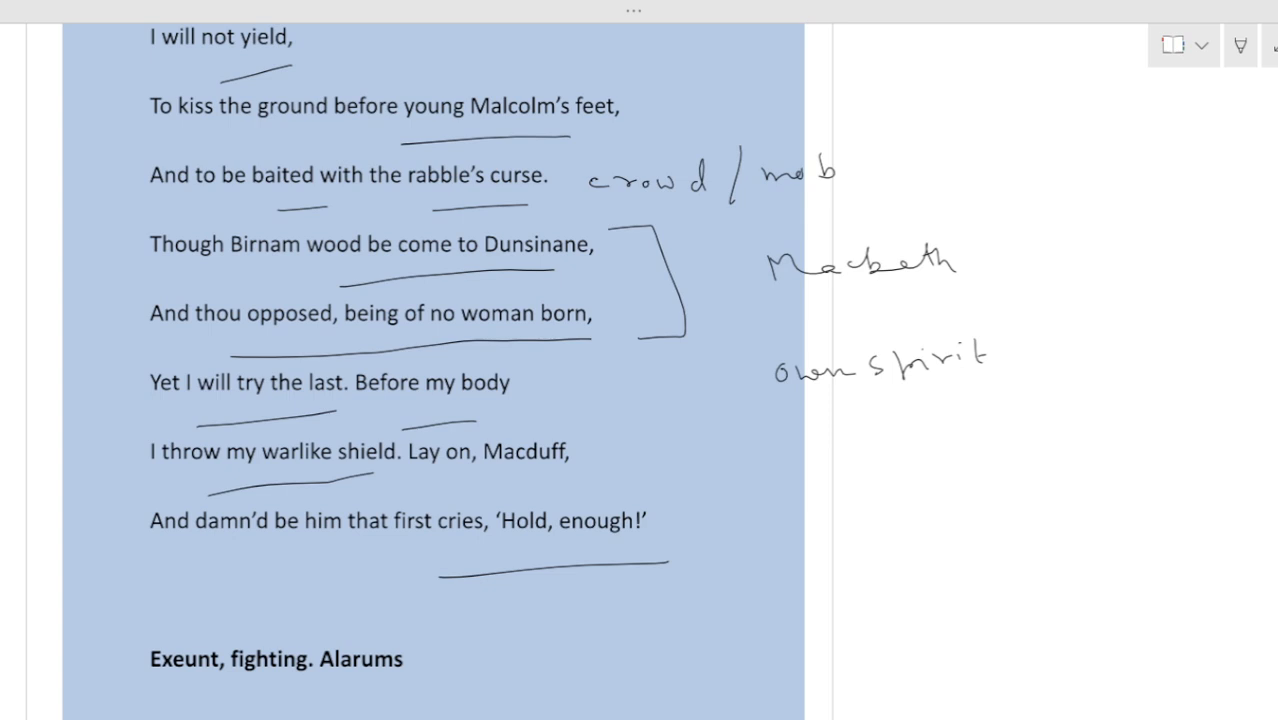
drag(760, 440, 770, 600)
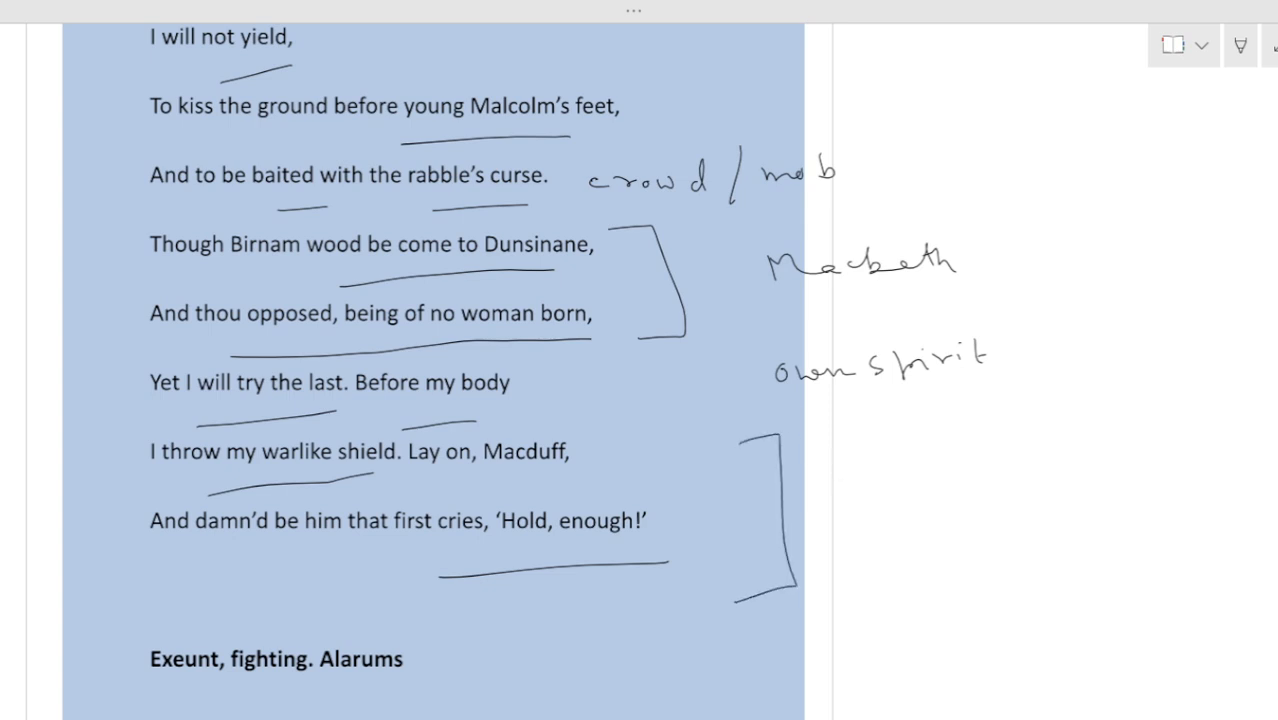
text(Sfir.)
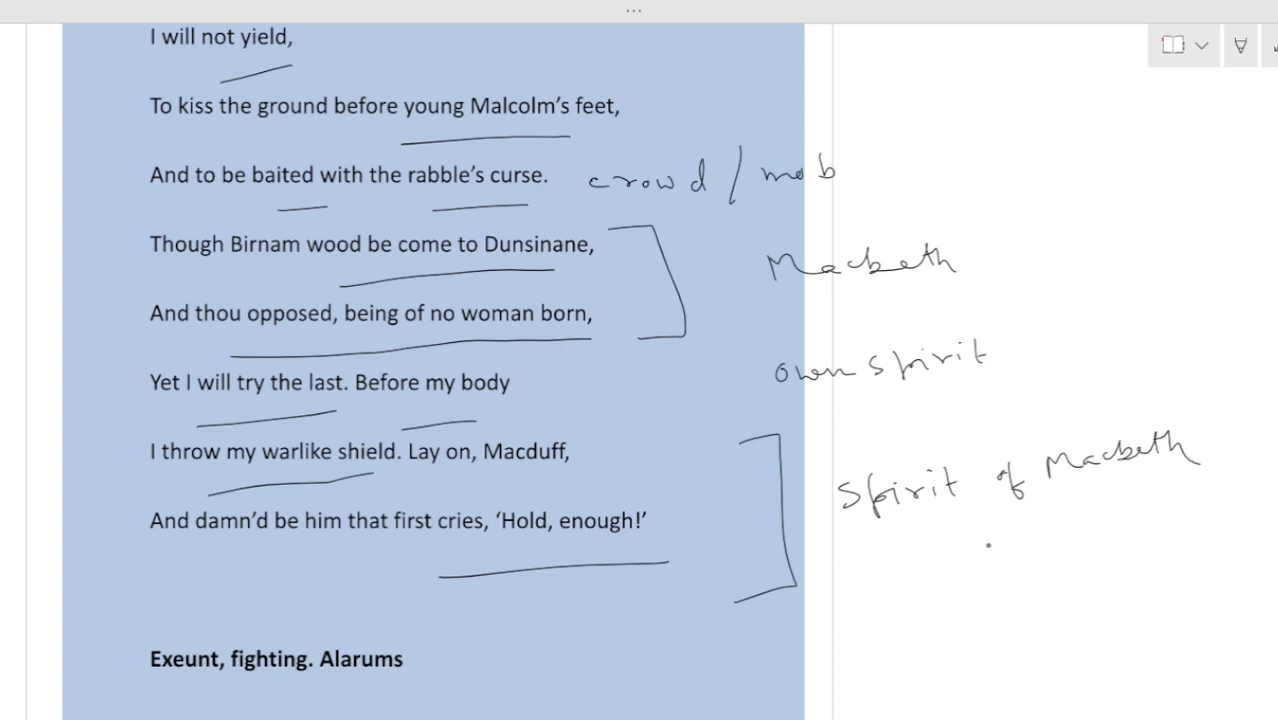
Start a handwritten note near the bottom of the page
scroll(down, 3)
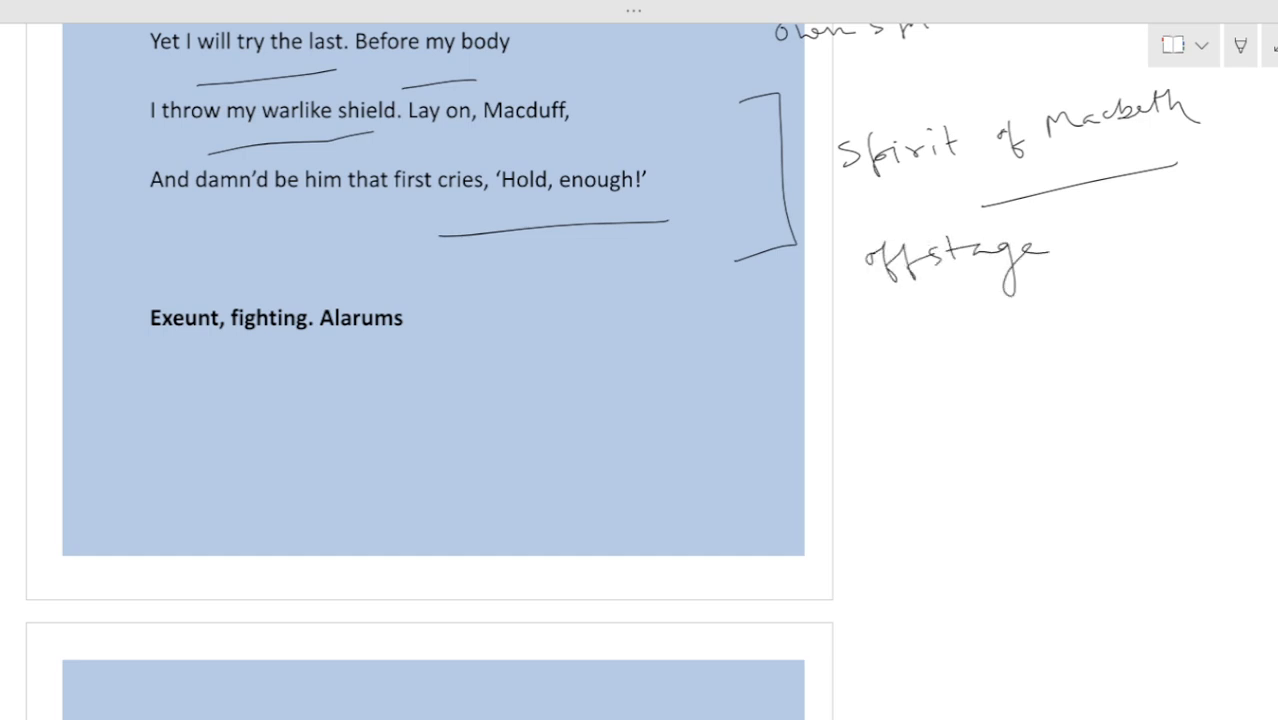
scroll(down, 3)
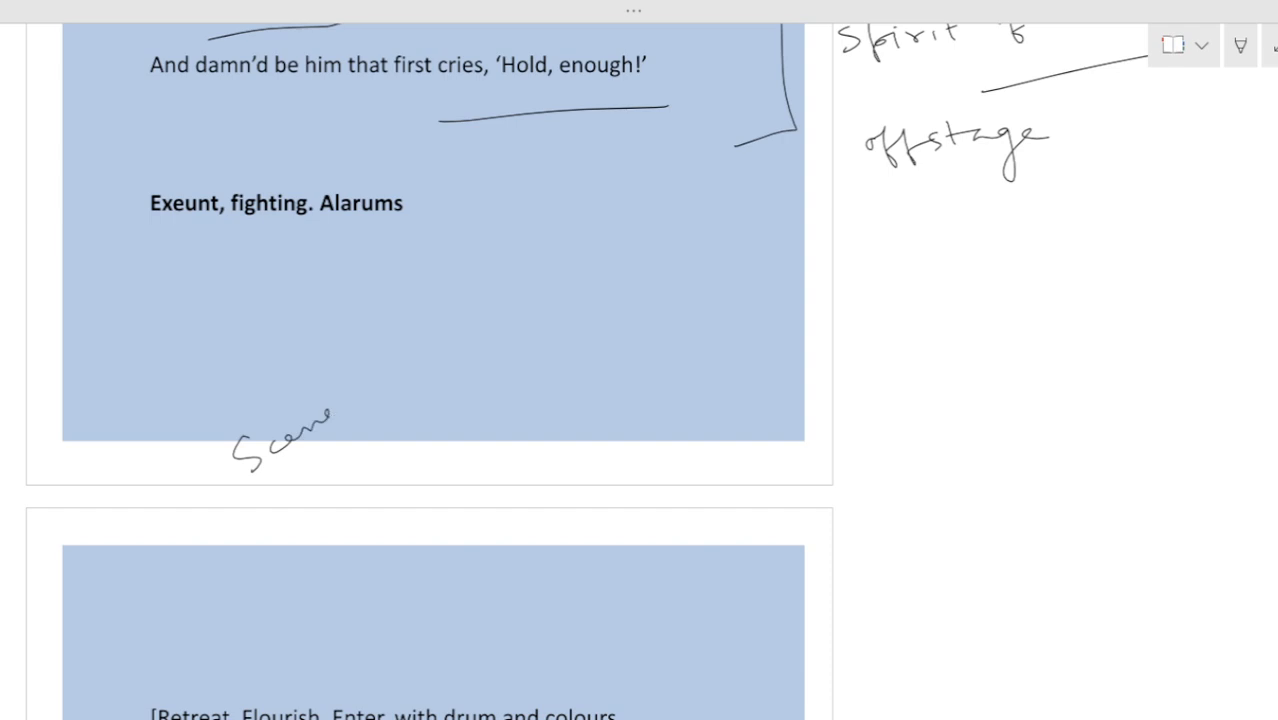
drag(244, 576, 608, 364)
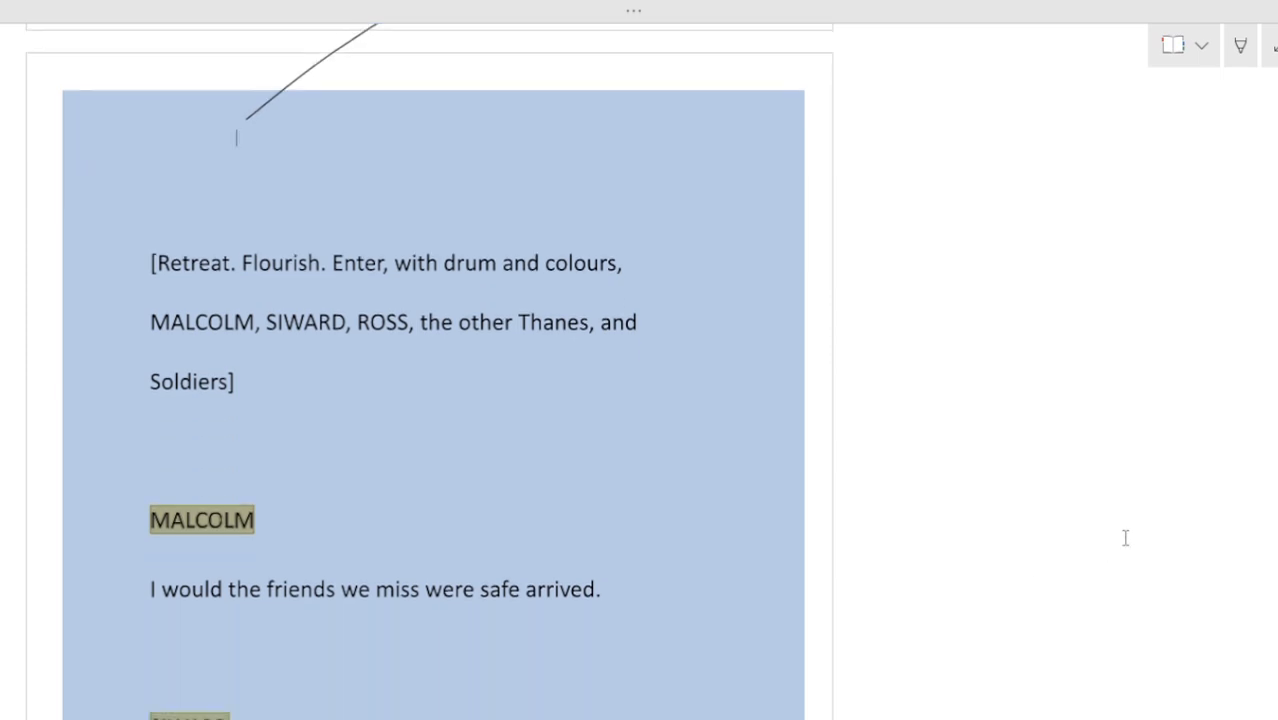
Scroll to the next page showing Malcolm's and Siward's opening lines
scroll(down, 3)
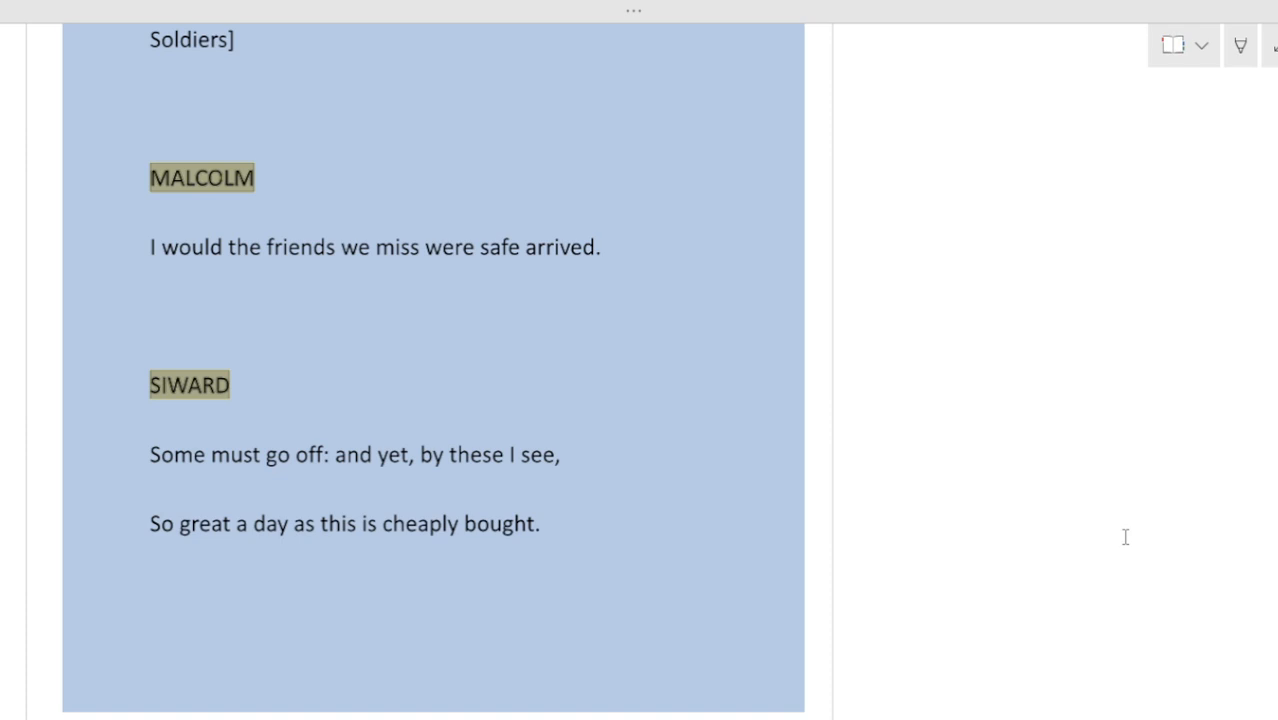
scroll(down, 3)
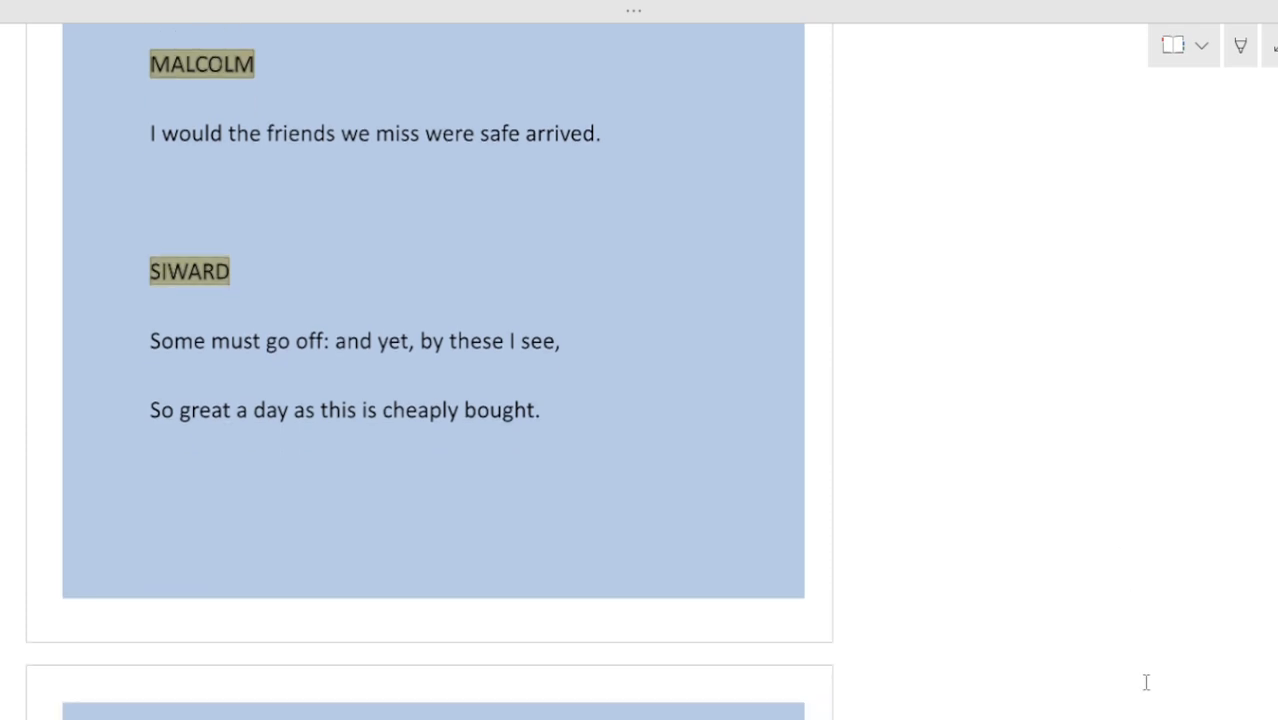
mouse_move(1012, 596)
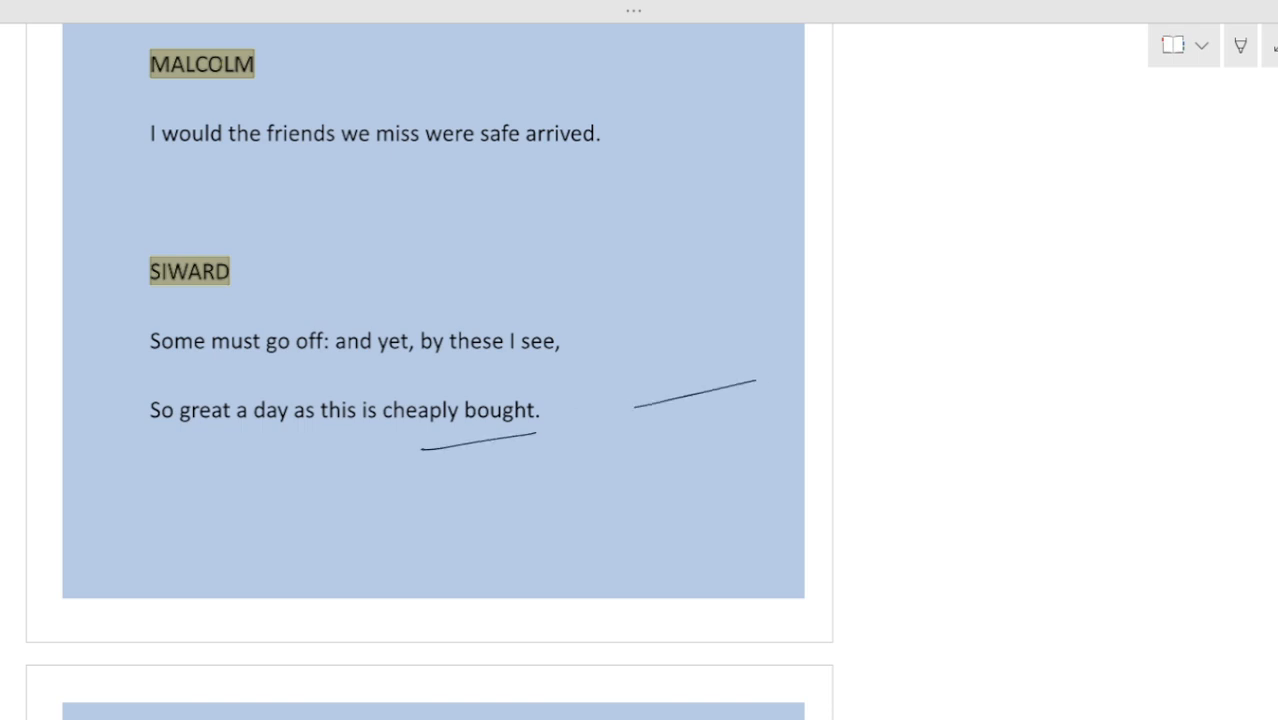
Underline 'cheaply bought' with a pointer, write 'die' above 'go off', and begin the note that his son is dead
drag(780, 340, 960, 440)
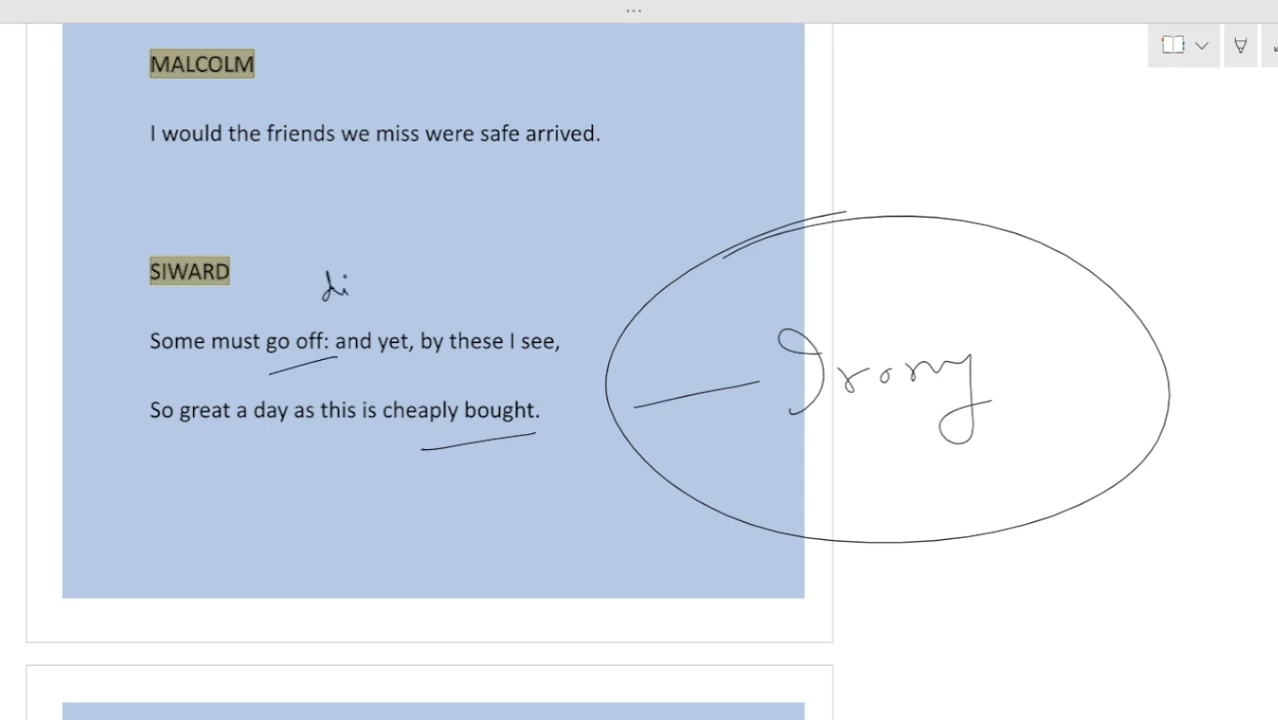
drag(426, 382, 528, 372)
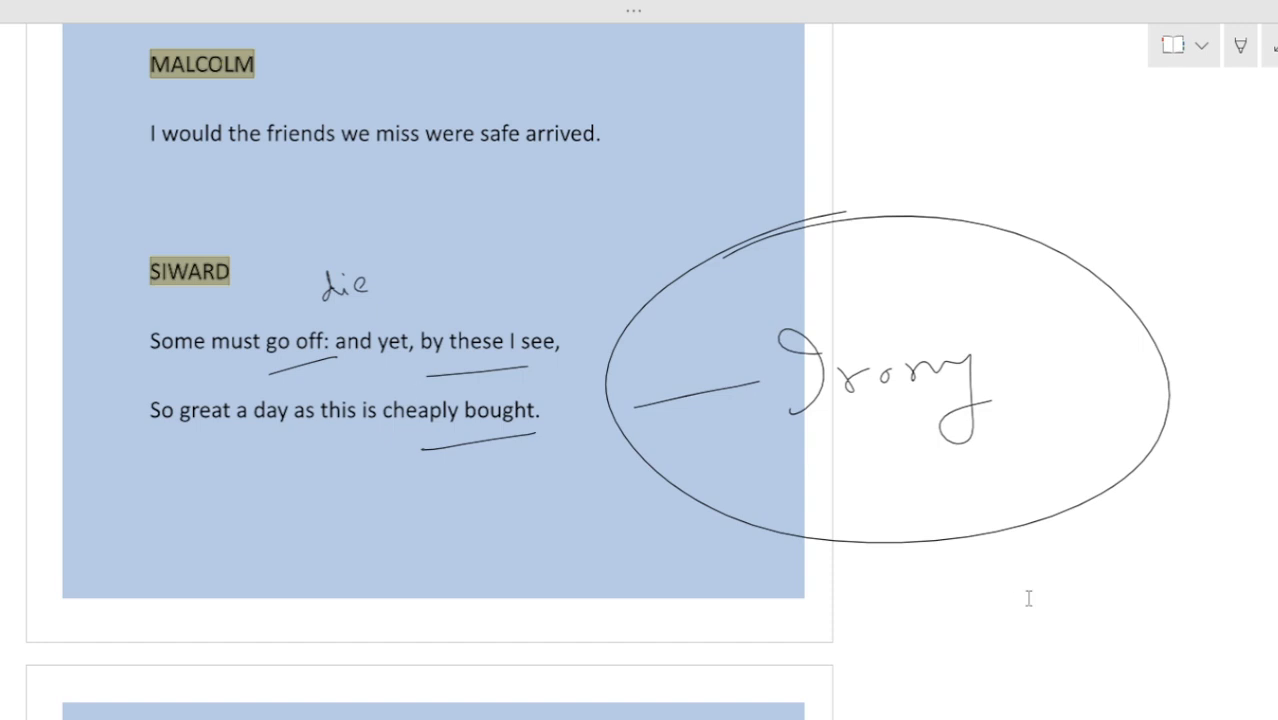
click(418, 390)
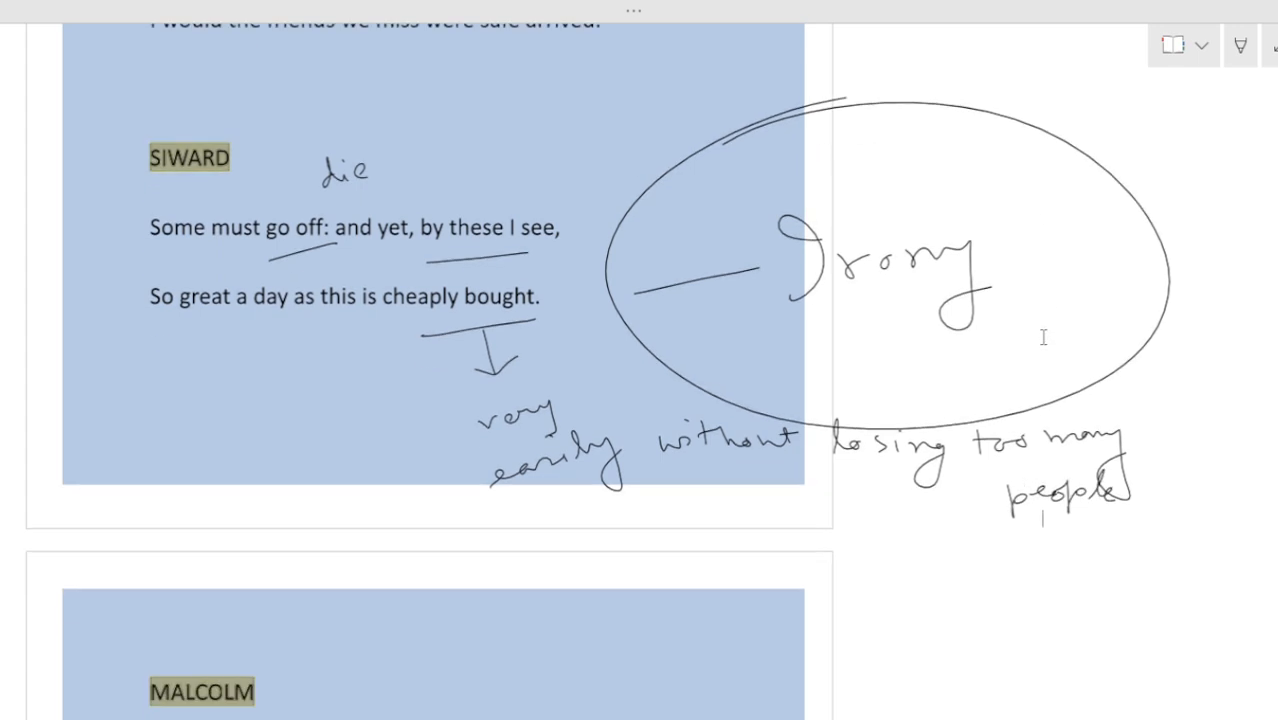
mouse_move(1070, 342)
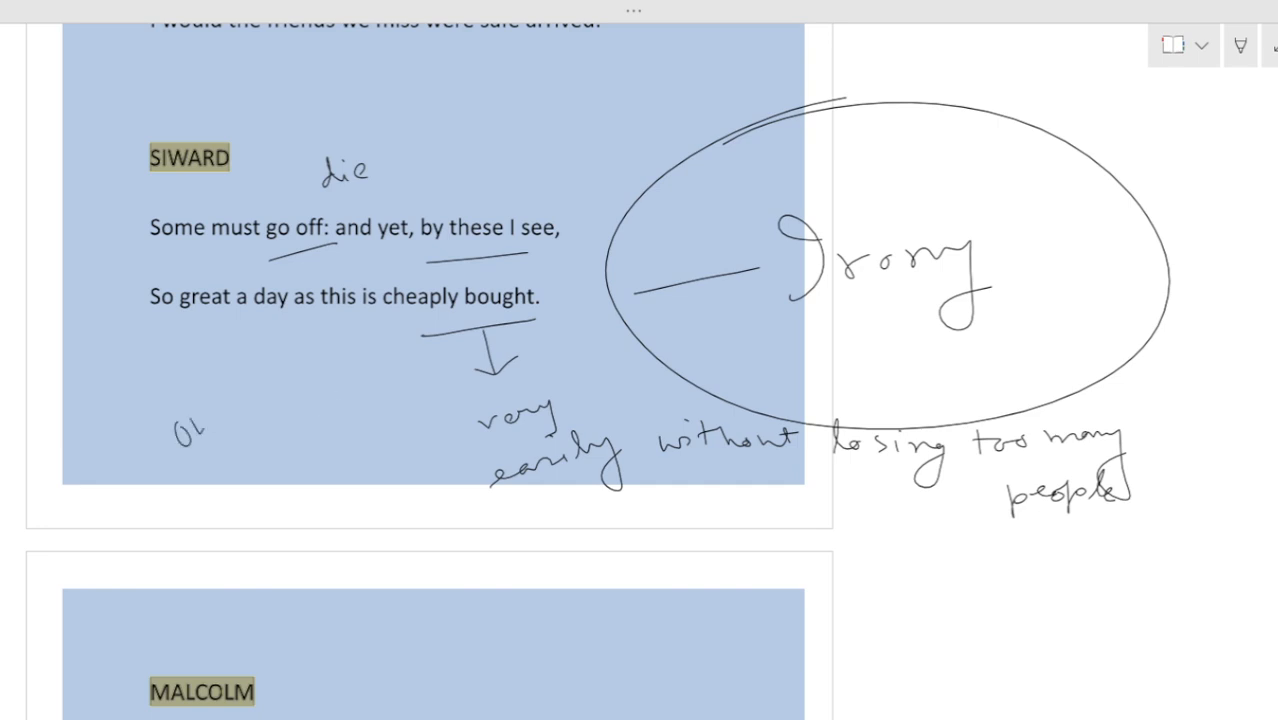
drag(206, 440, 270, 456)
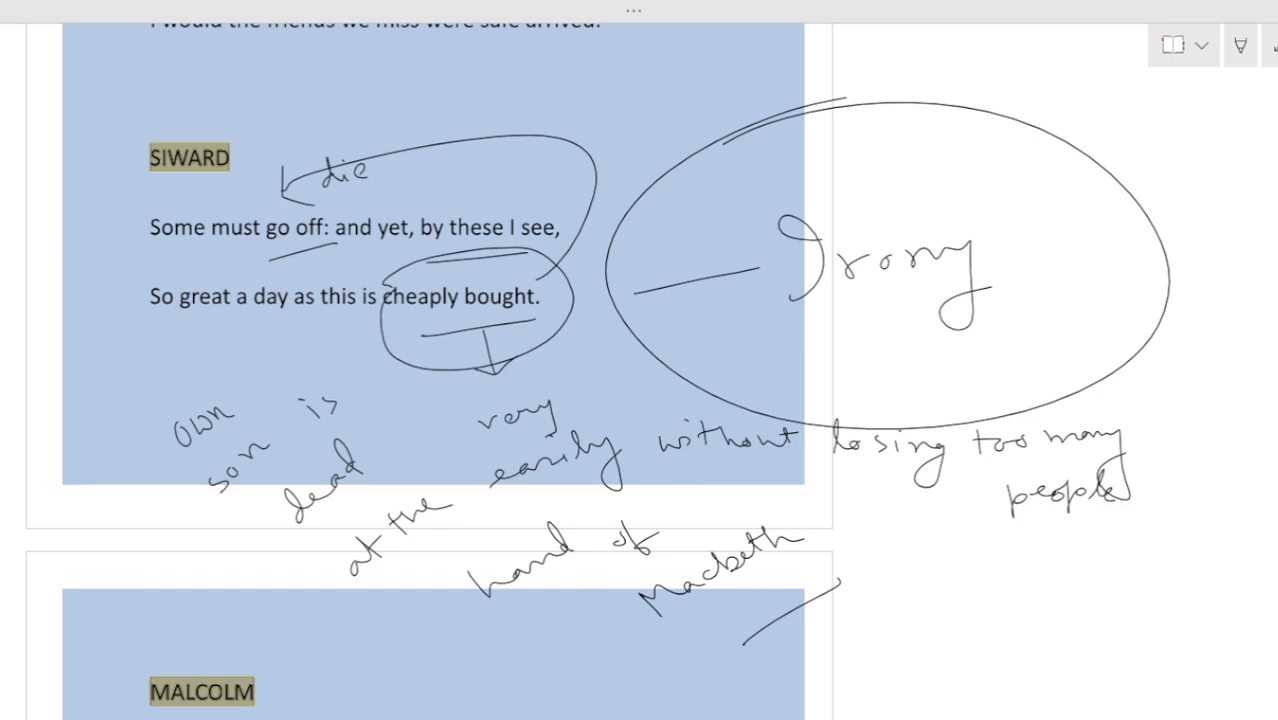
Mark the 'Macduff is missing' line and underline 'Your son, my lord, has paid' and 'He only lived but till he was a man'
scroll(down, 3)
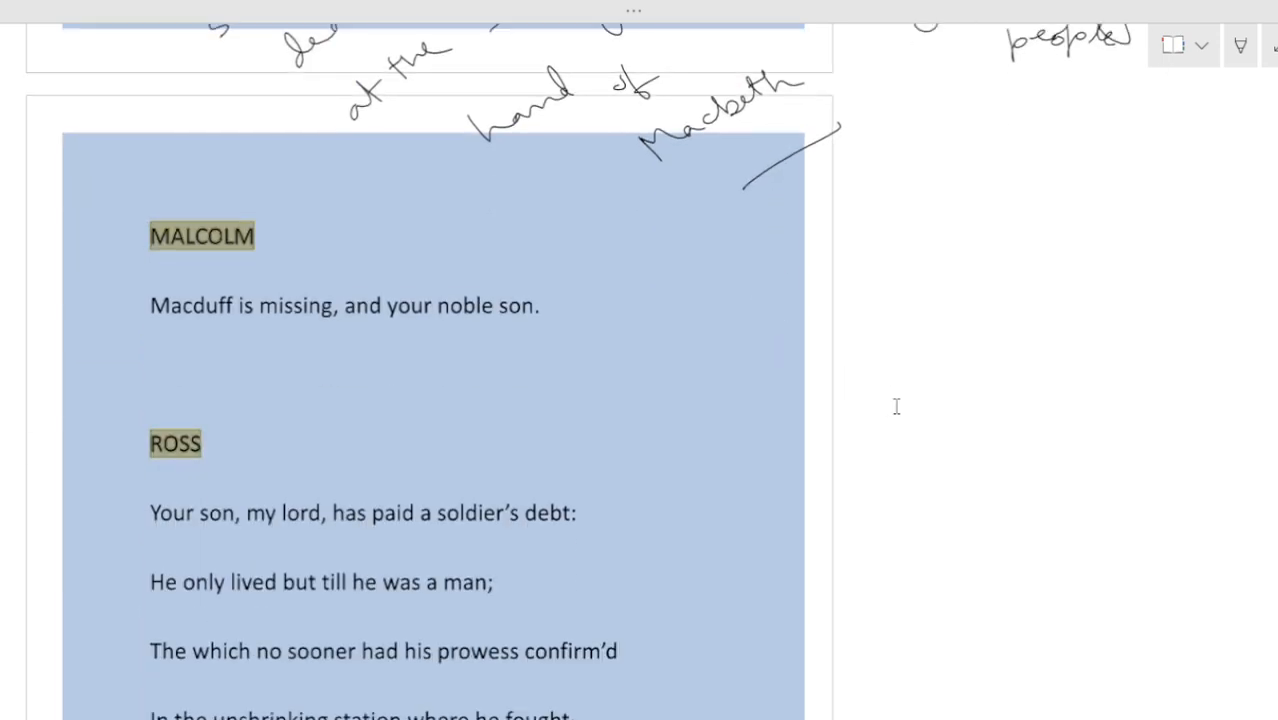
mouse_move(1028, 516)
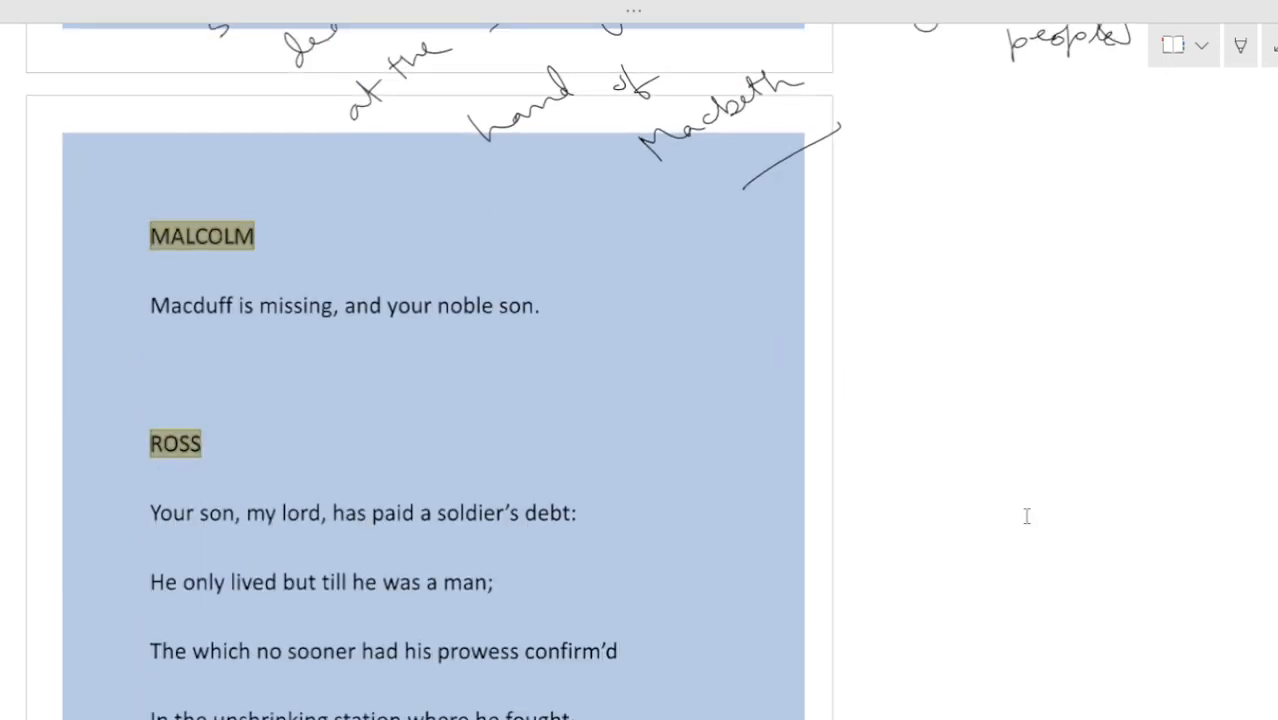
drag(620, 322, 684, 312)
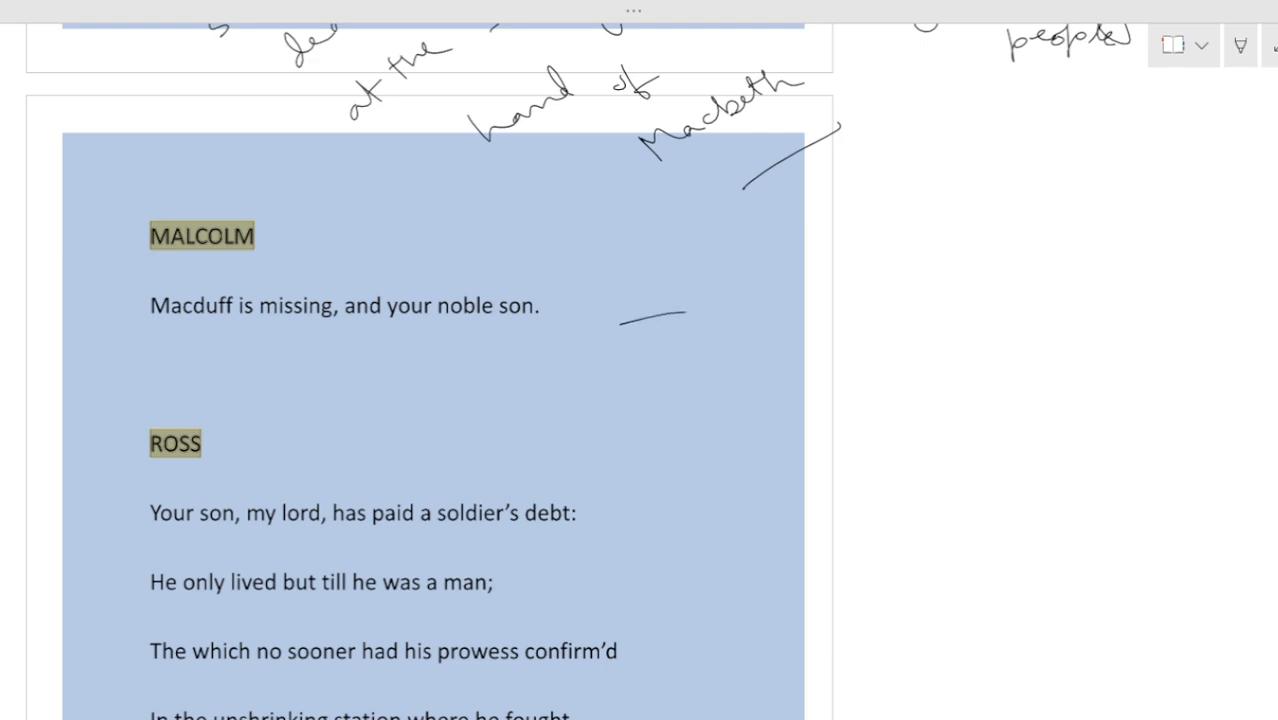
scroll(down, 3)
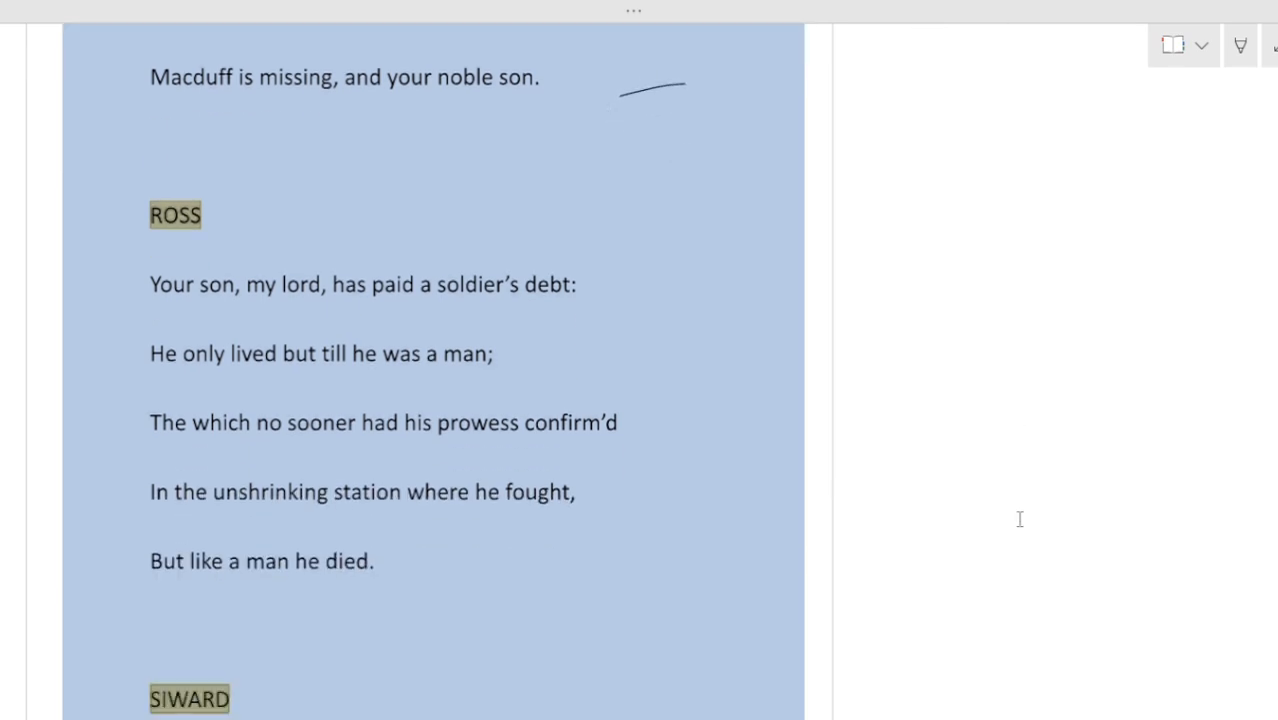
click(612, 112)
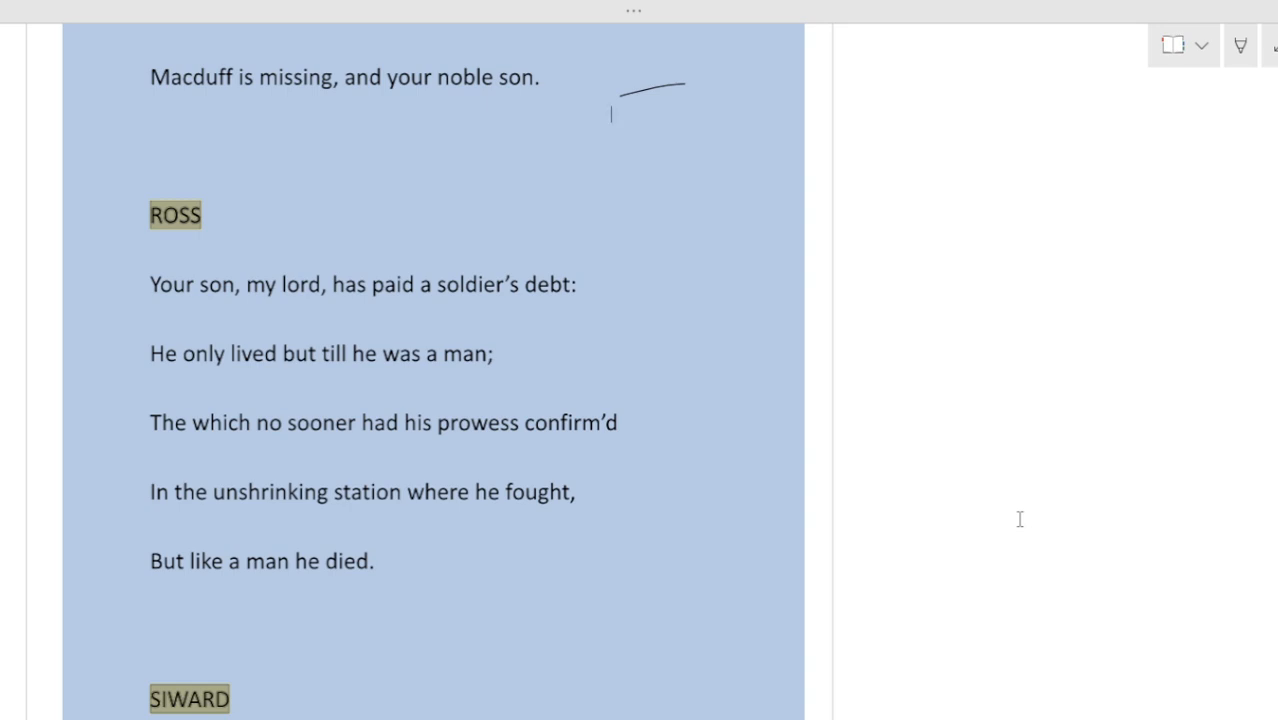
drag(206, 332, 484, 312)
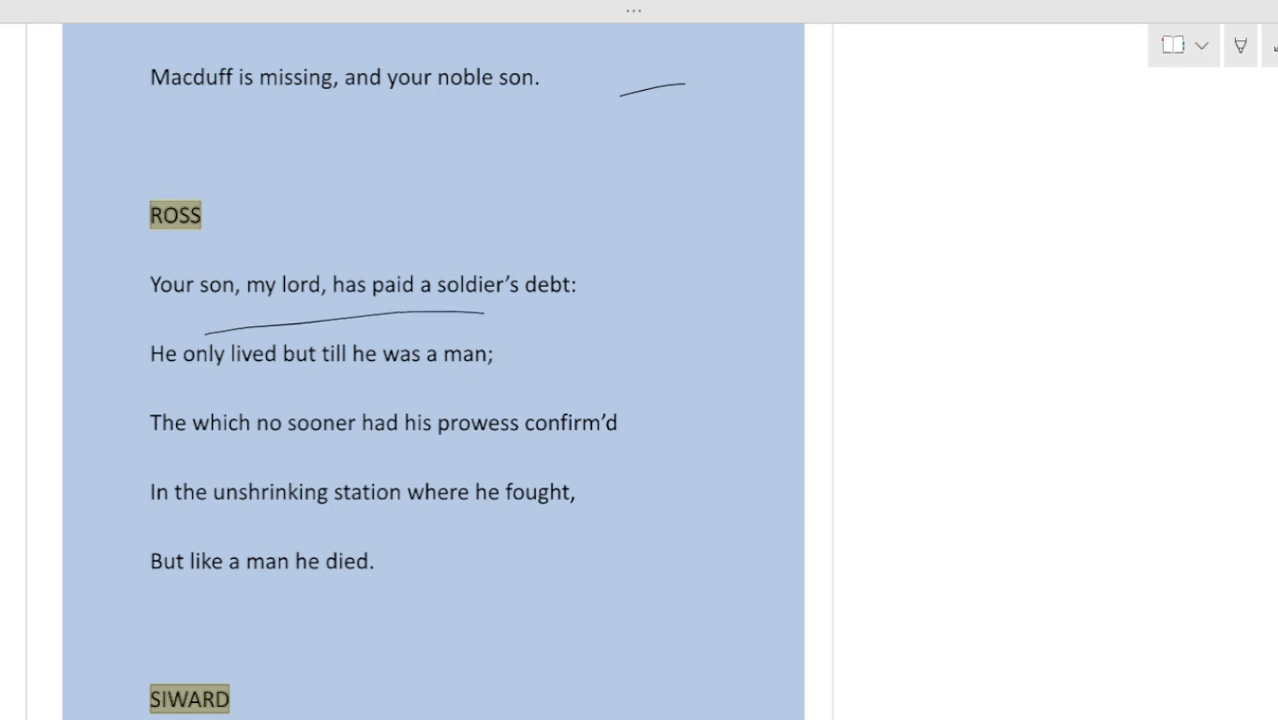
drag(484, 318, 564, 316)
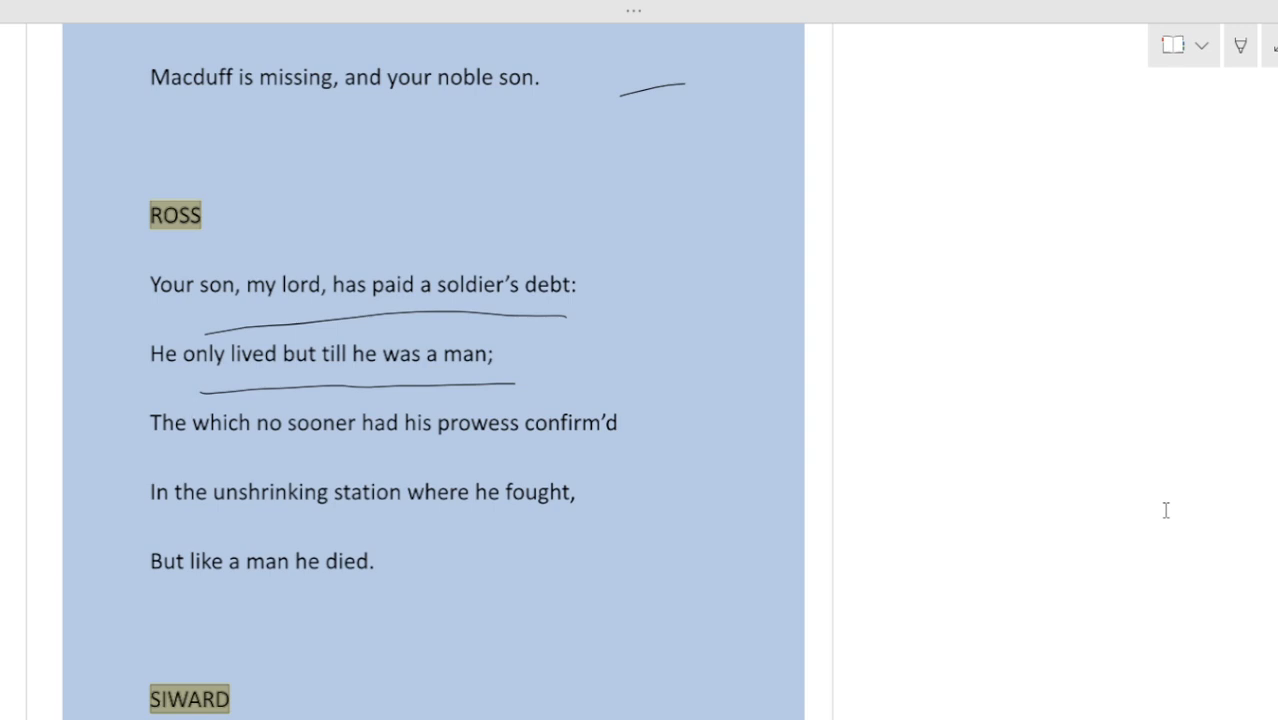
Underline the prowess line and gloss 'bravery' and 'flinch / retreat' in the margin
drag(170, 460, 388, 448)
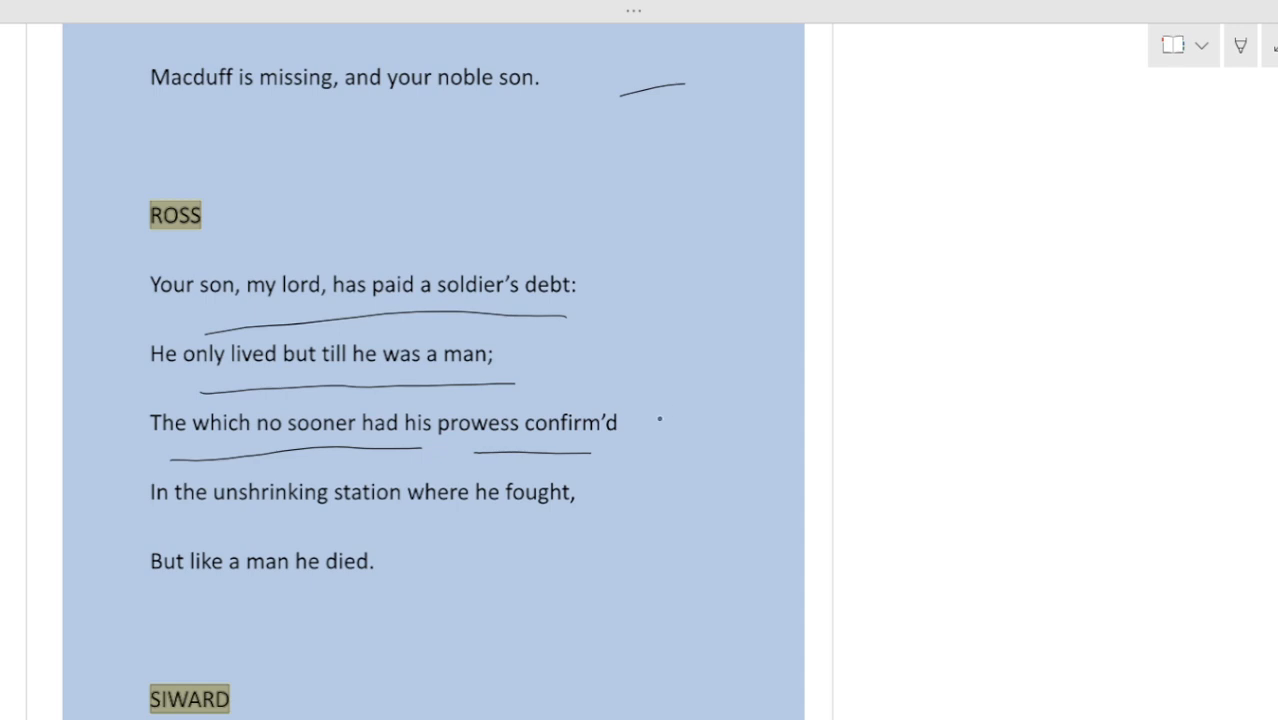
drag(660, 420, 770, 414)
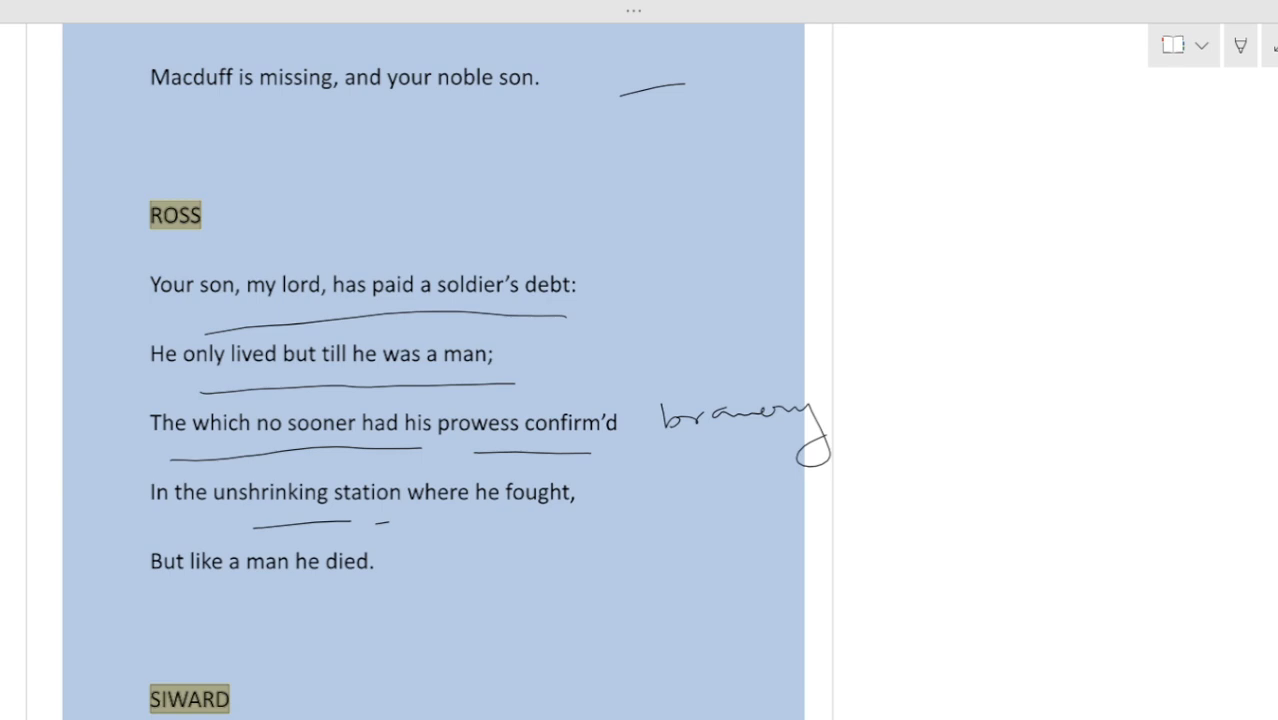
drag(676, 490, 736, 500)
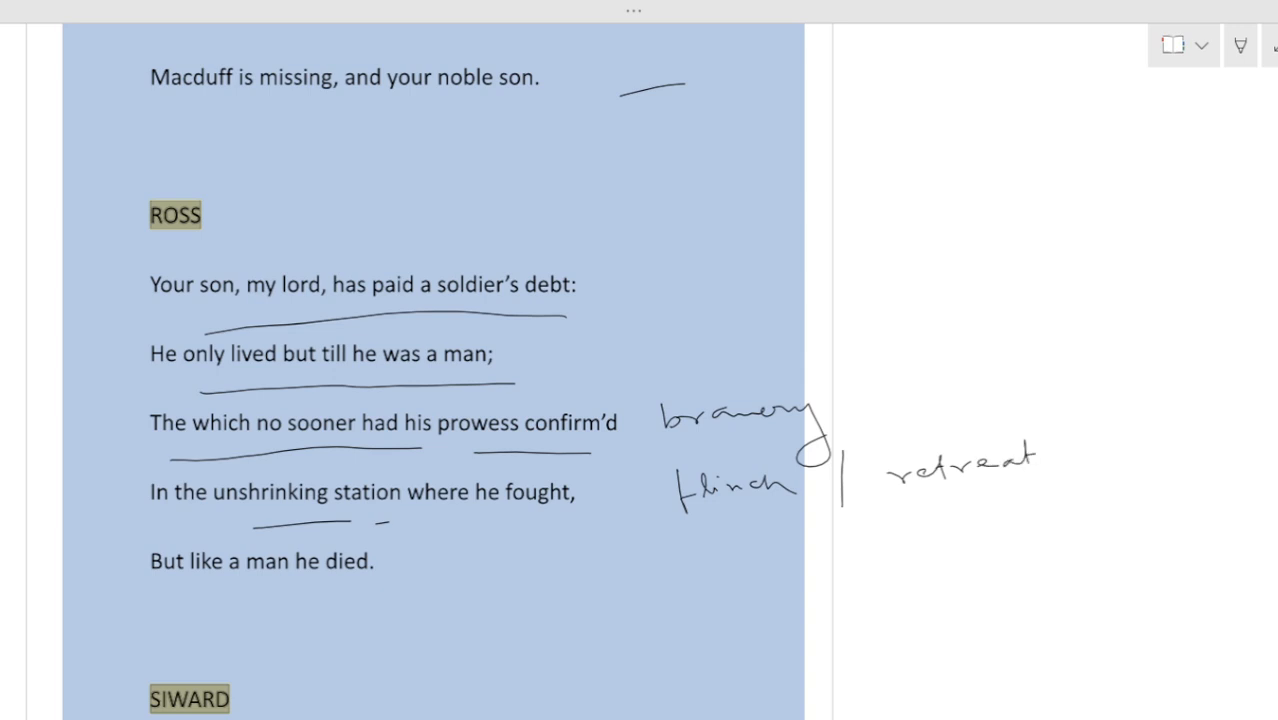
scroll(down, 3)
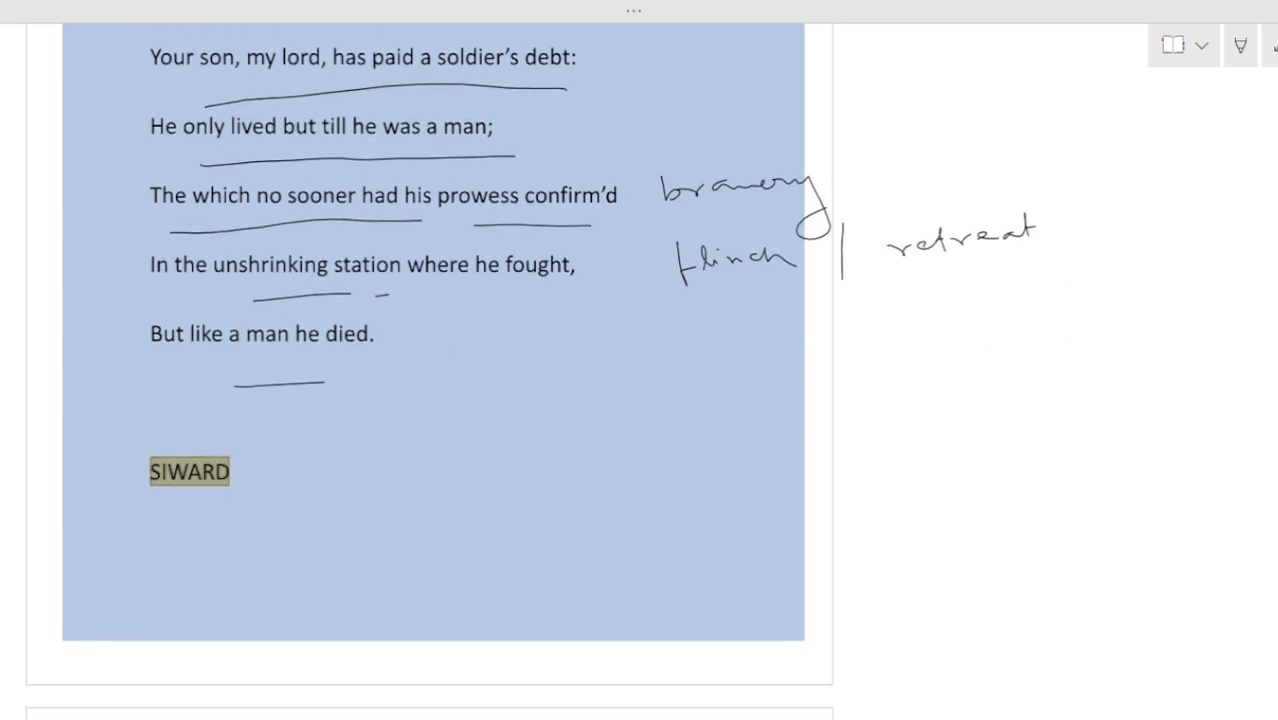
scroll(down, 3)
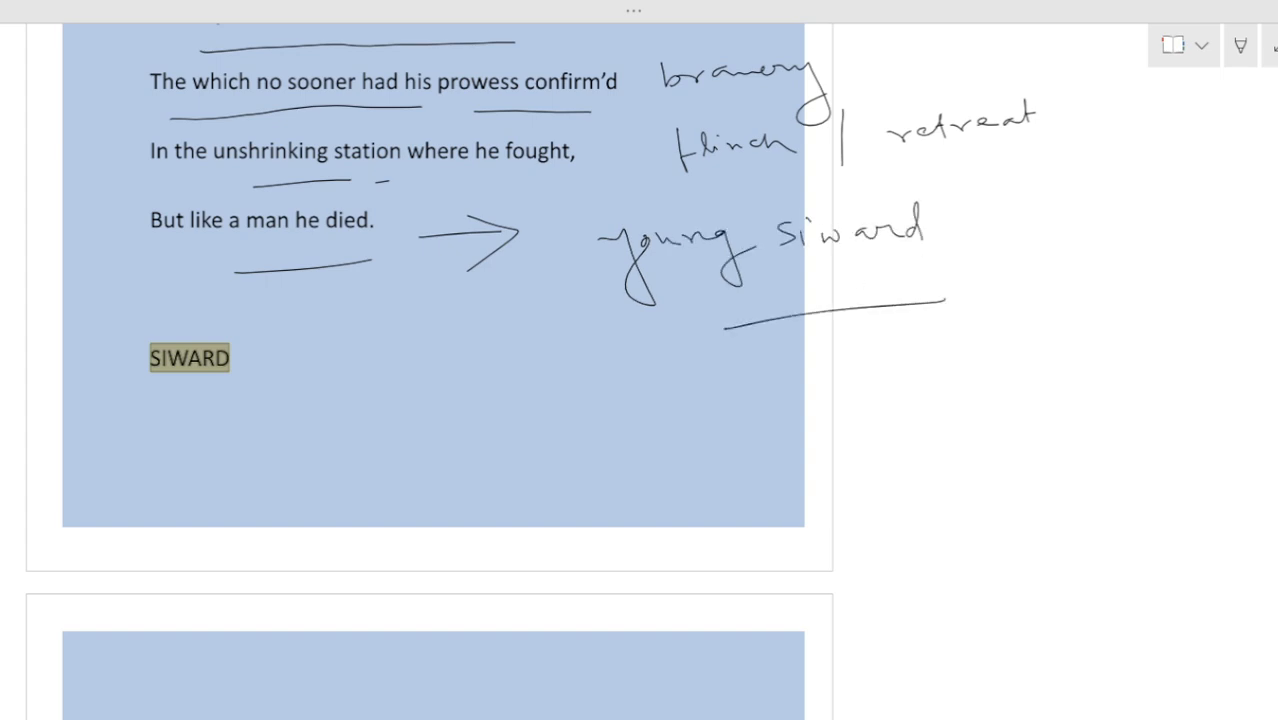
scroll(down, 3)
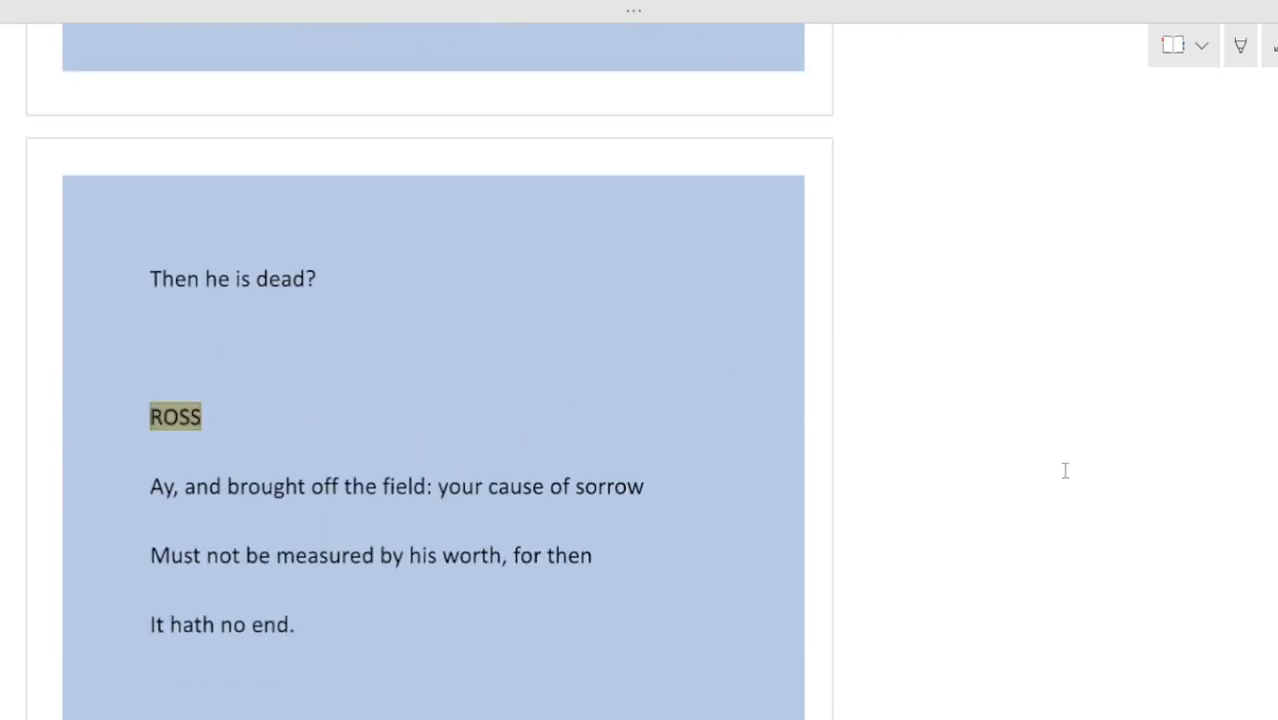
mouse_move(1112, 518)
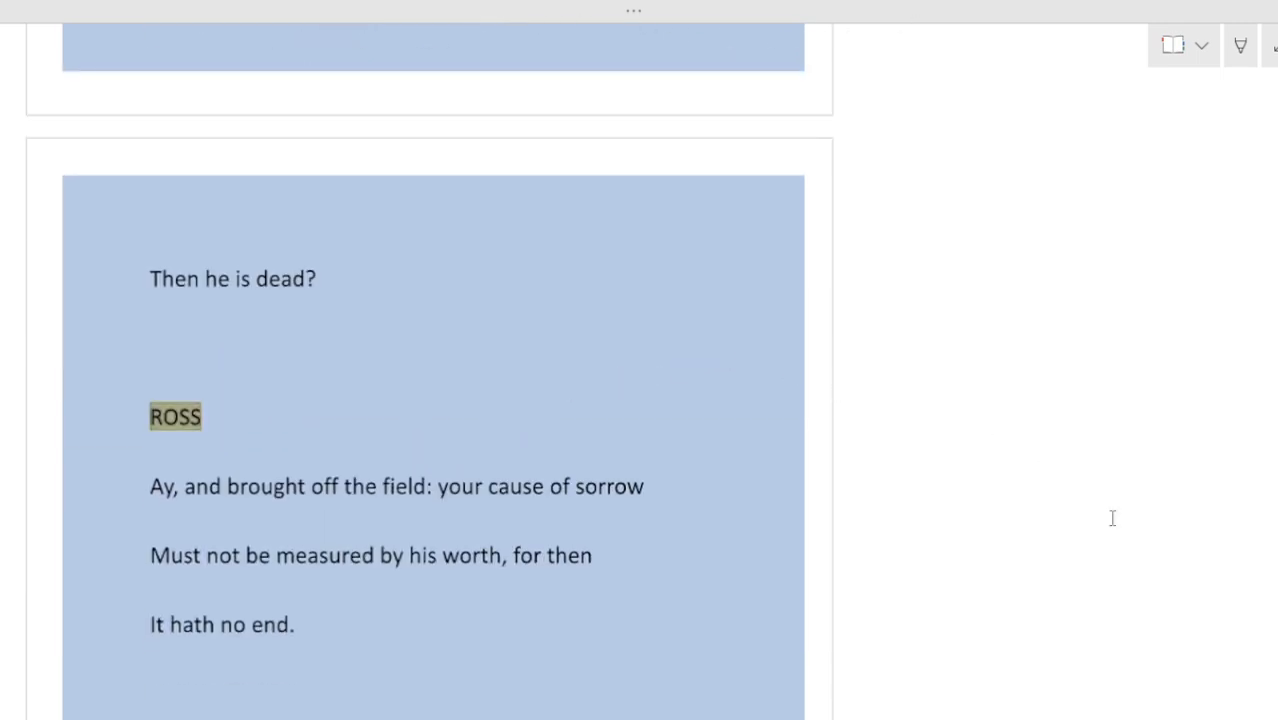
Underline 'measured by his worth' in Ross's reply and write 'front part' beside 'Had he his hurts before?'
scroll(down, 3)
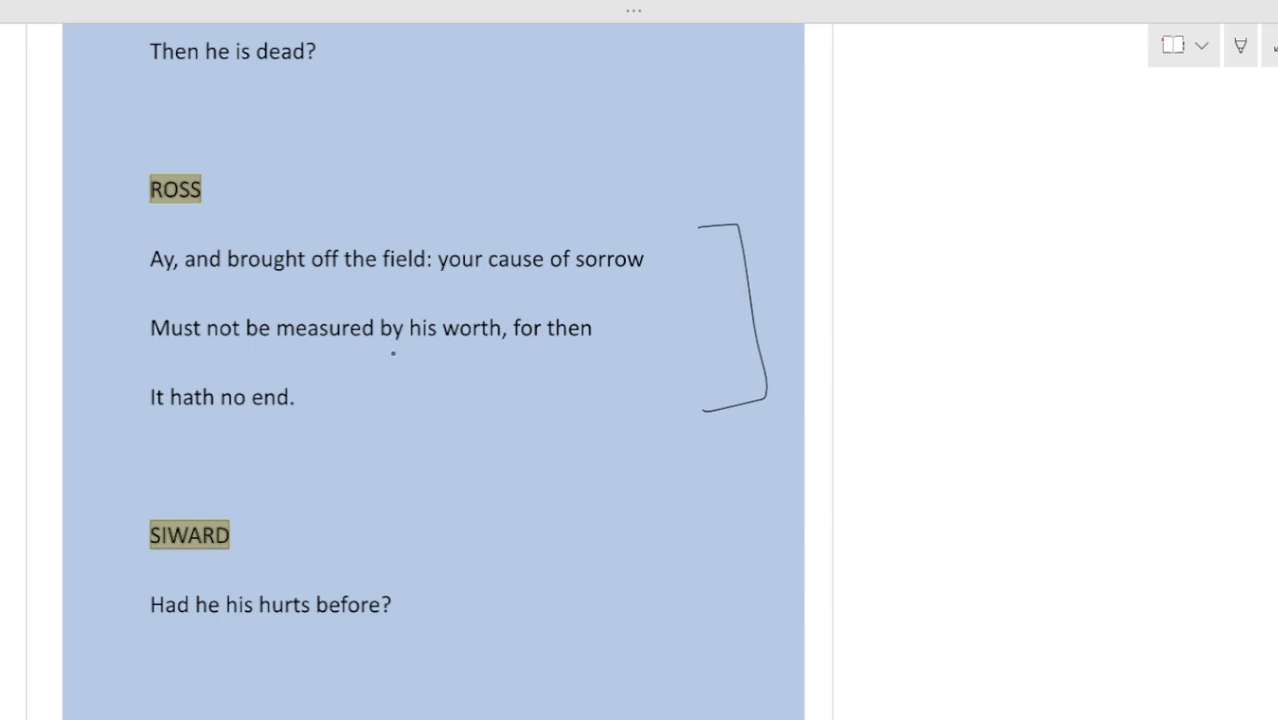
drag(304, 356, 444, 352)
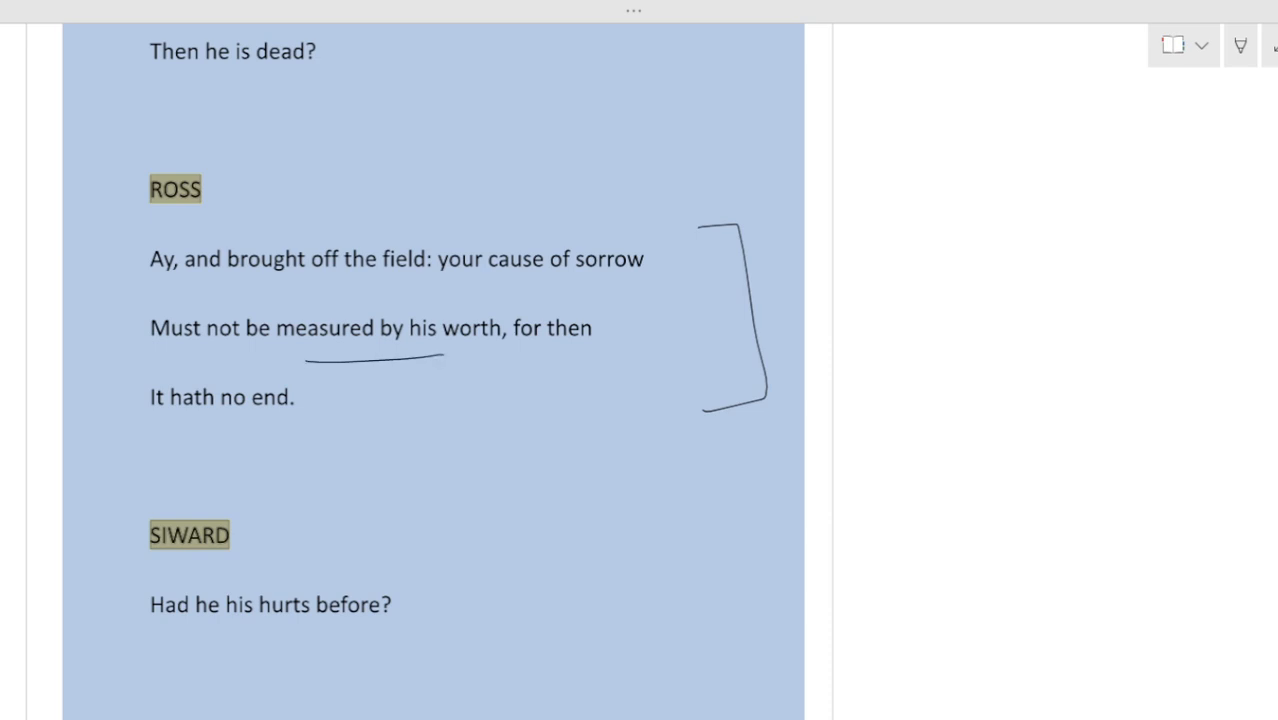
scroll(down, 3)
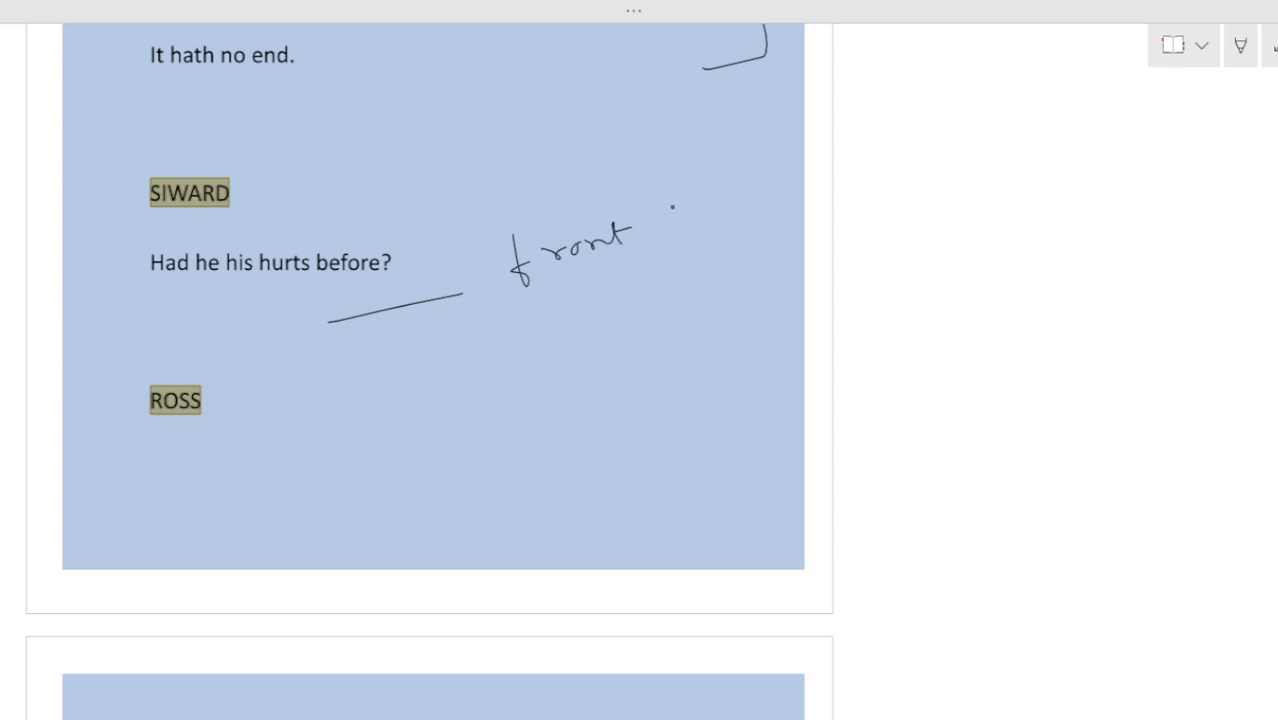
drag(576, 356, 744, 276)
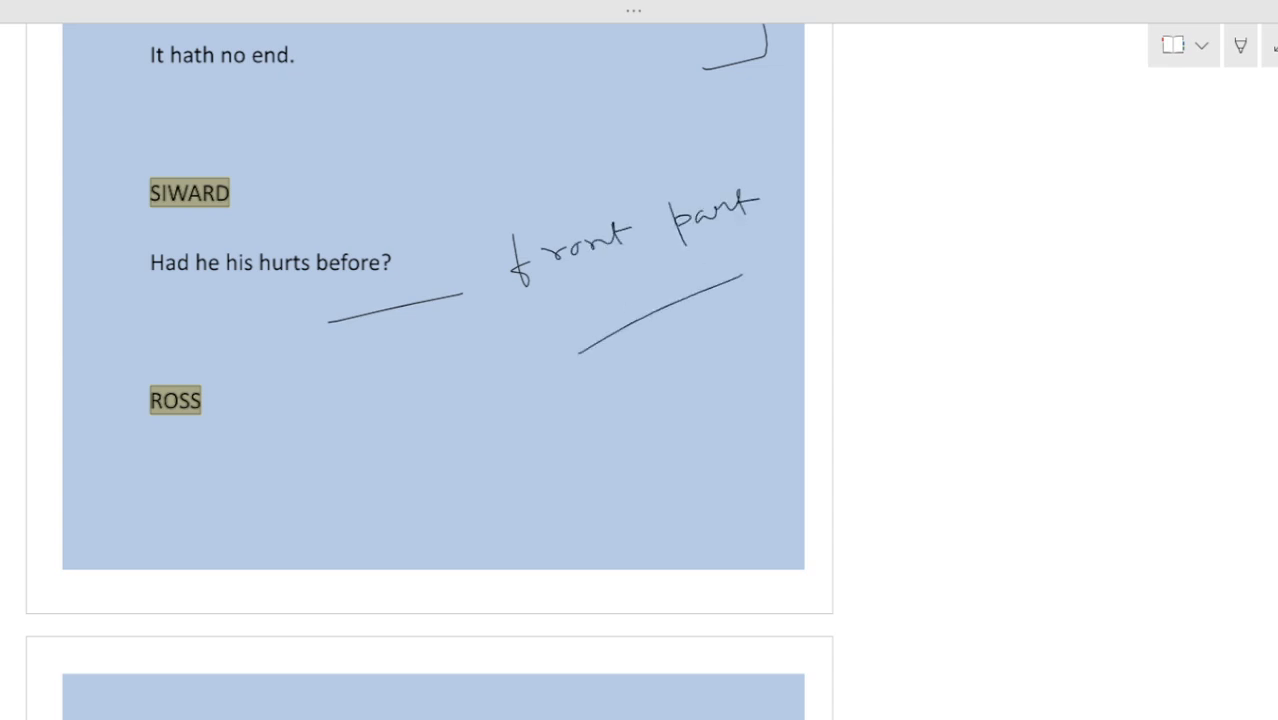
scroll(down, 3)
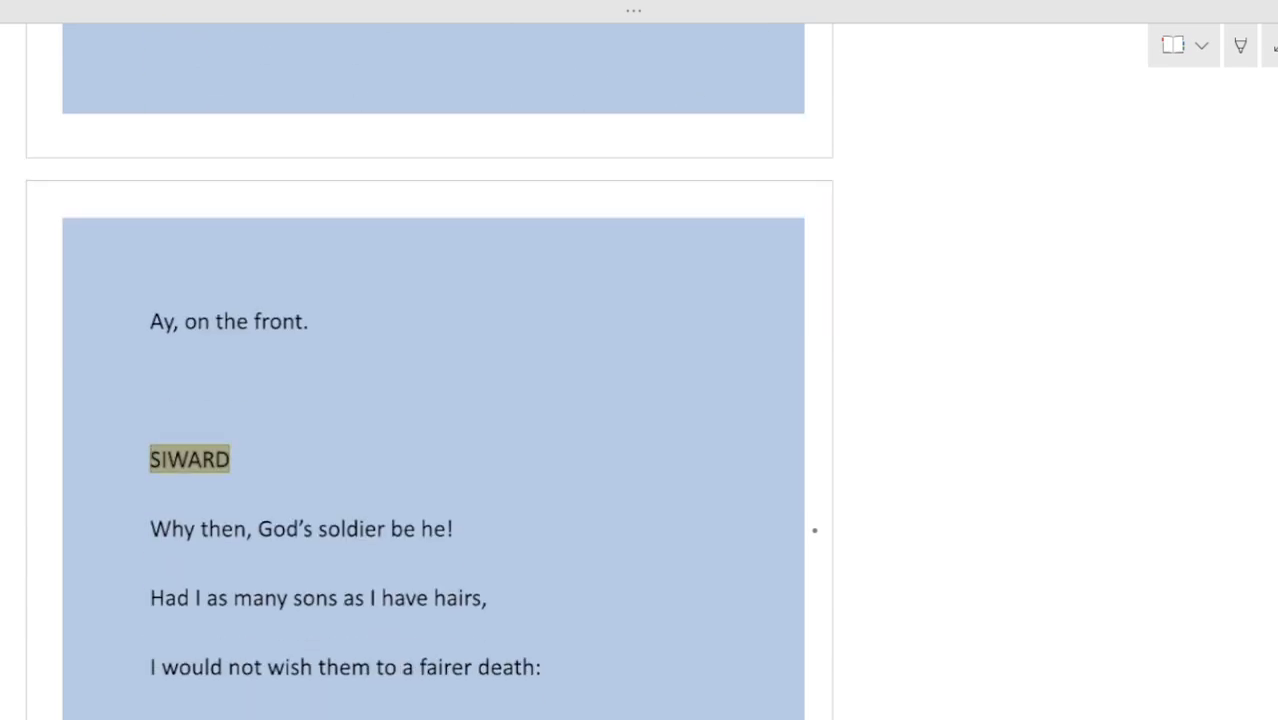
Underline 'God's soldier be he!' and write 'retreating' beside Siward's speech
scroll(down, 3)
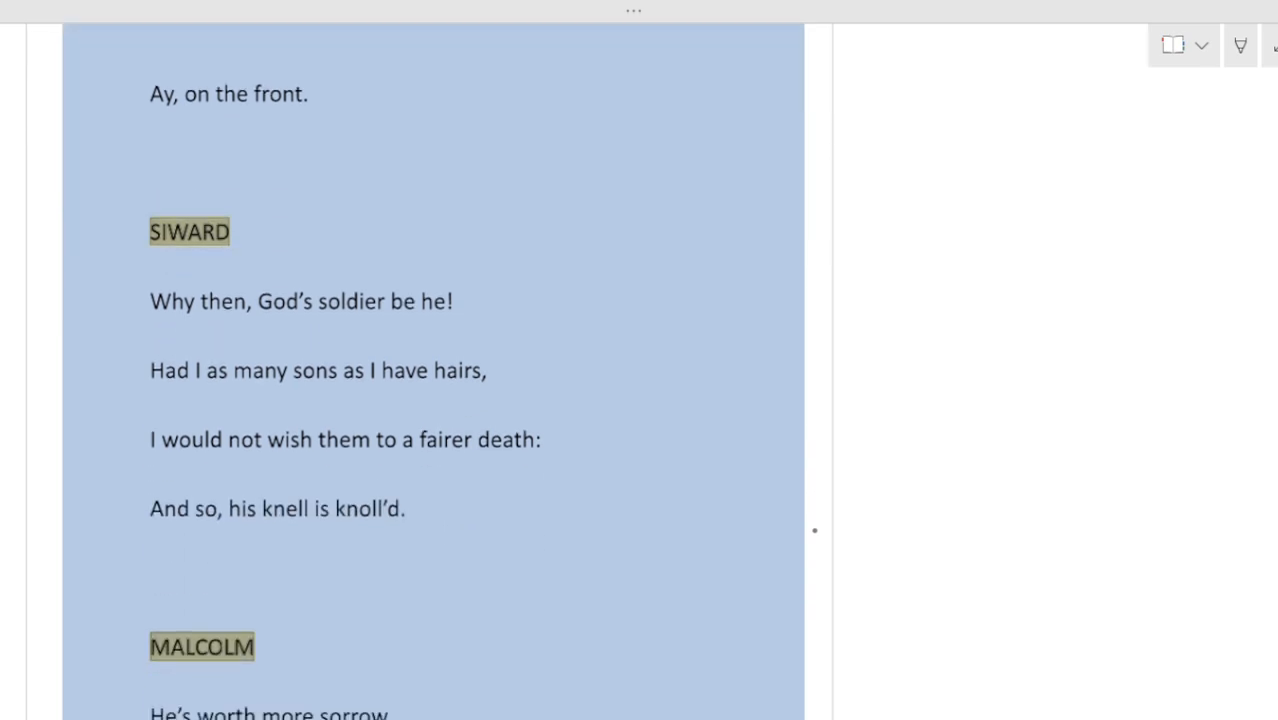
drag(322, 340, 470, 328)
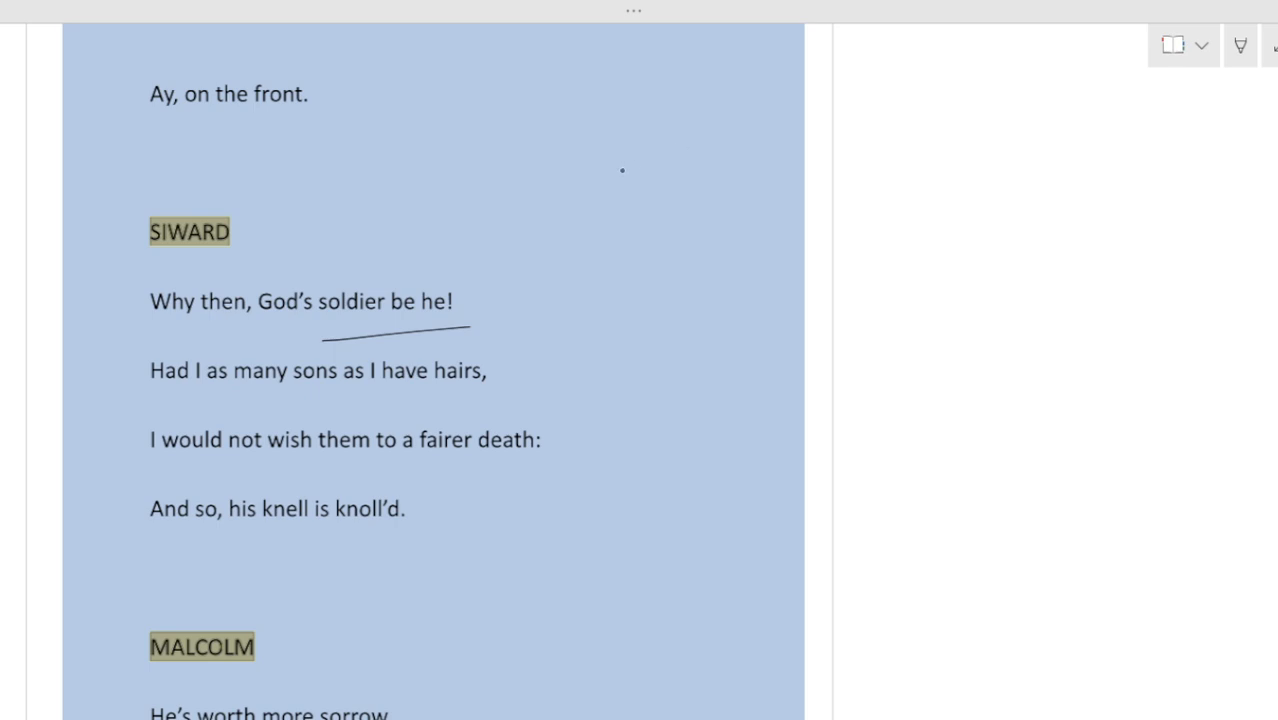
drag(620, 168, 710, 136)
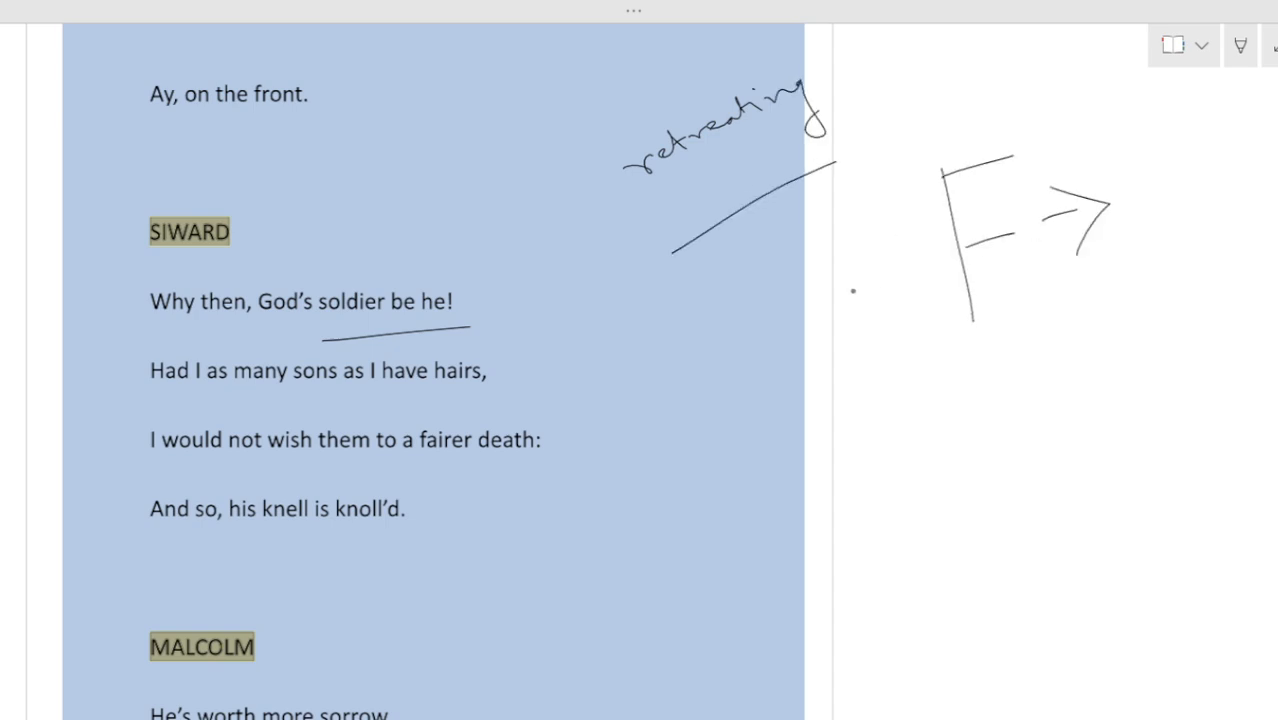
Sketch two stick figures (wounded from back, fighting face to face) and bracket the lines with 'best death'
drag(844, 256, 930, 216)
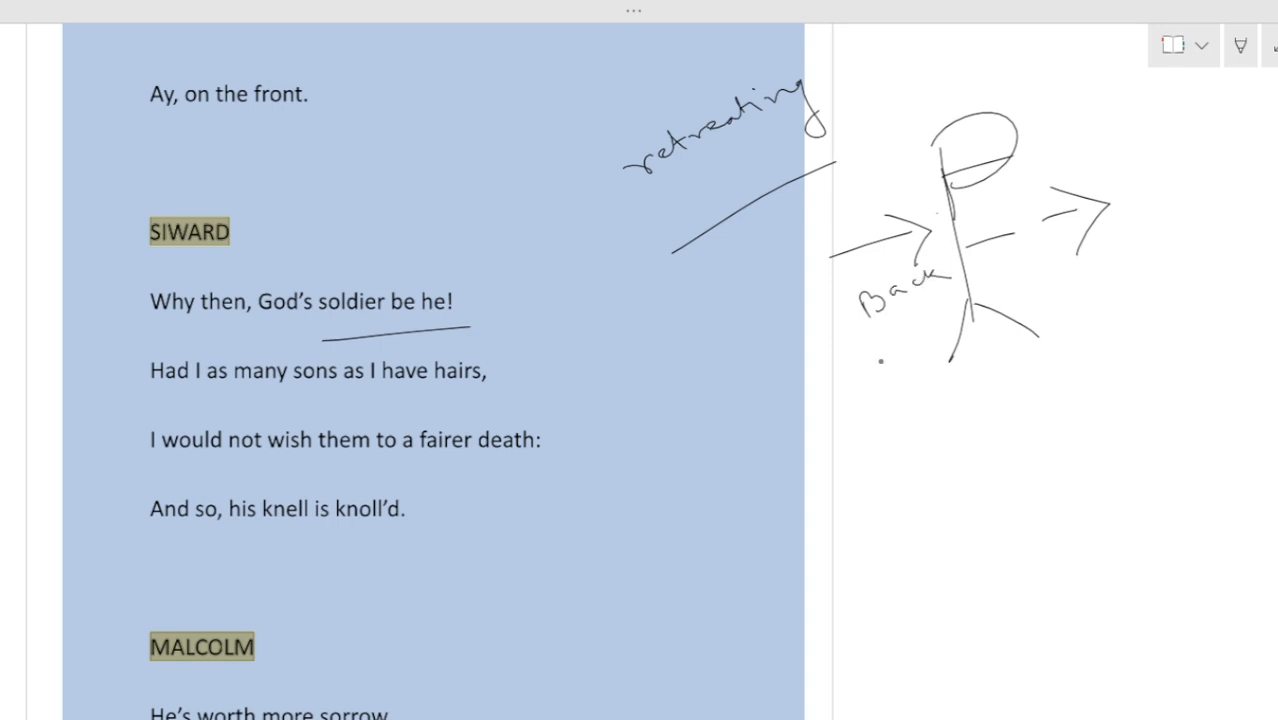
drag(880, 376, 910, 464)
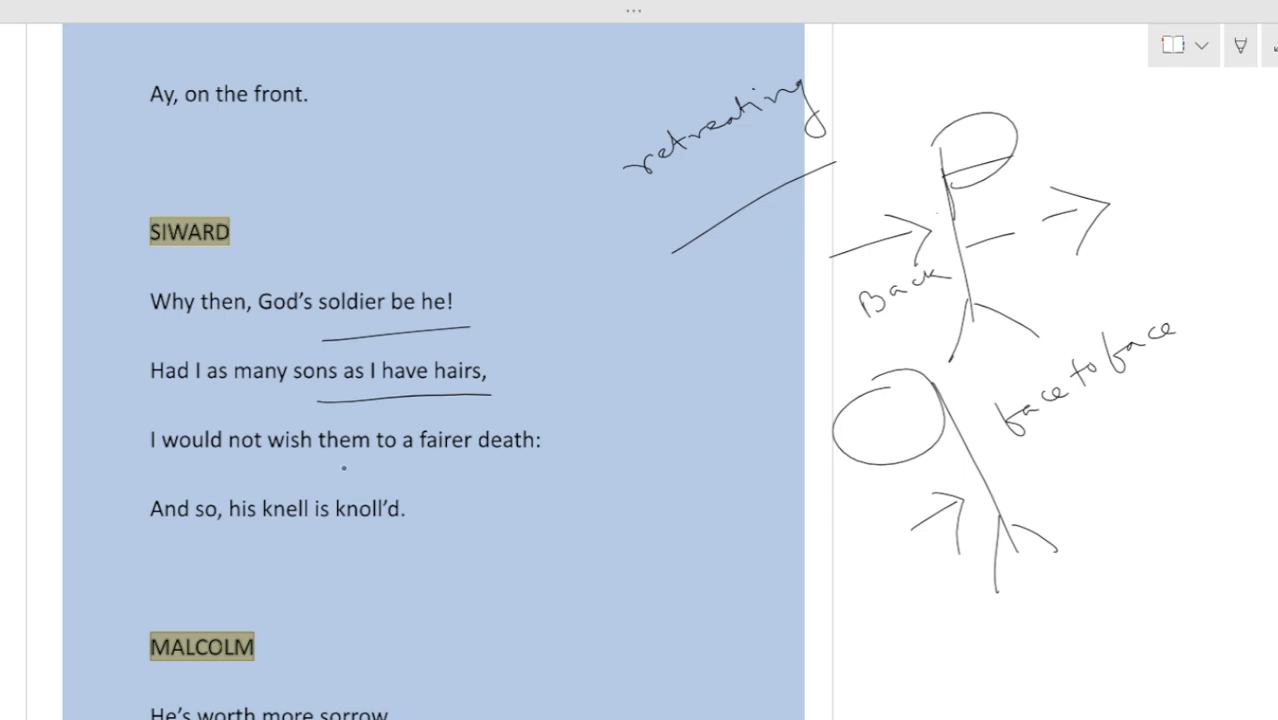
drag(328, 468, 528, 462)
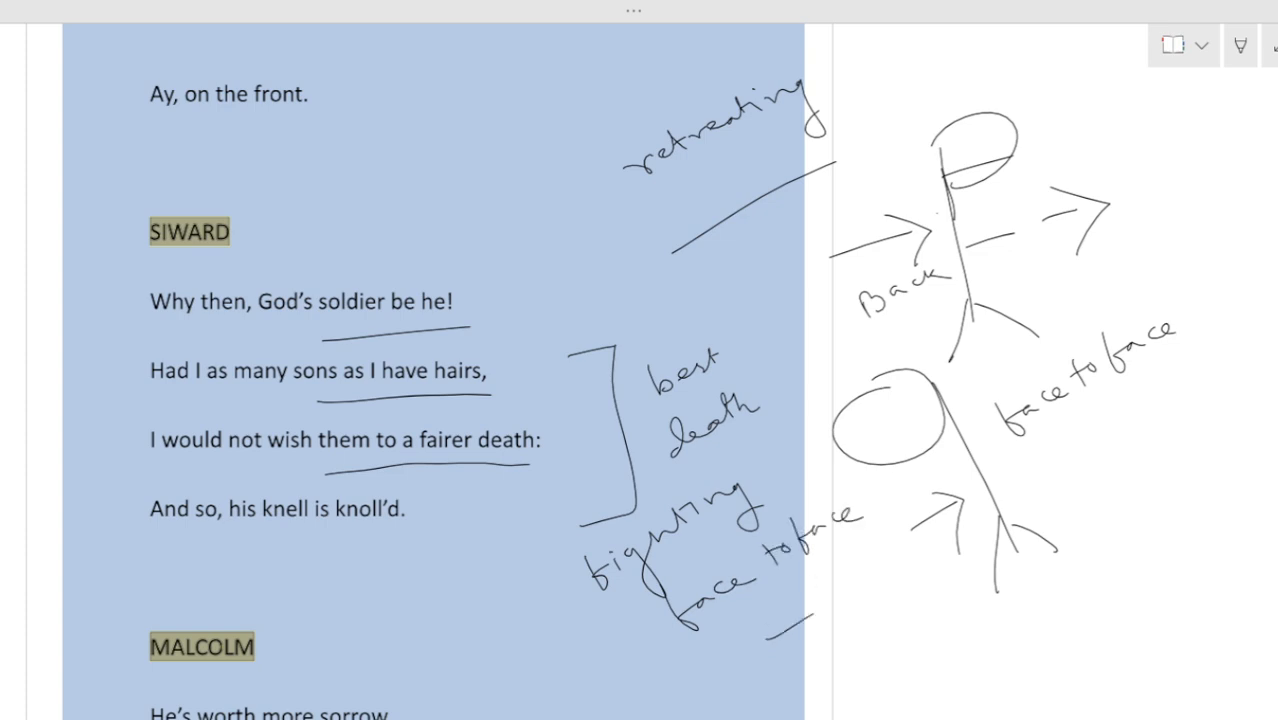
Underline the knell line and gloss it 'death bell' and 'ring'
scroll(down, 3)
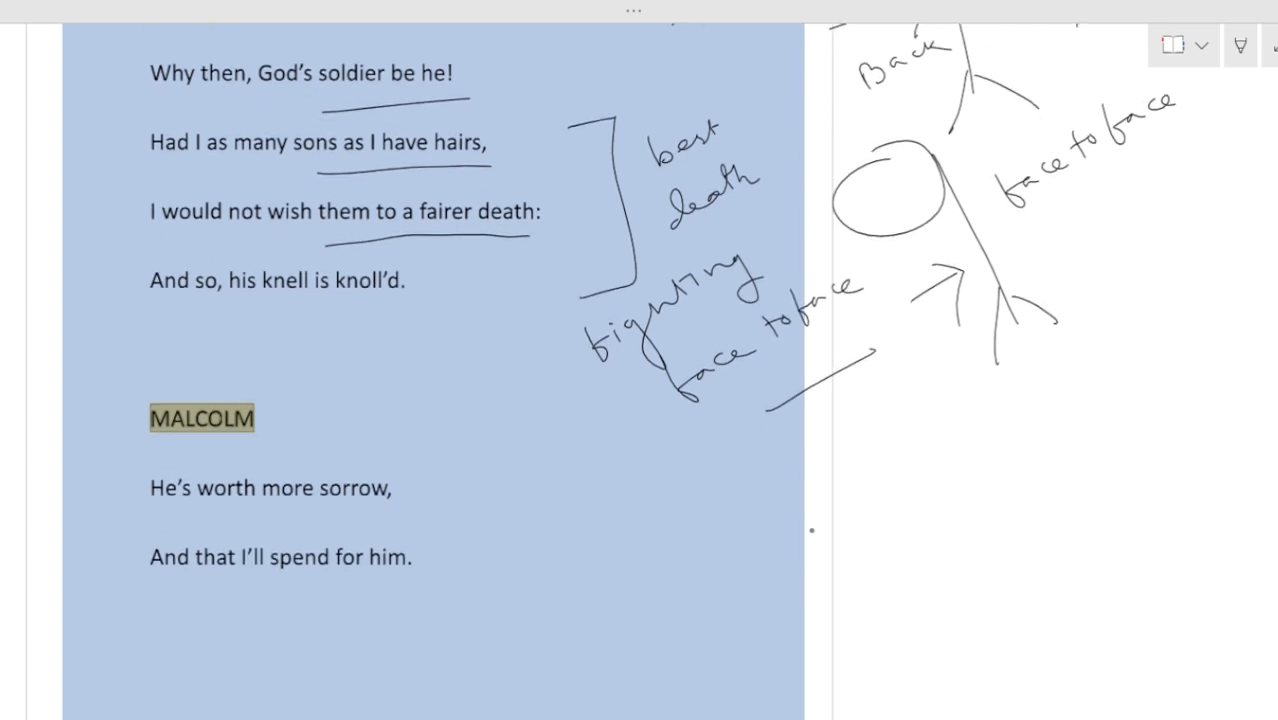
drag(256, 336, 376, 316)
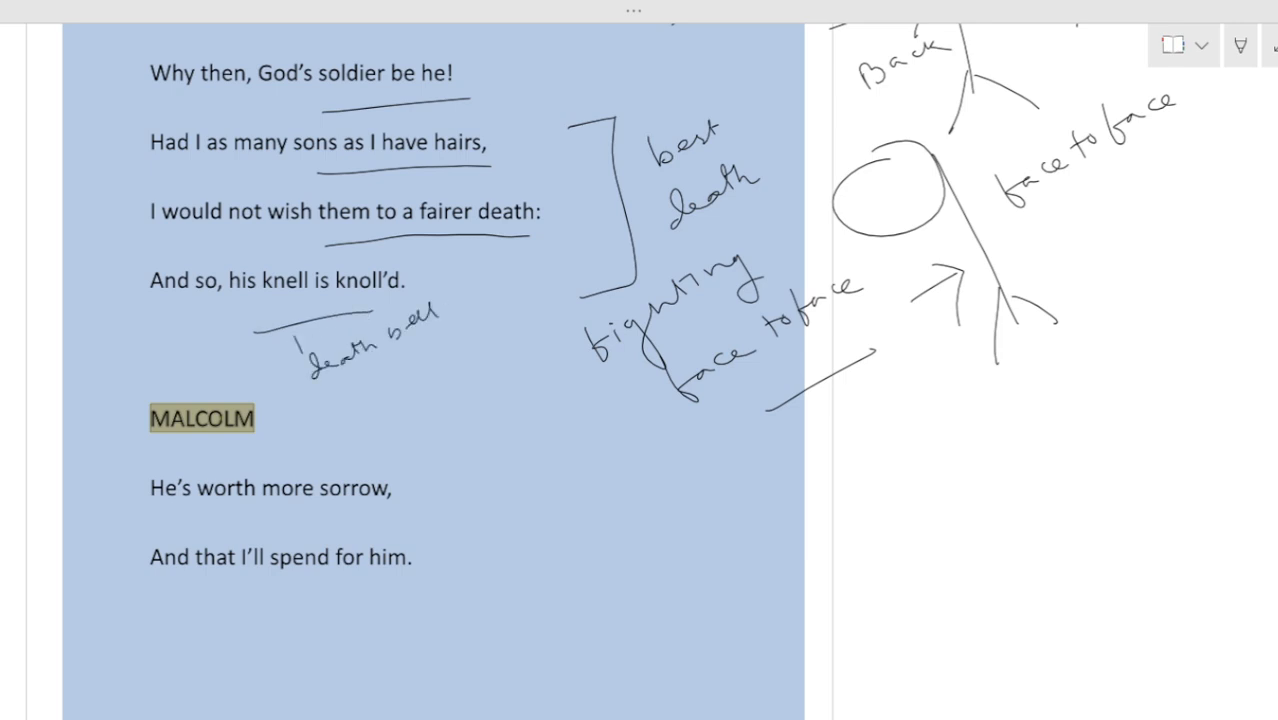
drag(440, 264, 524, 256)
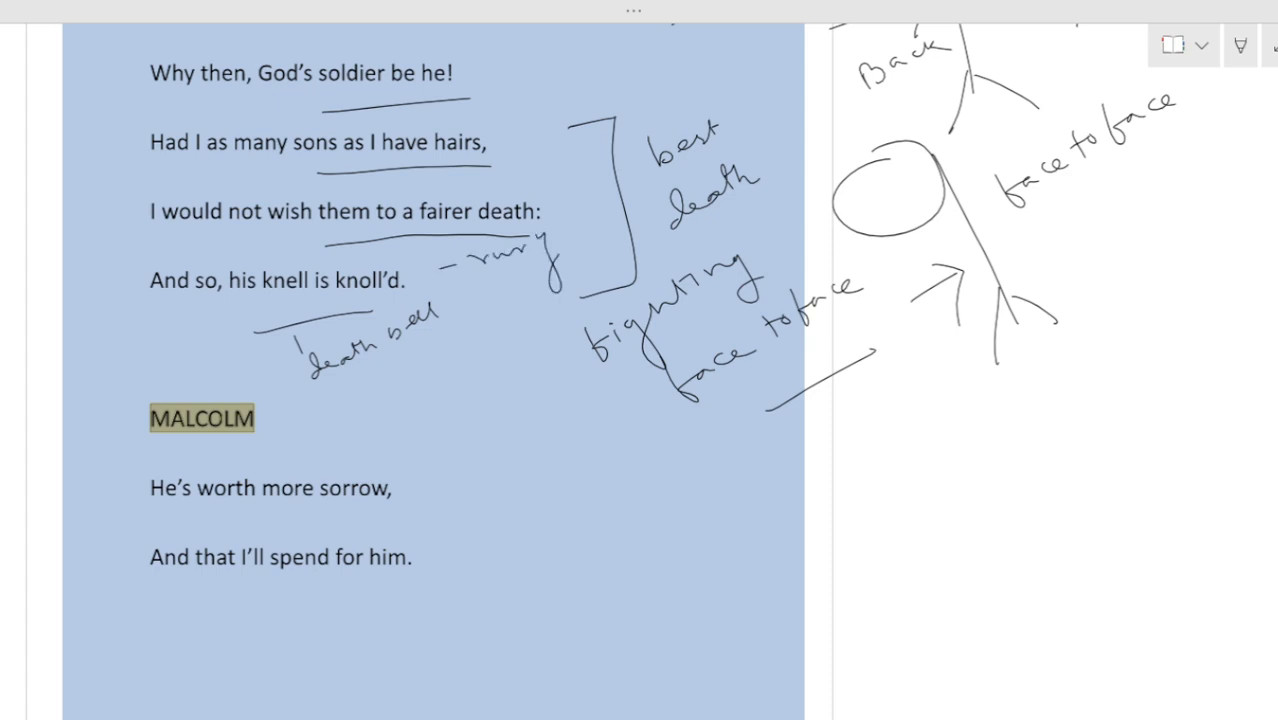
Note 'deserve greater mourning' and 'ceremonial mourning in his honour' beside Malcolm's lines
scroll(down, 3)
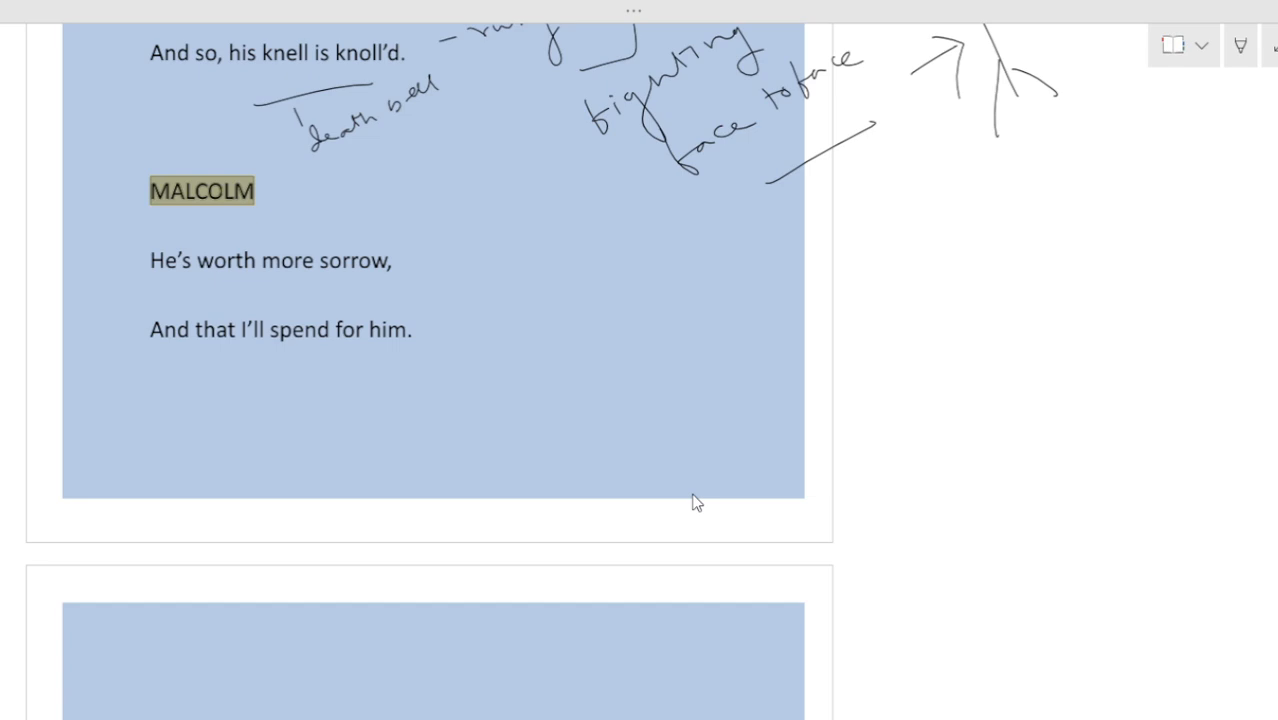
drag(376, 304, 450, 292)
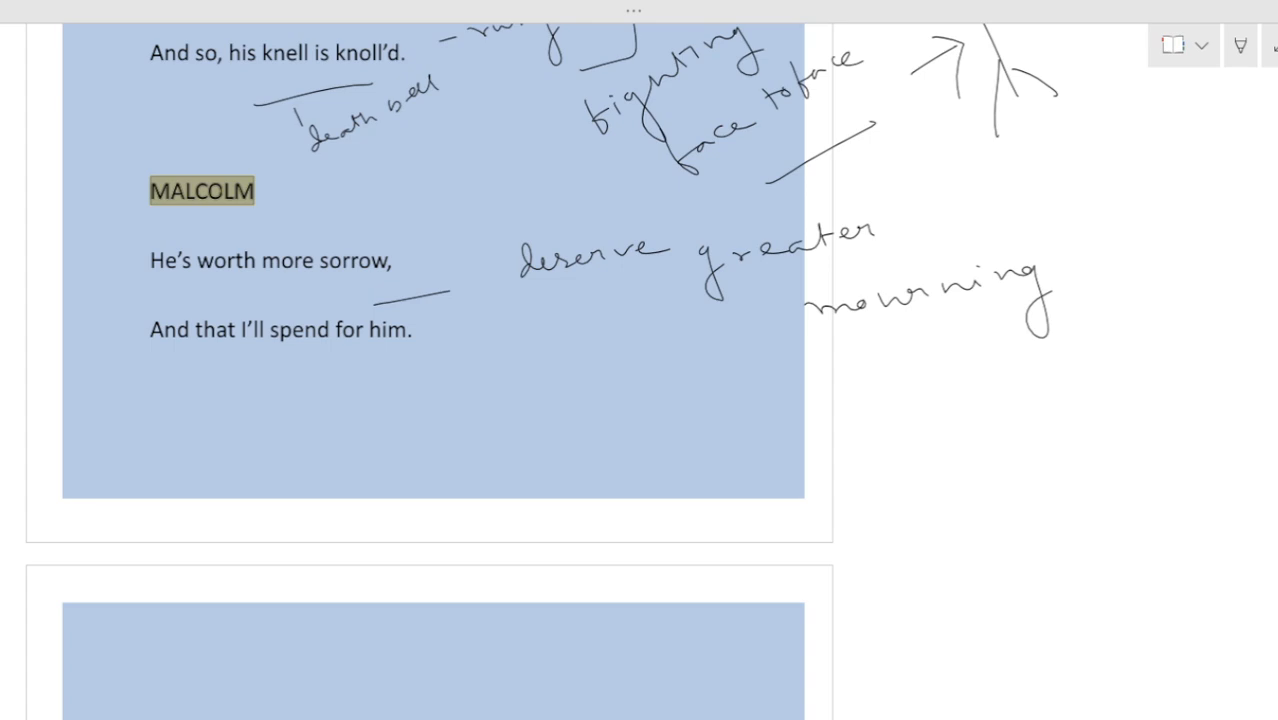
drag(276, 406, 398, 380)
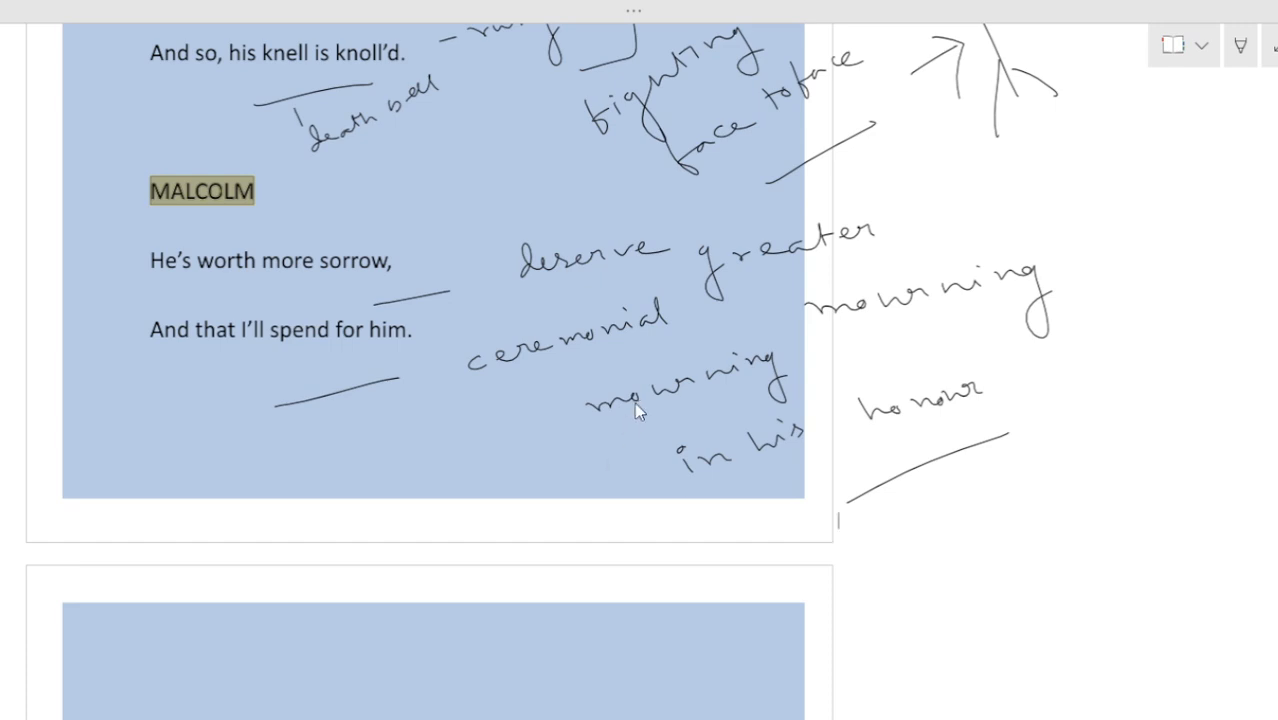
scroll(down, 3)
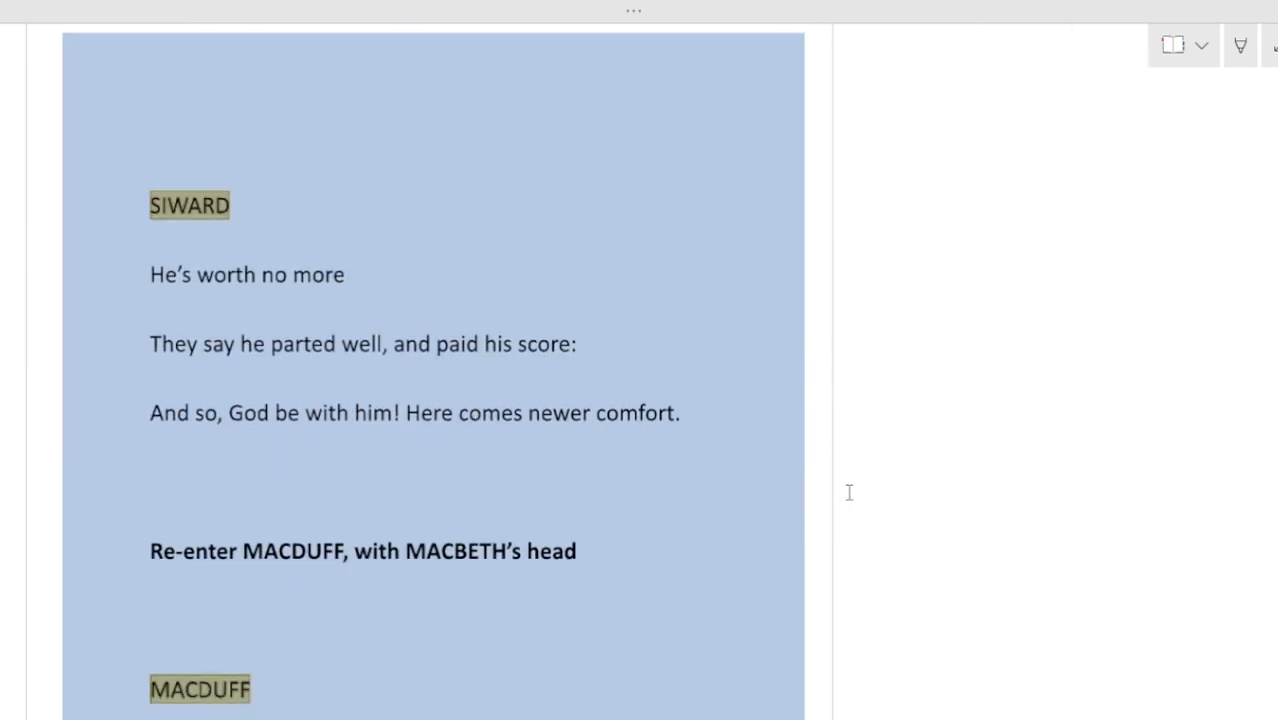
mouse_move(848, 496)
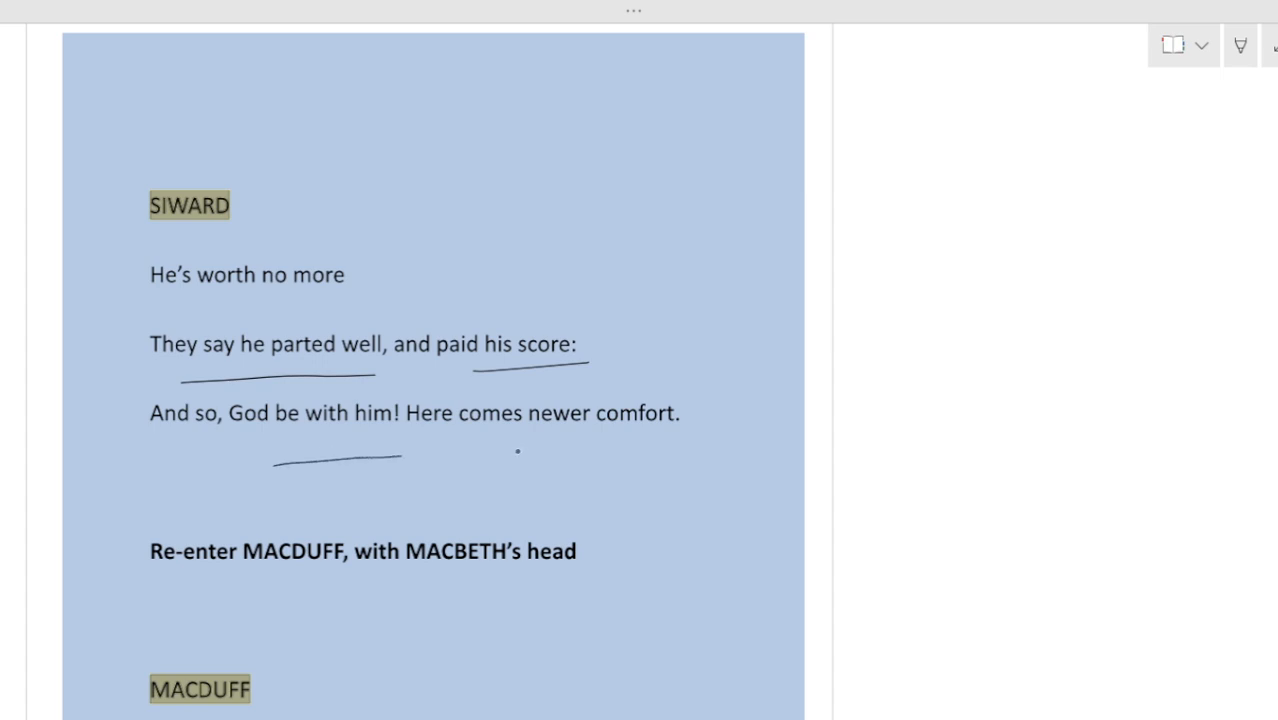
Underline 'newer comfort' and extend a line from the Re-enter MACDUFF stage direction into the margin
drag(512, 452, 676, 440)
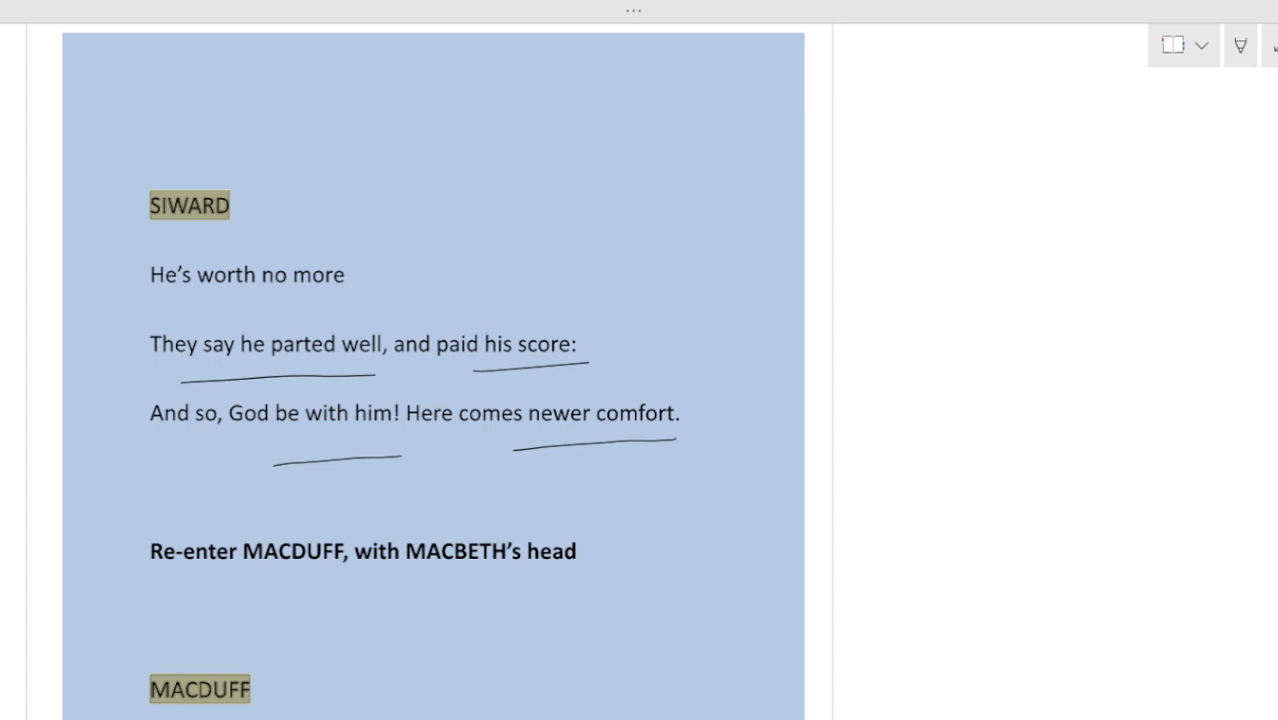
scroll(down, 3)
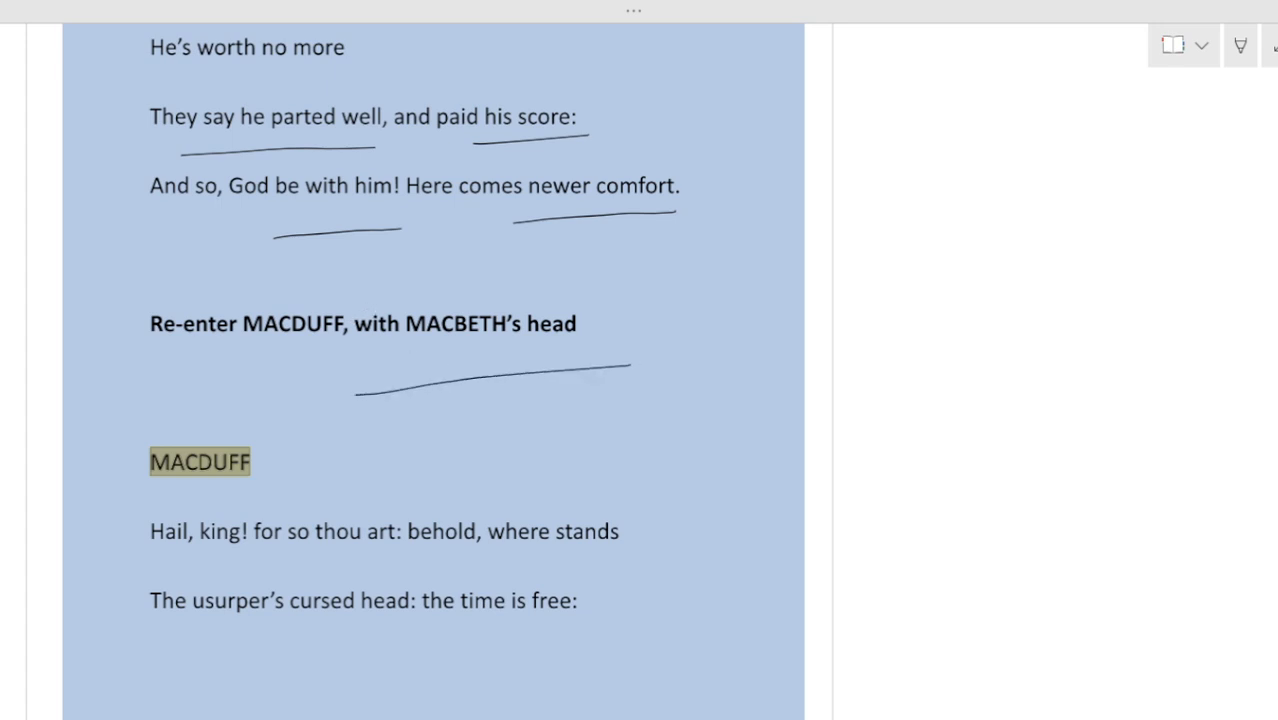
drag(710, 328, 884, 316)
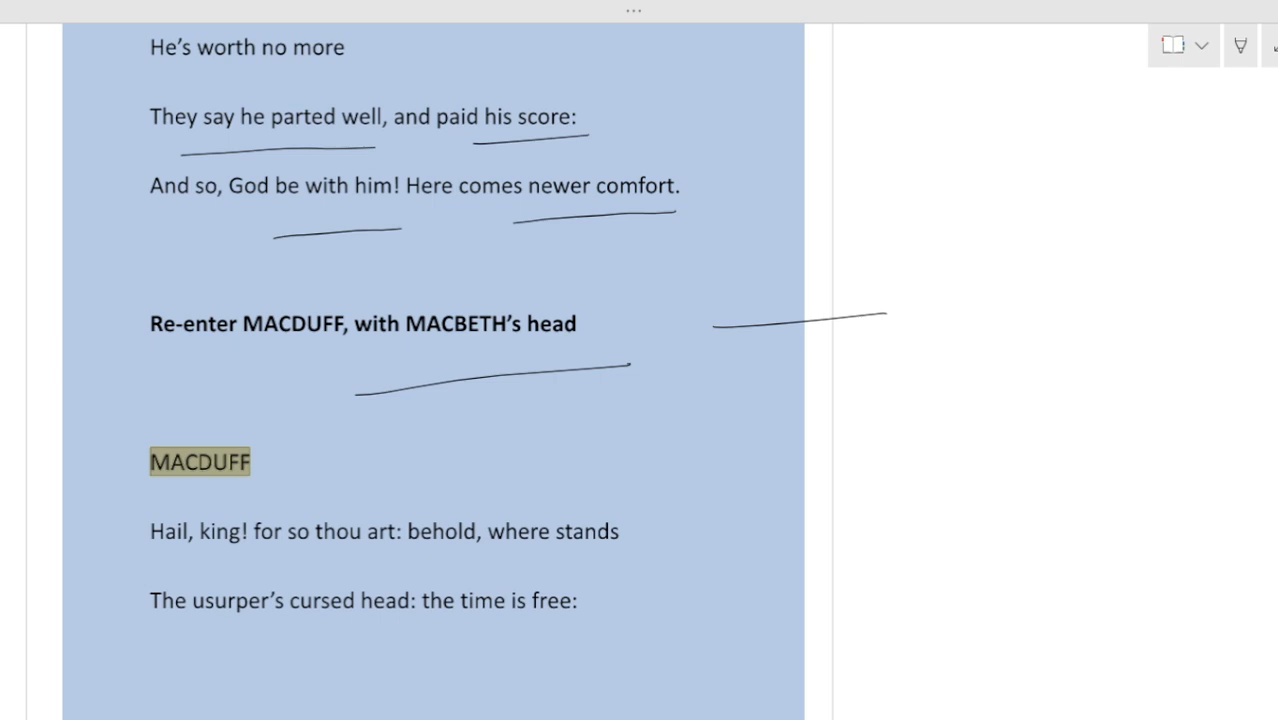
scroll(down, 3)
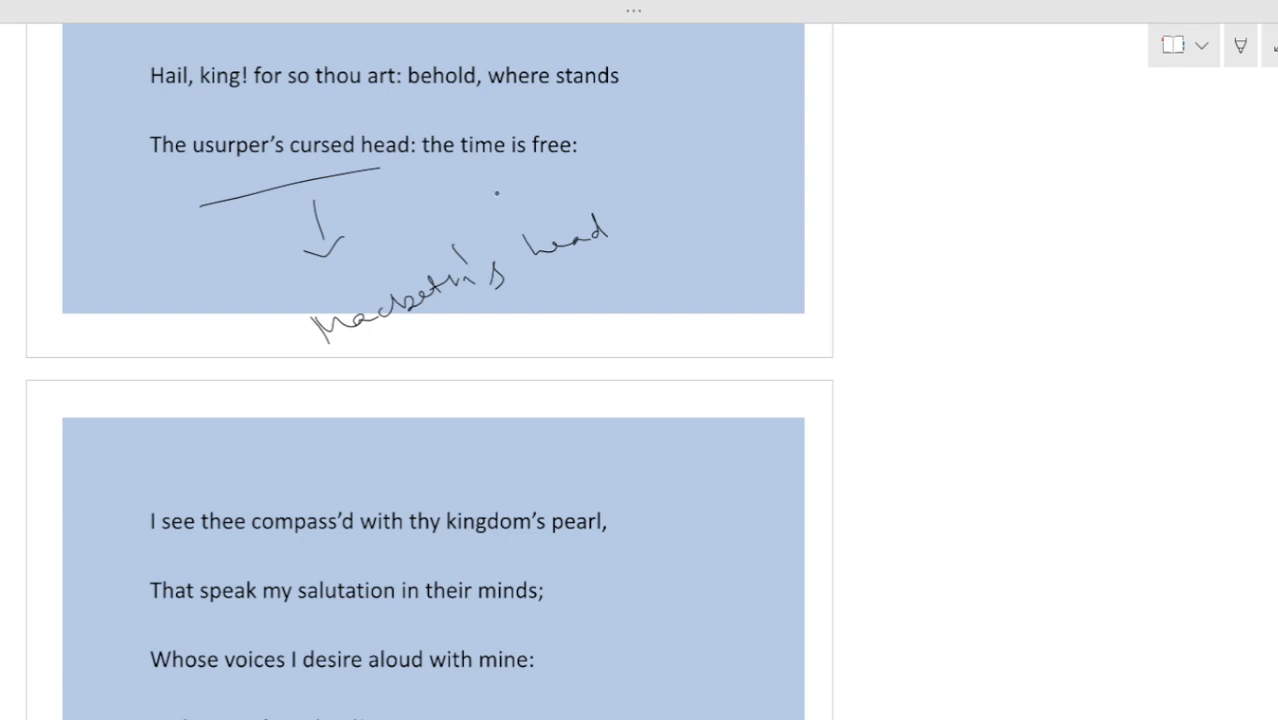
Underline 'the time is free', circle 'pearl' noting 'Jewels', and underline 'Hail, King of Scotland!'
drag(496, 192, 590, 184)
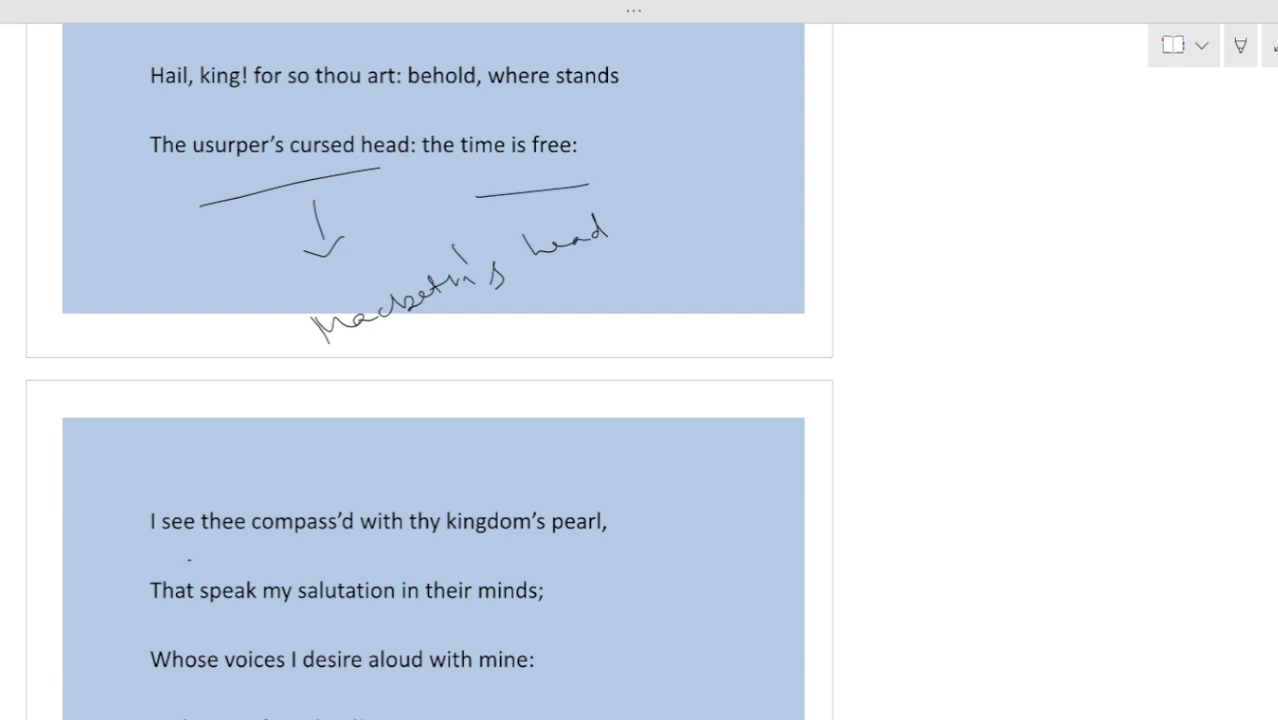
drag(190, 560, 604, 548)
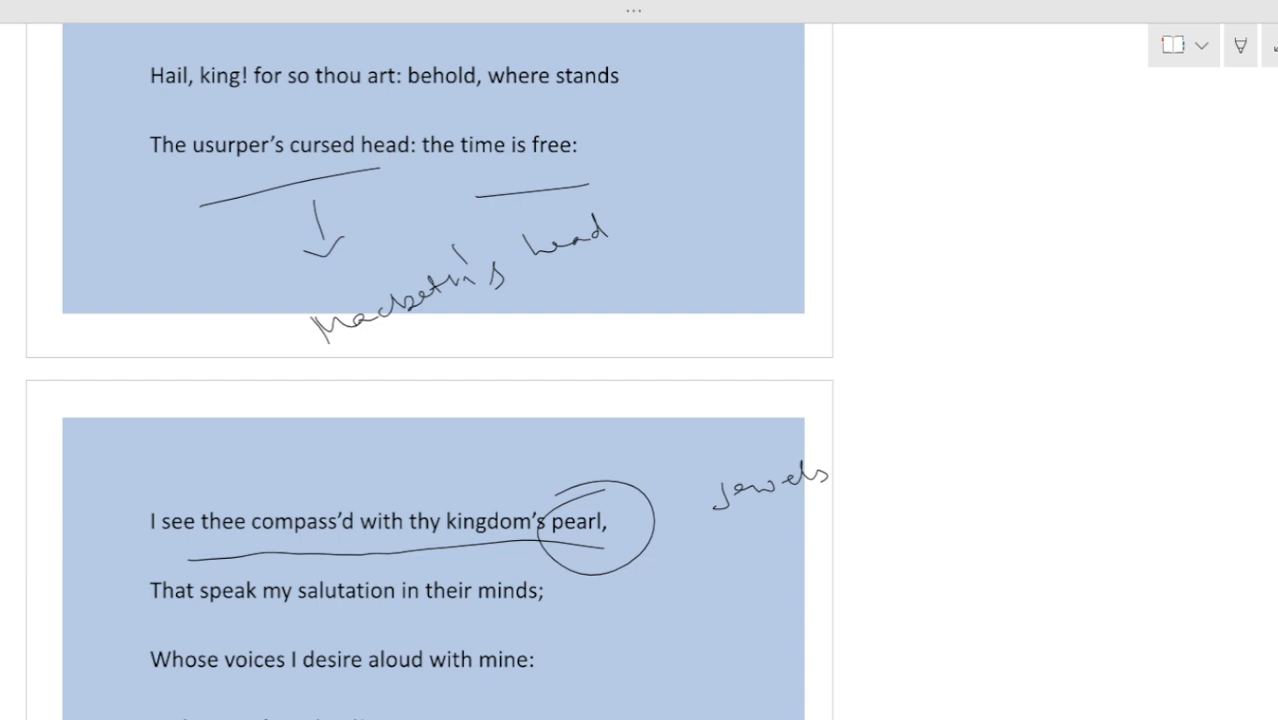
scroll(down, 3)
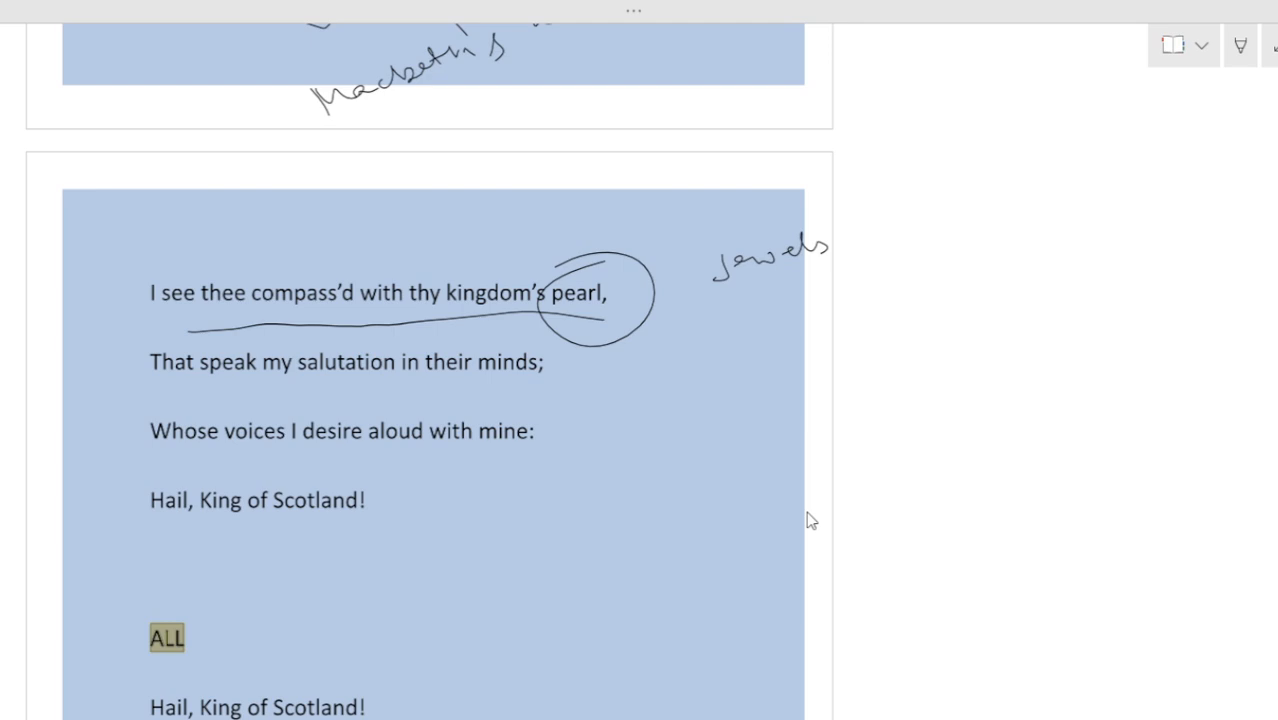
drag(232, 552, 364, 524)
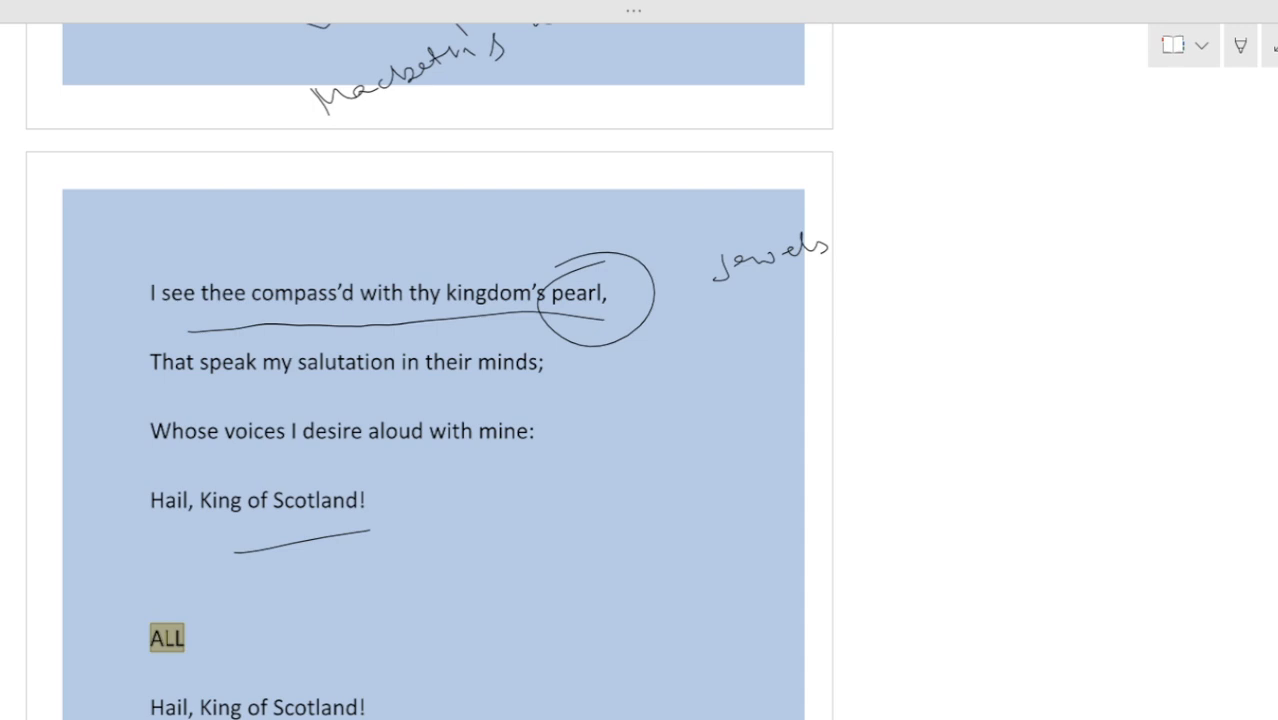
scroll(down, 3)
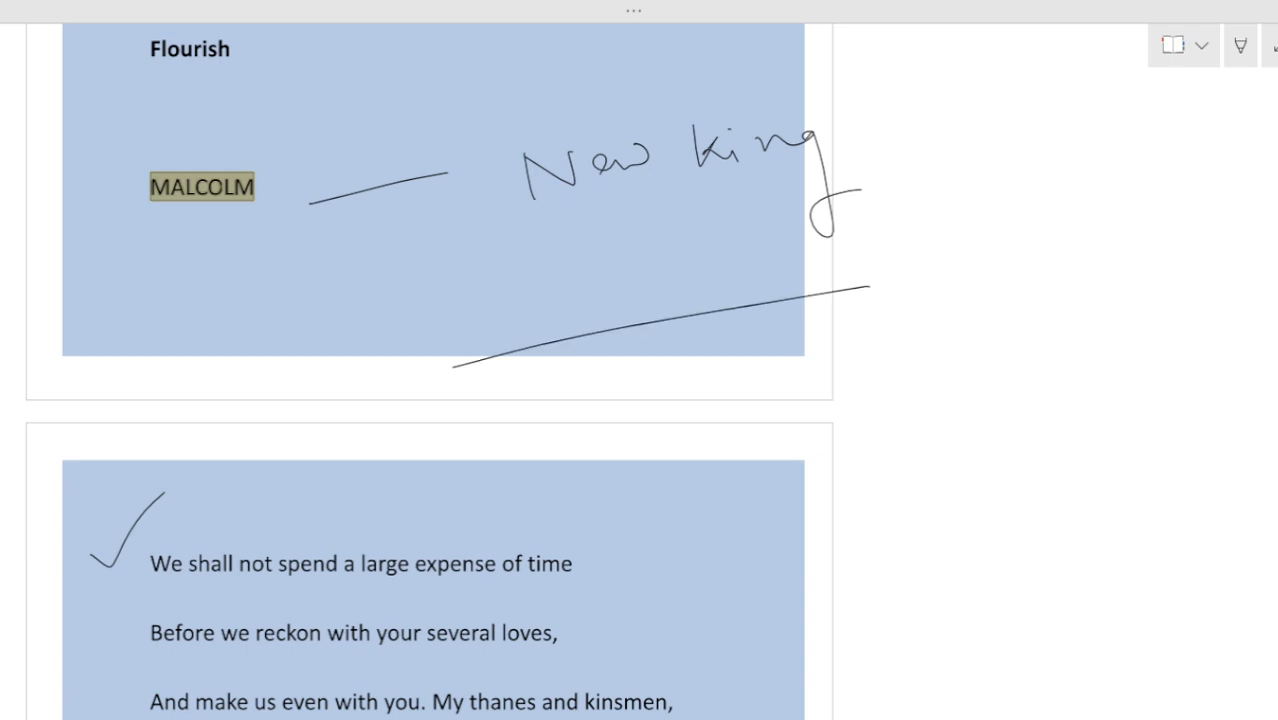
scroll(down, 3)
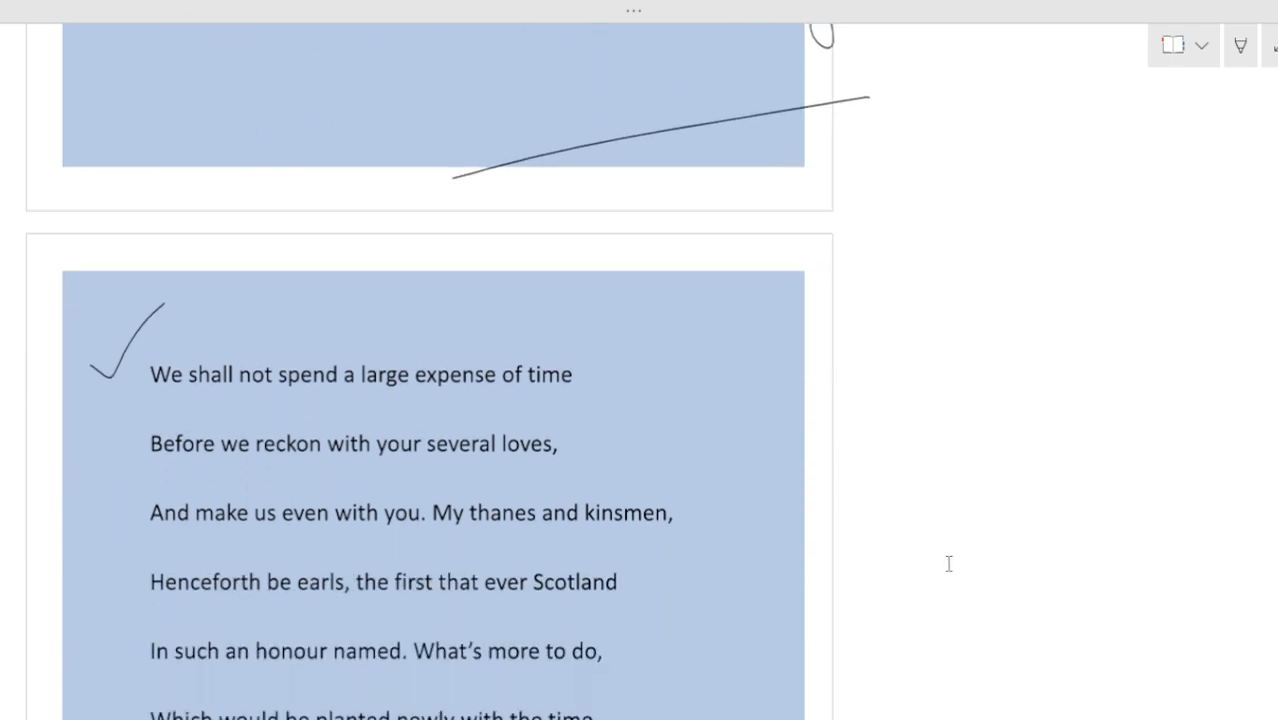
Underline 'several loves' with the note 'services' and underline key phrases in the Scotland lines
scroll(down, 3)
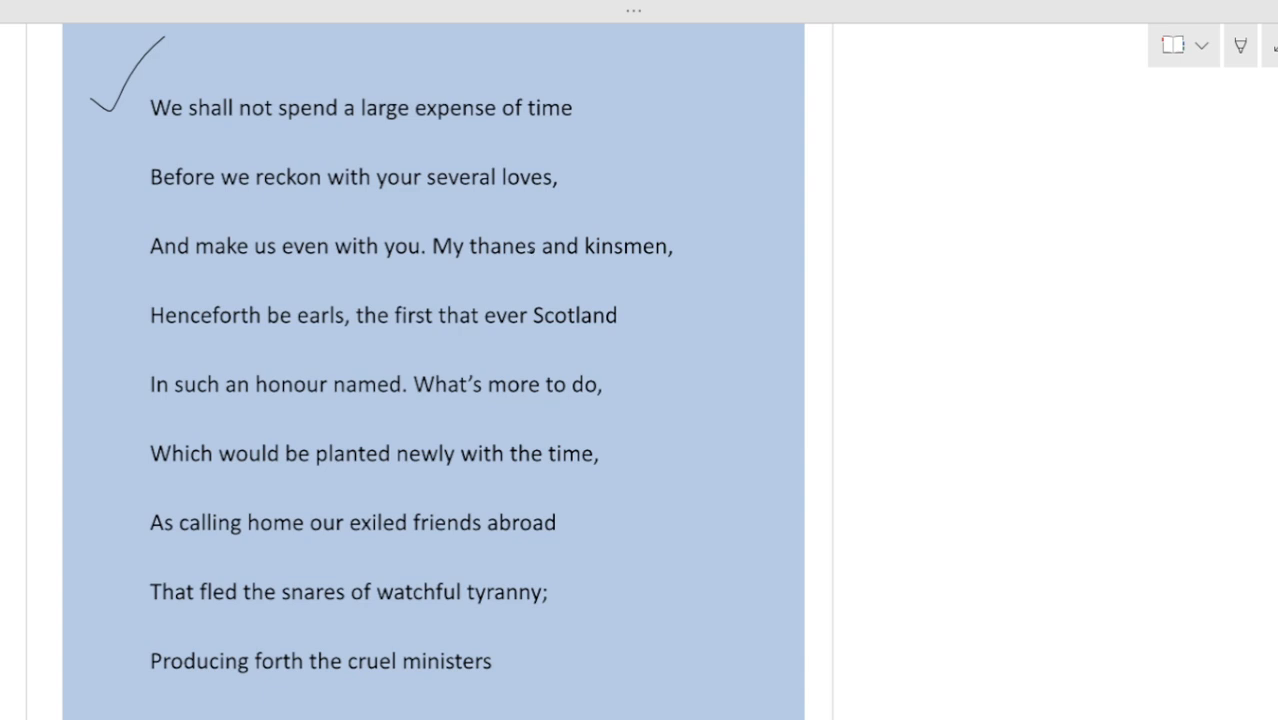
drag(436, 212, 542, 204)
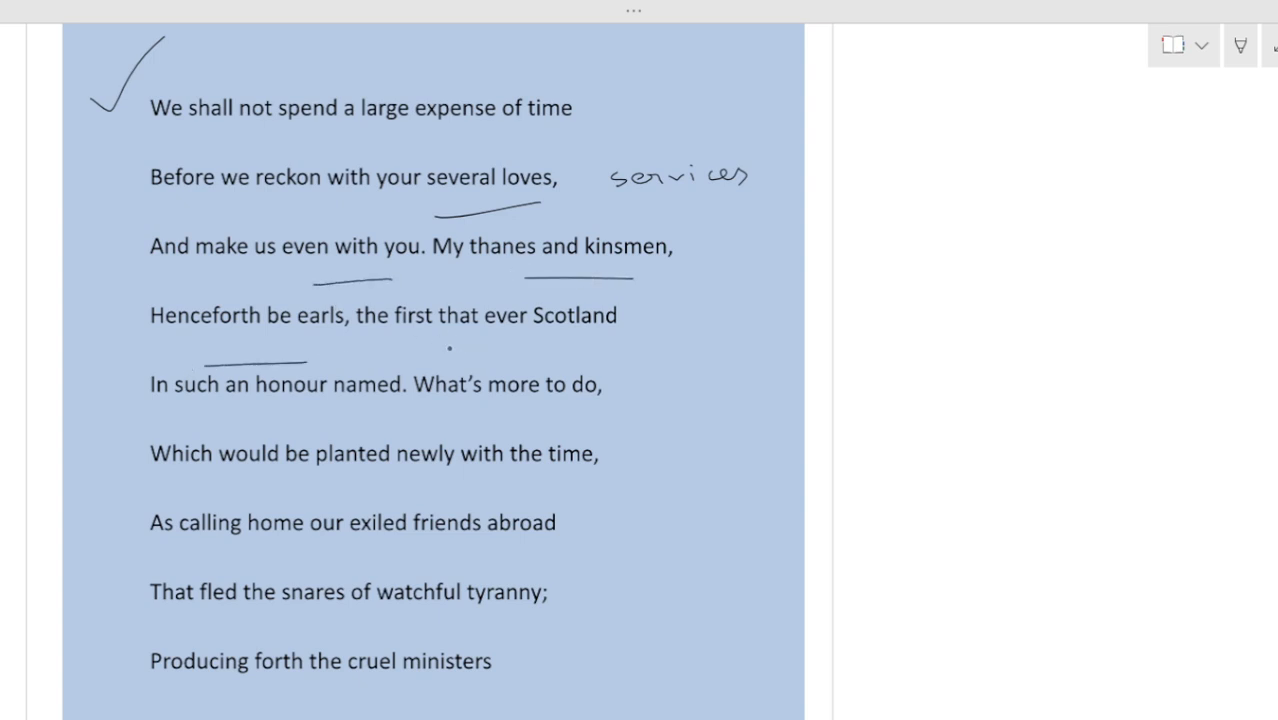
drag(404, 348, 556, 348)
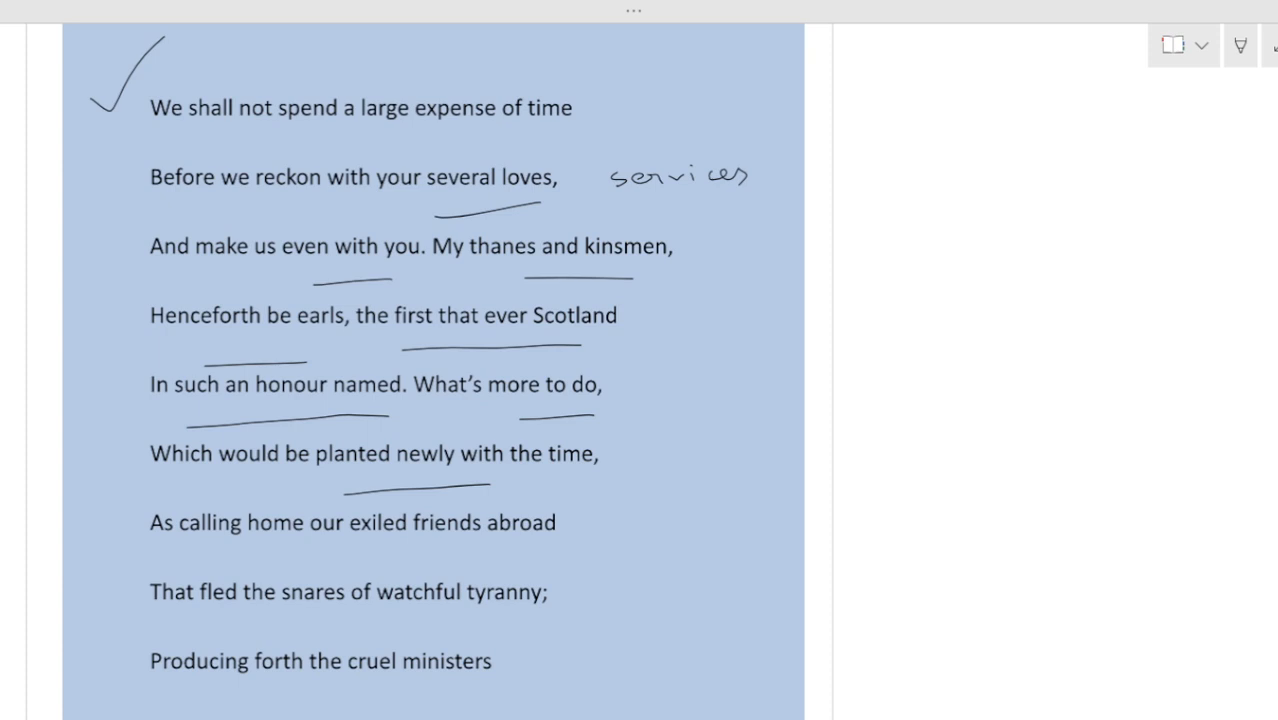
scroll(down, 3)
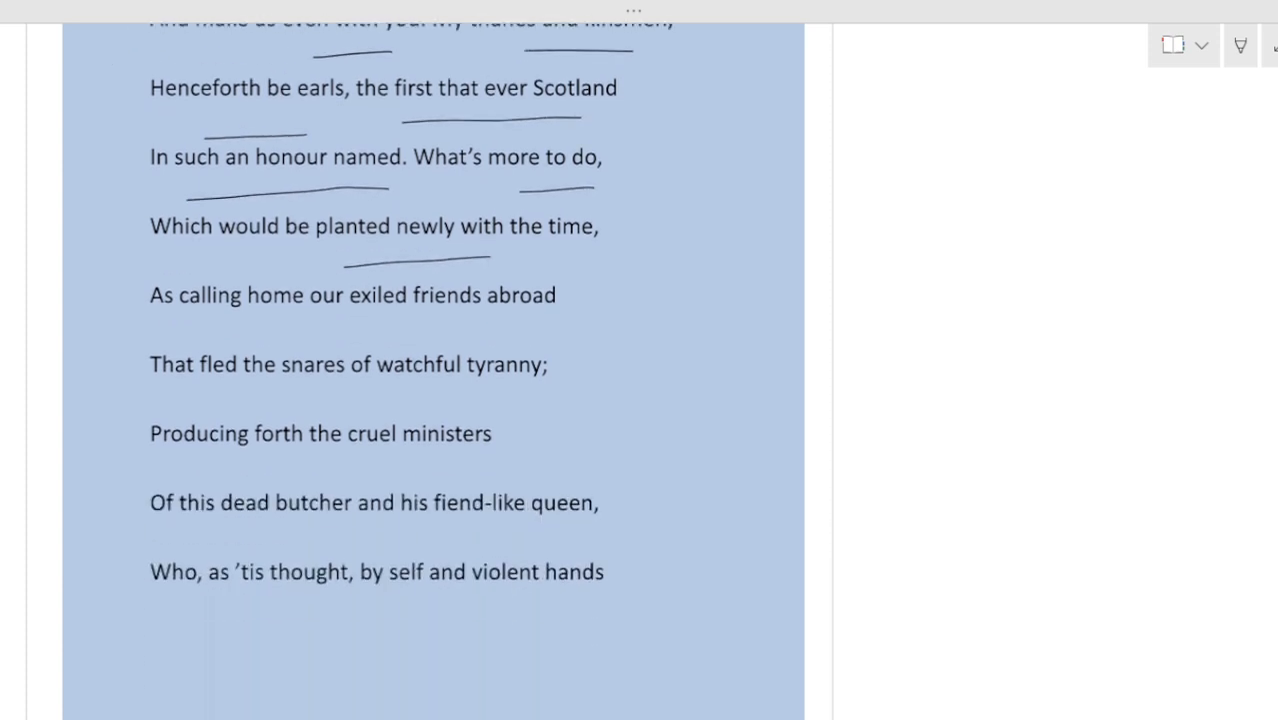
Underline 'exiled friends abroad', circle 'snares' noting 'trap', and gloss 'watchful tyranny' as 'vigilant'
drag(270, 336, 484, 328)
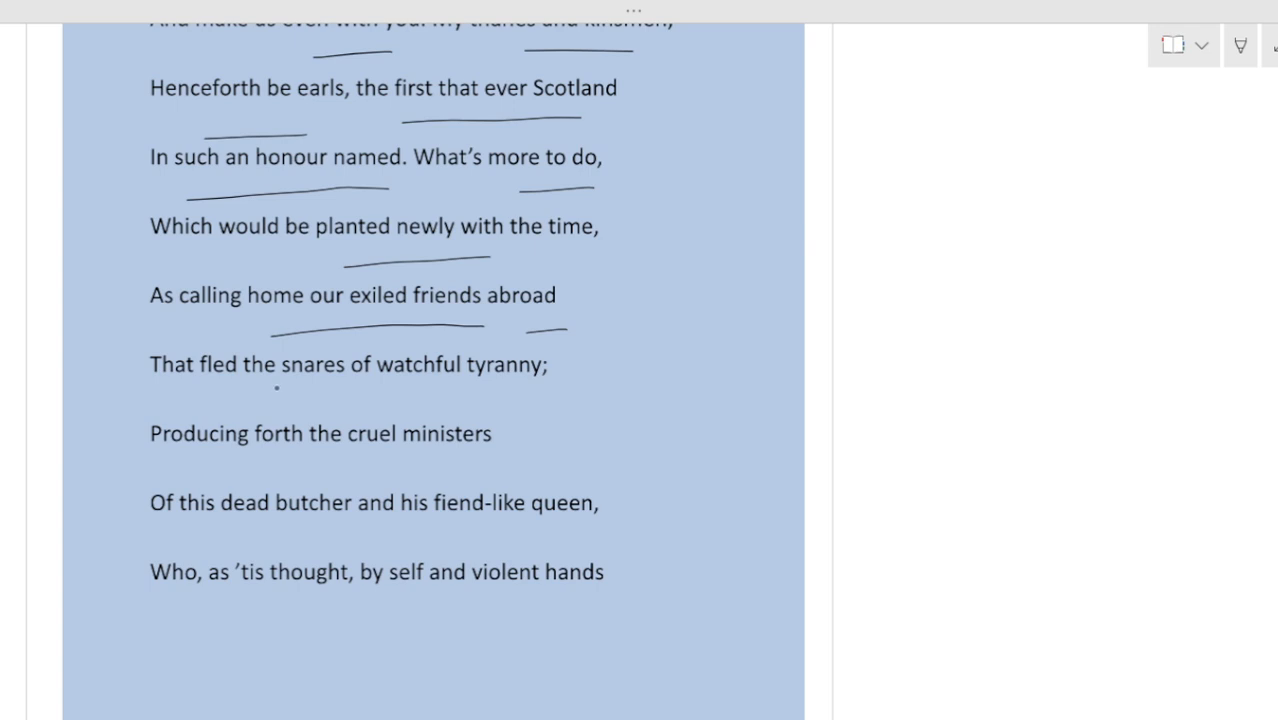
drag(232, 400, 412, 394)
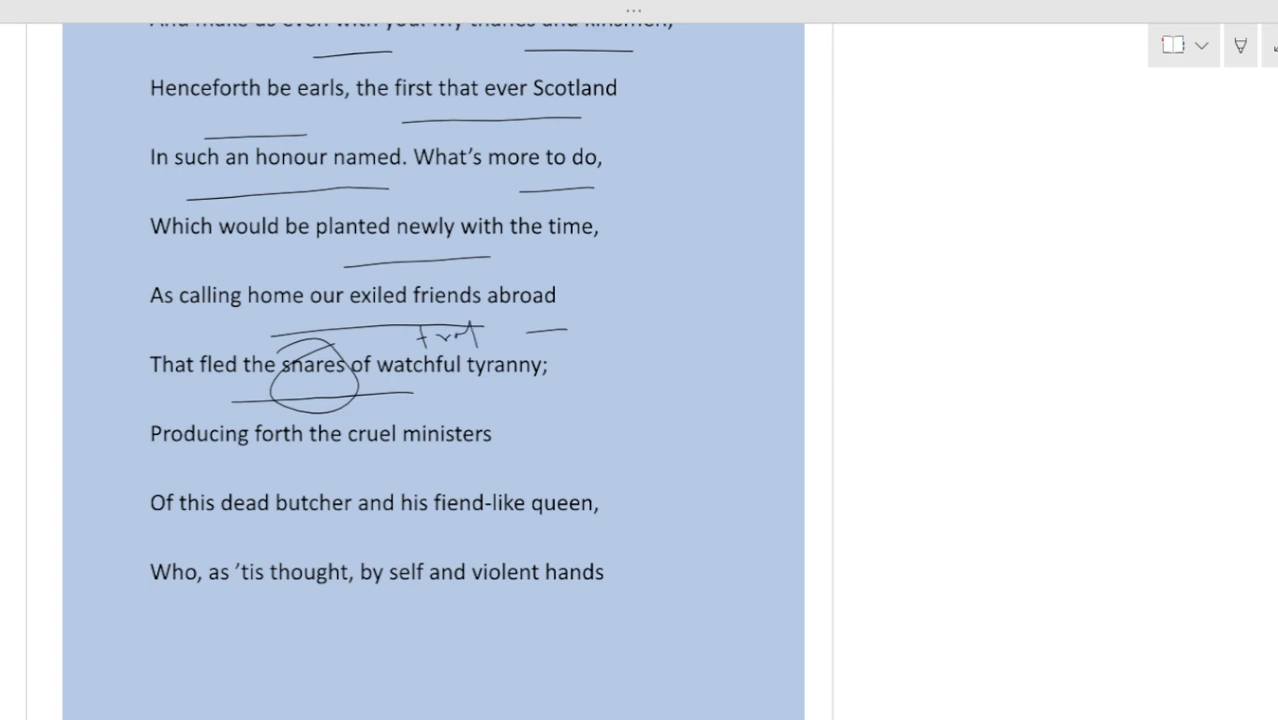
drag(460, 400, 576, 388)
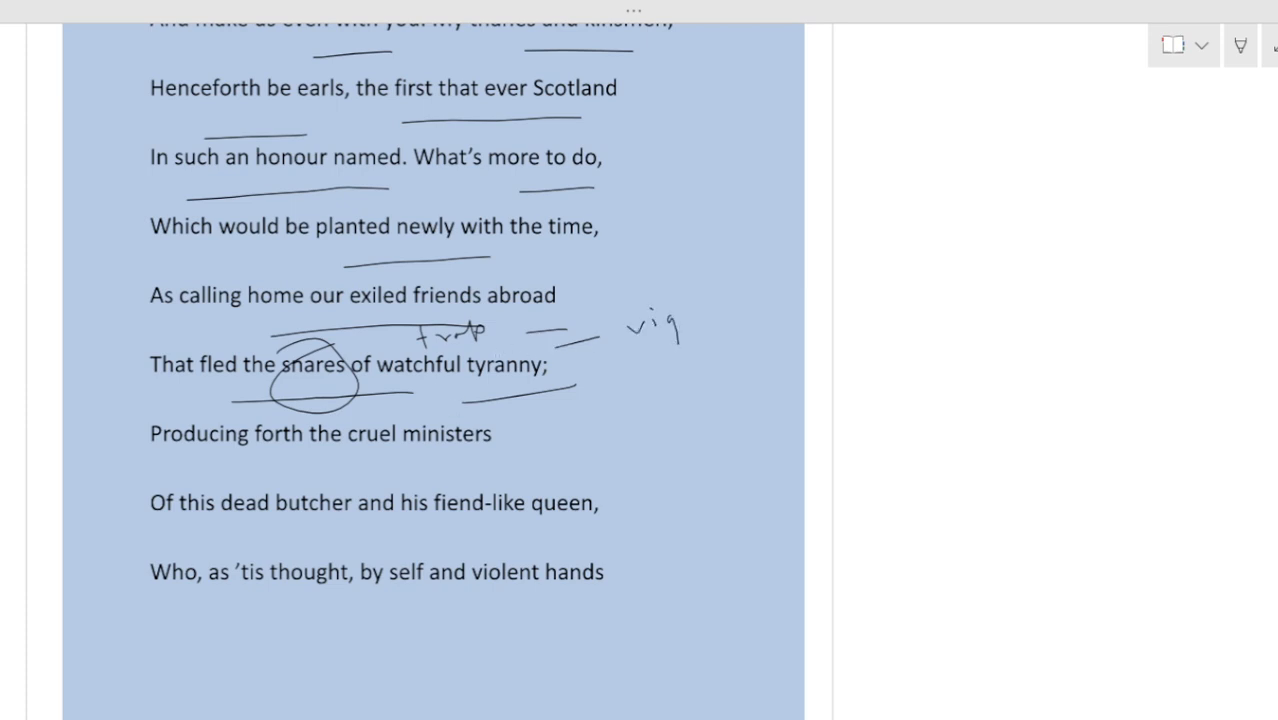
drag(678, 330, 770, 300)
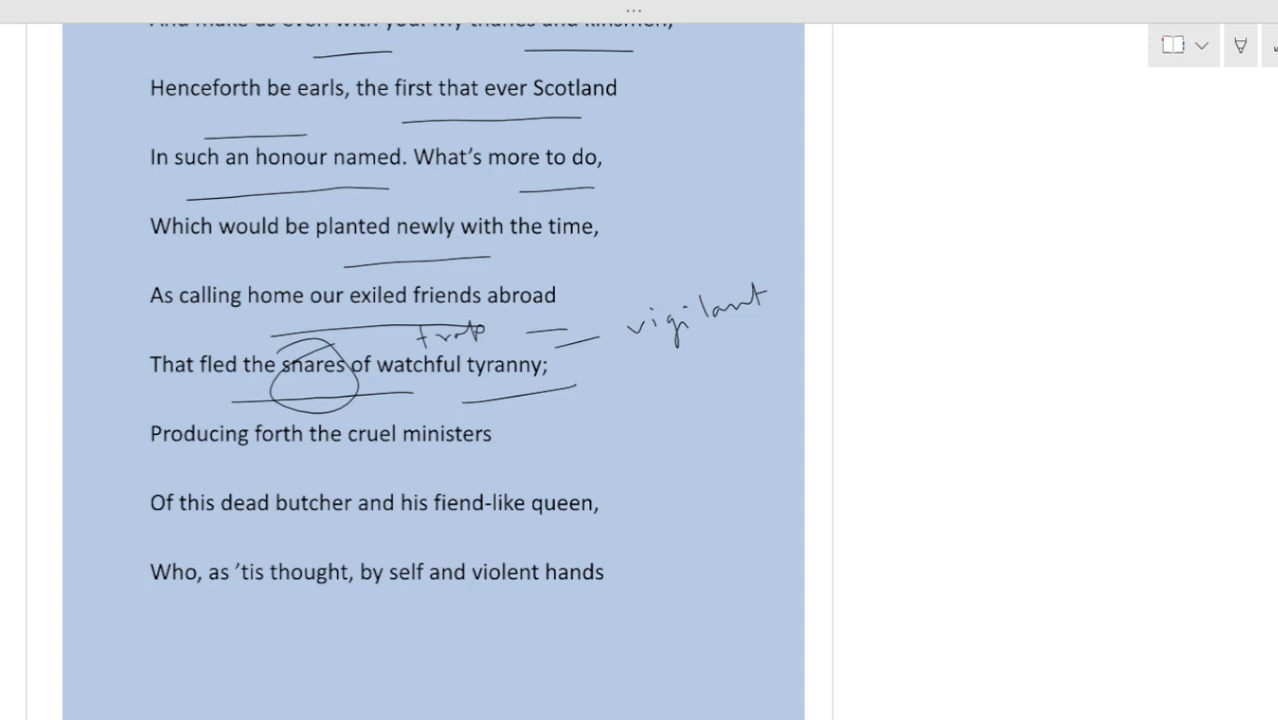
Underline 'cruel ministers' and 'dead', labelling the butcher 'Macbeth' and the fiend-like queen 'devilish Lady Macbeth'
drag(316, 468, 464, 460)
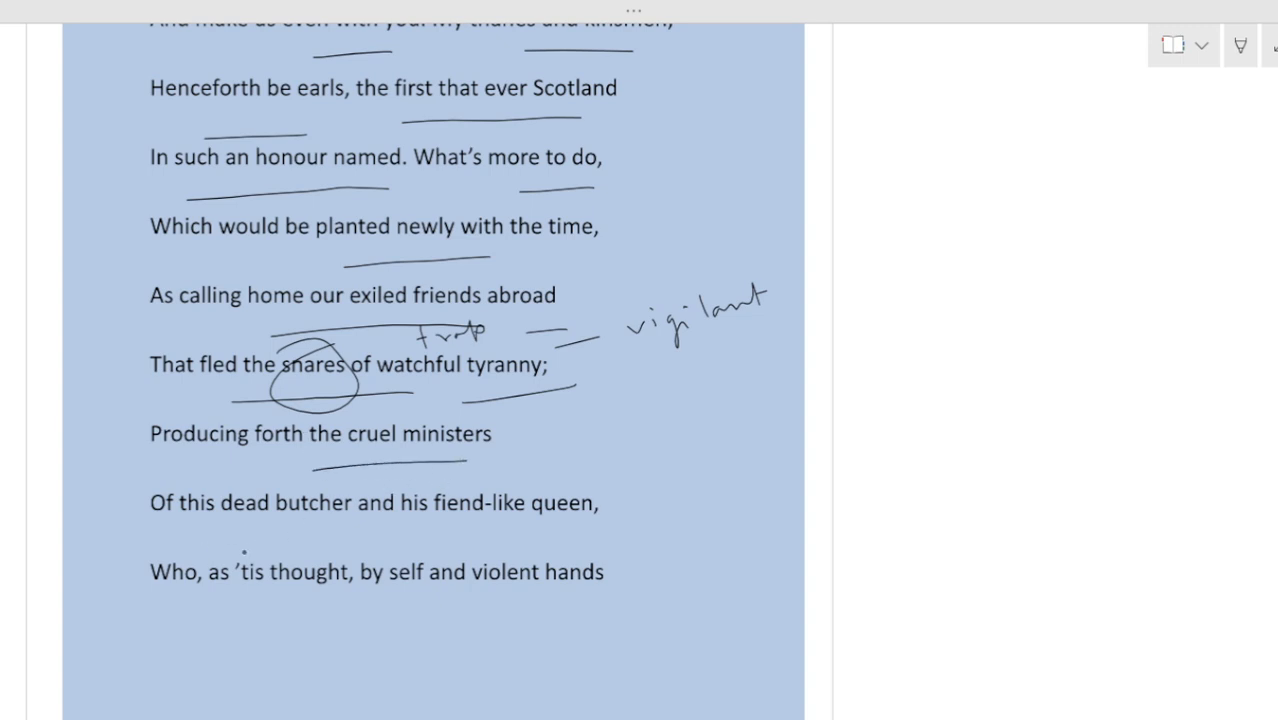
drag(240, 556, 340, 548)
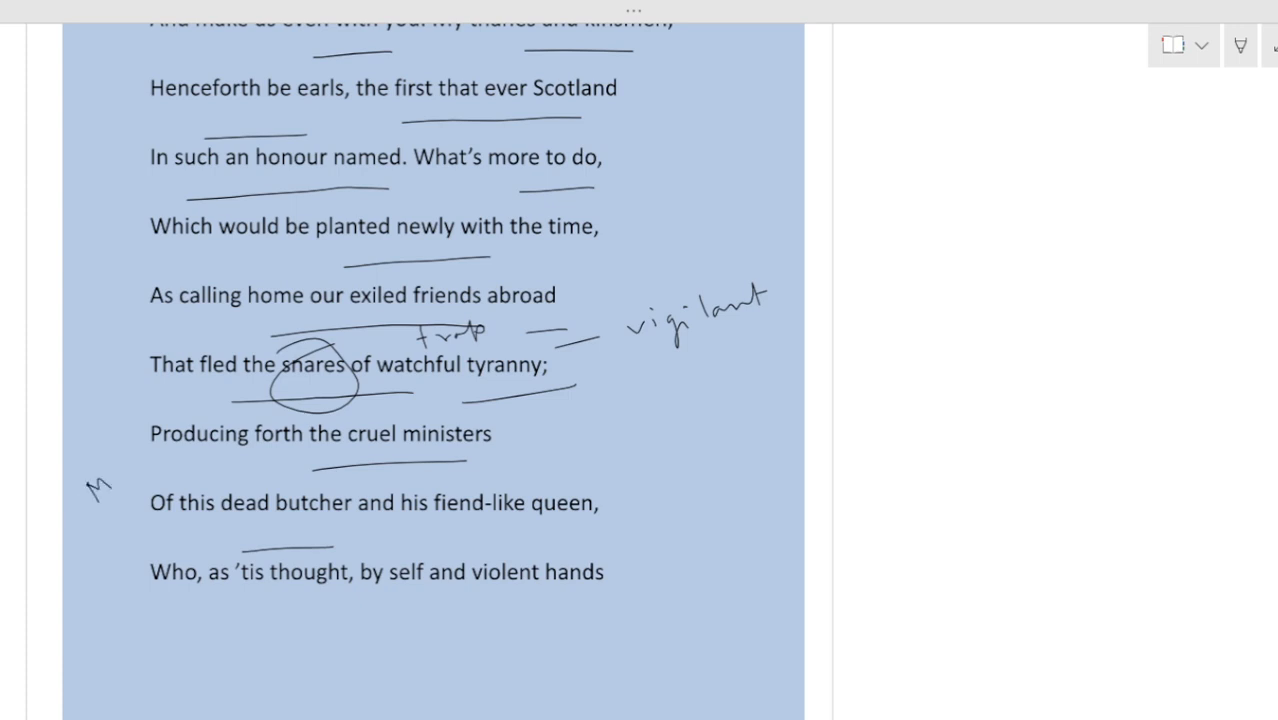
drag(90, 486, 180, 464)
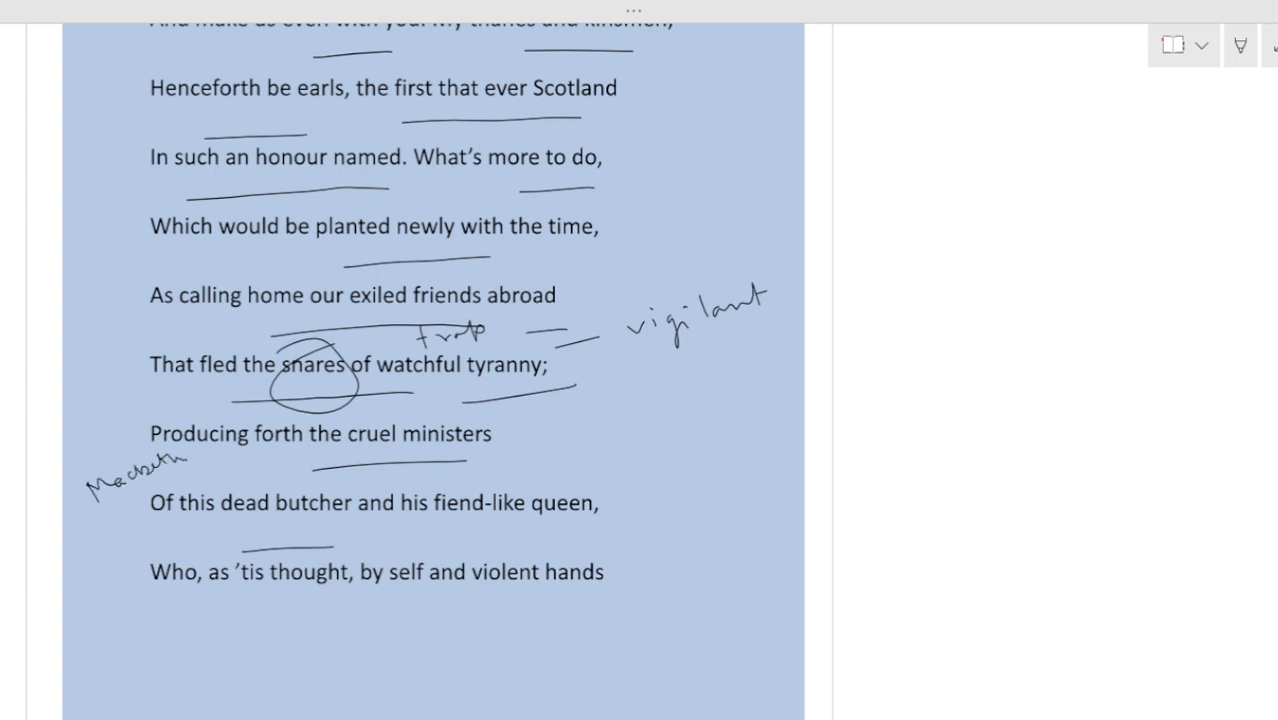
drag(180, 486, 92, 552)
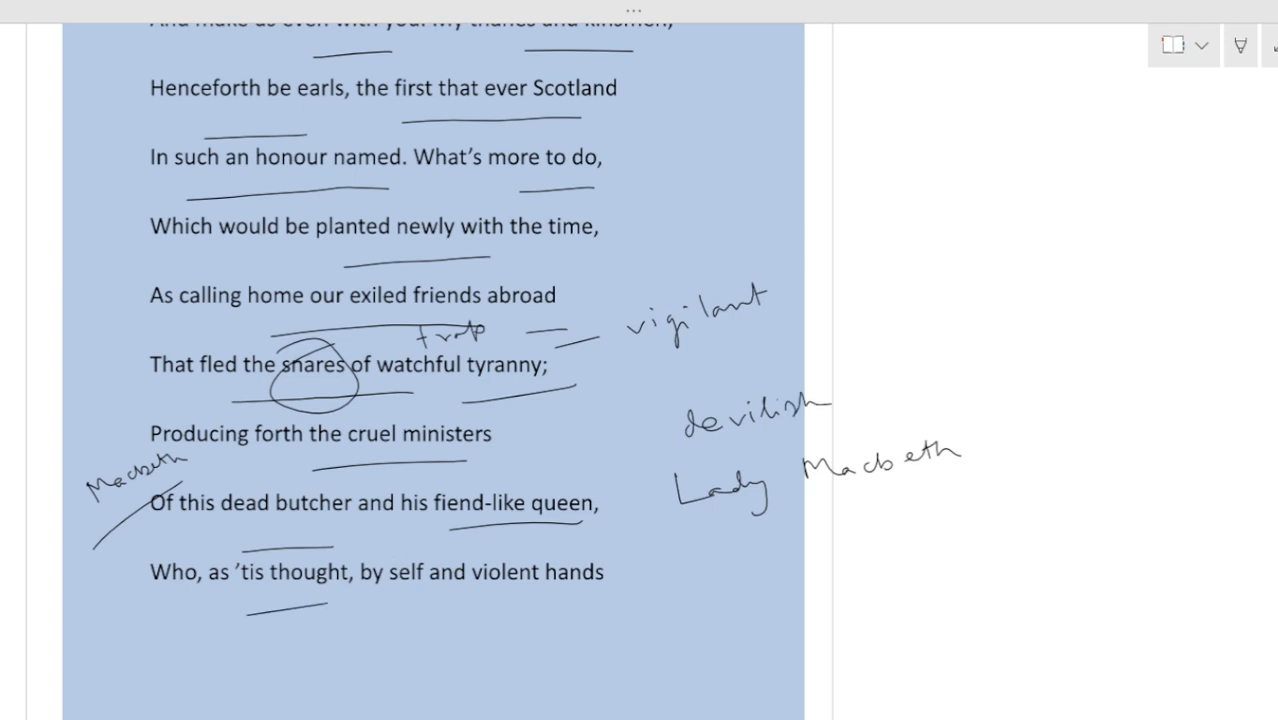
scroll(down, 3)
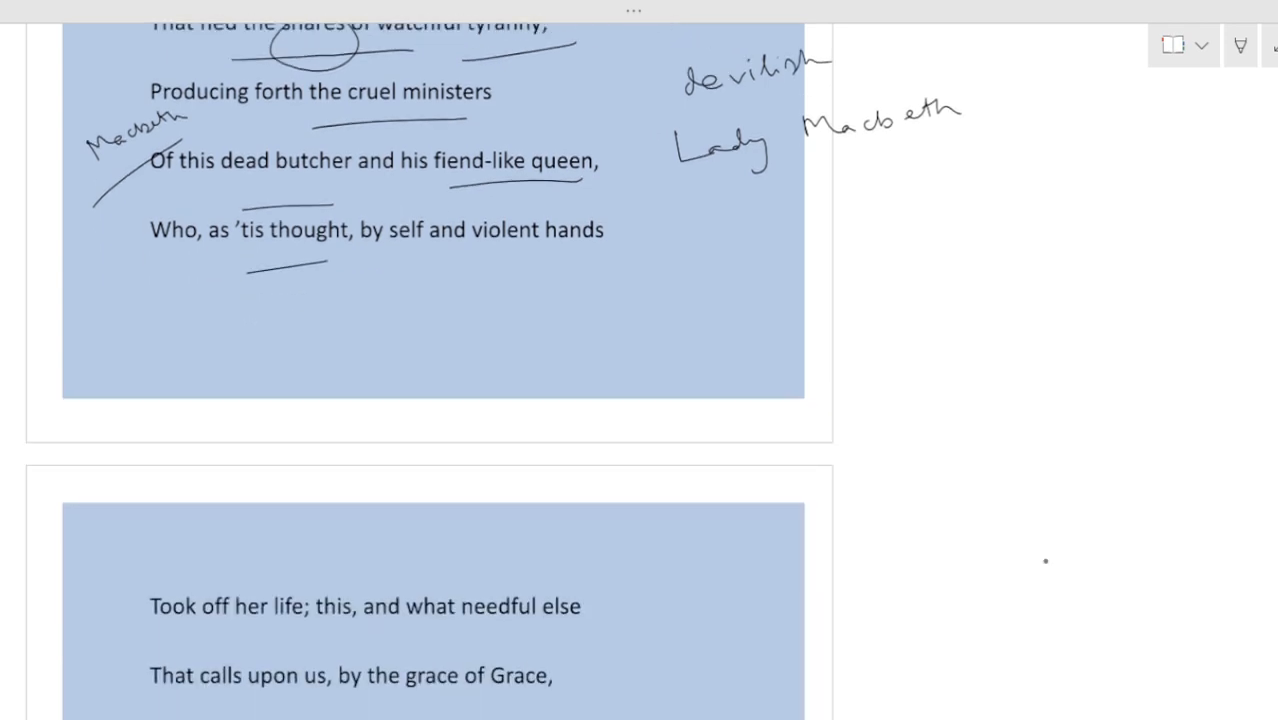
Underline 'violent hands' and 'her life', with an arrow to the note 'Lady Macbeth has killed herself'
drag(400, 300, 564, 288)
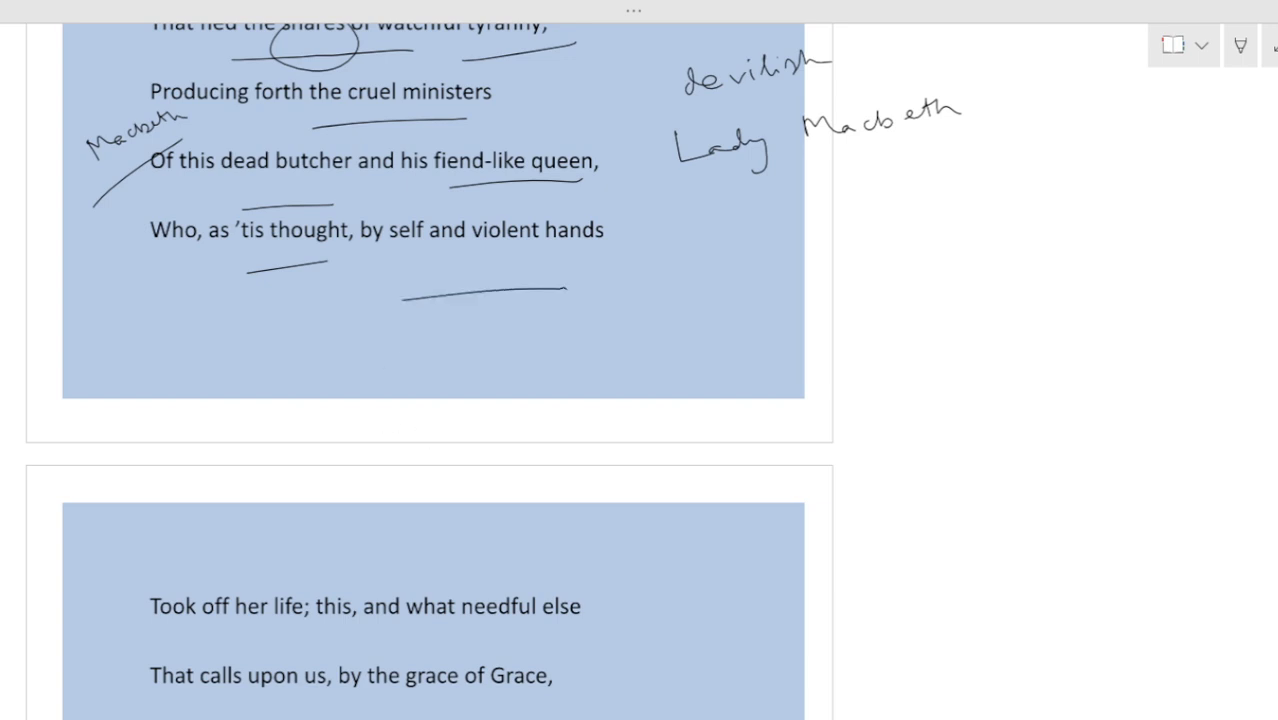
drag(170, 648, 318, 622)
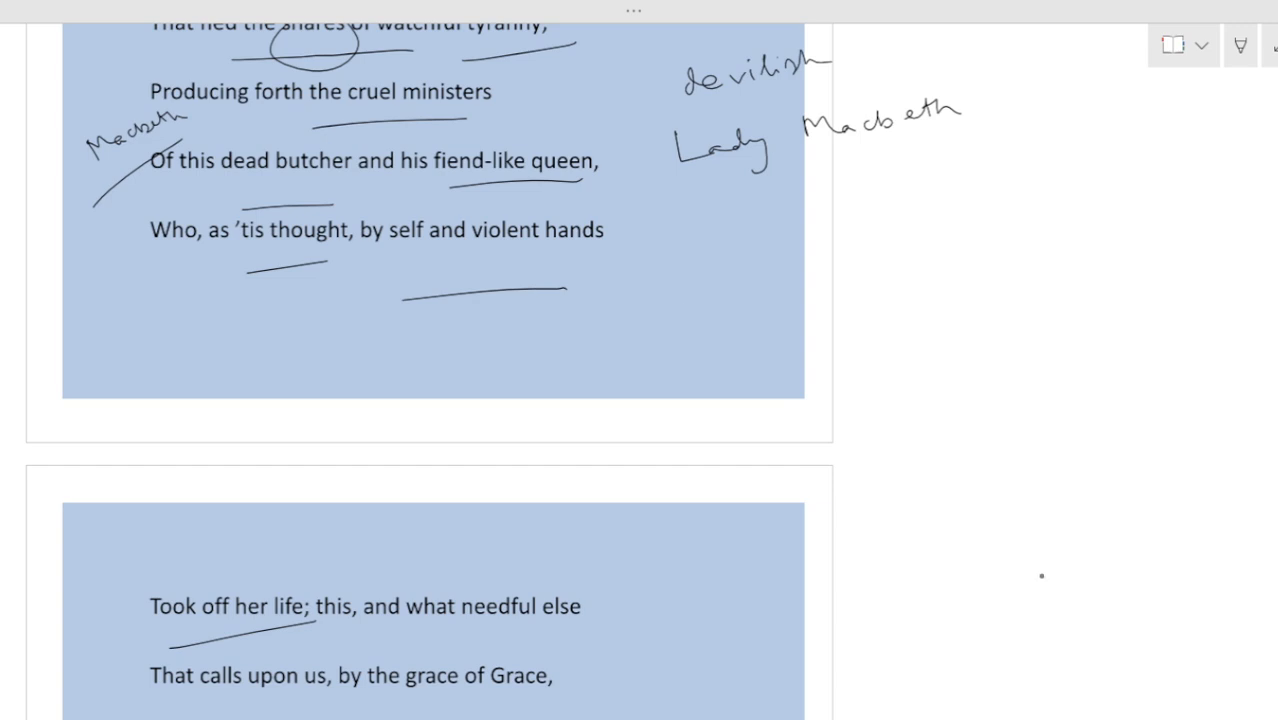
drag(610, 362, 804, 336)
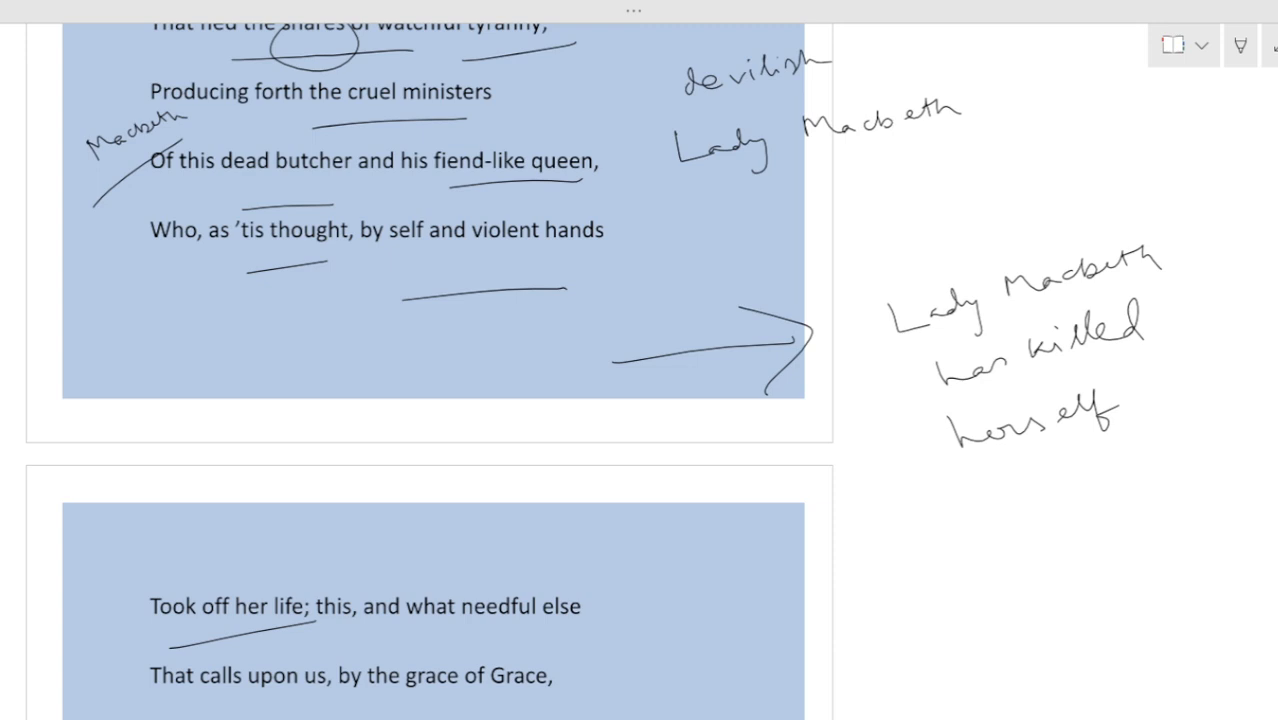
scroll(down, 3)
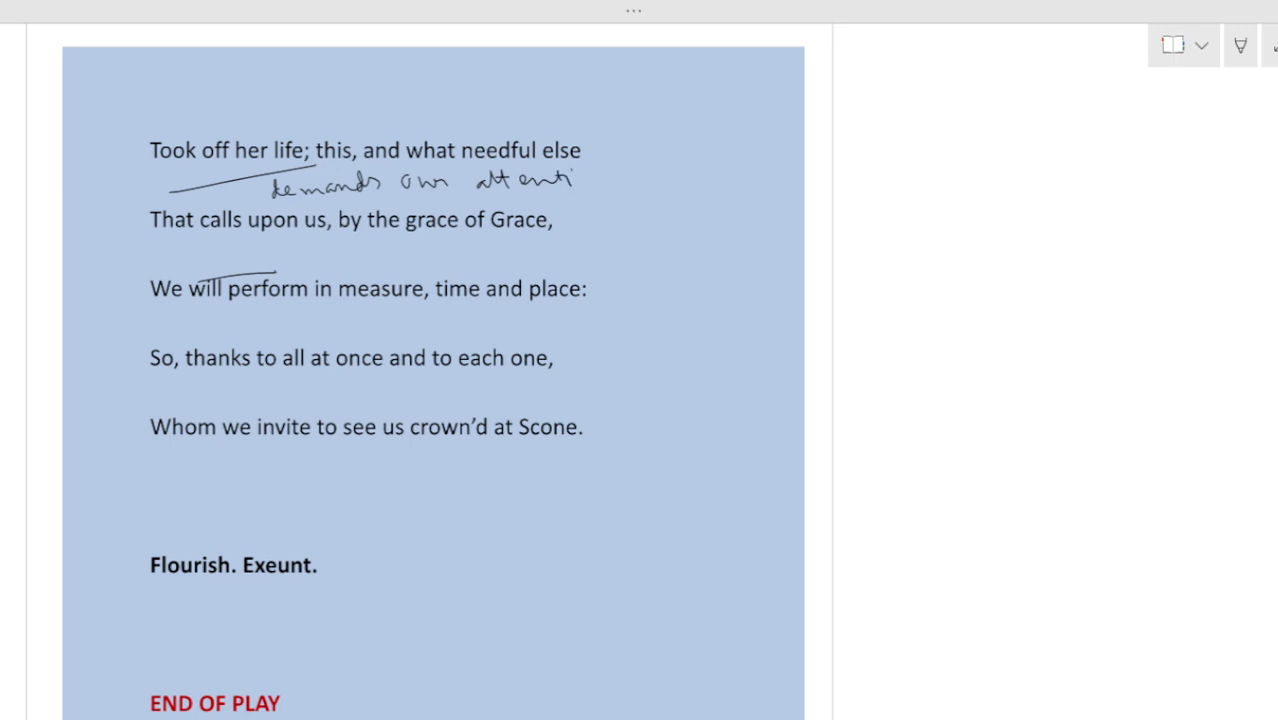
Finish the note 'demands own attention' and underline the thanks line and 'crown'd at Scone'
drag(322, 320, 392, 322)
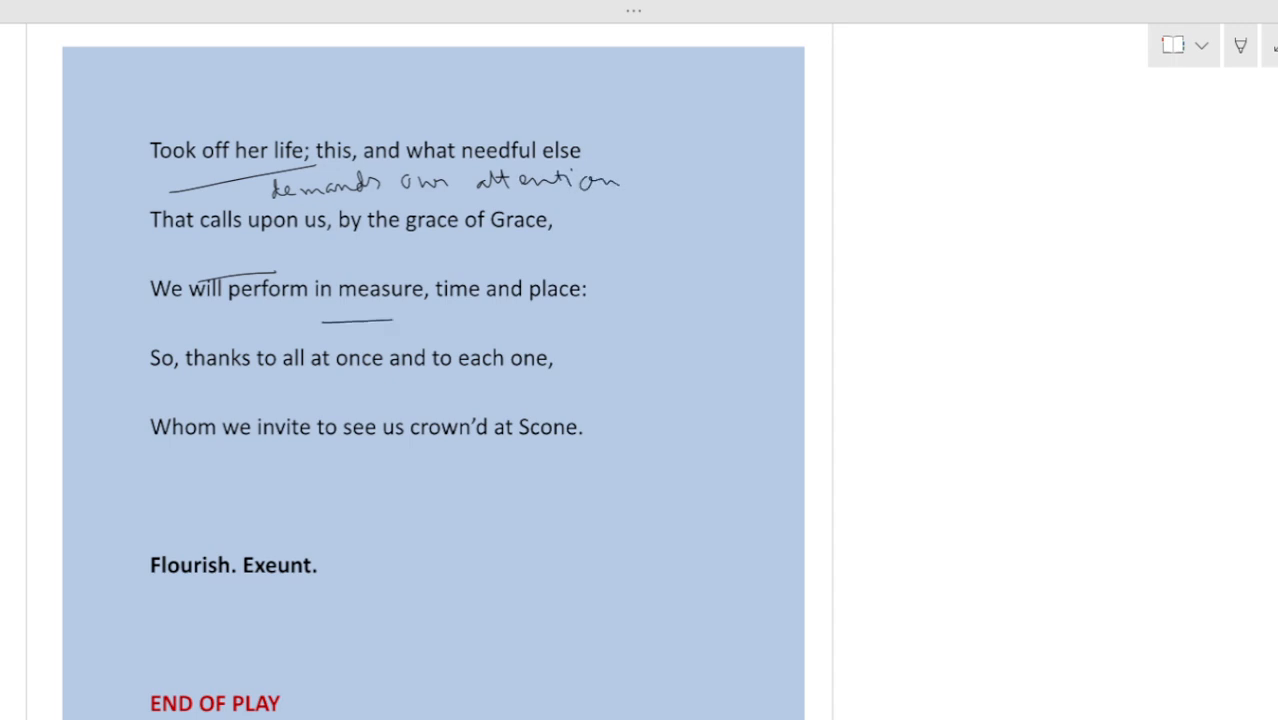
drag(476, 324, 576, 324)
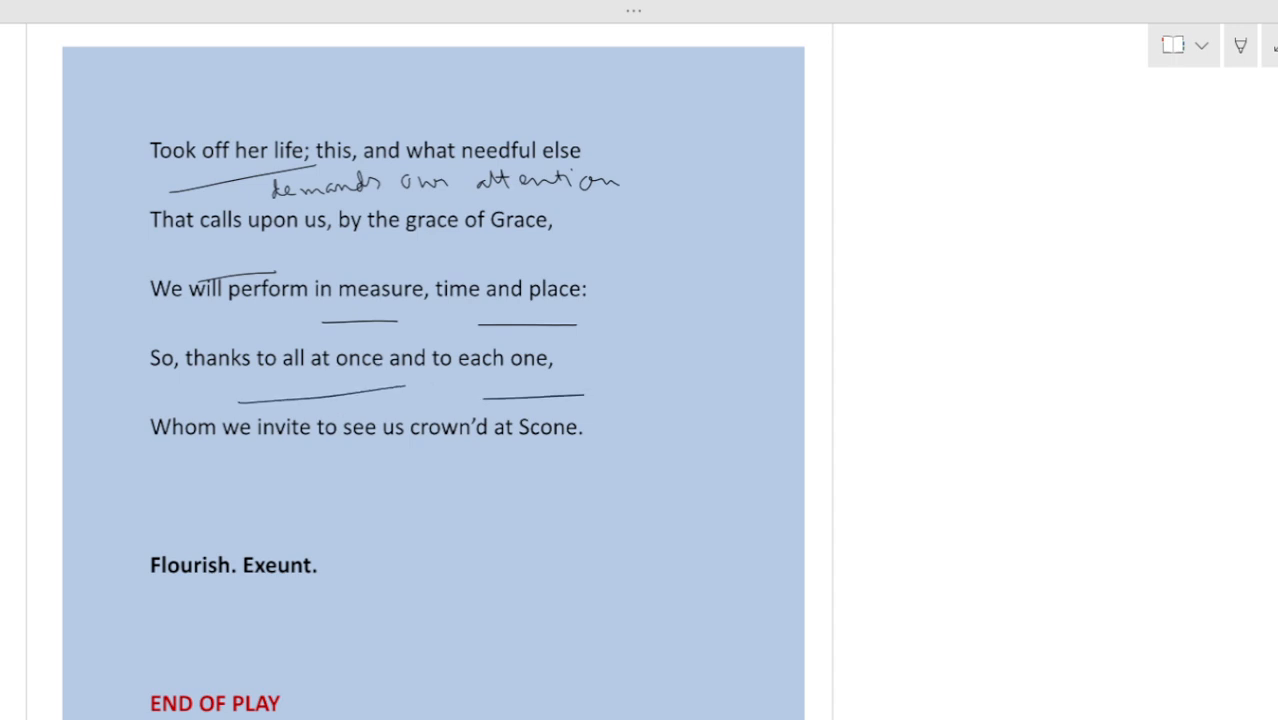
drag(210, 466, 392, 462)
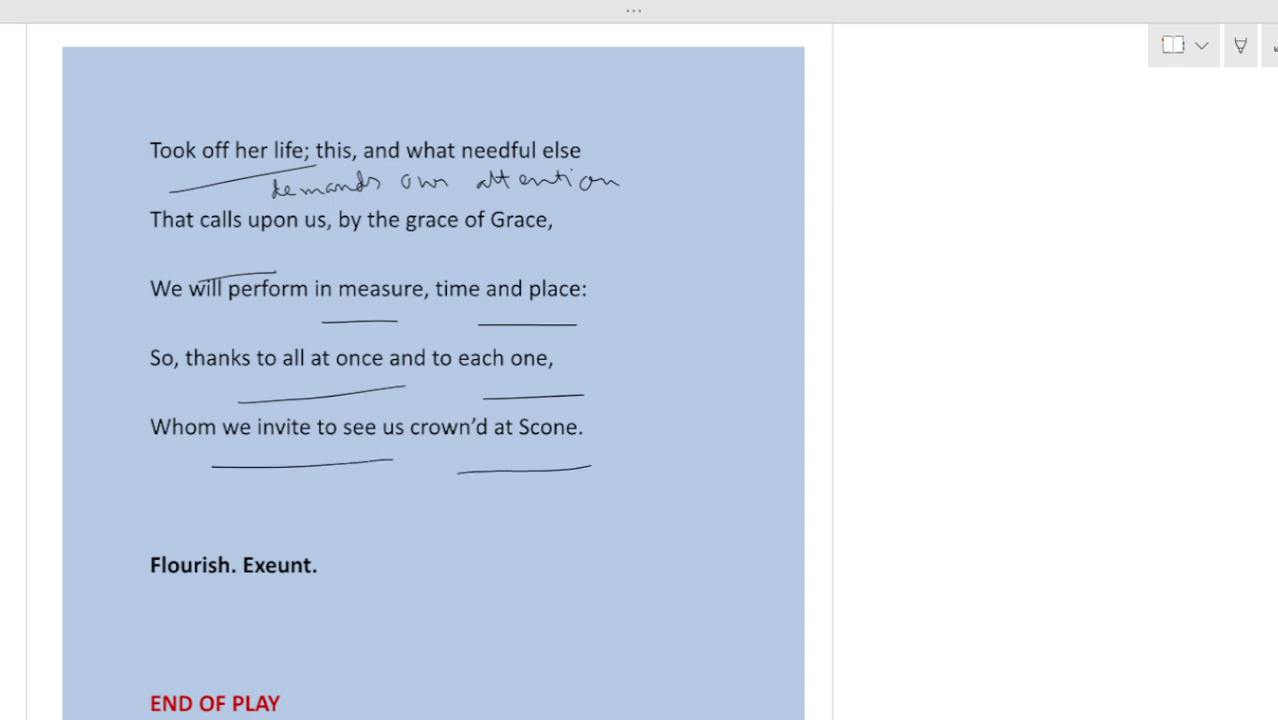
Draw an arrow from Scone labelled 'Coronation' and note 'Macduff did not join' in the margin
drag(624, 448, 980, 430)
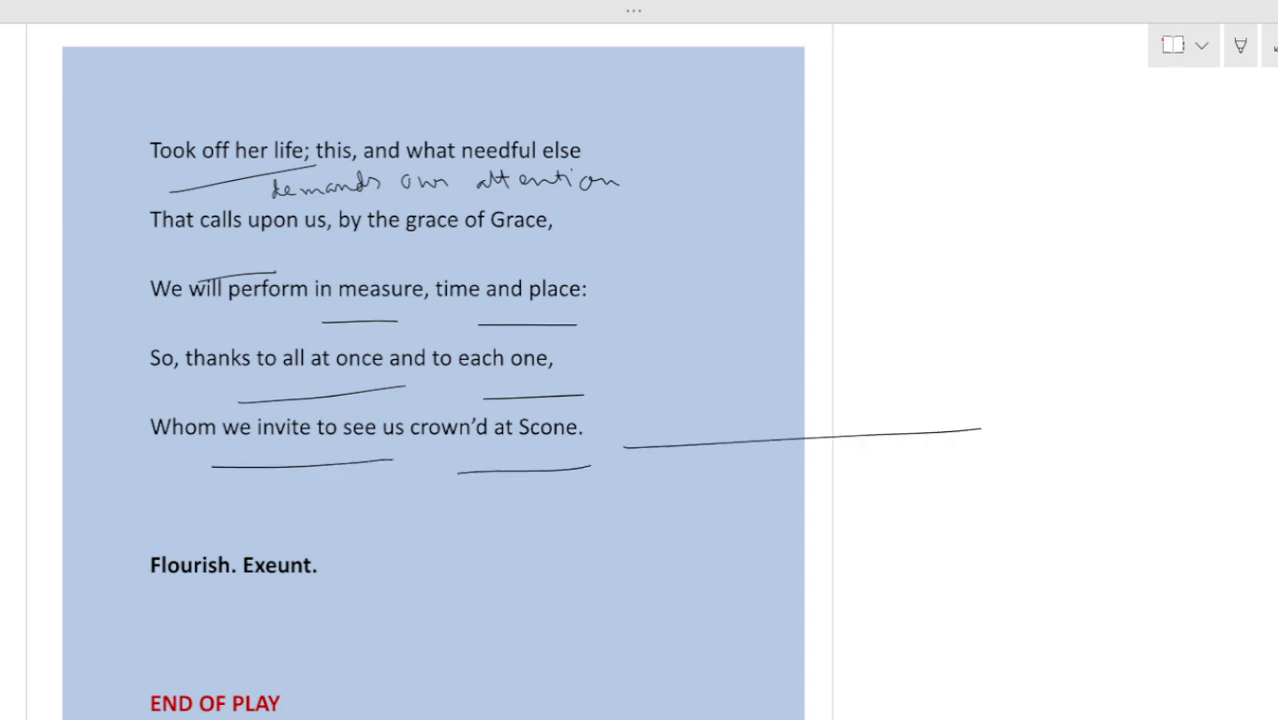
drag(1010, 430, 950, 510)
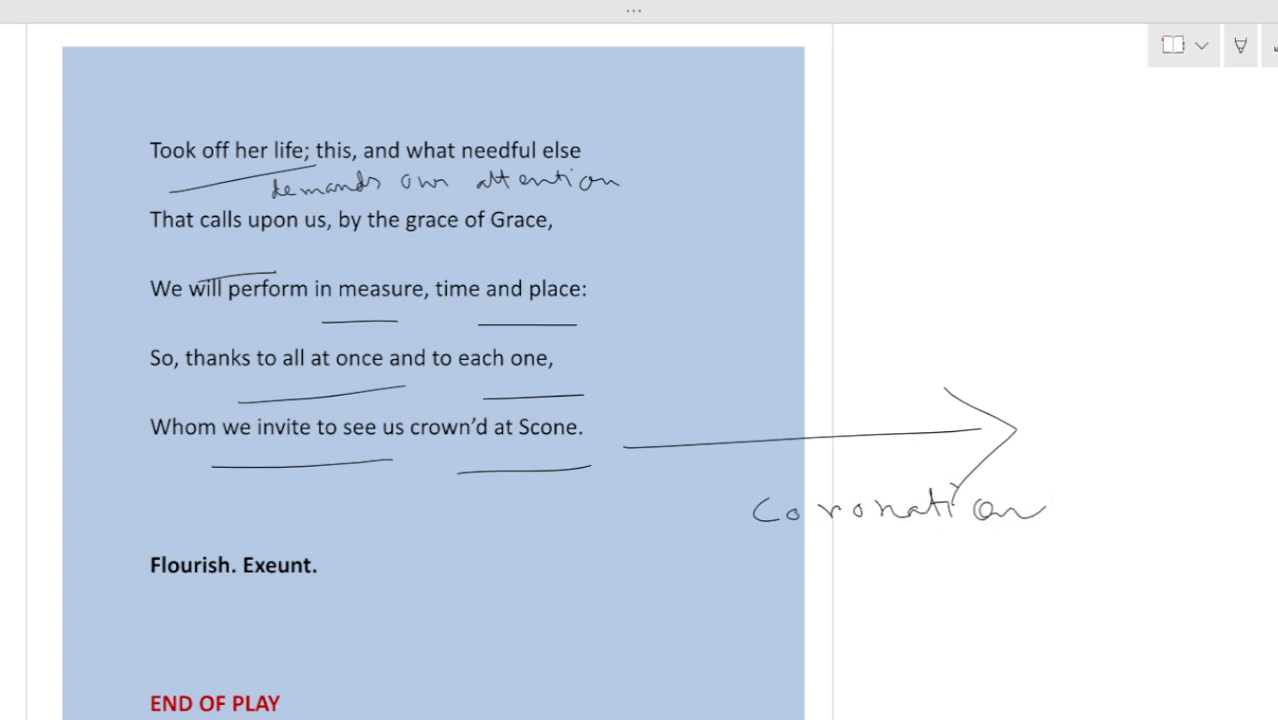
drag(620, 412, 722, 324)
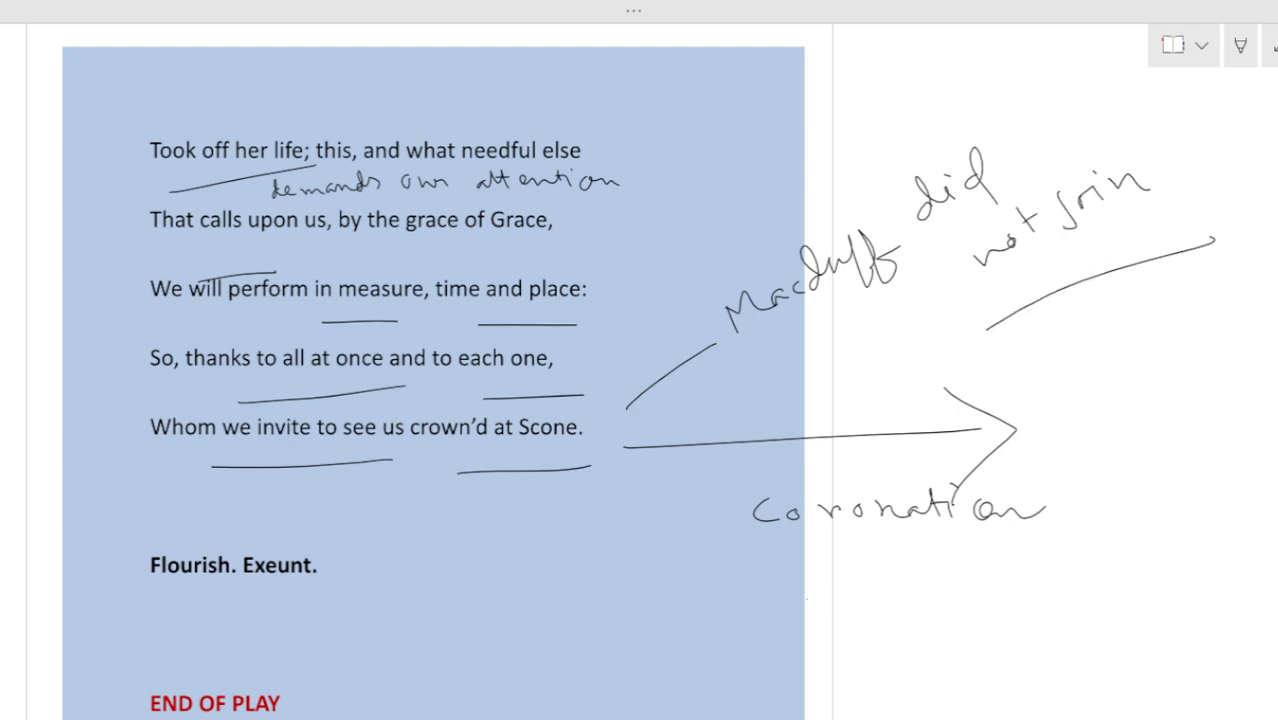
scroll(down, 3)
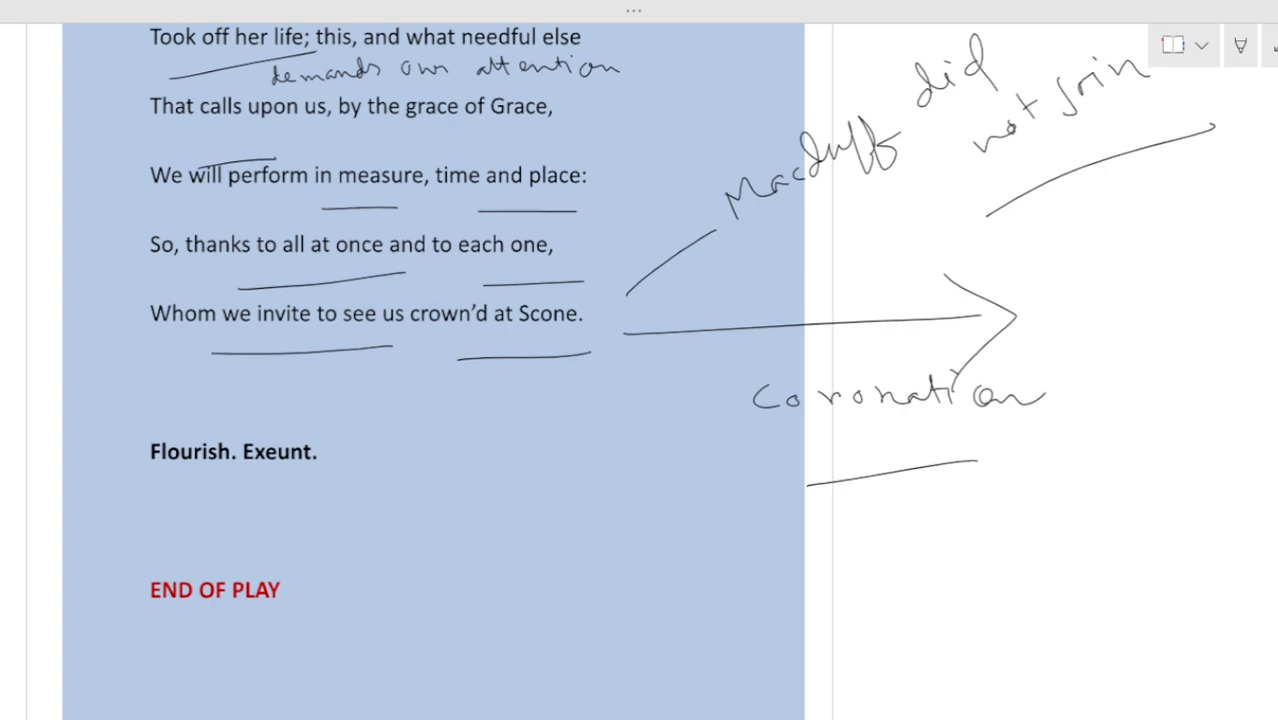
Scroll down to the 'END OF PLAY' line
scroll(down, 3)
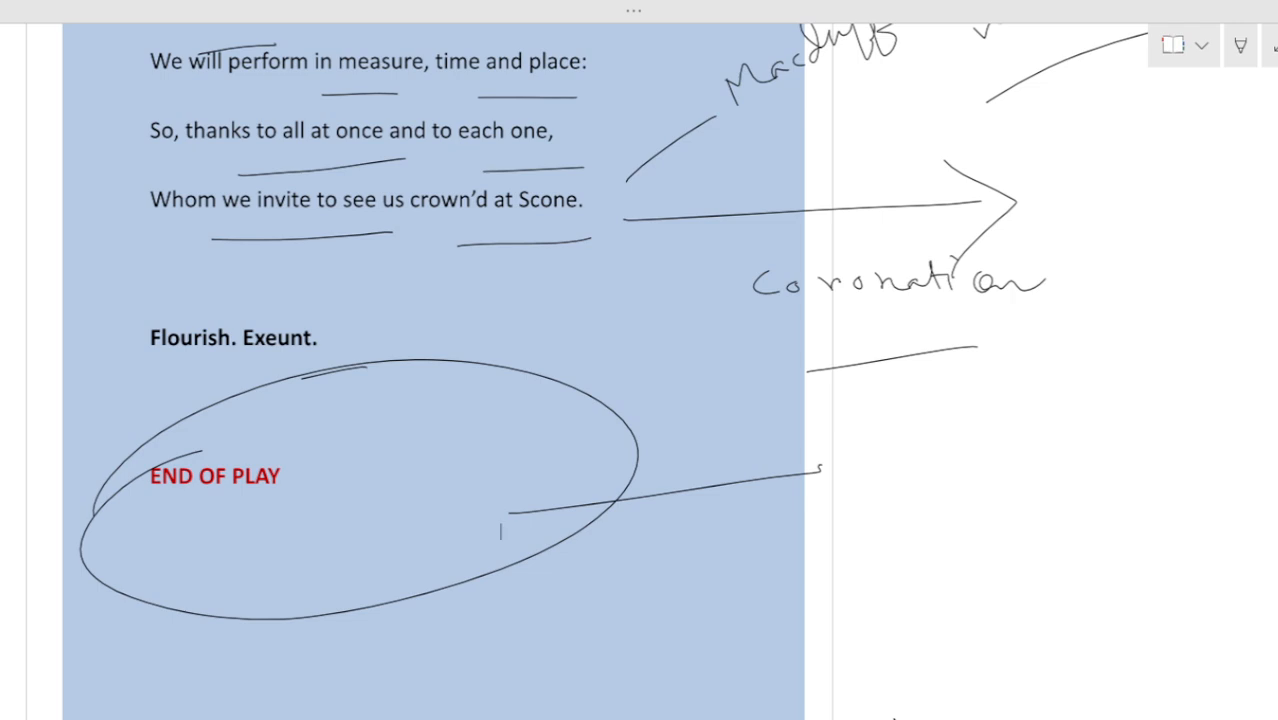
mouse_move(896, 716)
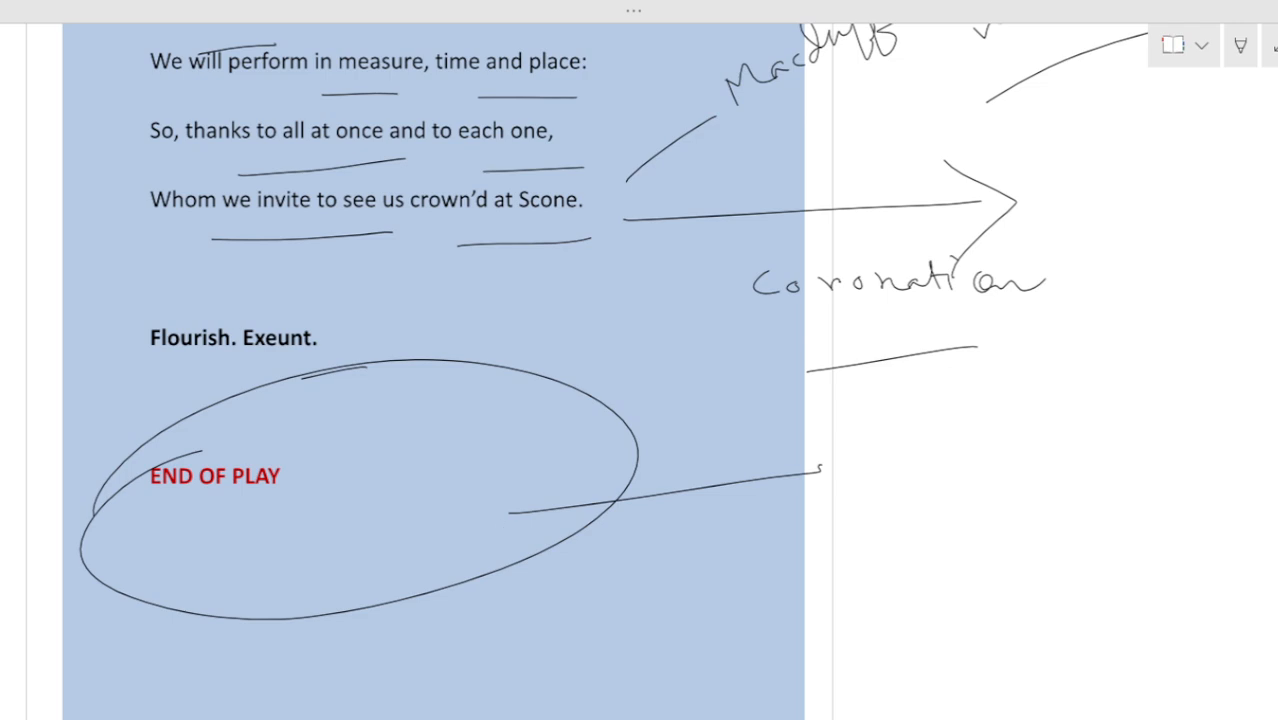
mouse_move(176, 556)
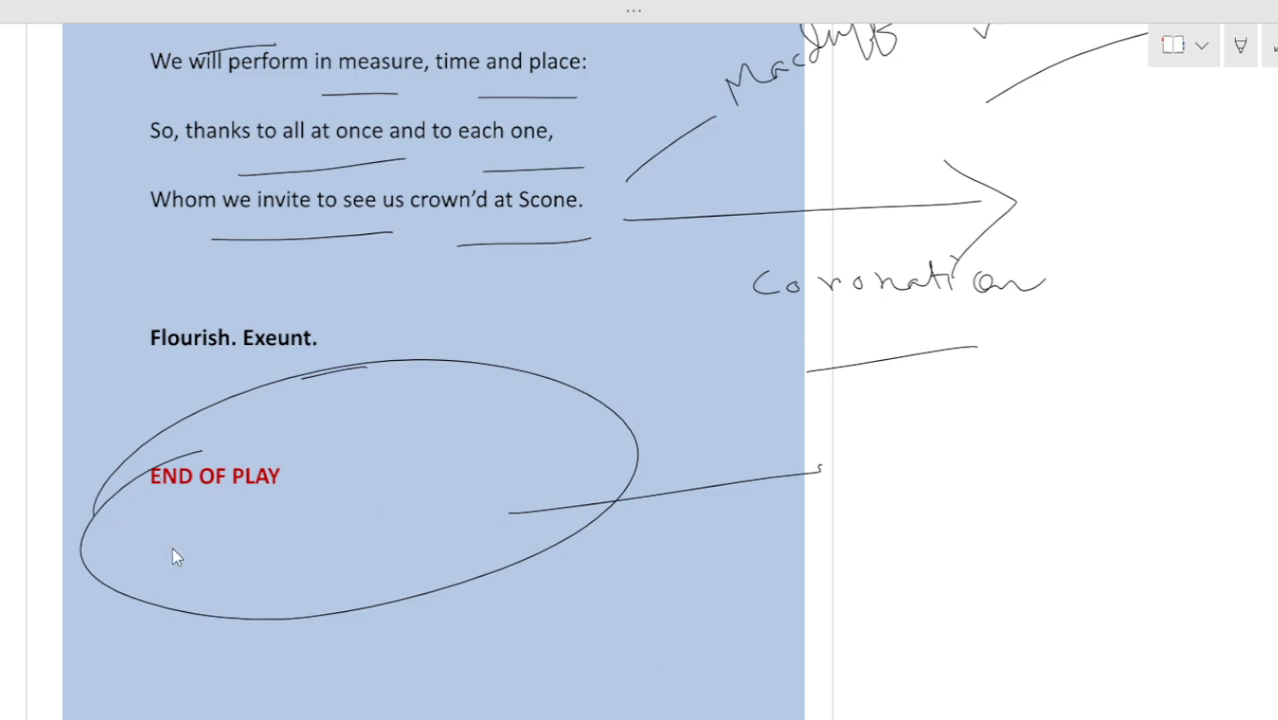